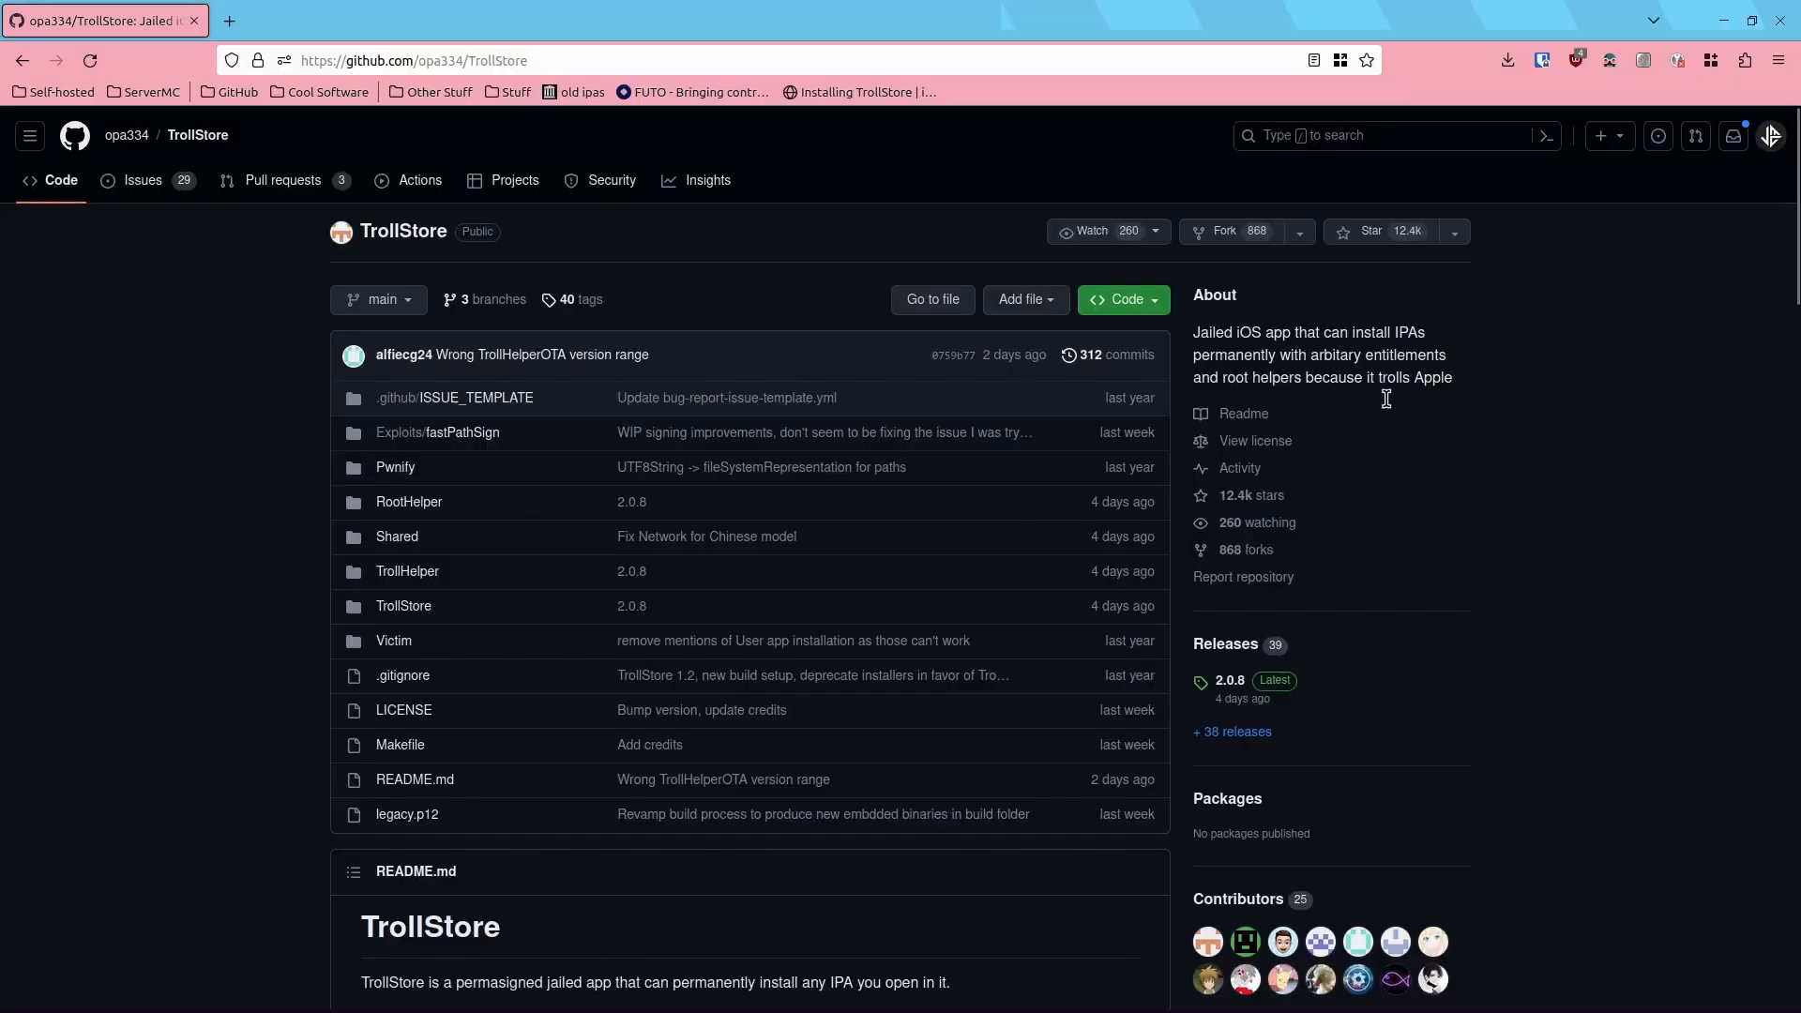
pyautogui.moveTo(1346, 642)
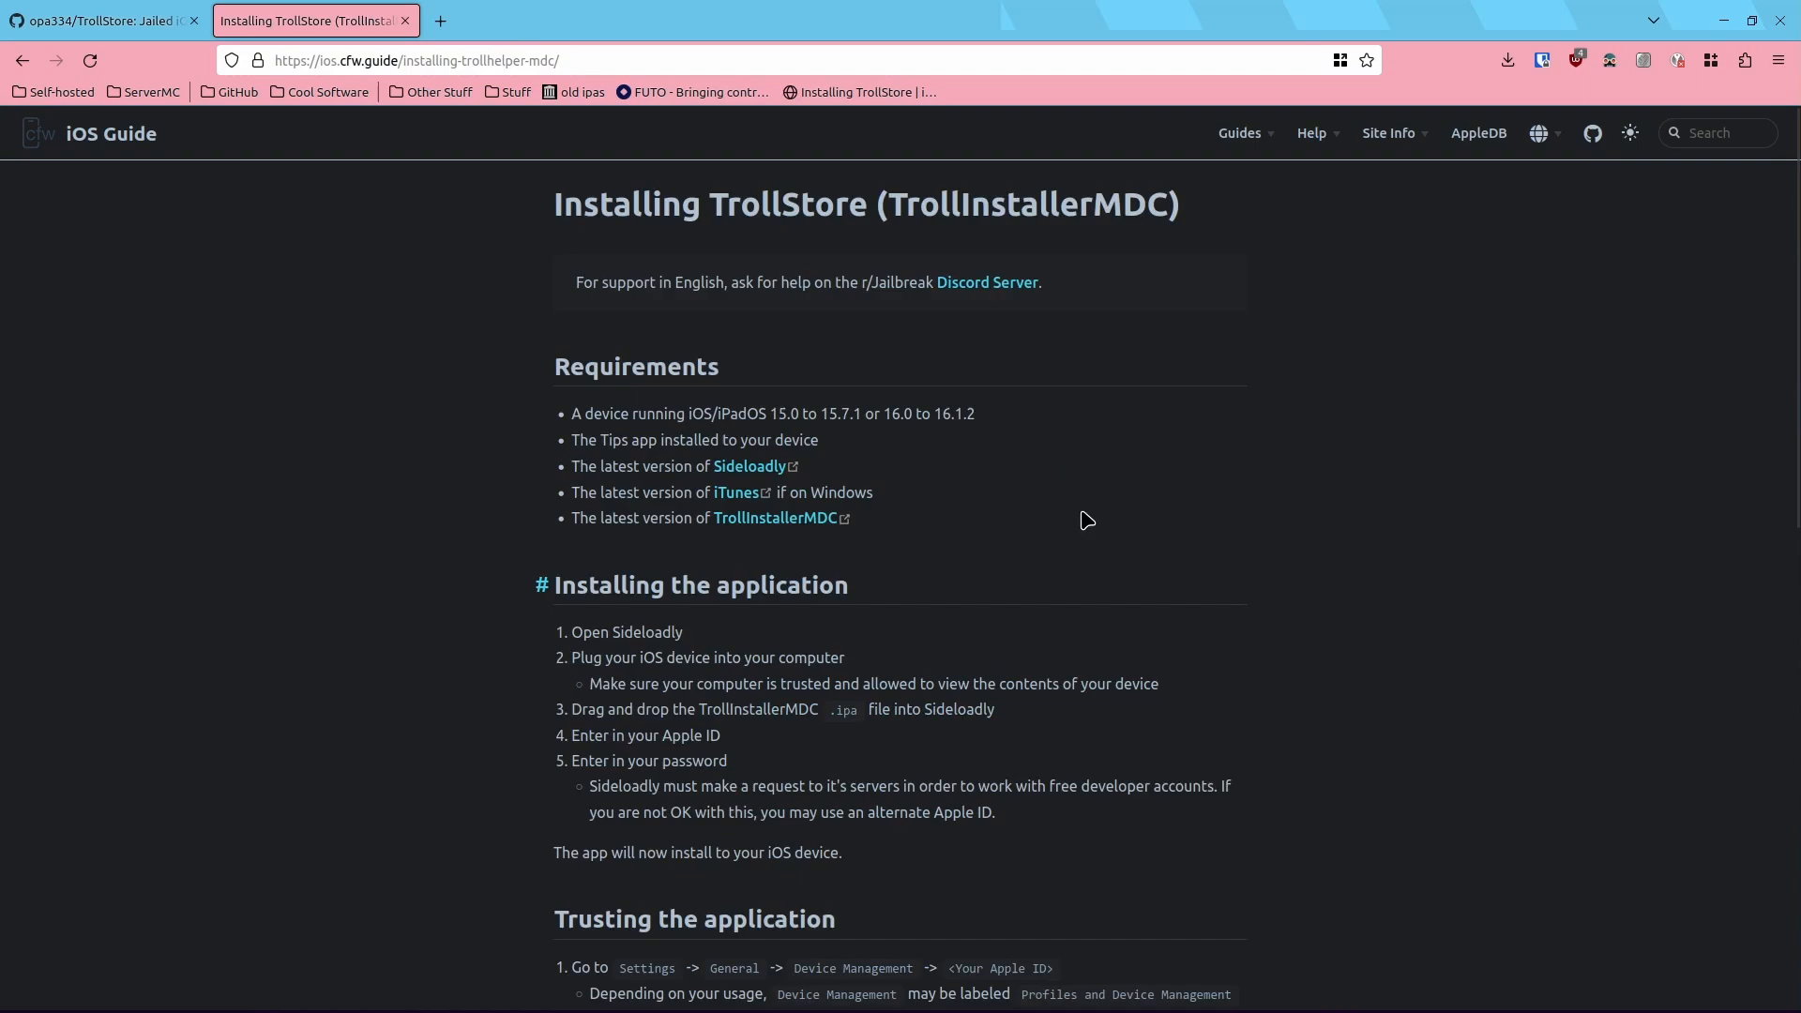
pyautogui.moveTo(676, 460)
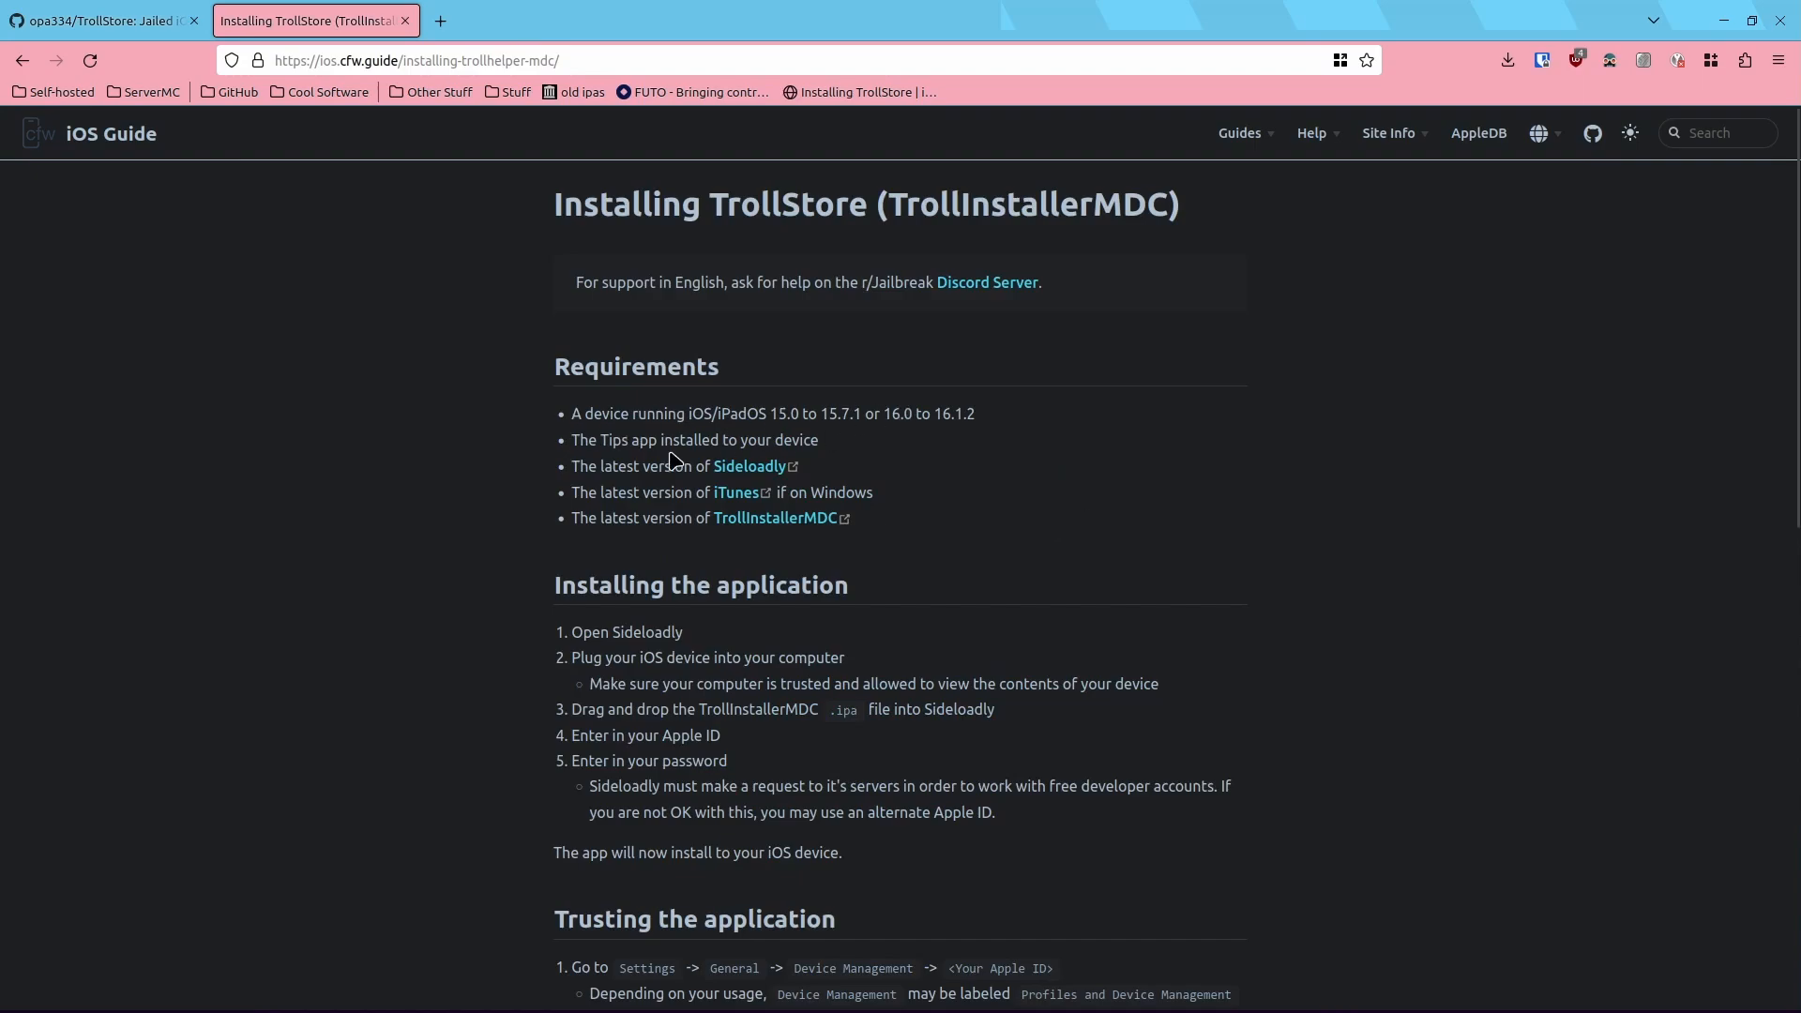
pyautogui.moveTo(742, 439)
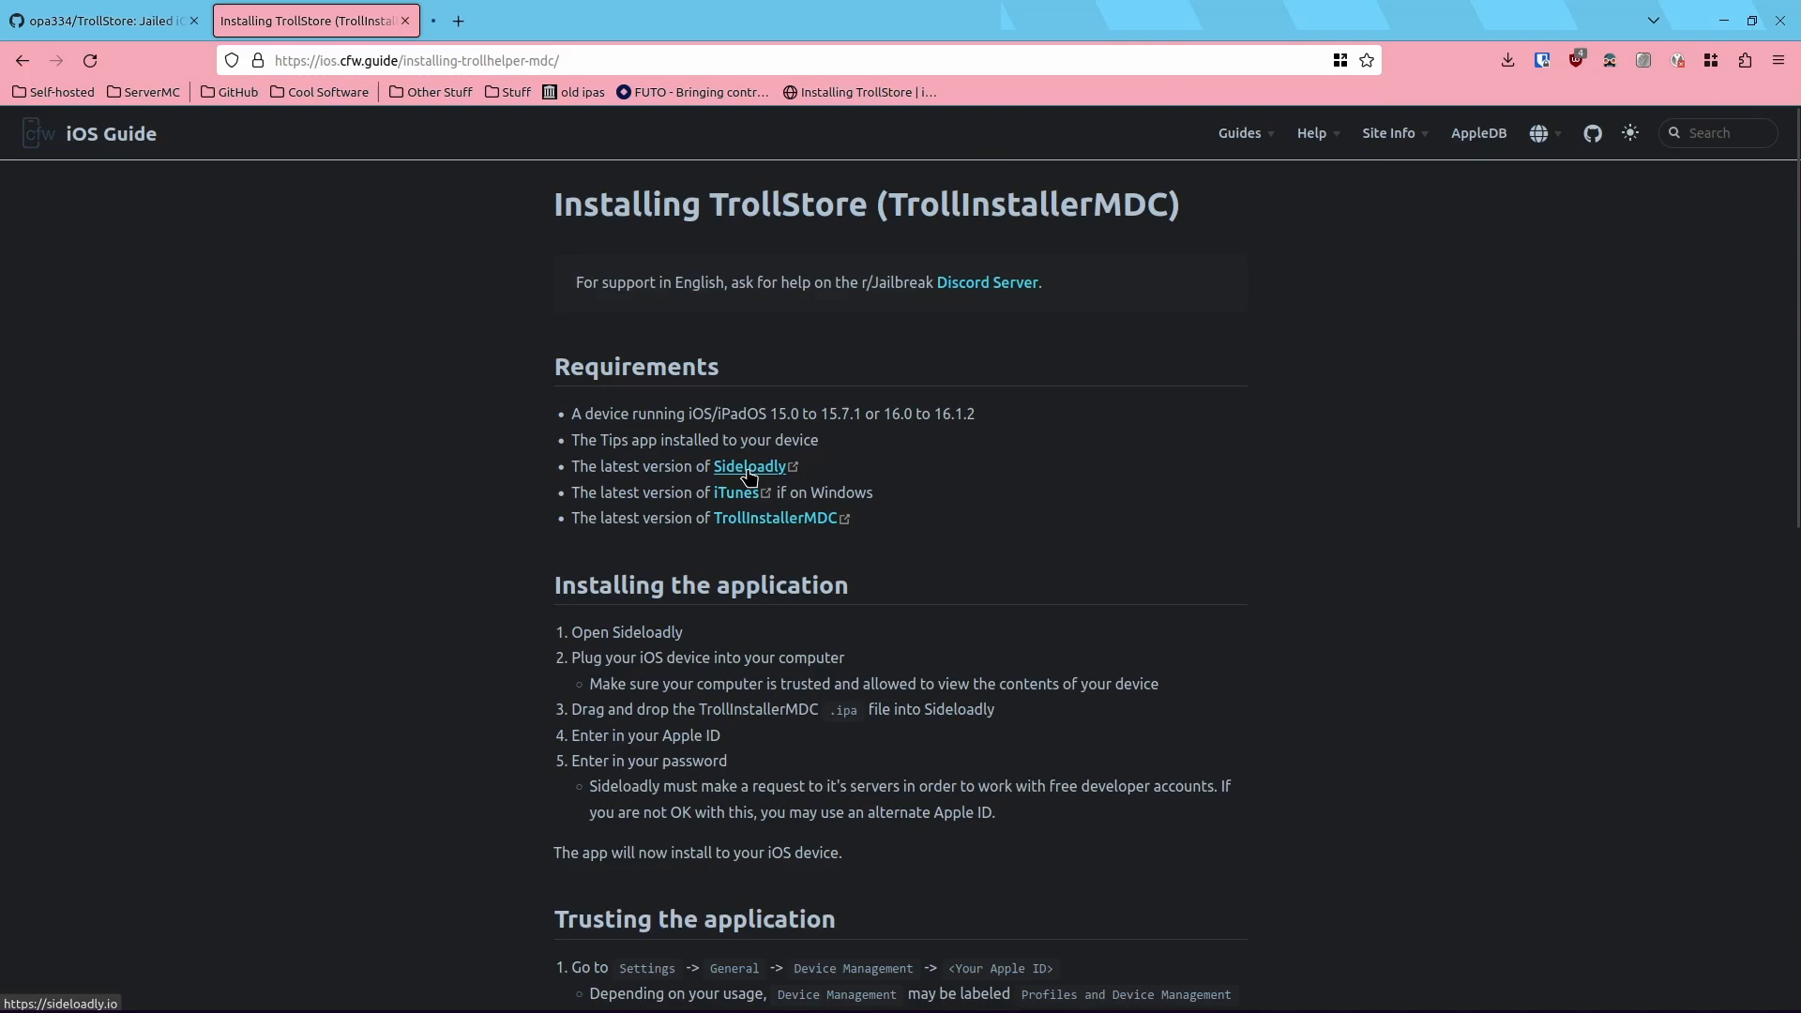
# Step: Open sideloadly.io from the guide's Requirements link and browse its Download Sideloadly section
pyautogui.click(748, 466)
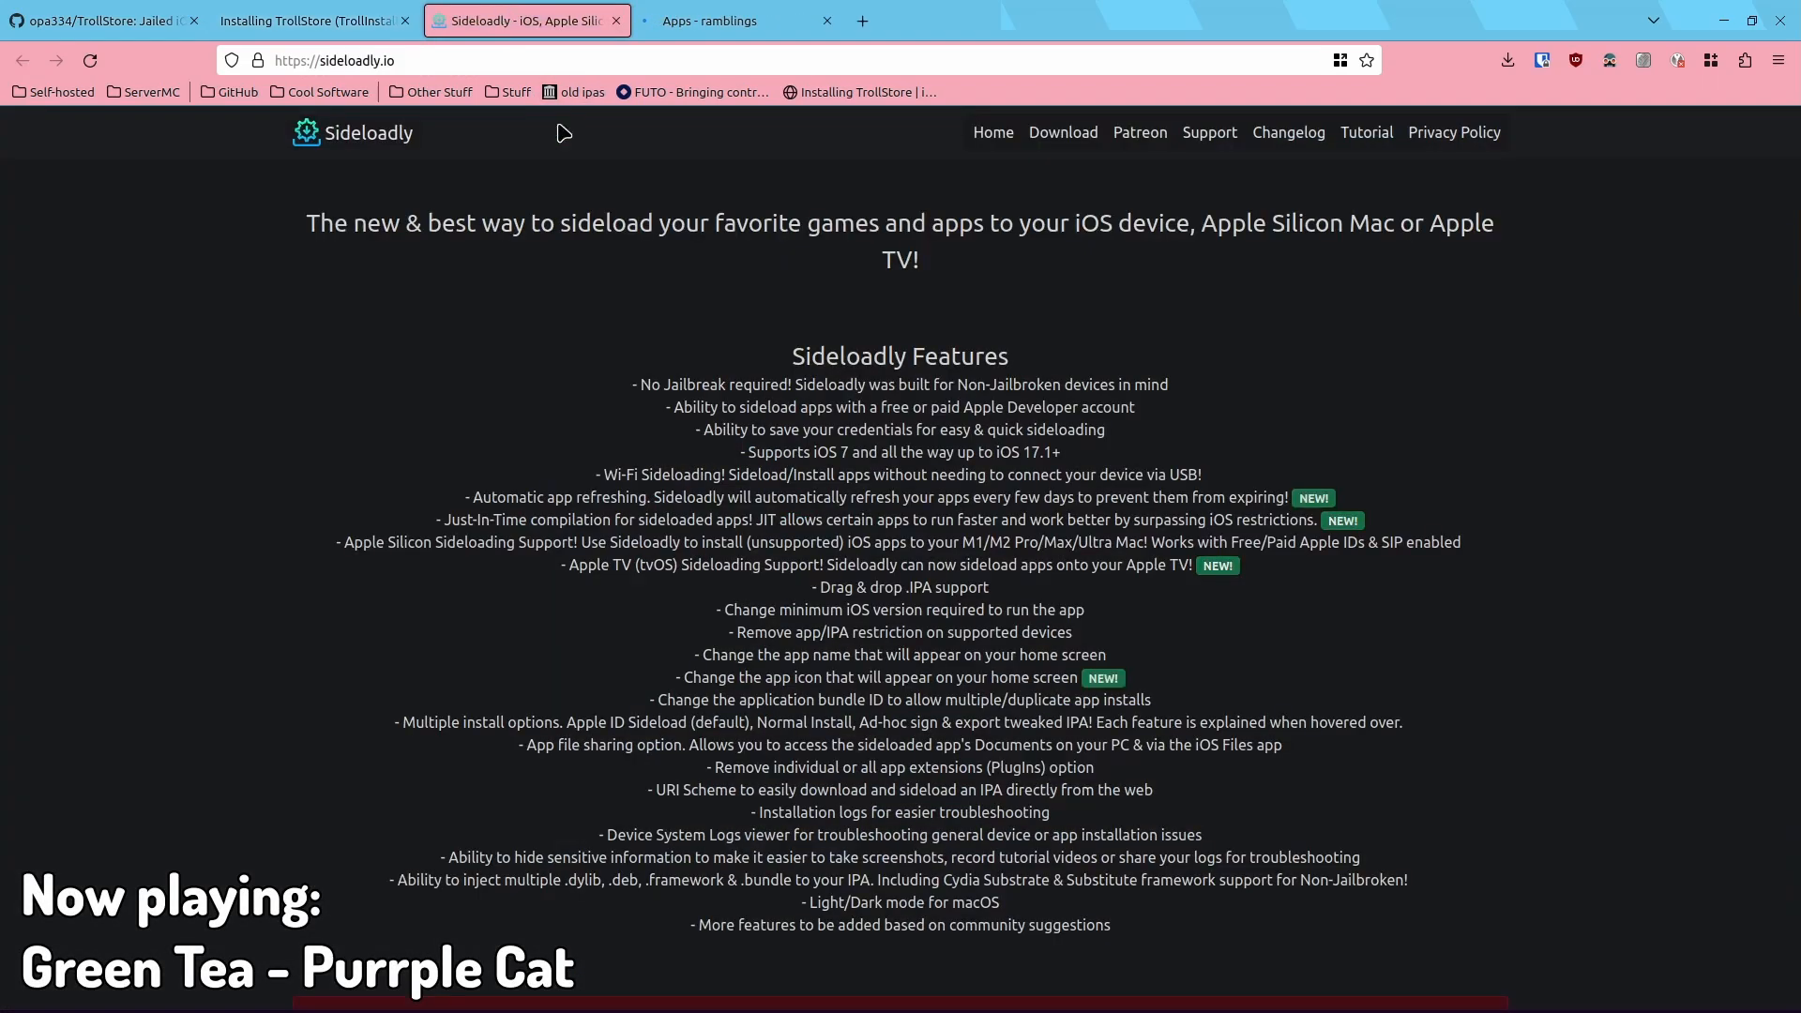
pyautogui.scroll(-3)
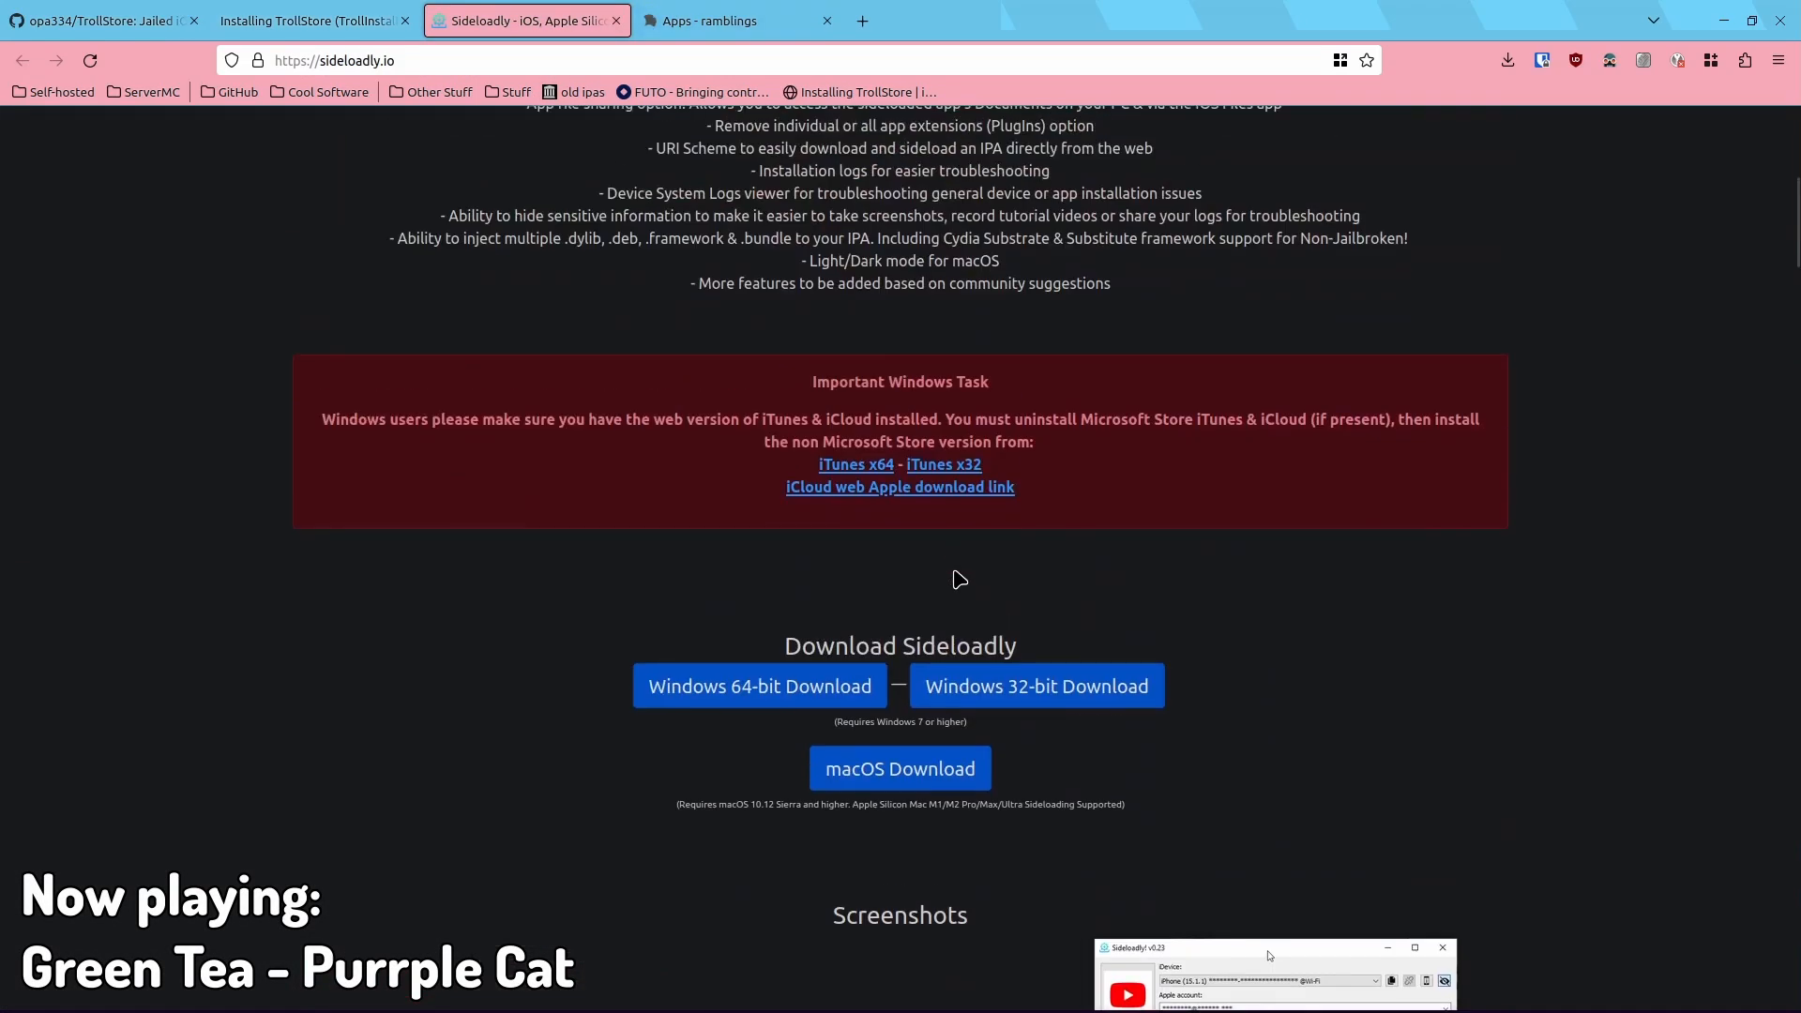
pyautogui.scroll(3)
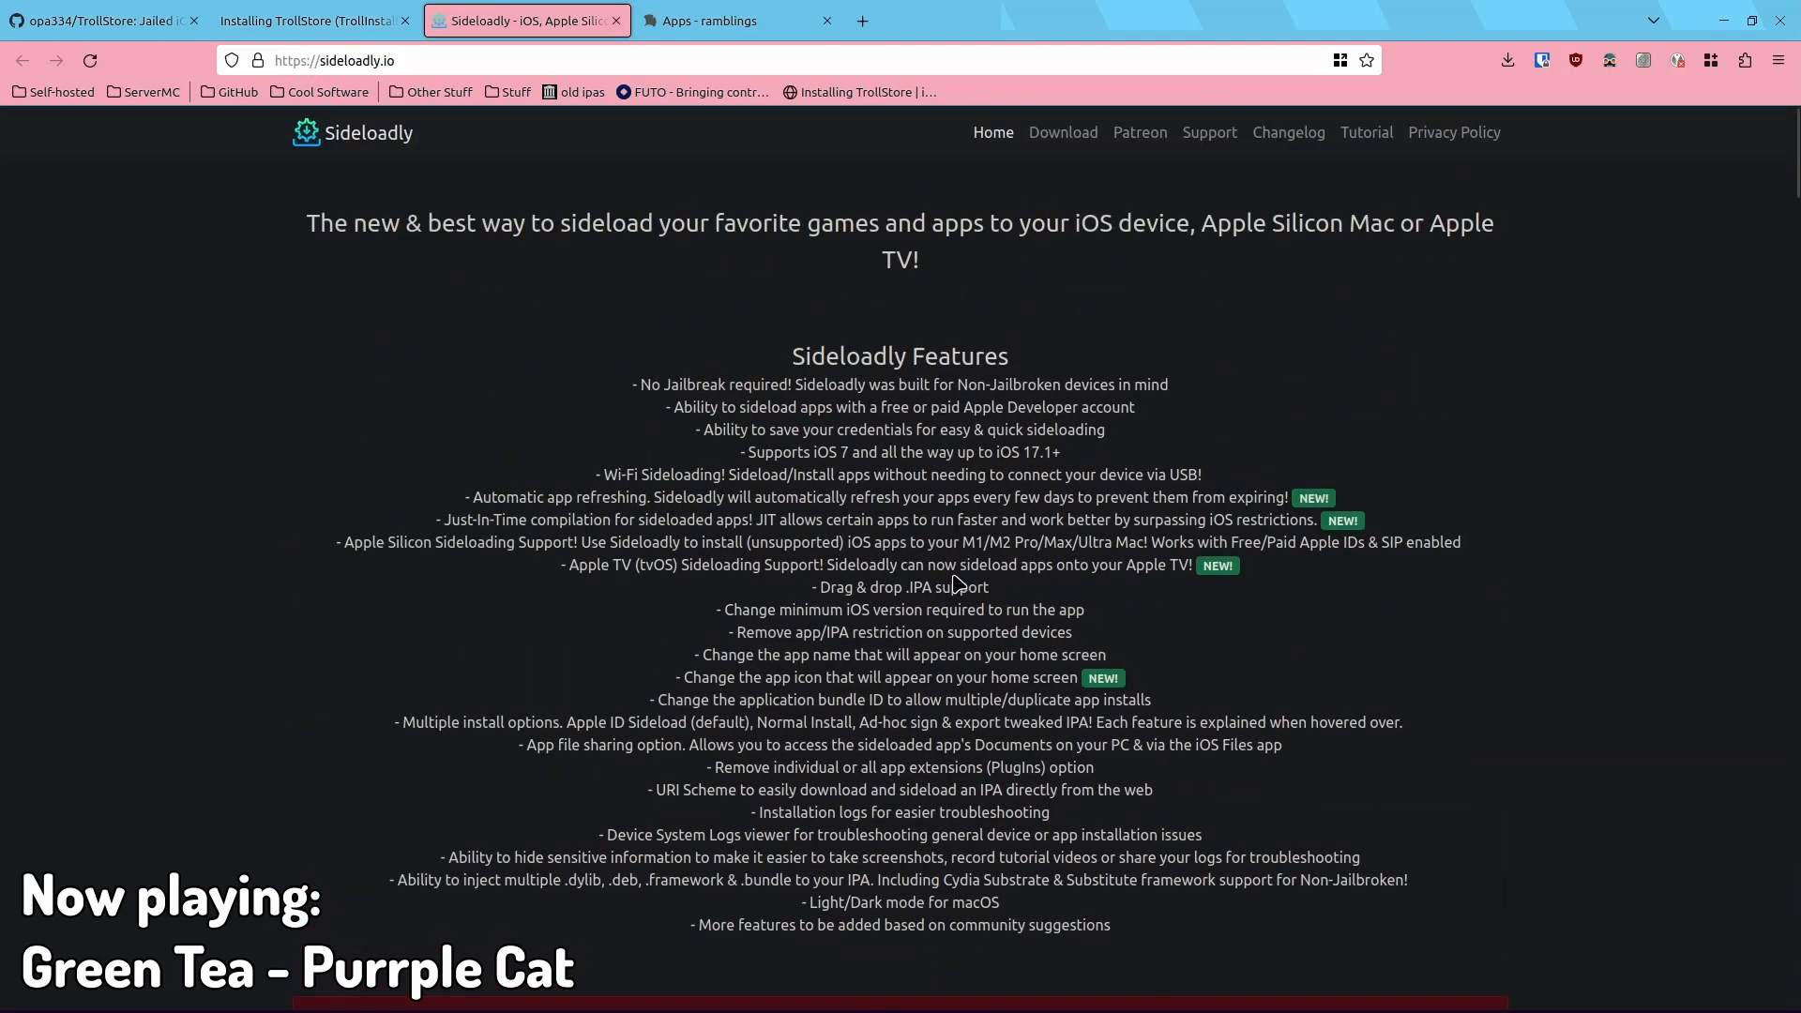
pyautogui.scroll(-3)
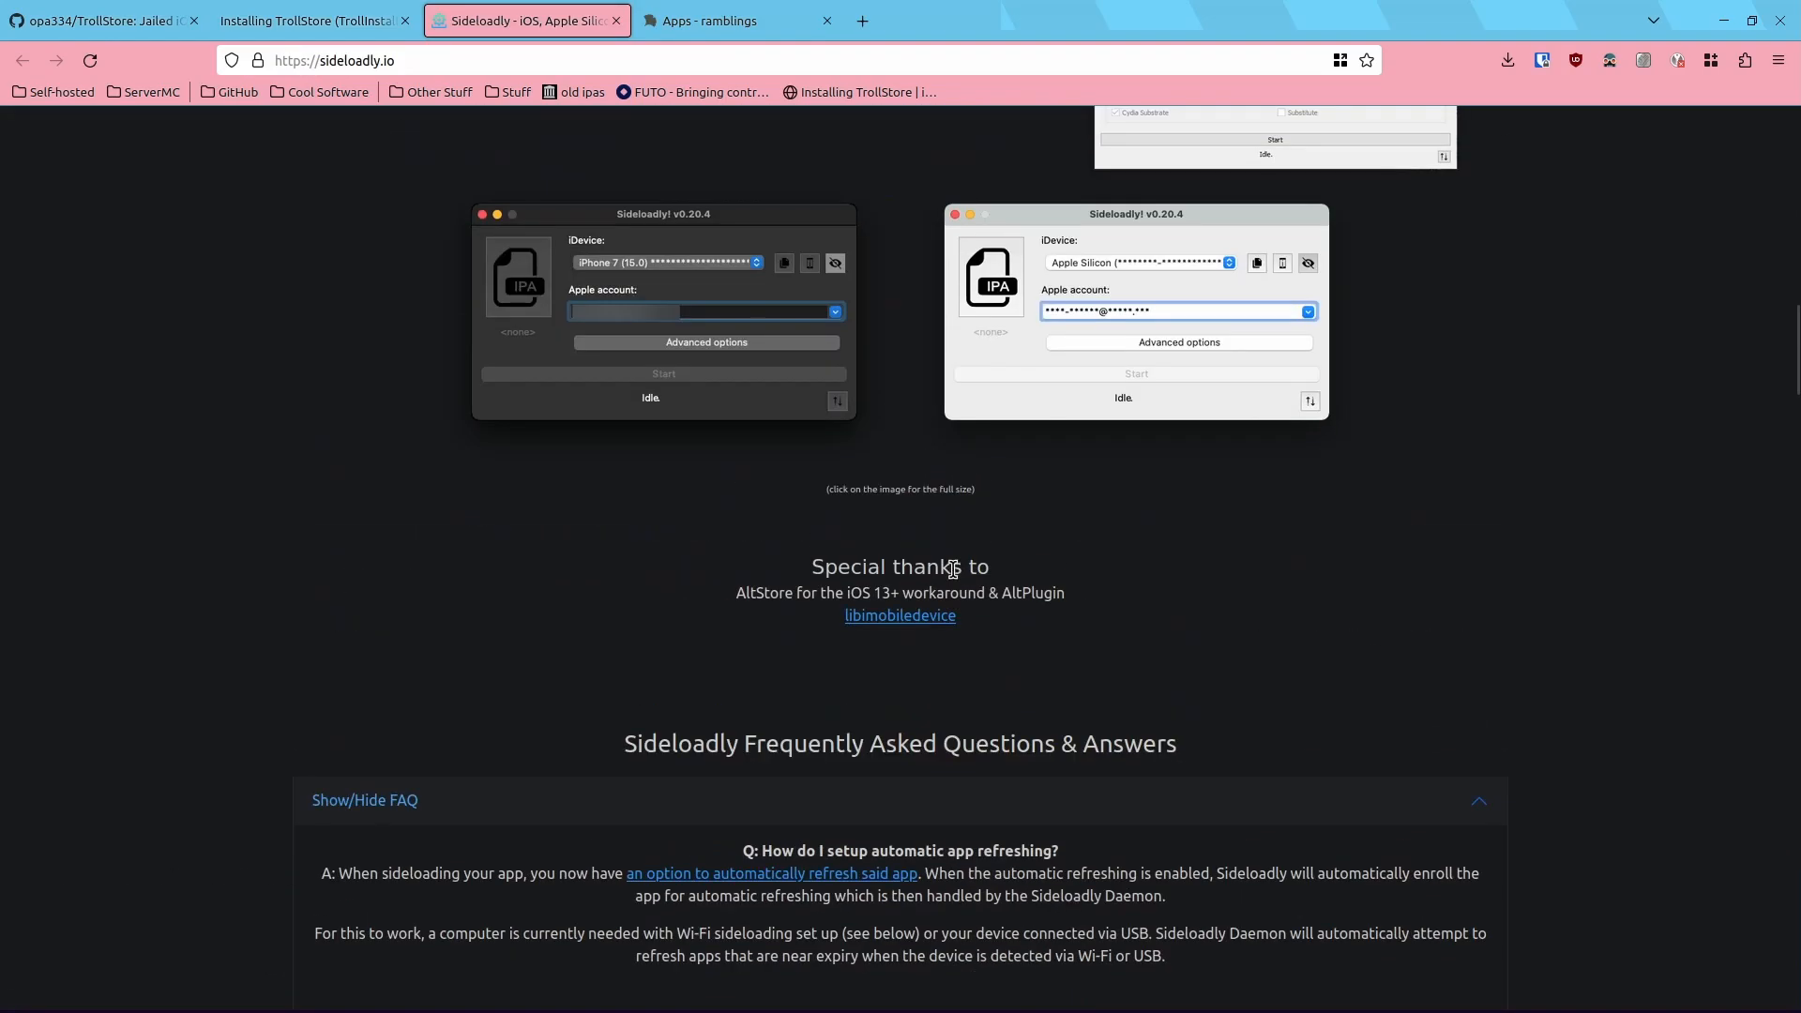
pyautogui.click(311, 20)
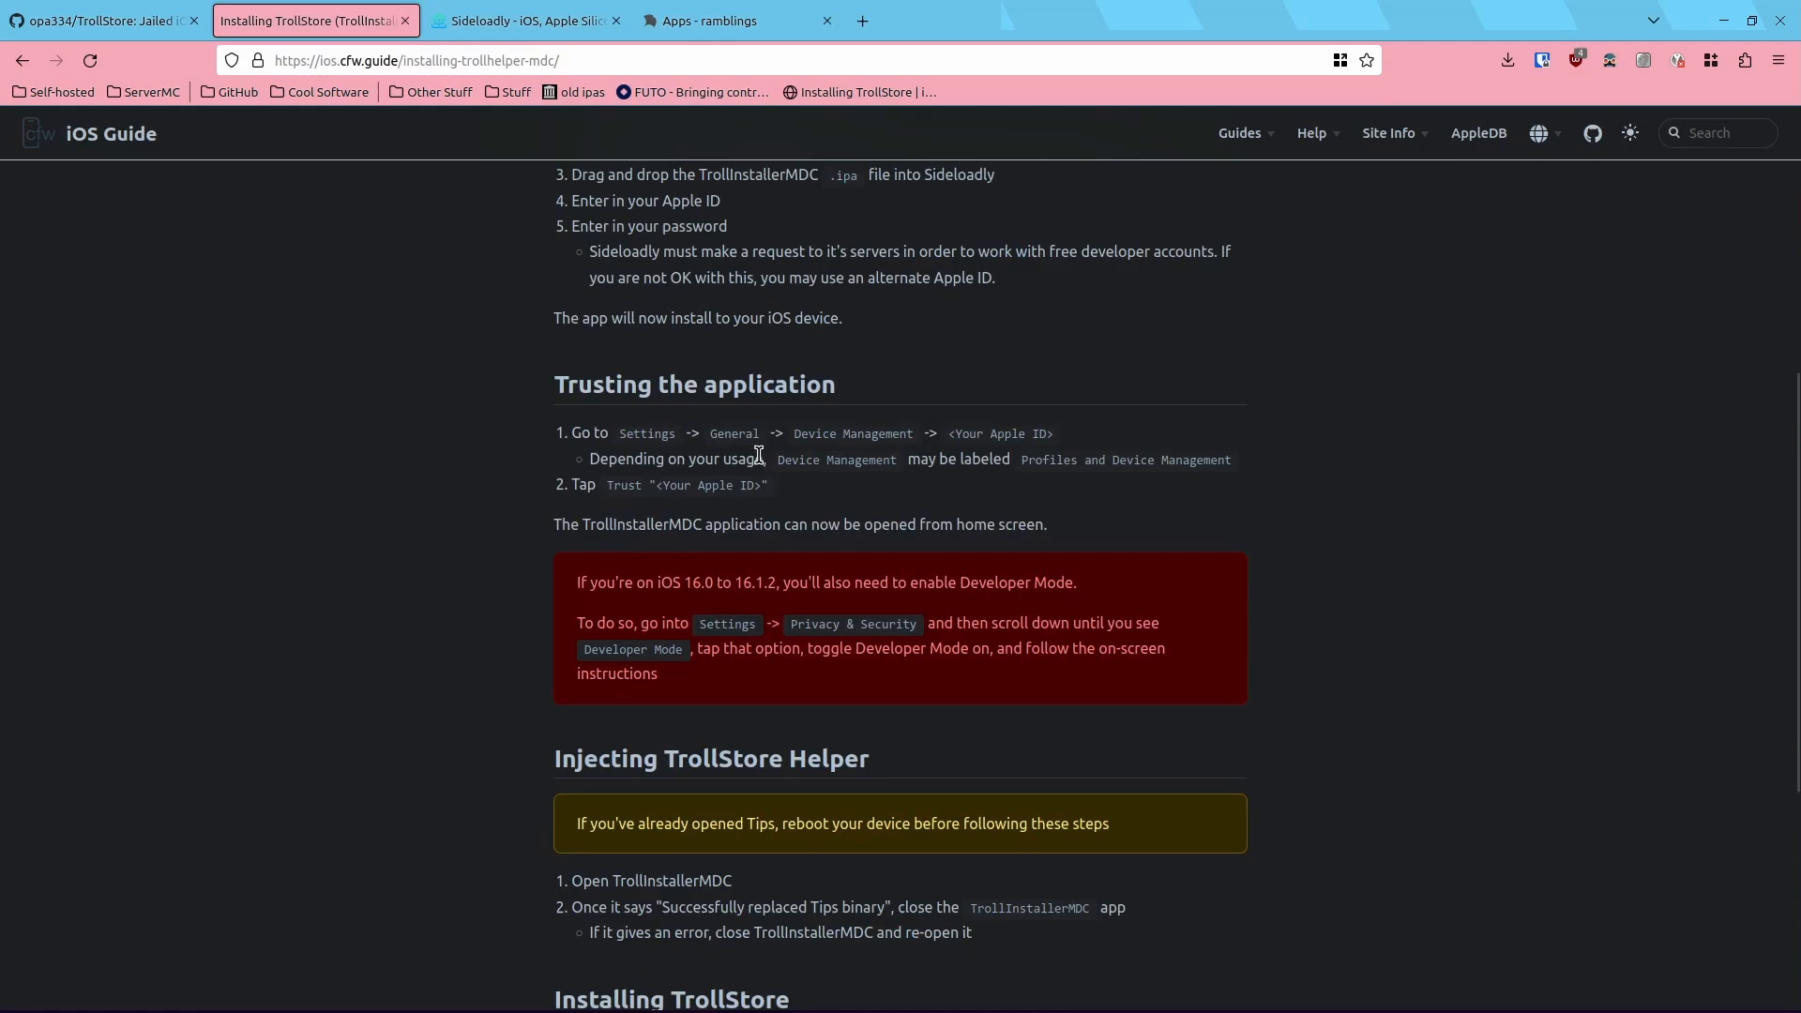
pyautogui.click(523, 21)
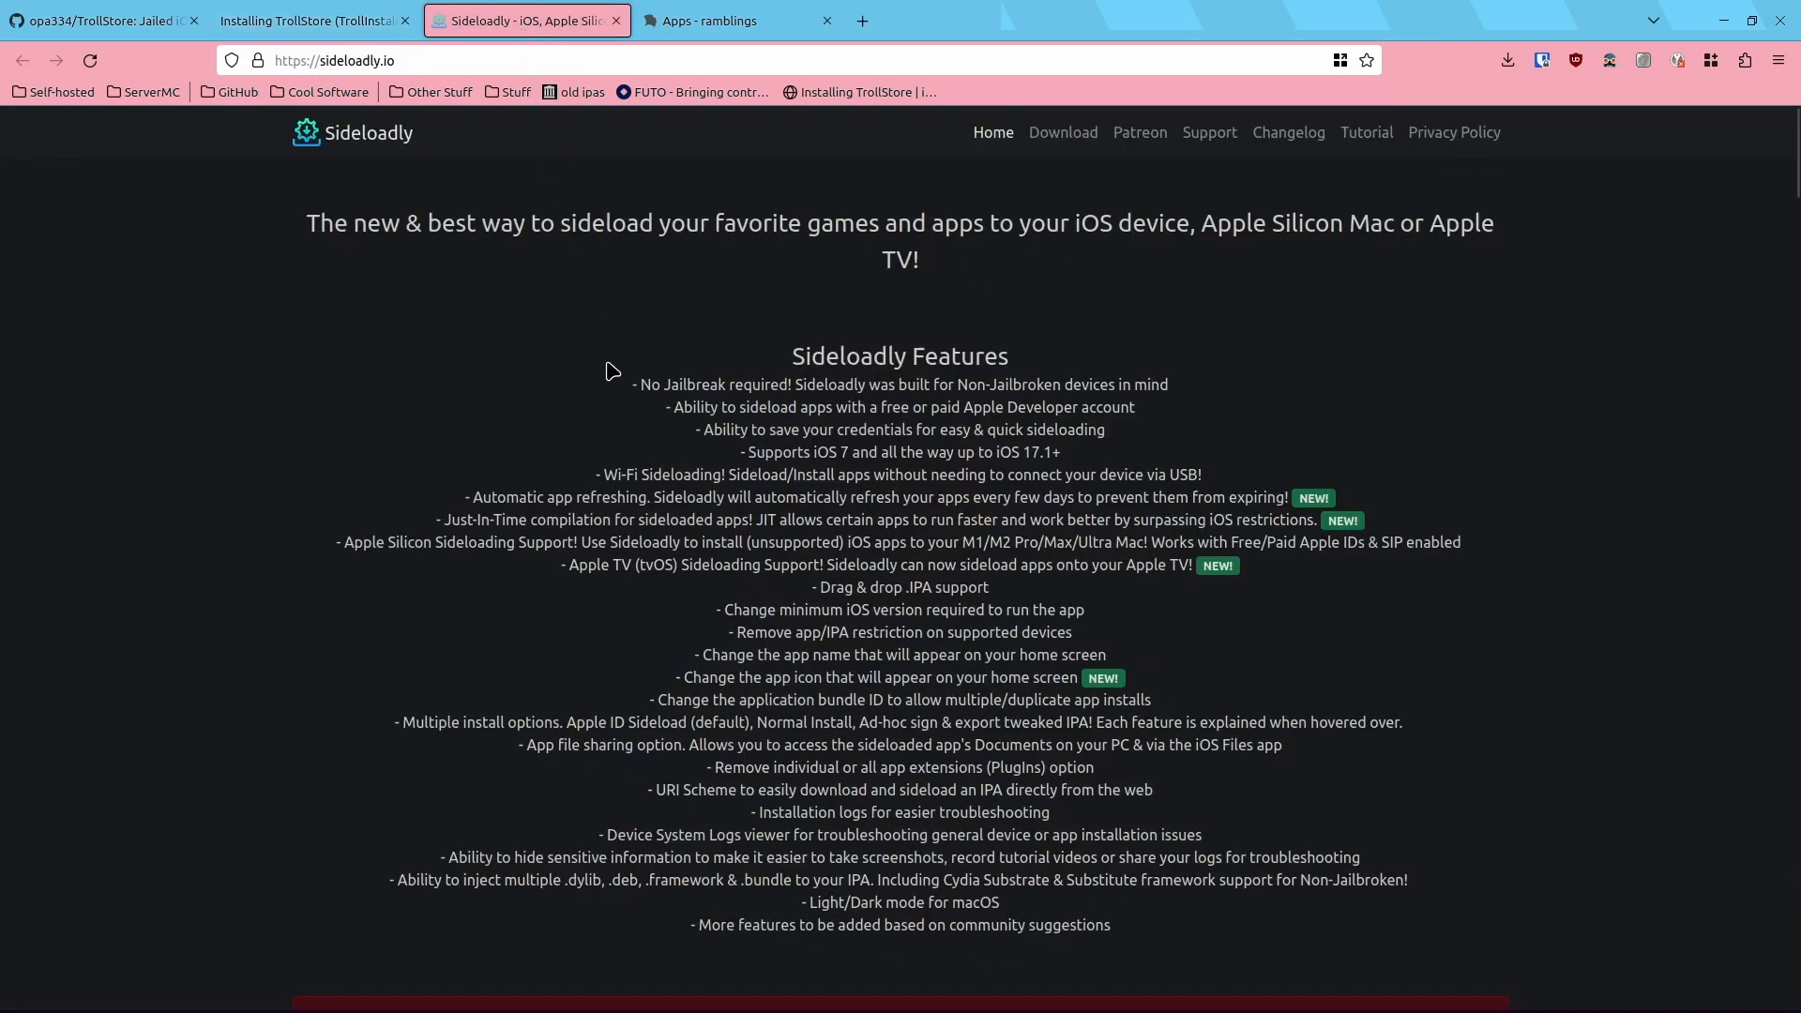
pyautogui.click(44, 998)
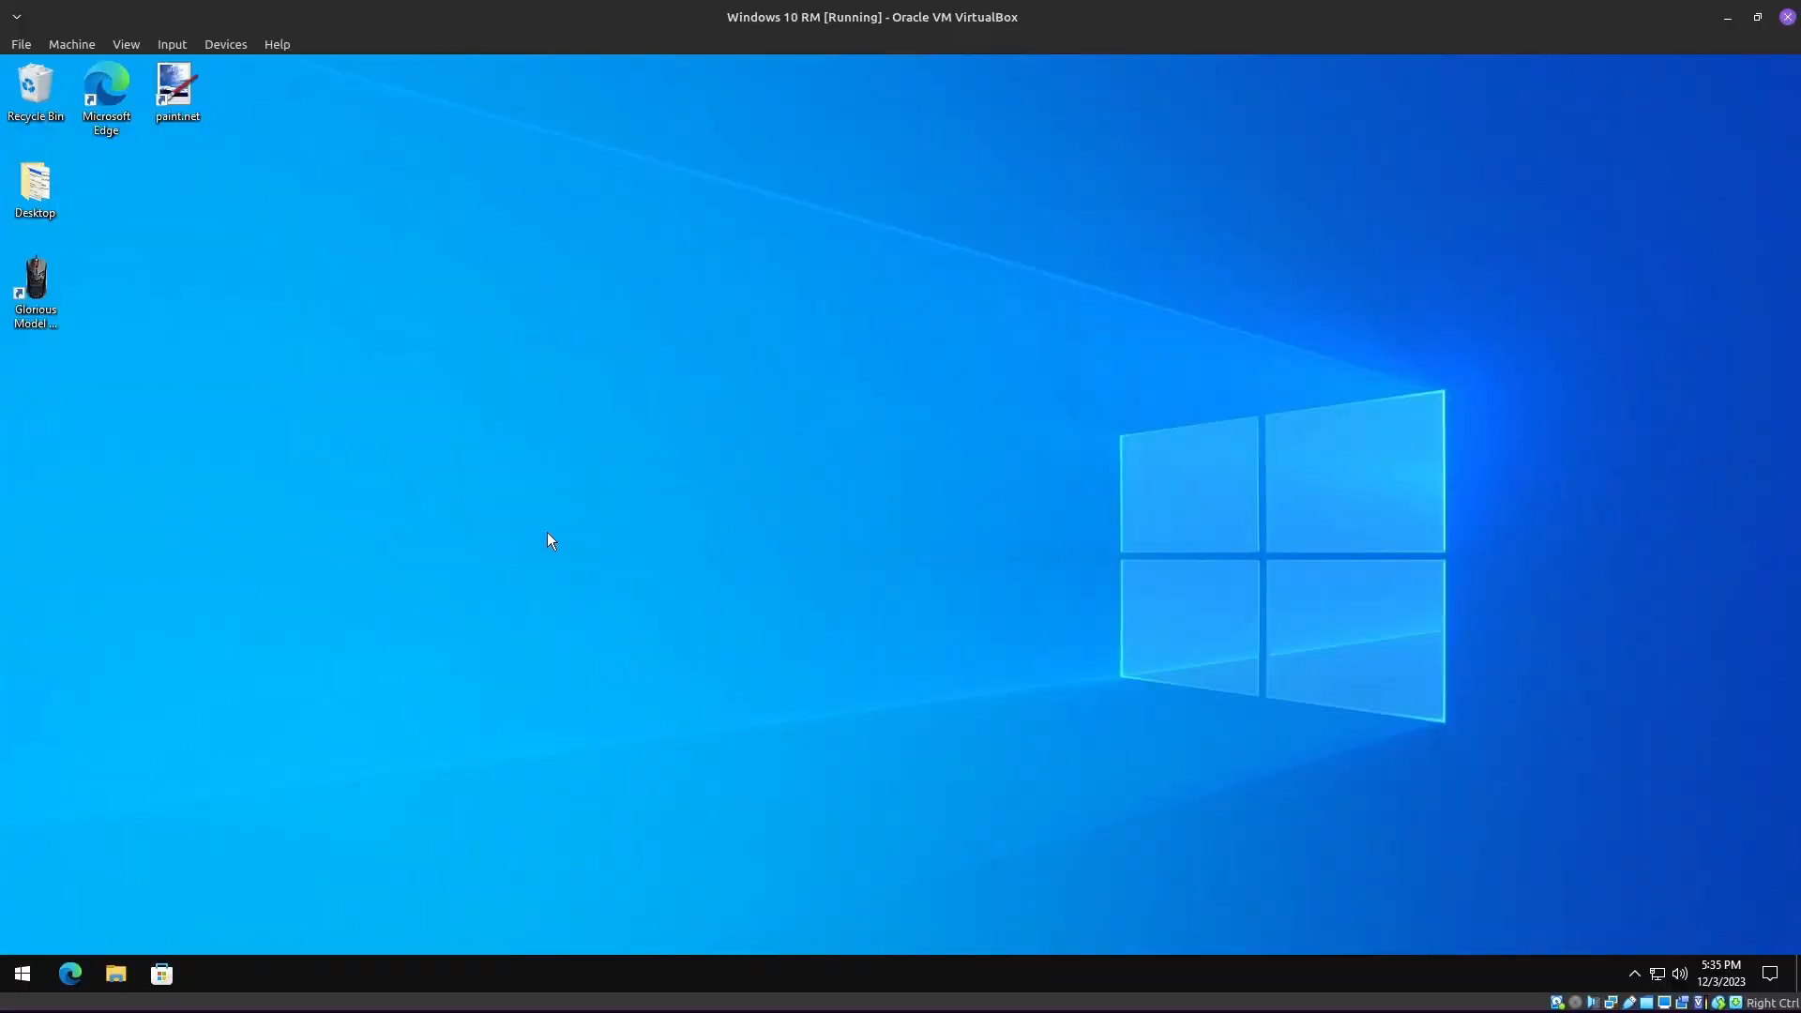
pyautogui.moveTo(477, 689)
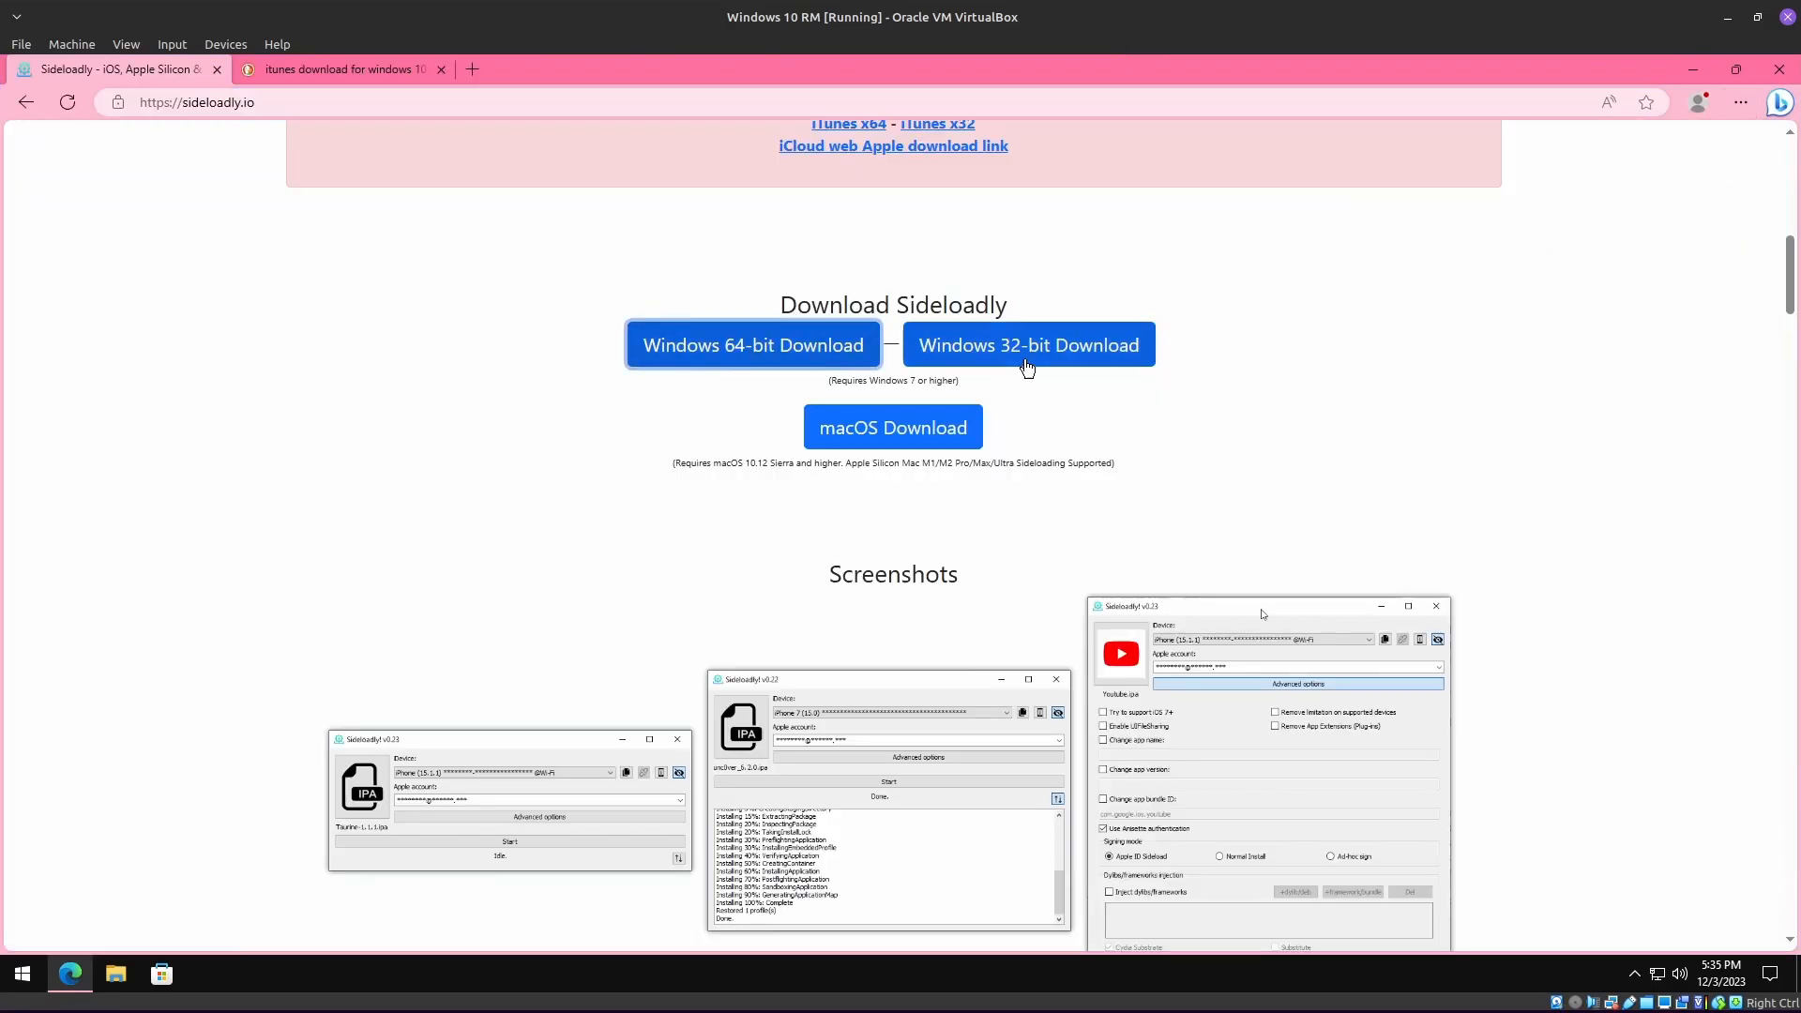
# Step: Download the Windows 64-bit Sideloadly installer in Edge and switch to the iTunes download tab
pyautogui.click(753, 344)
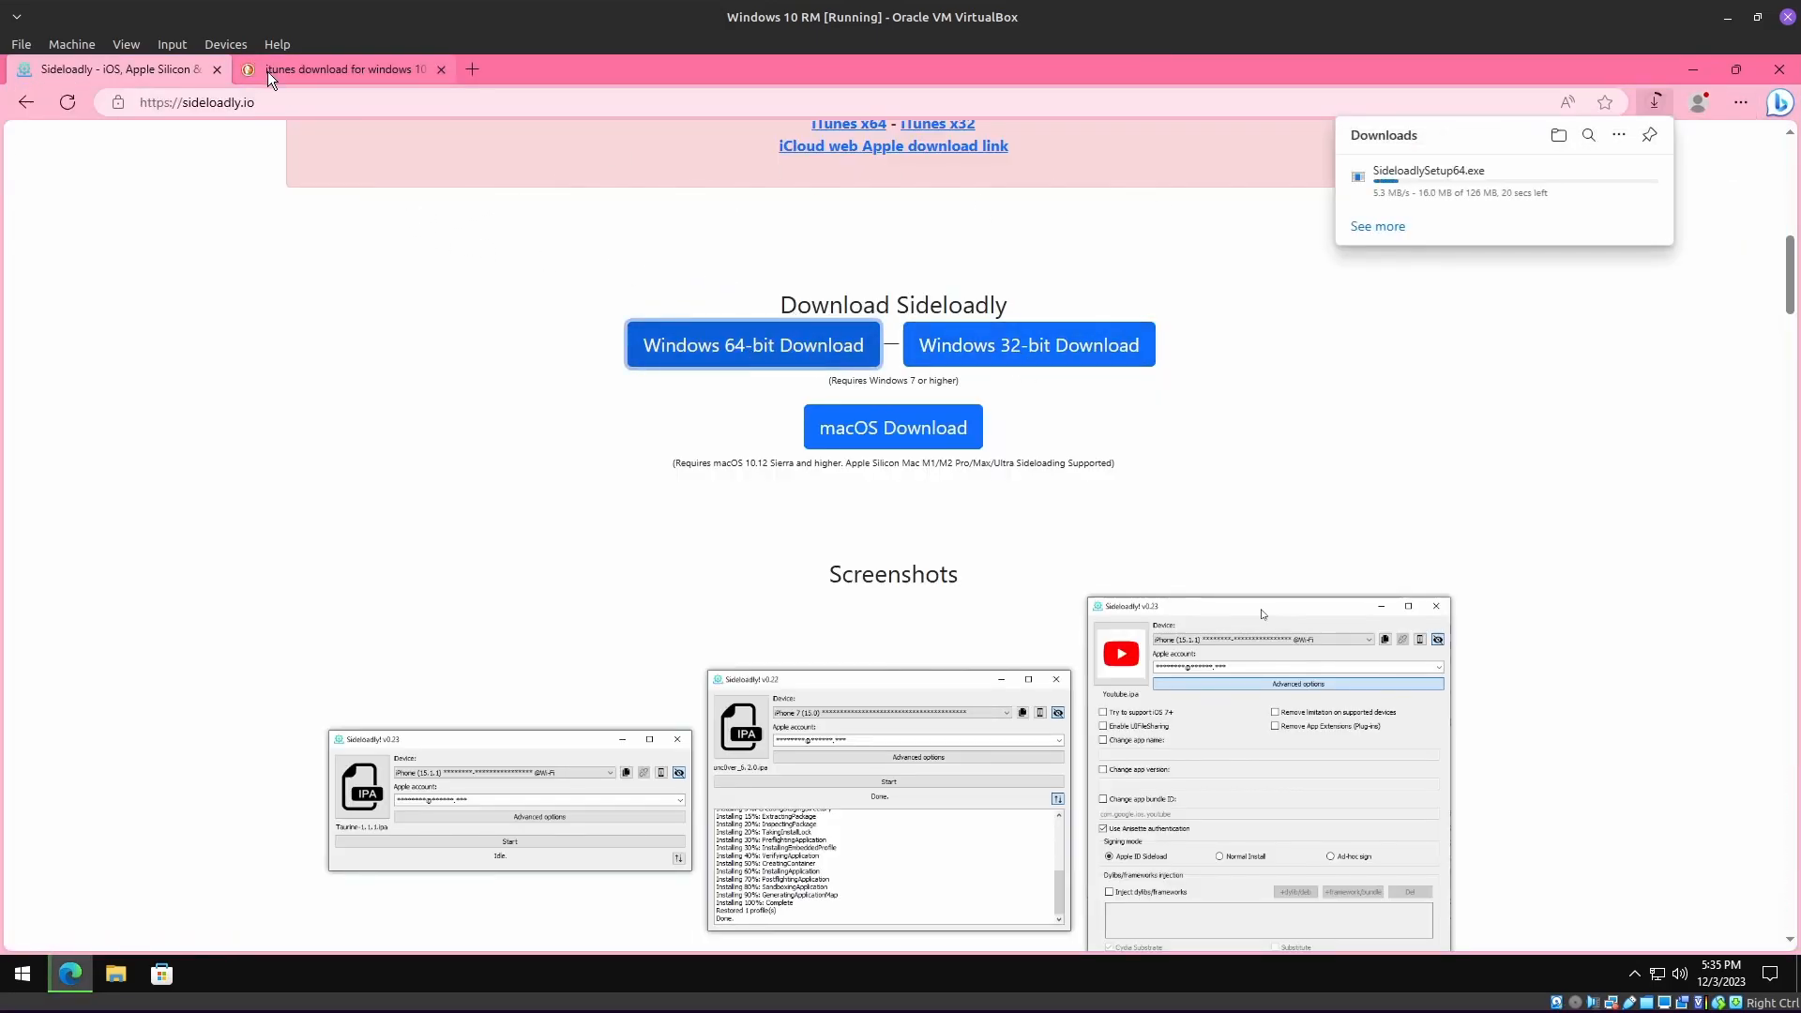
pyautogui.click(338, 69)
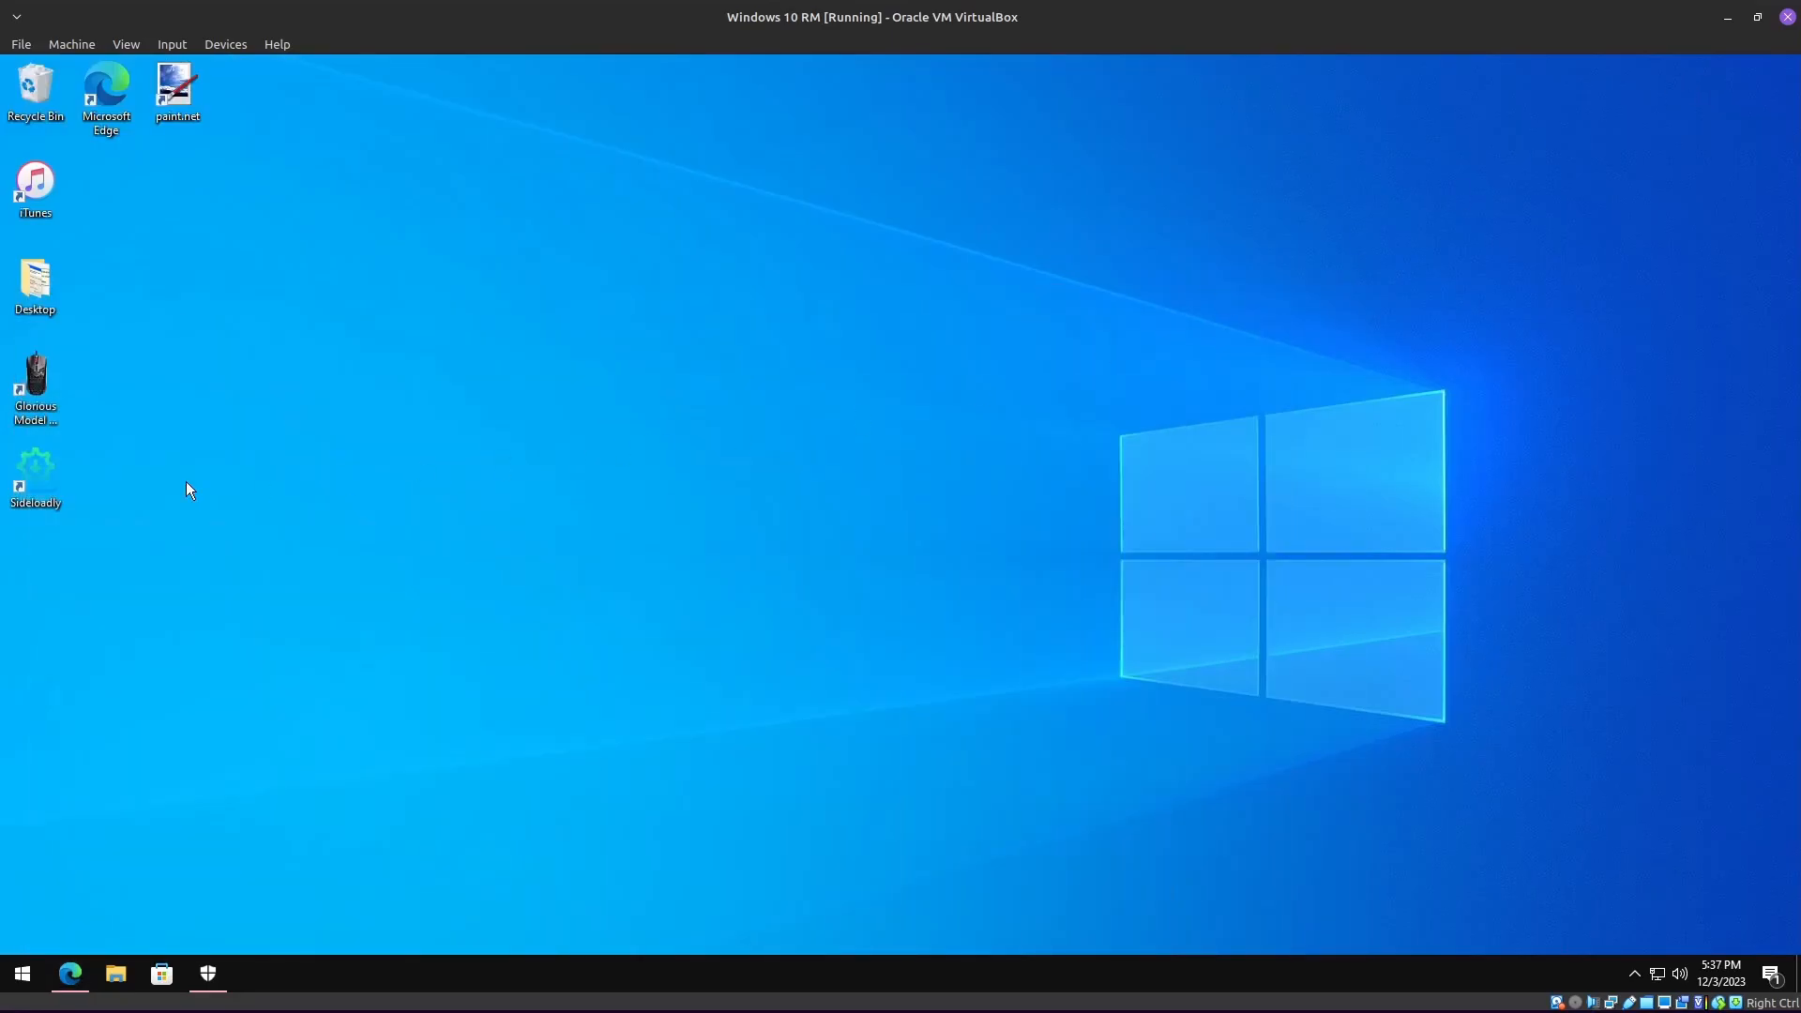
# Step: Launch Sideloadly, accept the administrator warning, and agree to download Local Anisette data
pyautogui.doubleClick(36, 471)
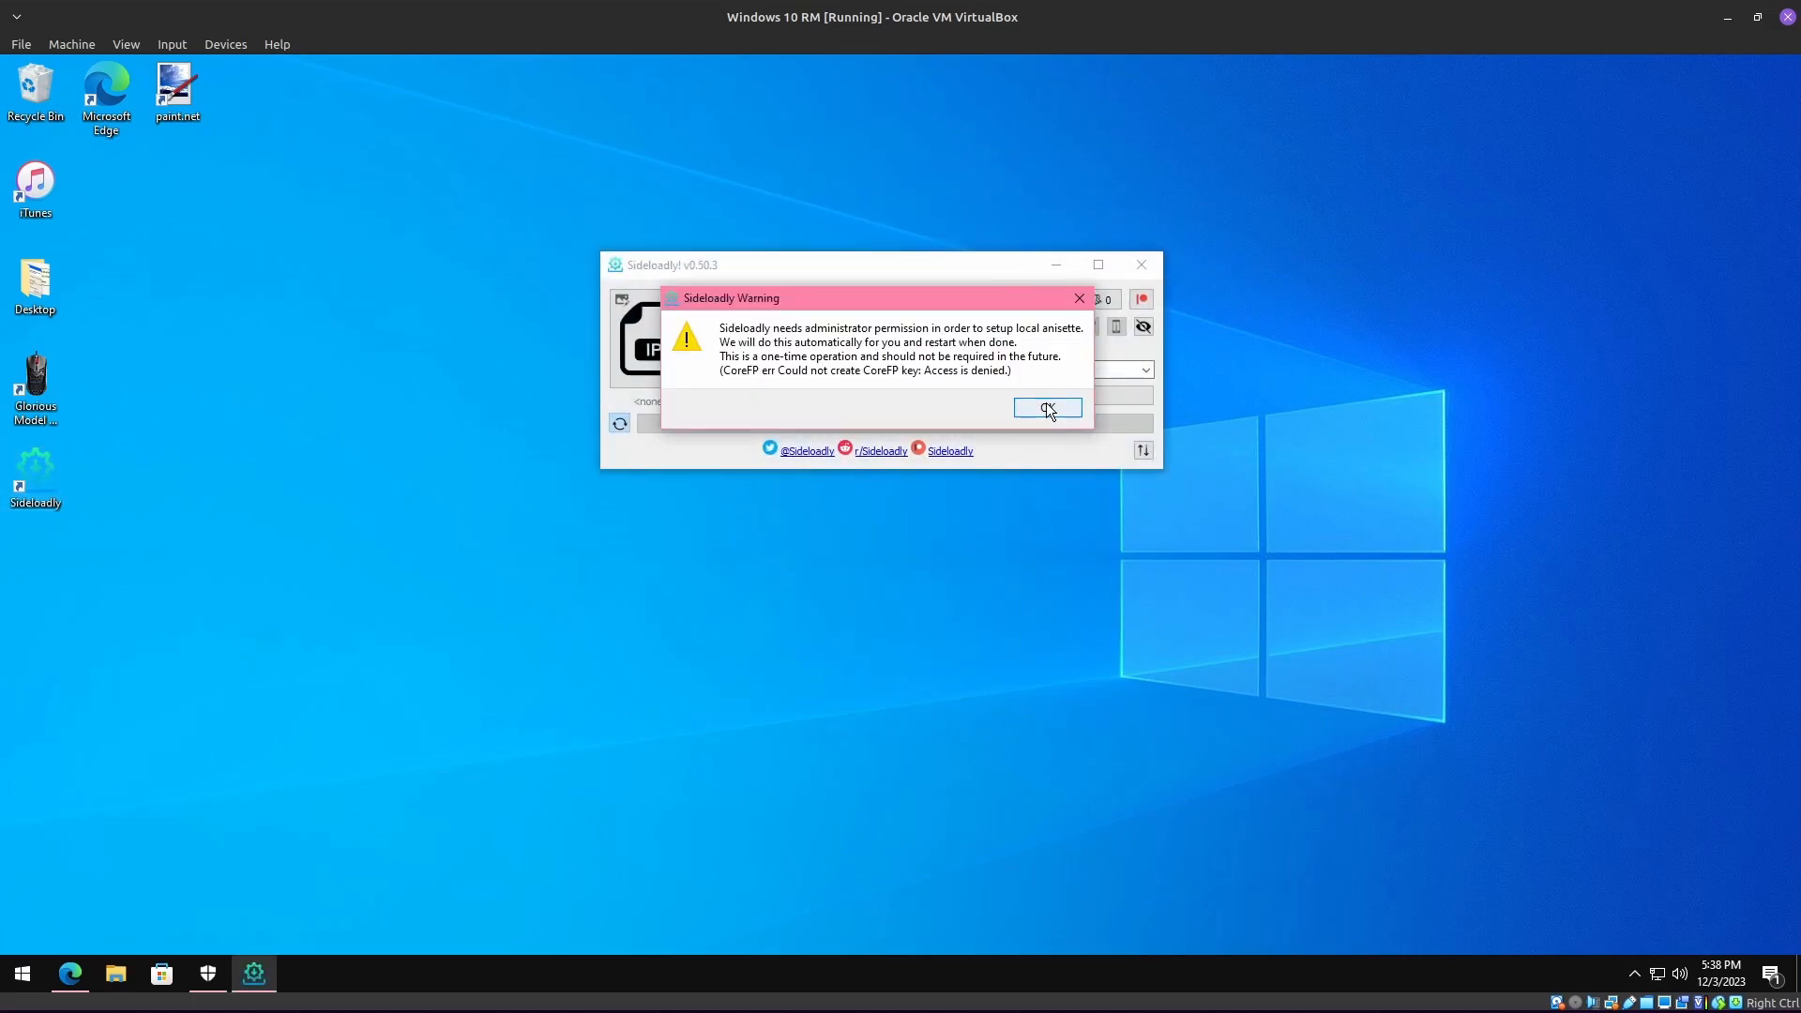
pyautogui.click(1044, 410)
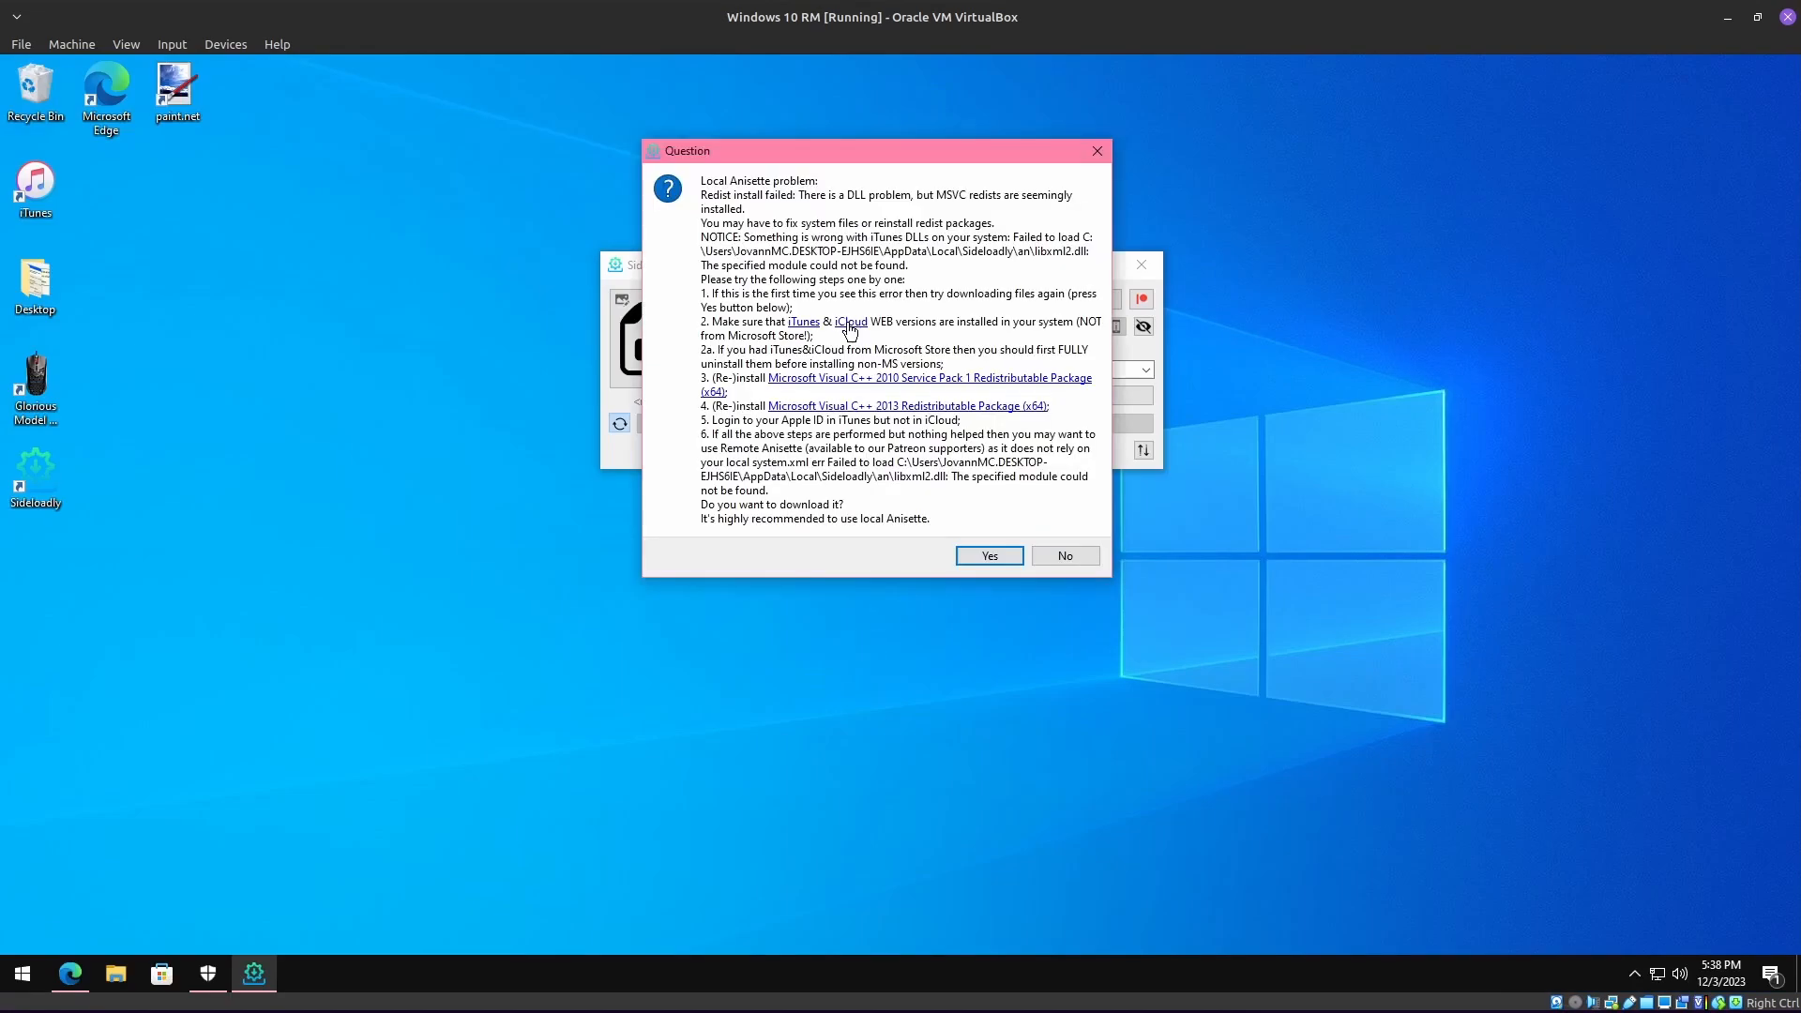
pyautogui.click(986, 555)
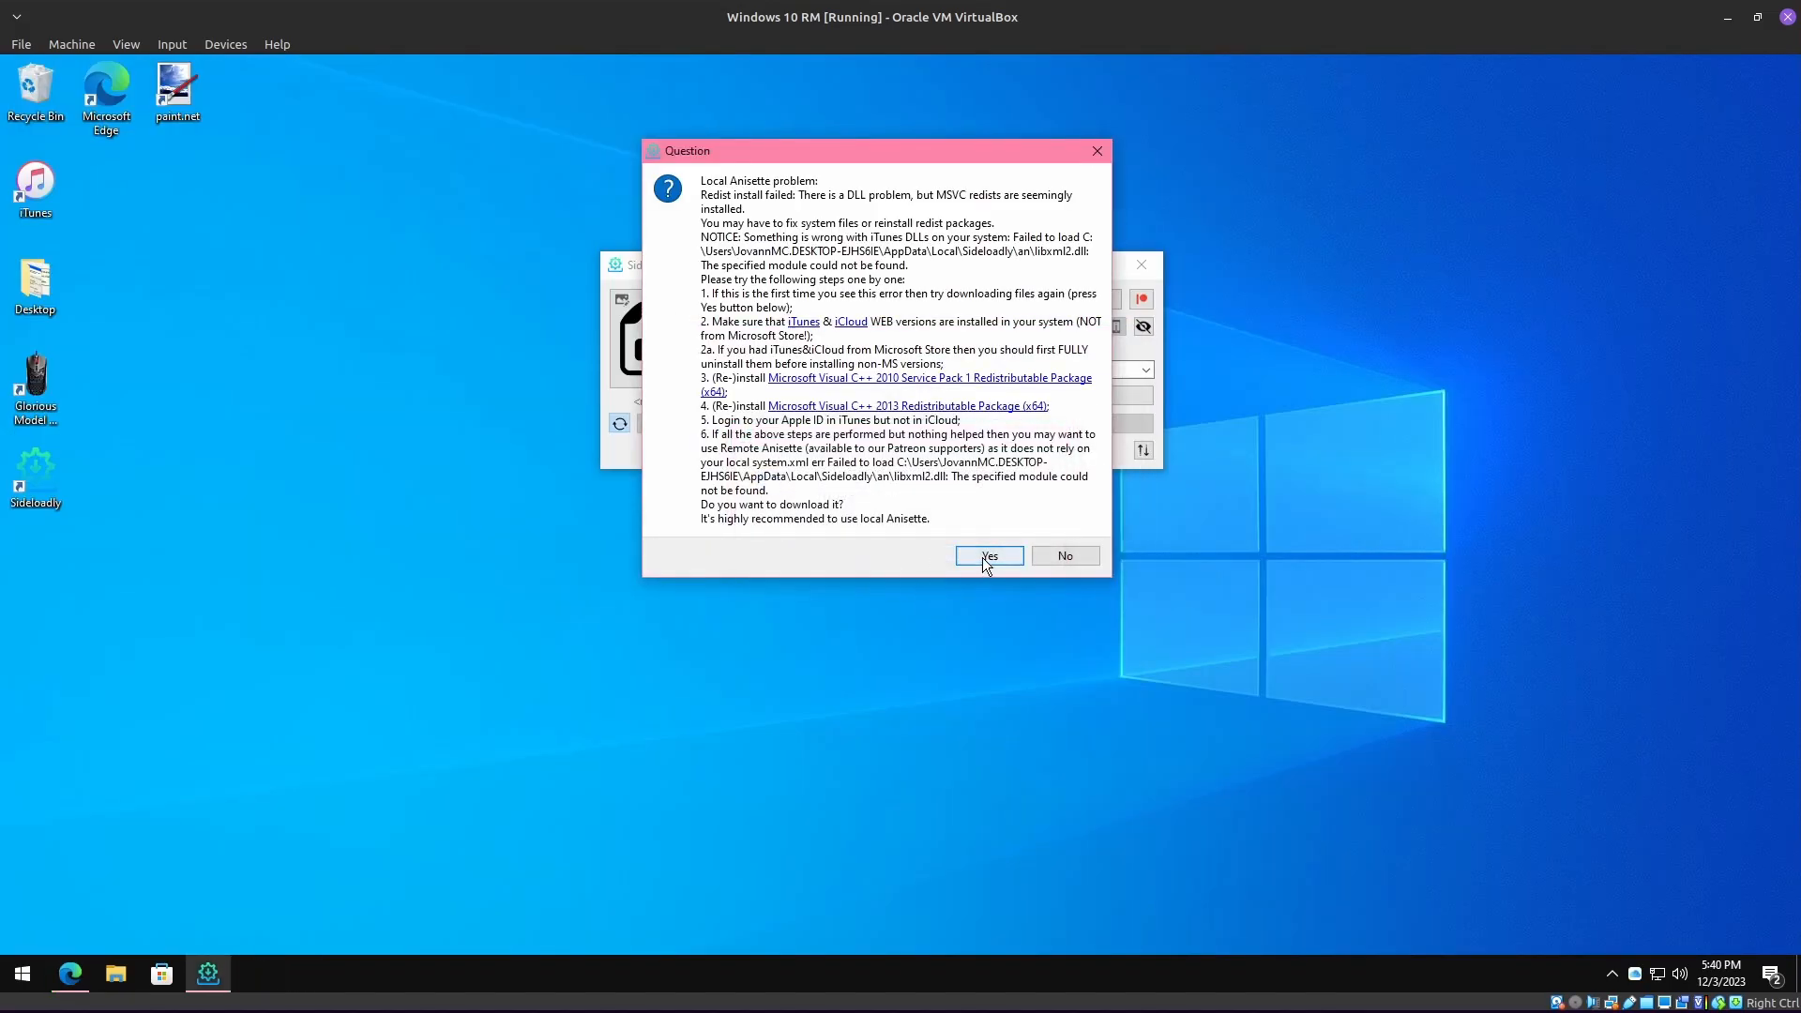
pyautogui.click(987, 556)
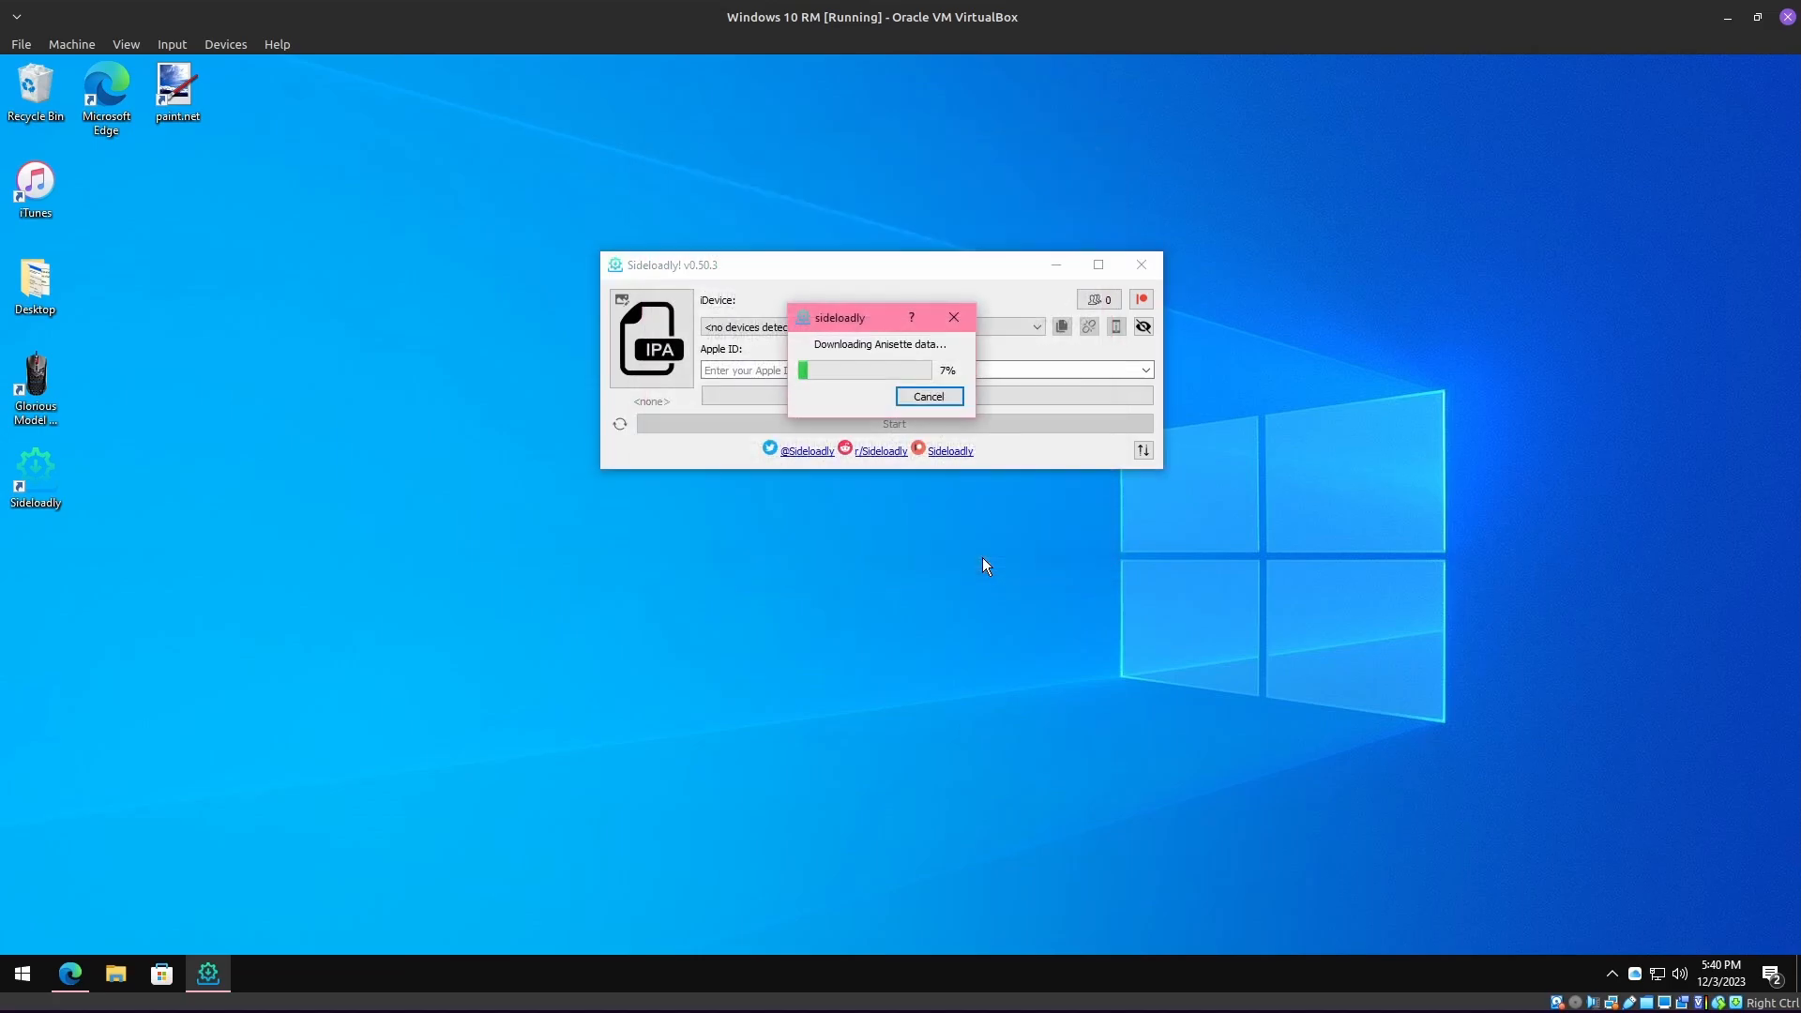
pyautogui.click(927, 395)
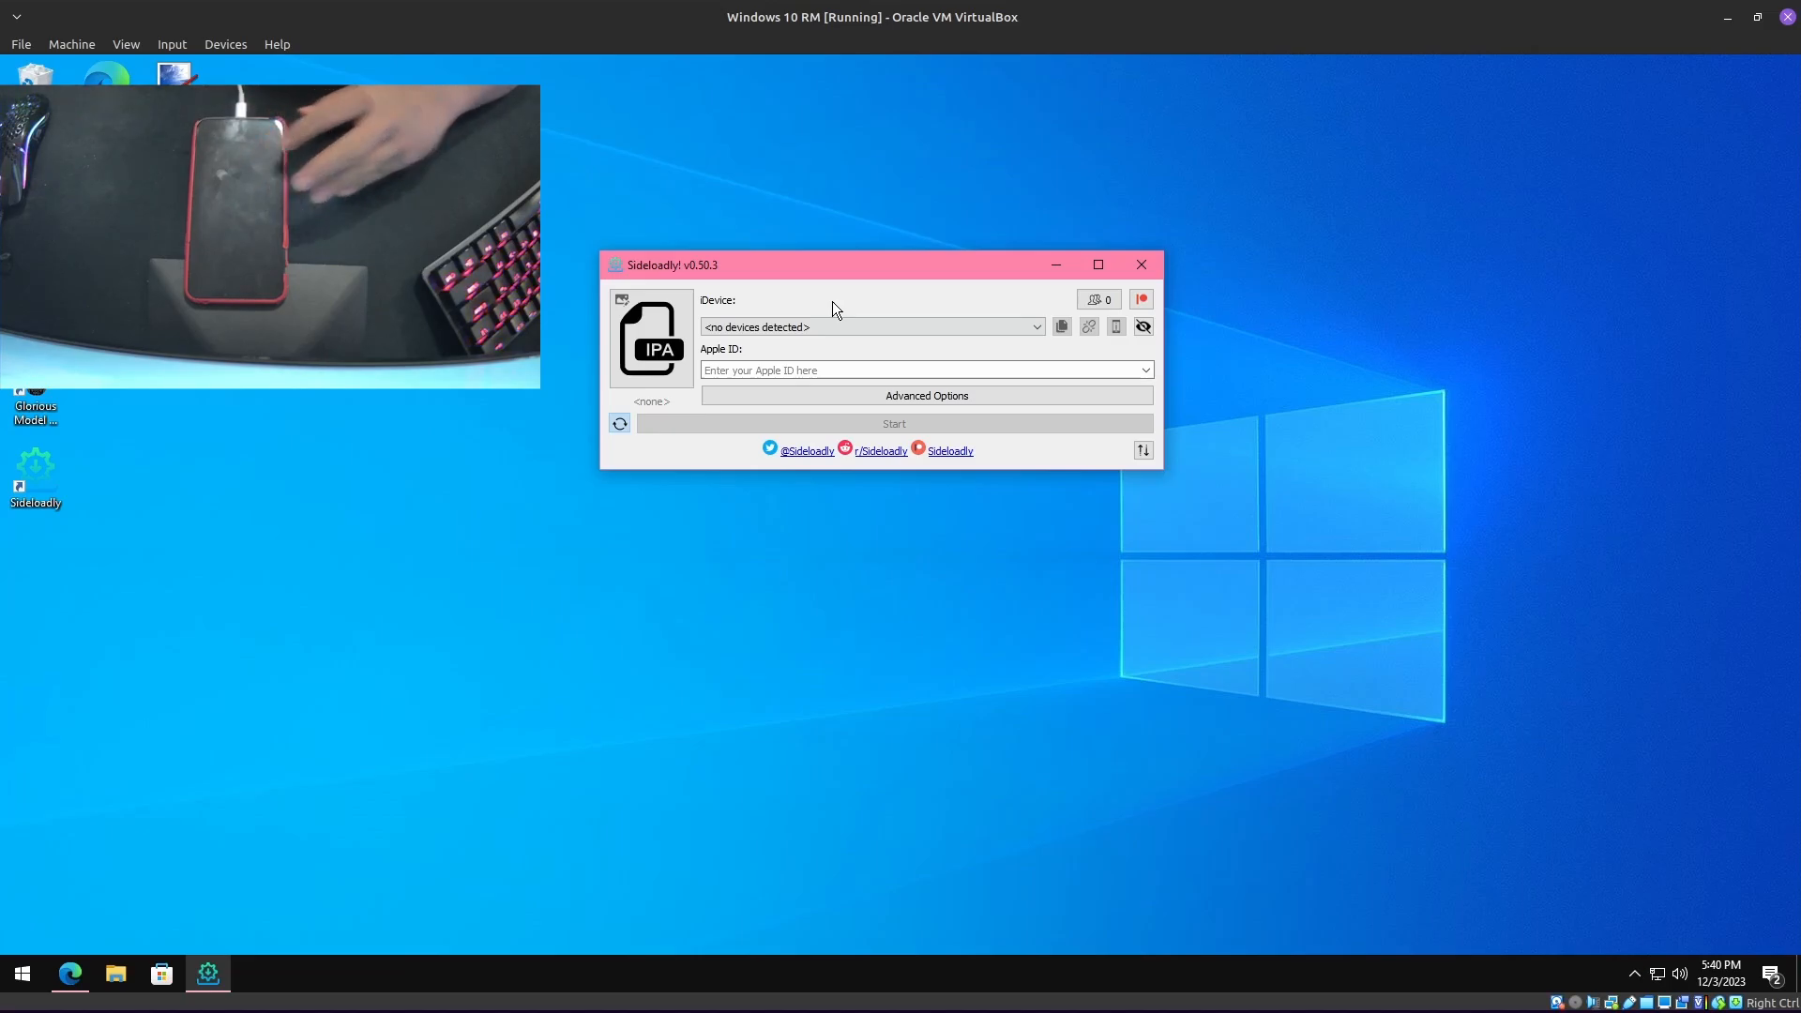
# Step: Hide sensitive information in Sideloadly with the eye icon and dismiss iTunes' welcome prompt
pyautogui.click(226, 44)
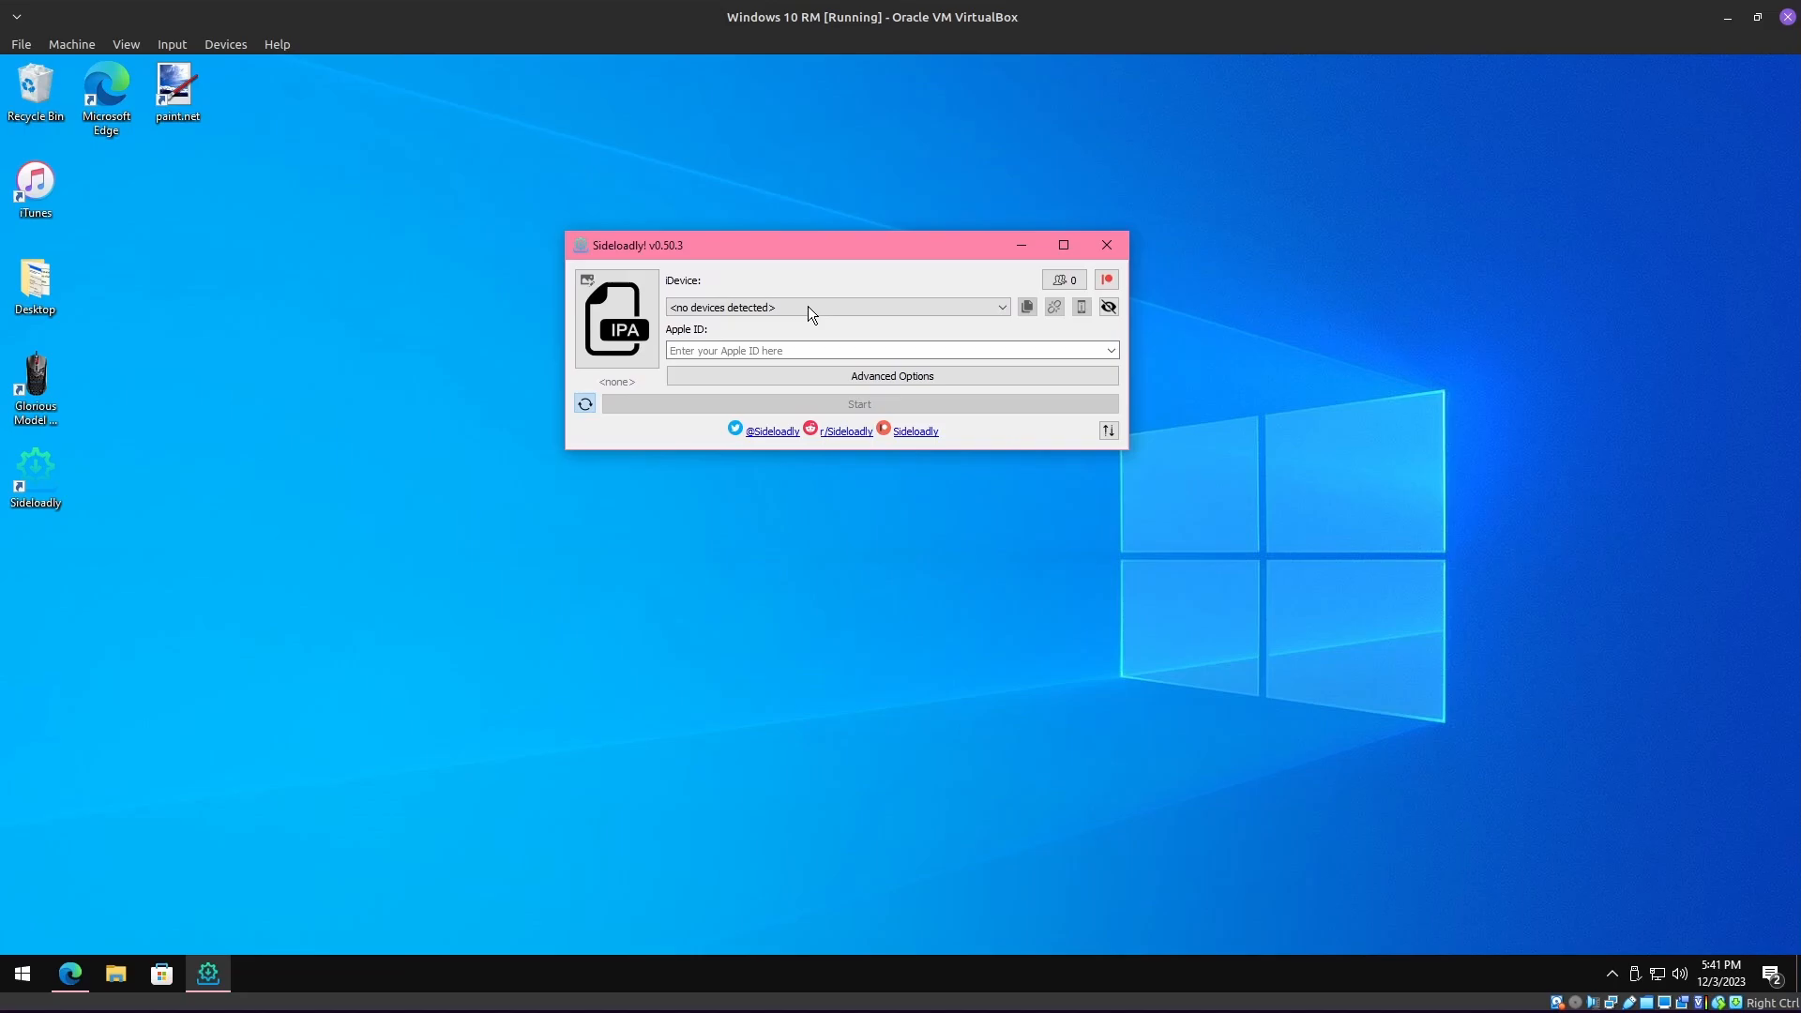
pyautogui.moveTo(1106, 307)
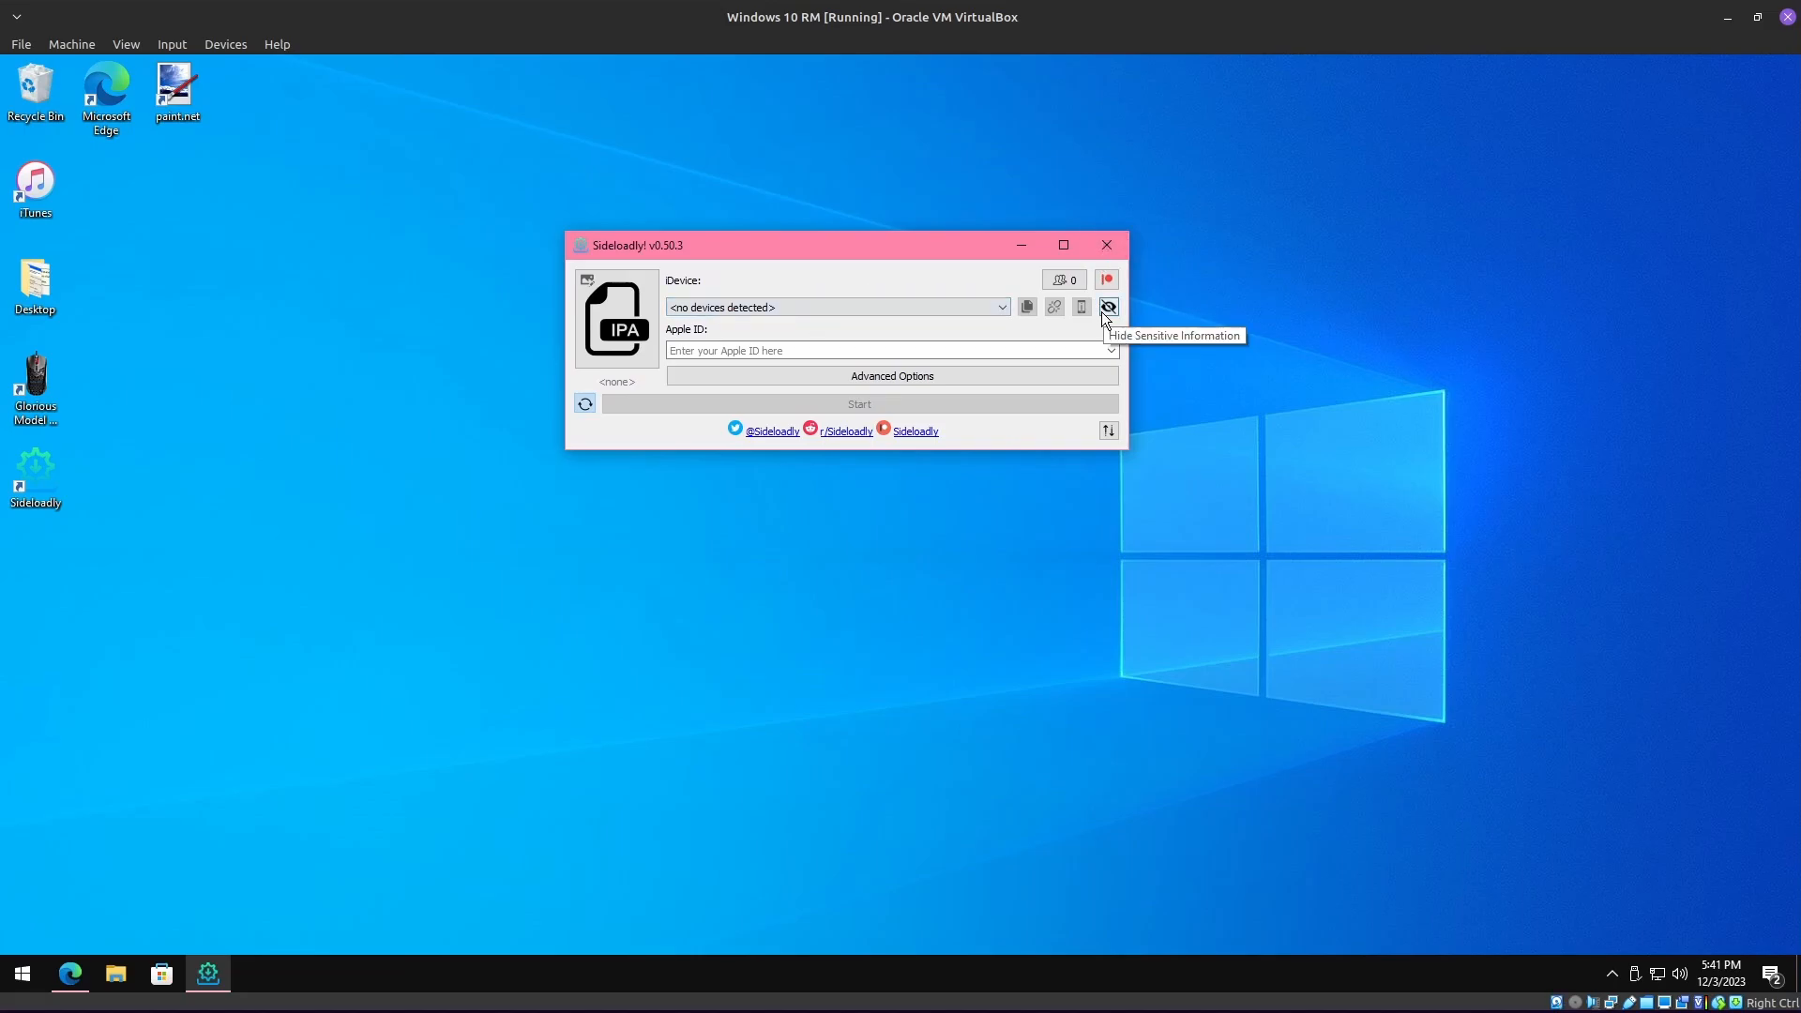
pyautogui.click(1105, 245)
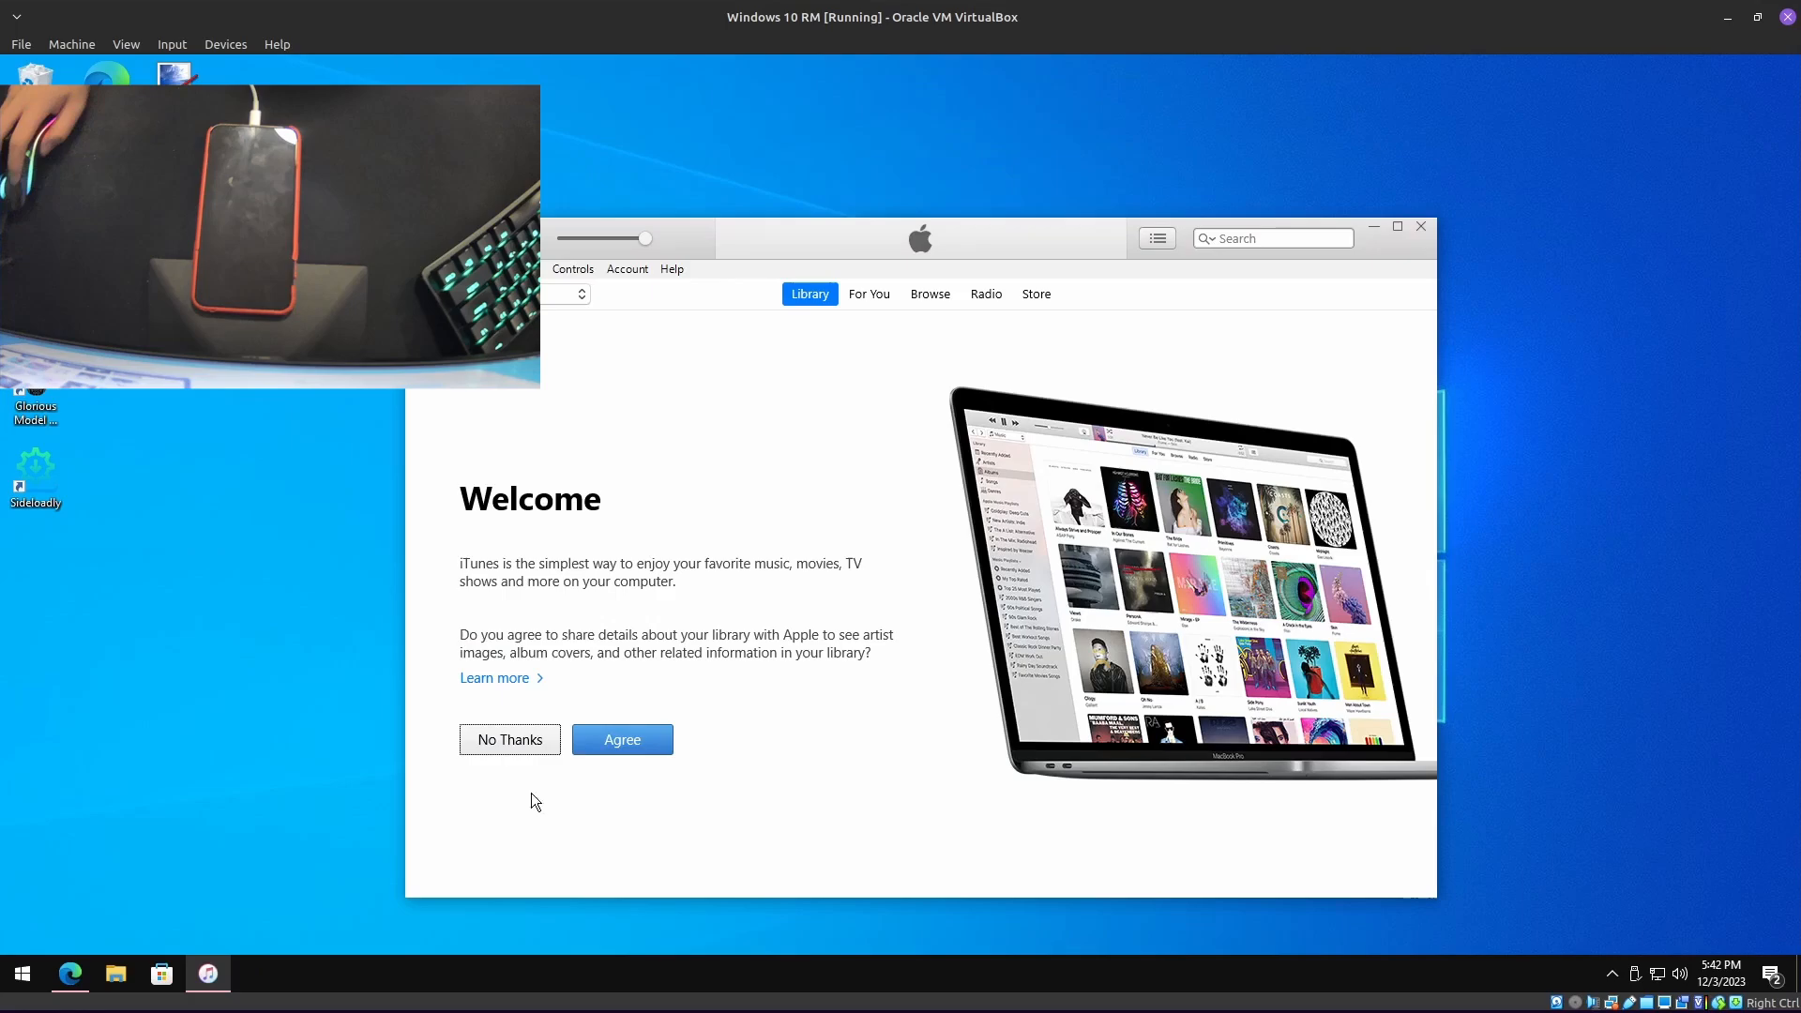
pyautogui.click(115, 973)
pyautogui.write('devi')
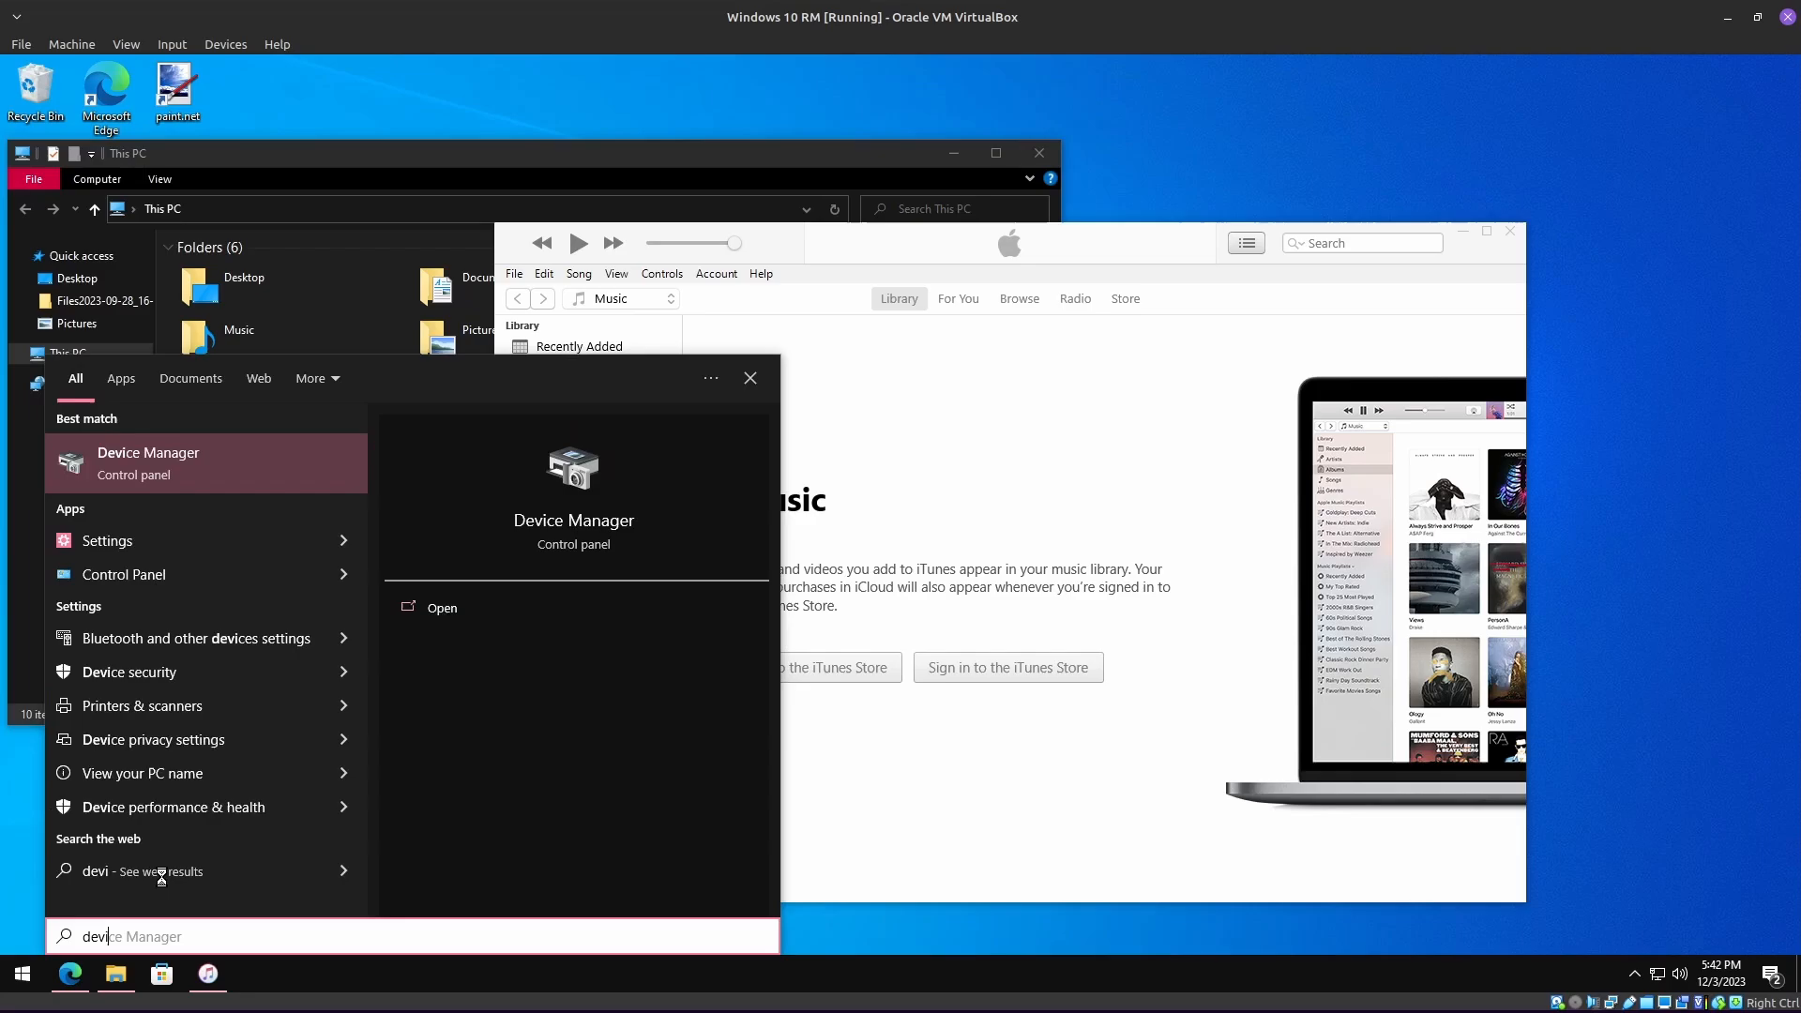
# Step: Open Device Manager and inspect the phone's MTP USB Device entry
pyautogui.click(441, 607)
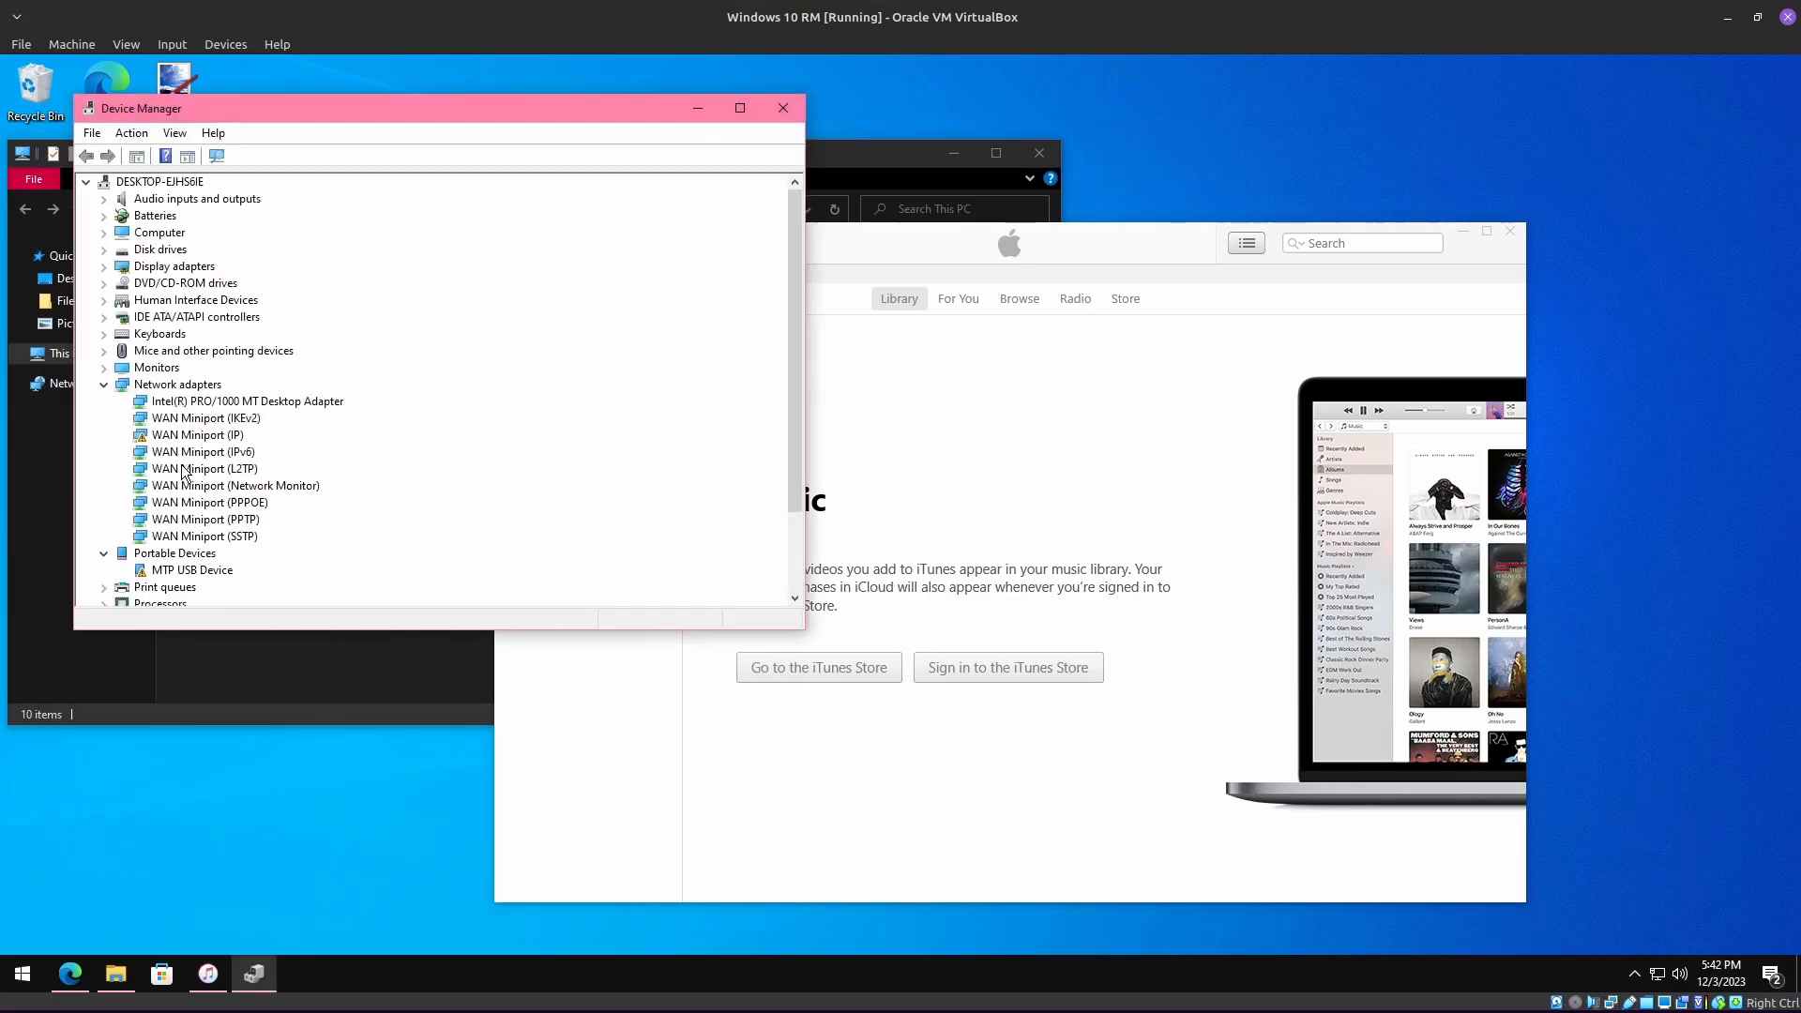
pyautogui.doubleClick(191, 569)
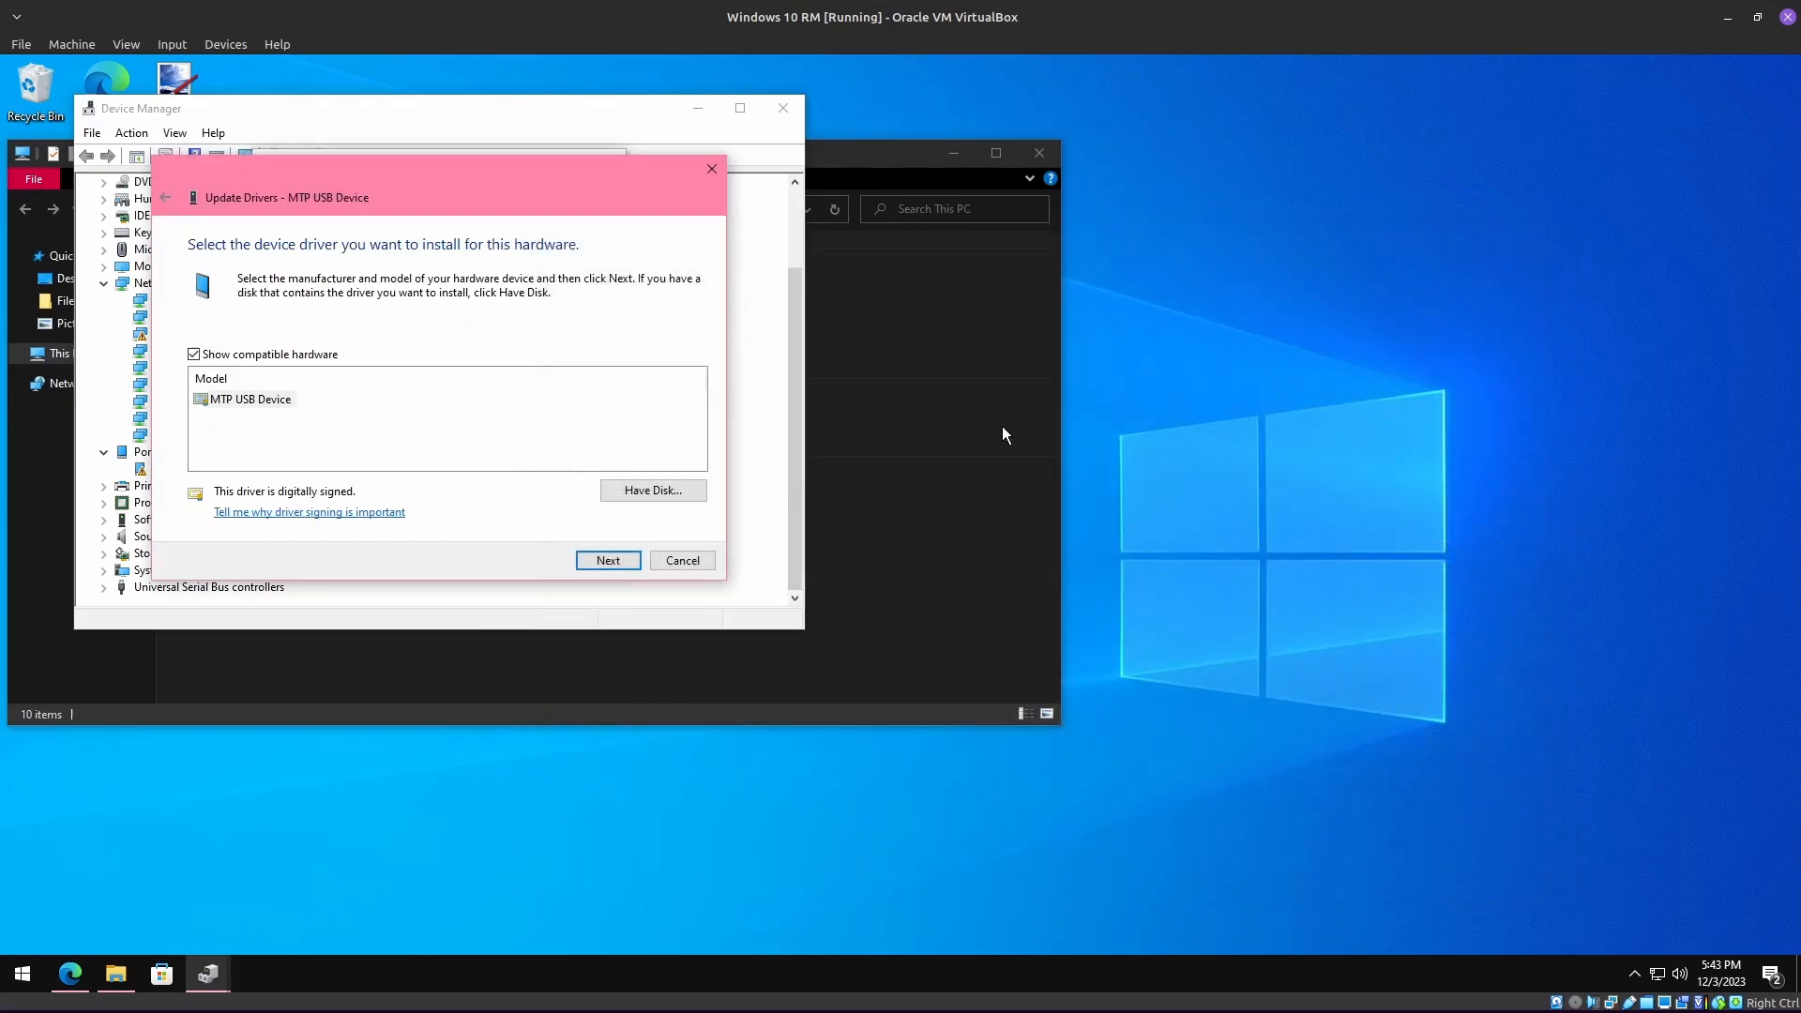
pyautogui.click(681, 561)
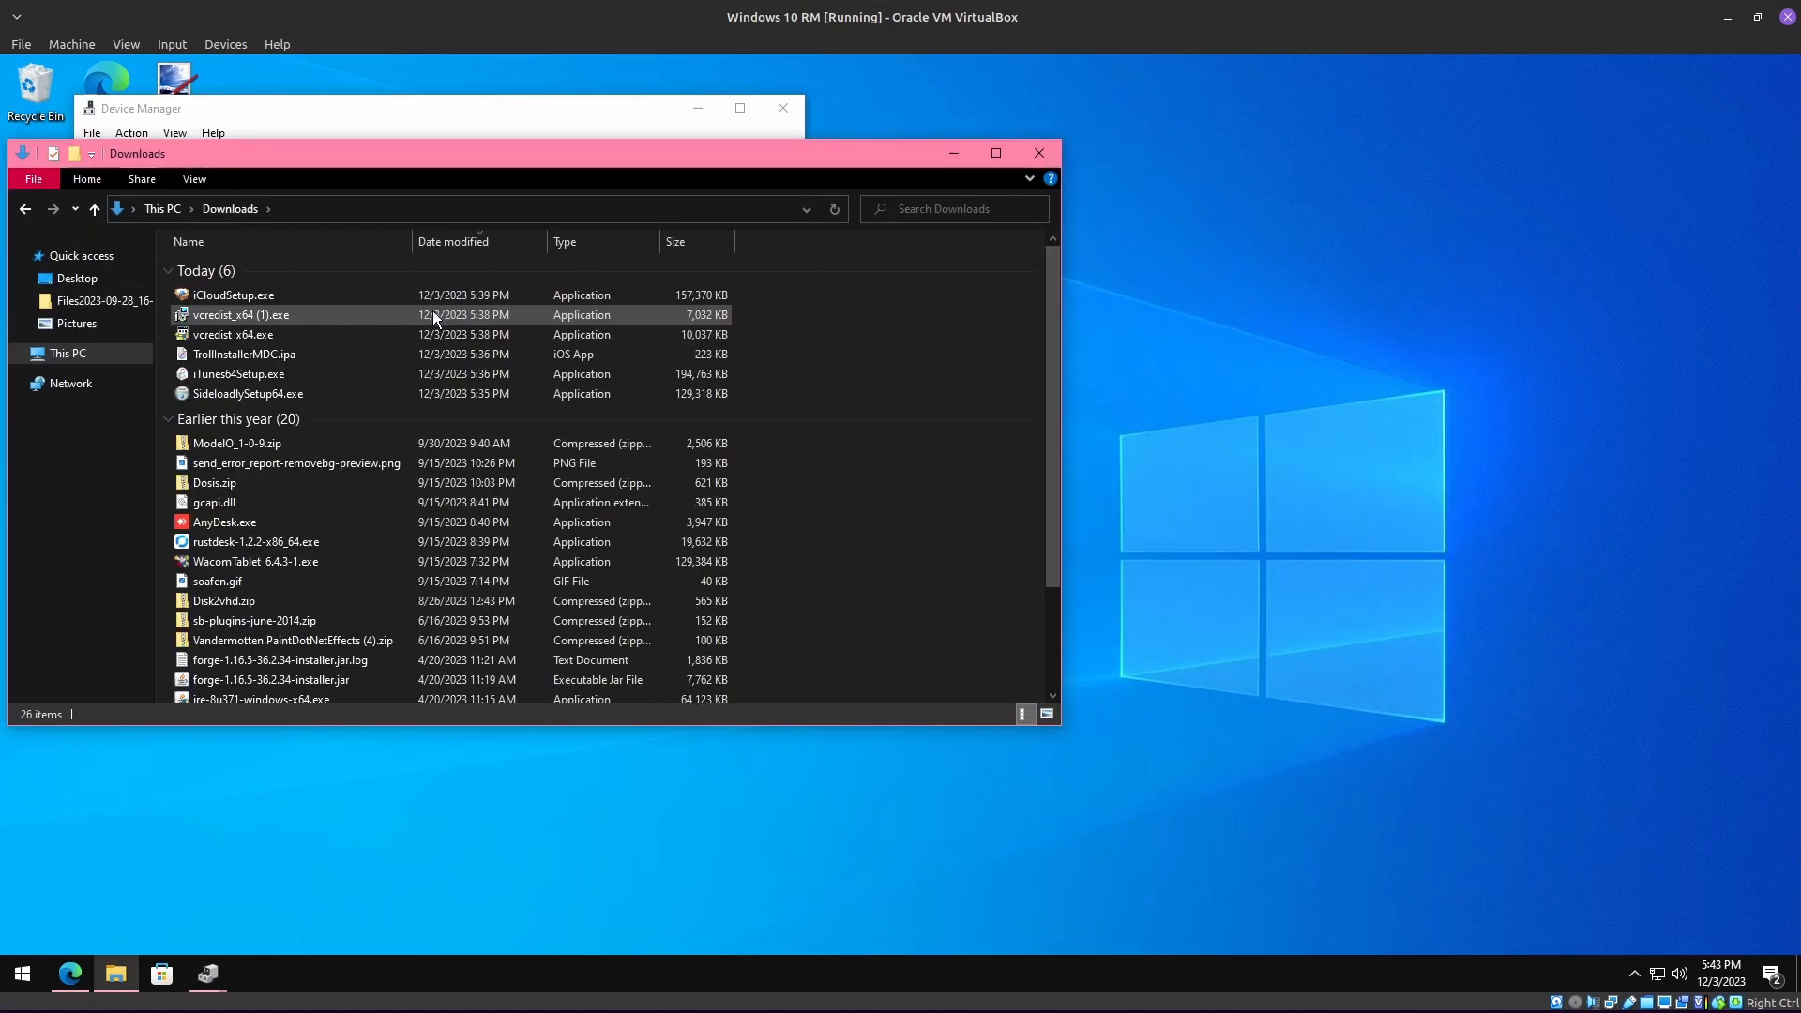
# Step: Select iTunes64Setup.exe in Downloads and bring up its context options
pyautogui.click(237, 373)
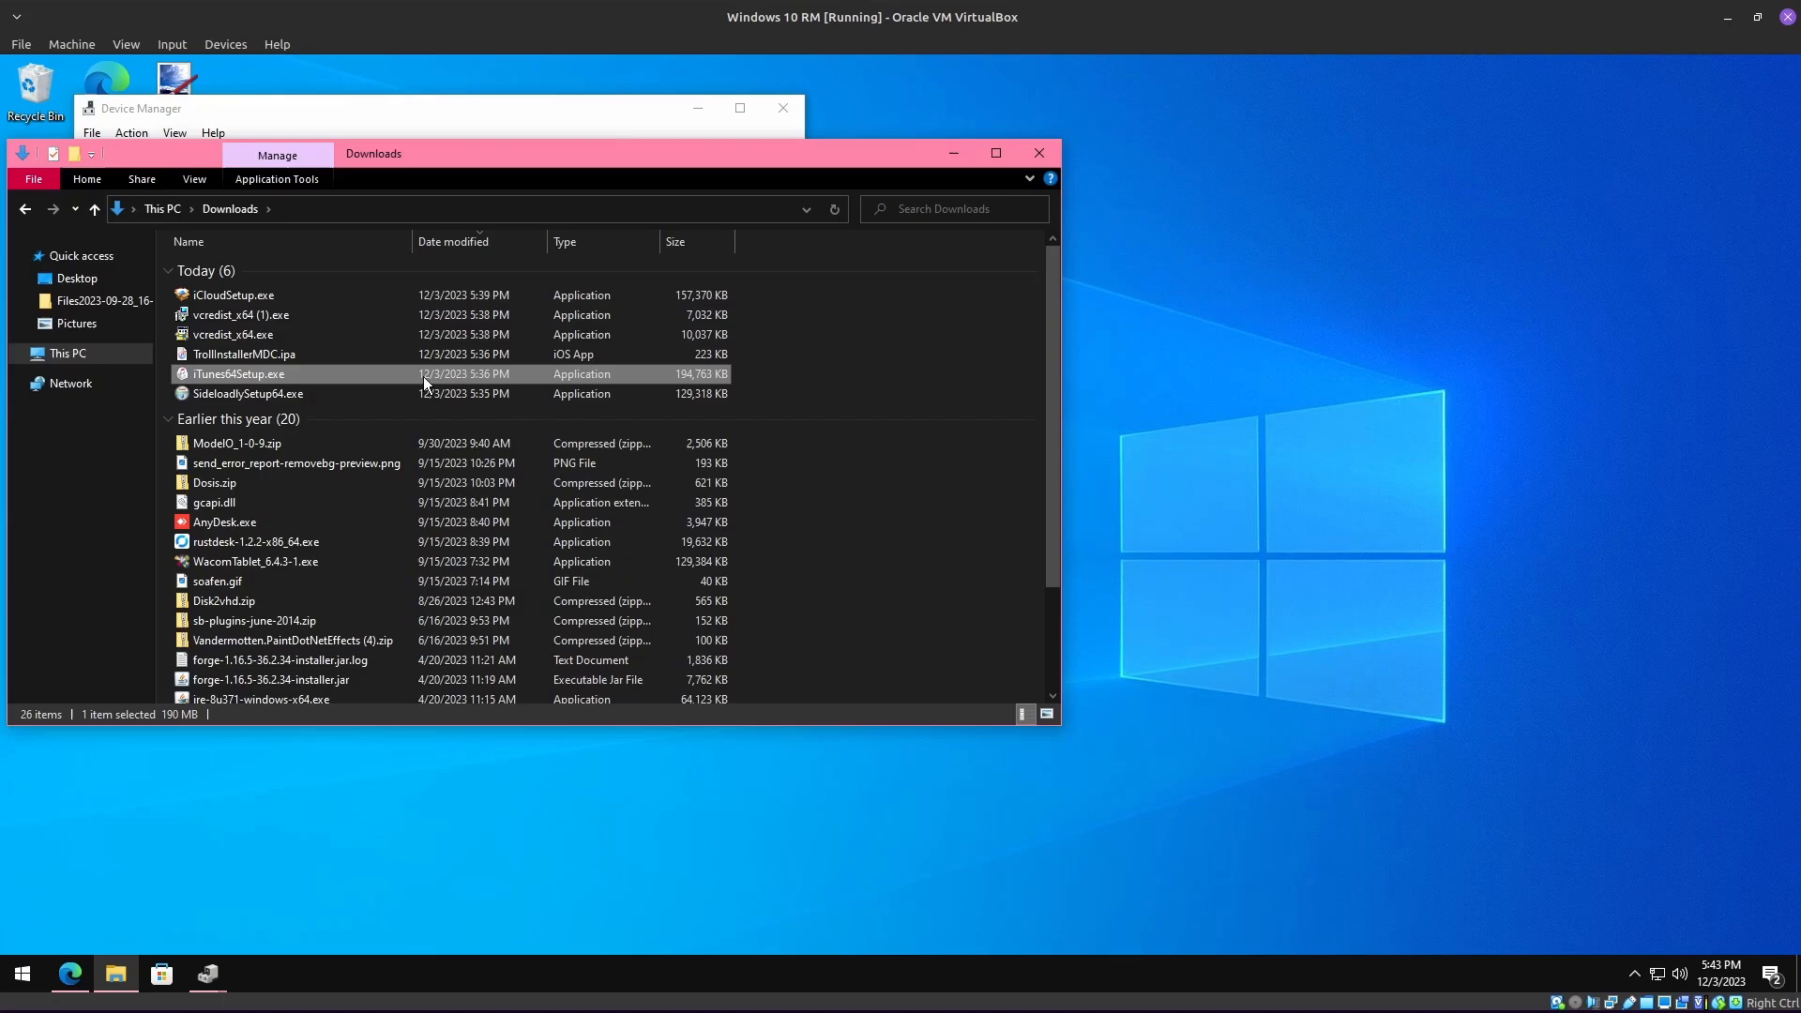
pyautogui.rightClick(237, 374)
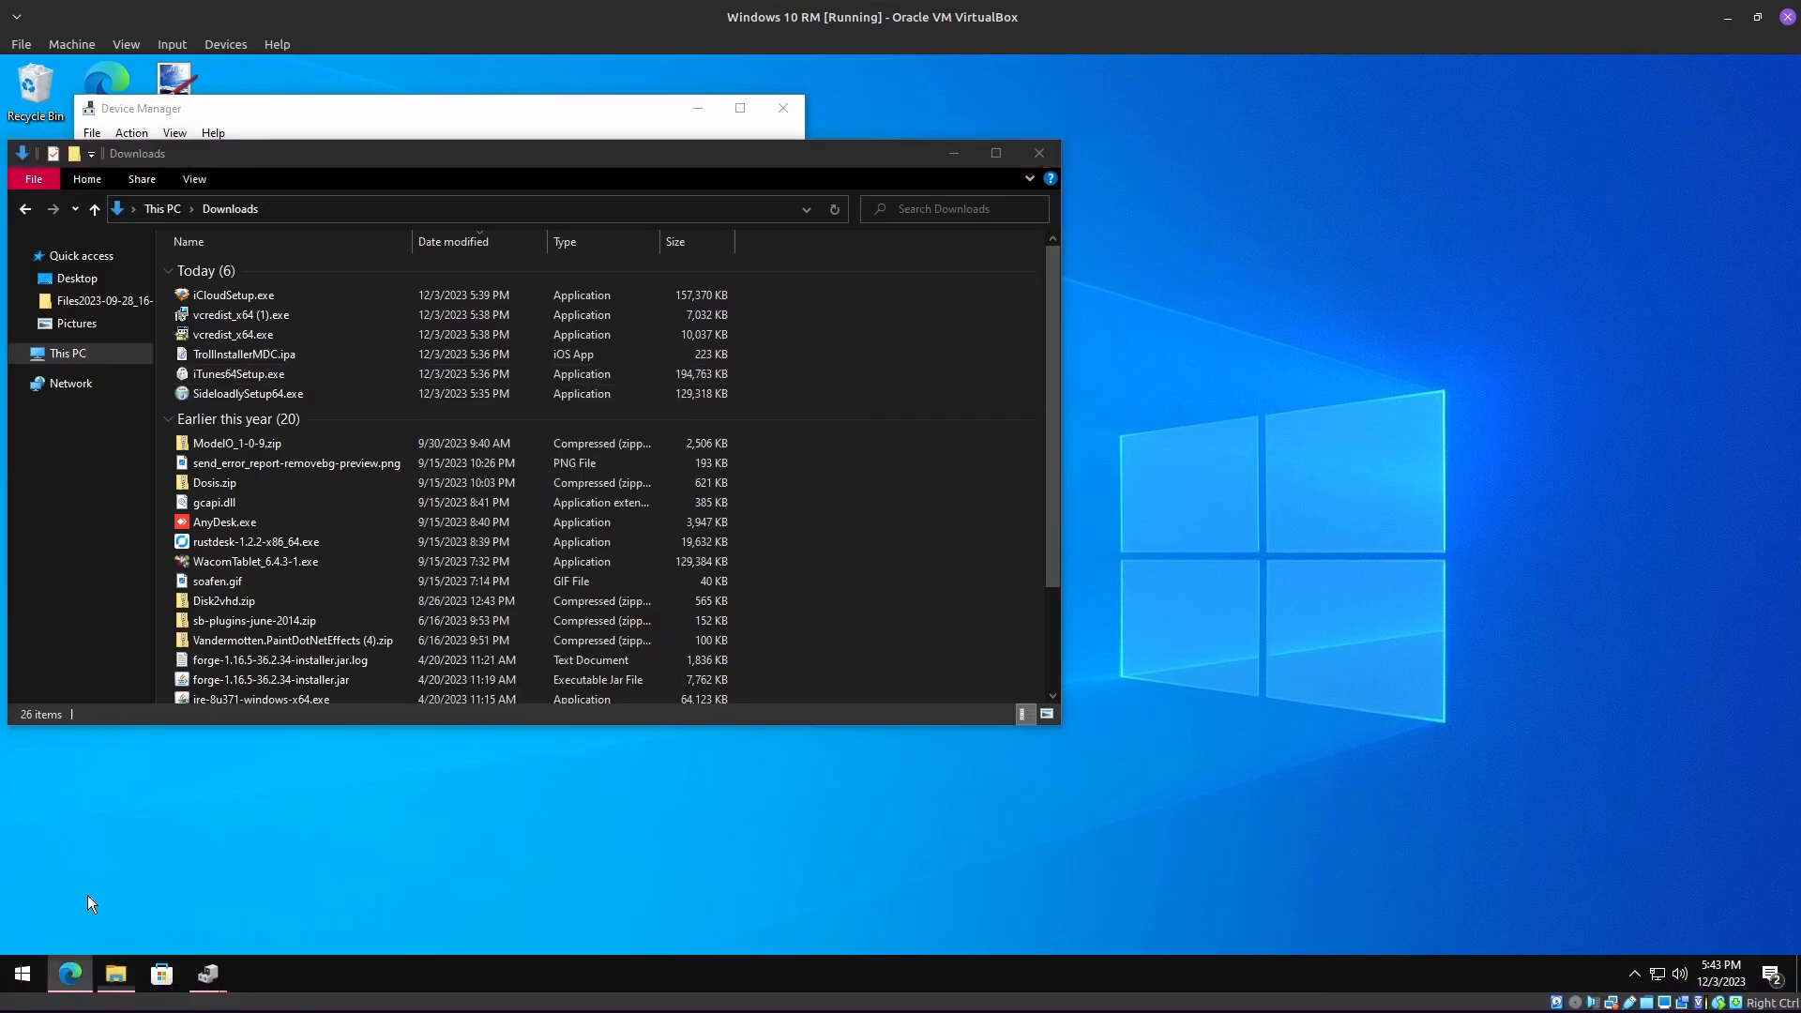
pyautogui.click(70, 980)
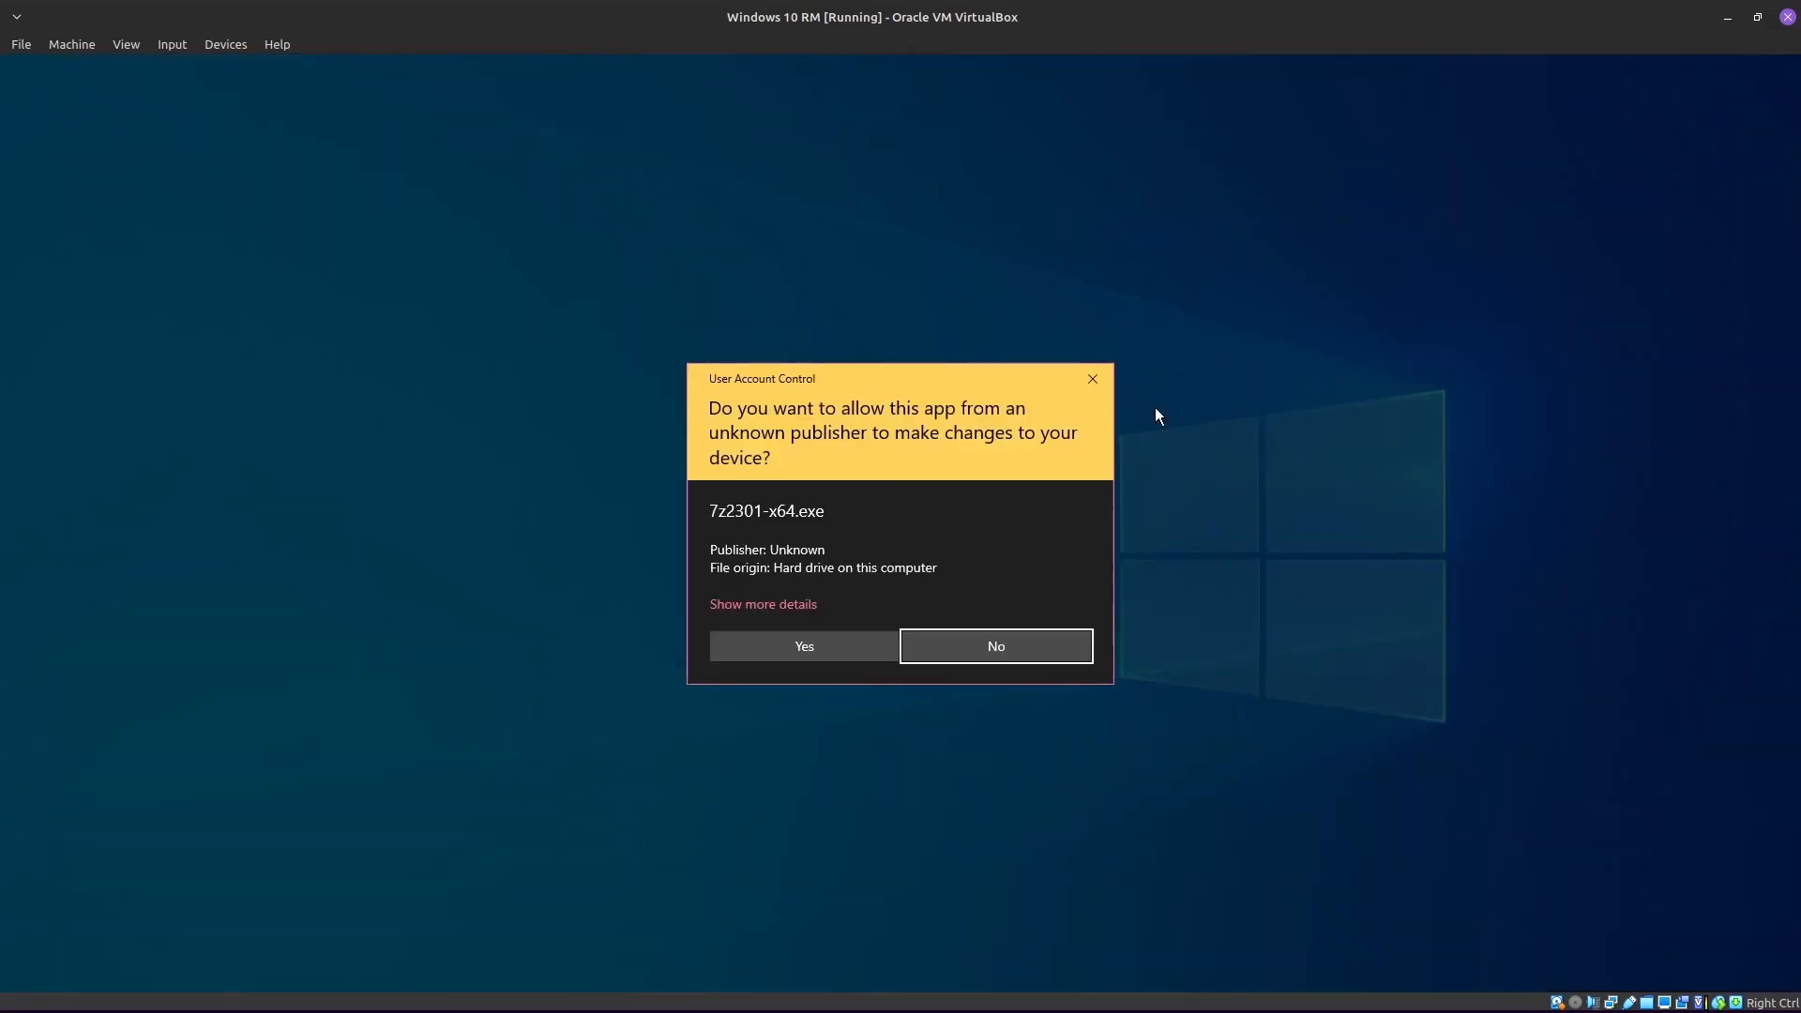
# Step: Install 7-Zip 23.01 into Program Files, then right-click iTunes64Setup.exe again
pyautogui.click(803, 646)
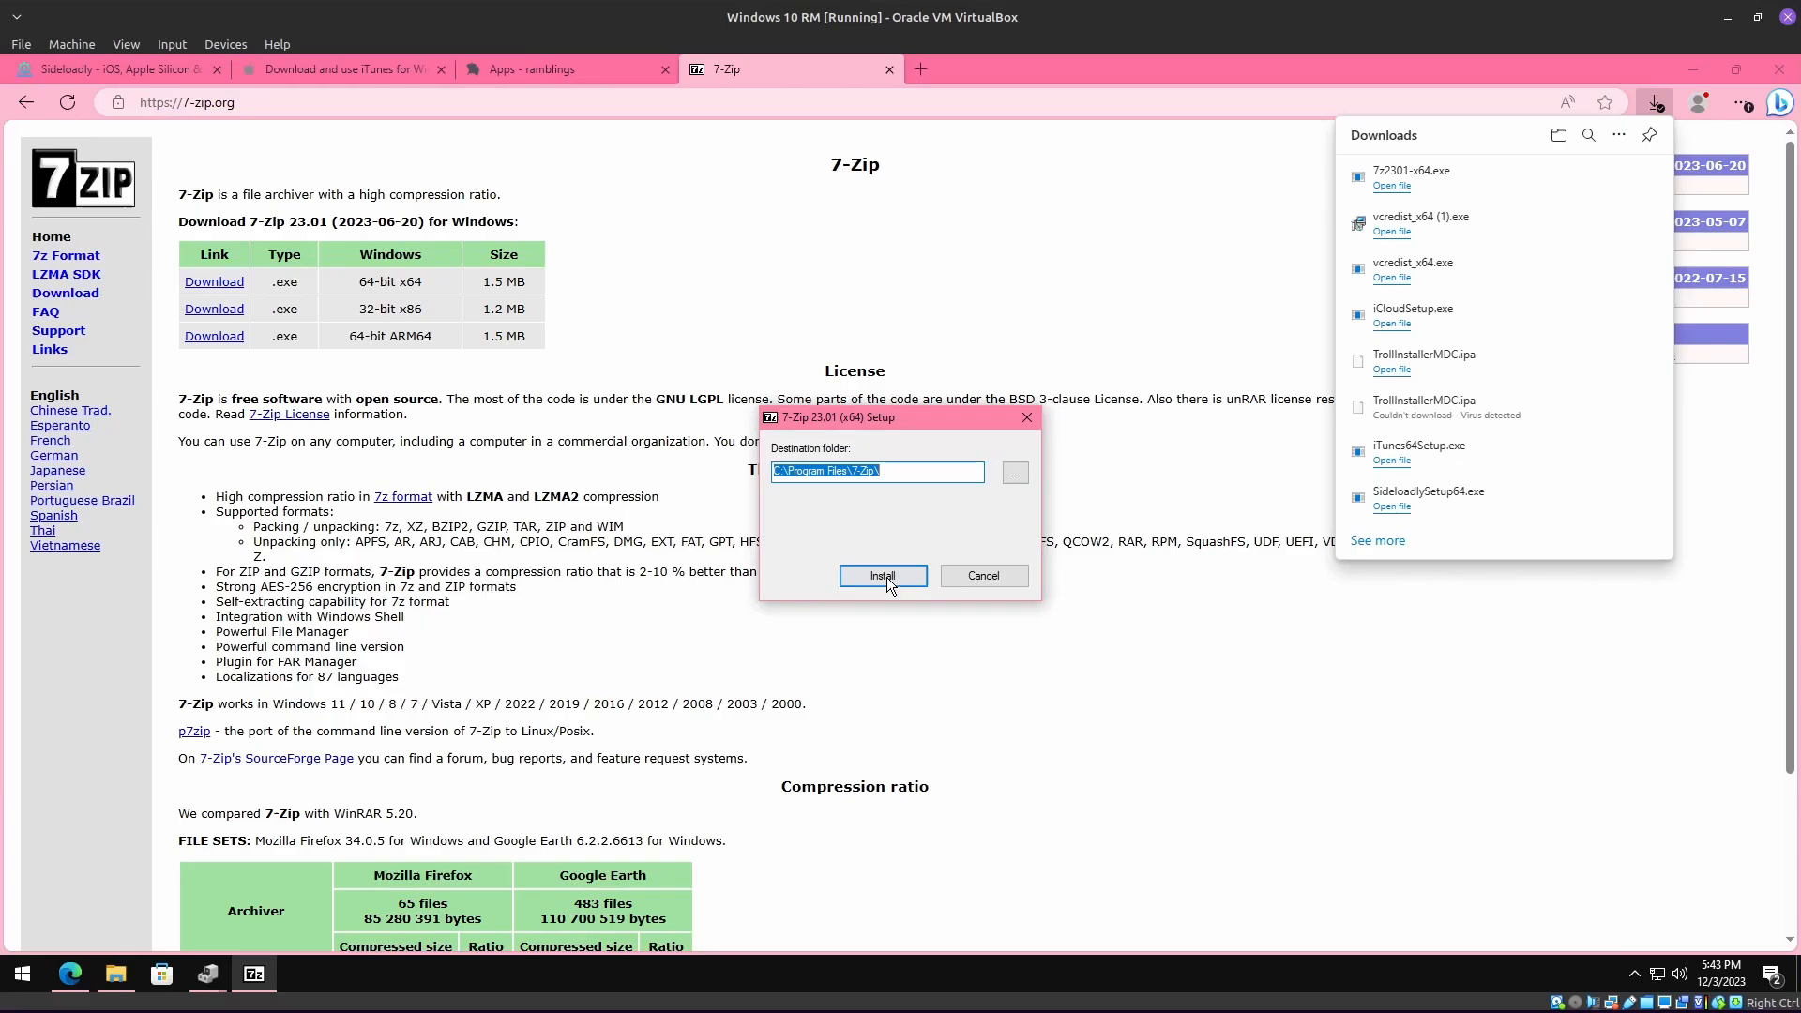
pyautogui.click(880, 575)
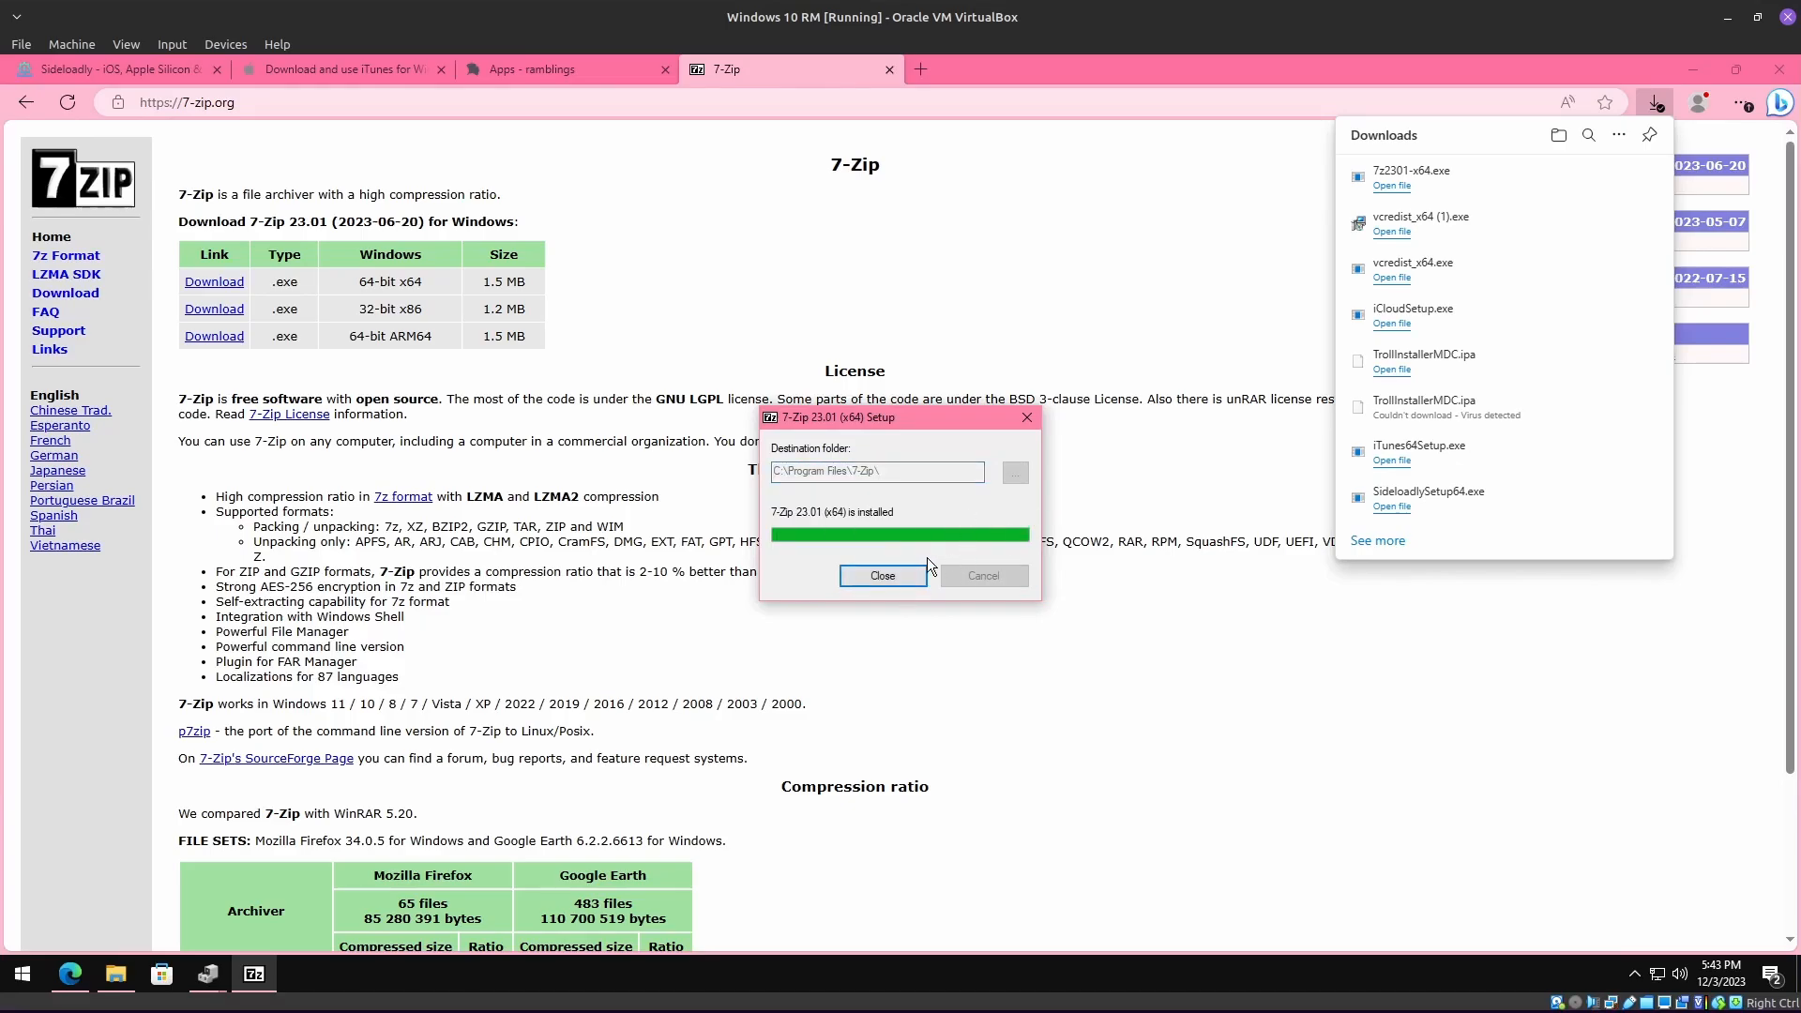
pyautogui.click(882, 575)
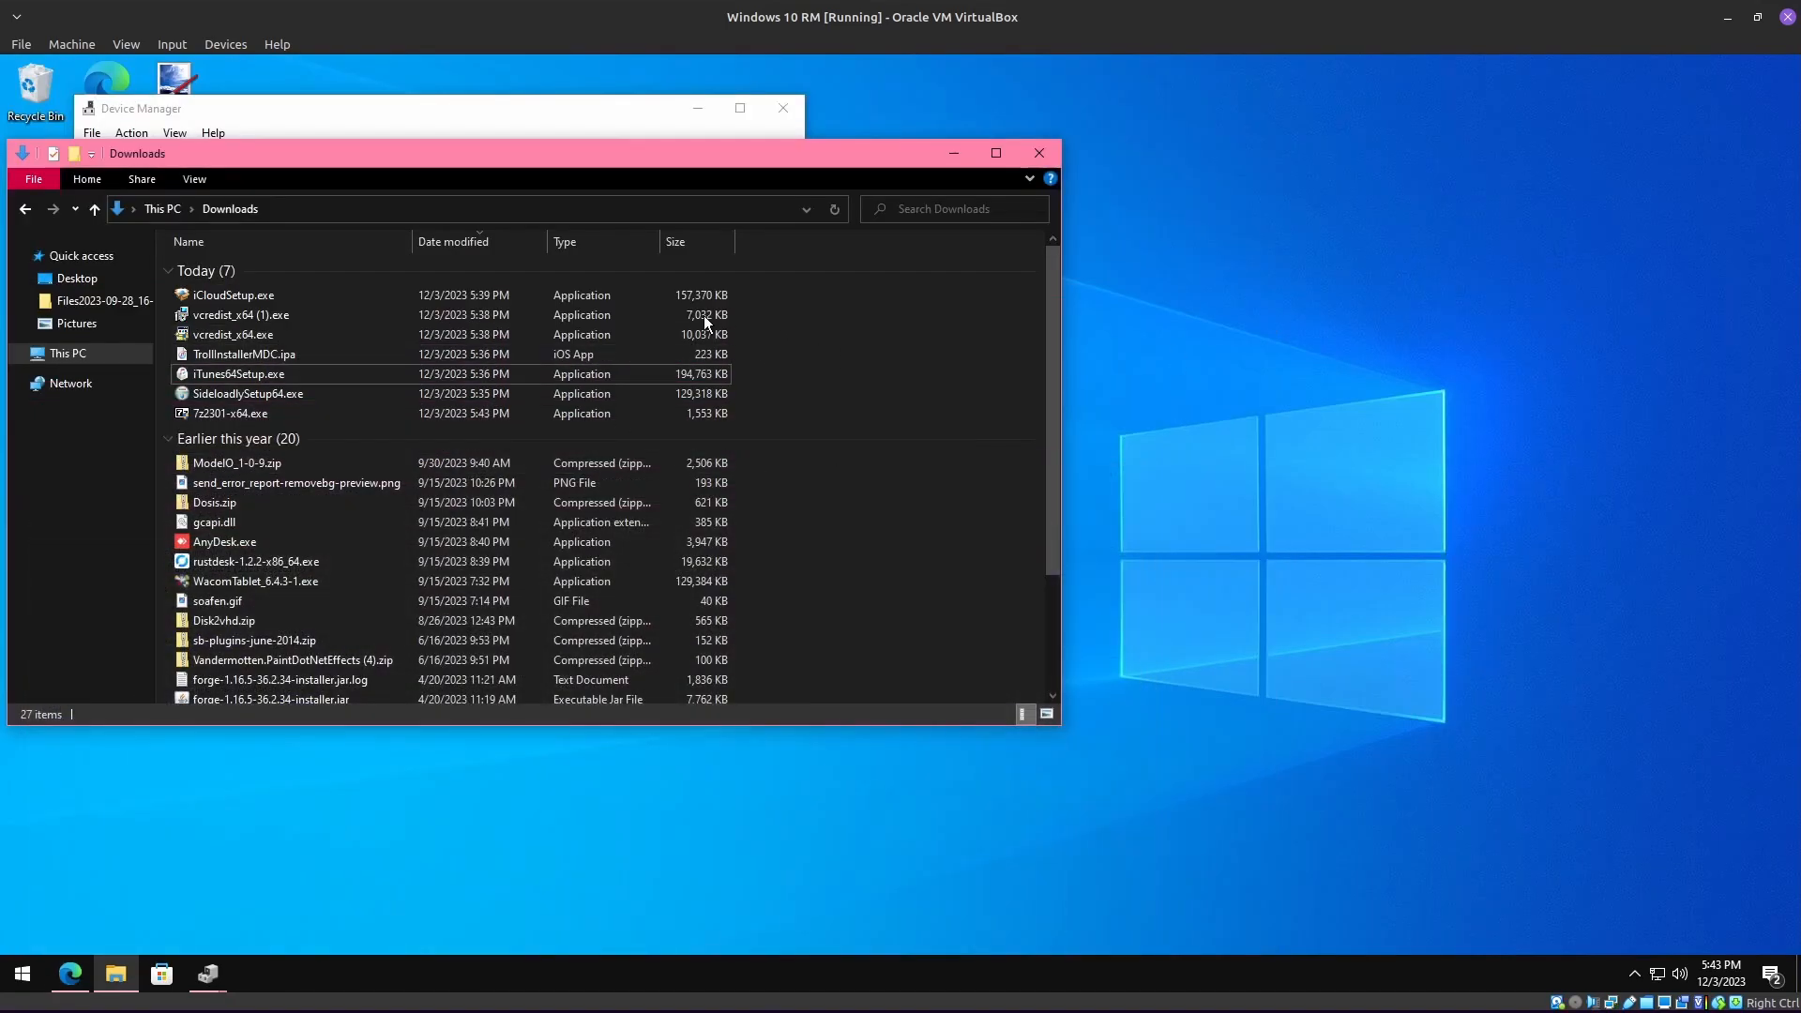
pyautogui.click(241, 316)
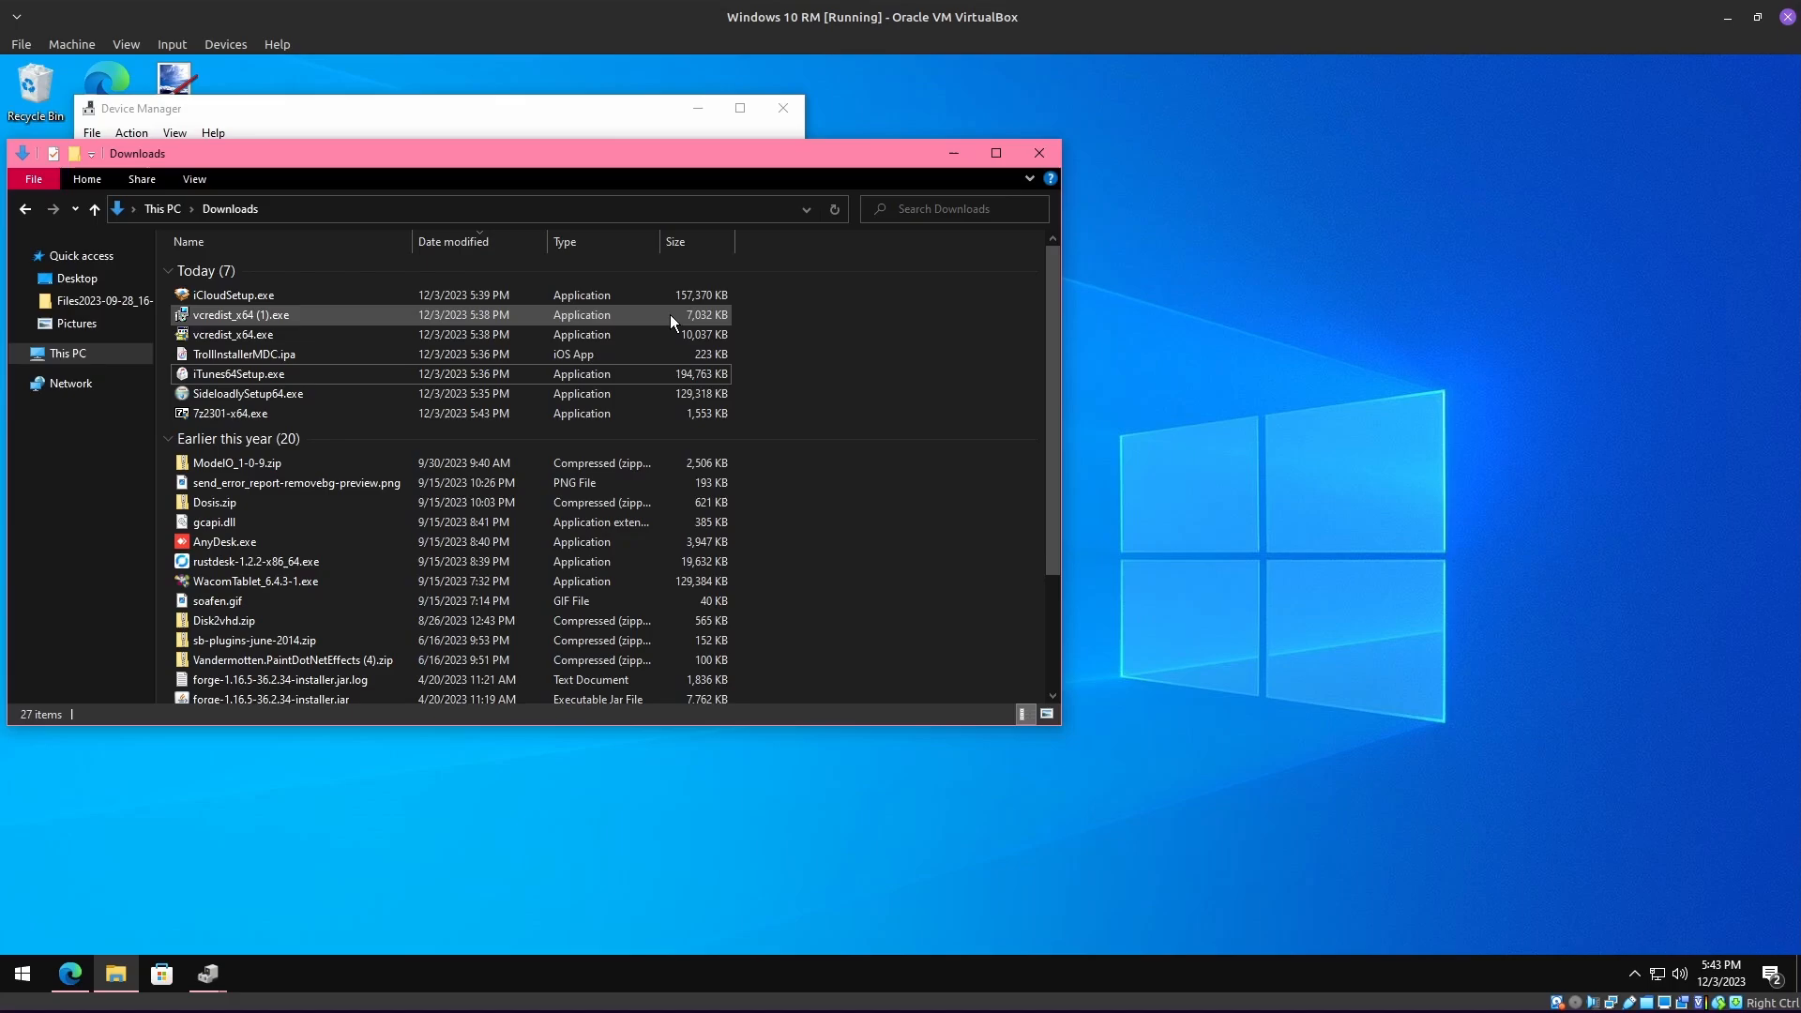
pyautogui.rightClick(237, 373)
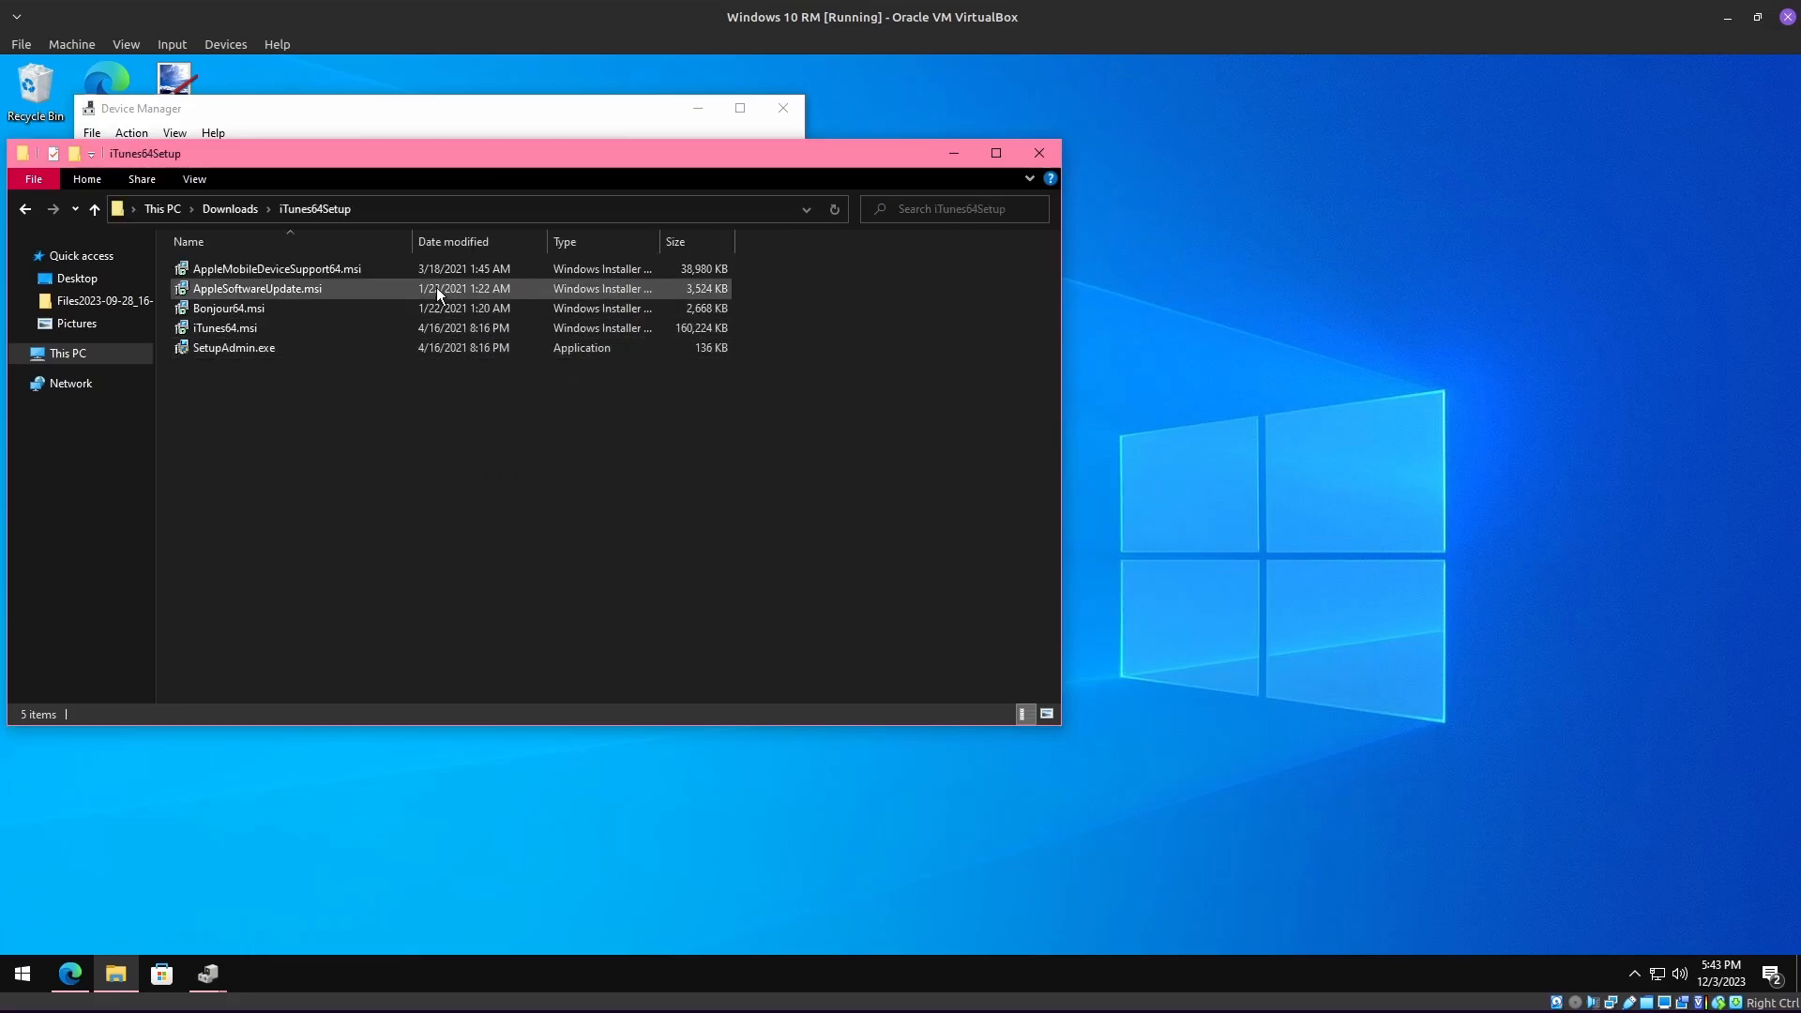
# Step: Open AppleMobileDeviceSupport64.msi from the extracted iTunes installer files
pyautogui.click(276, 269)
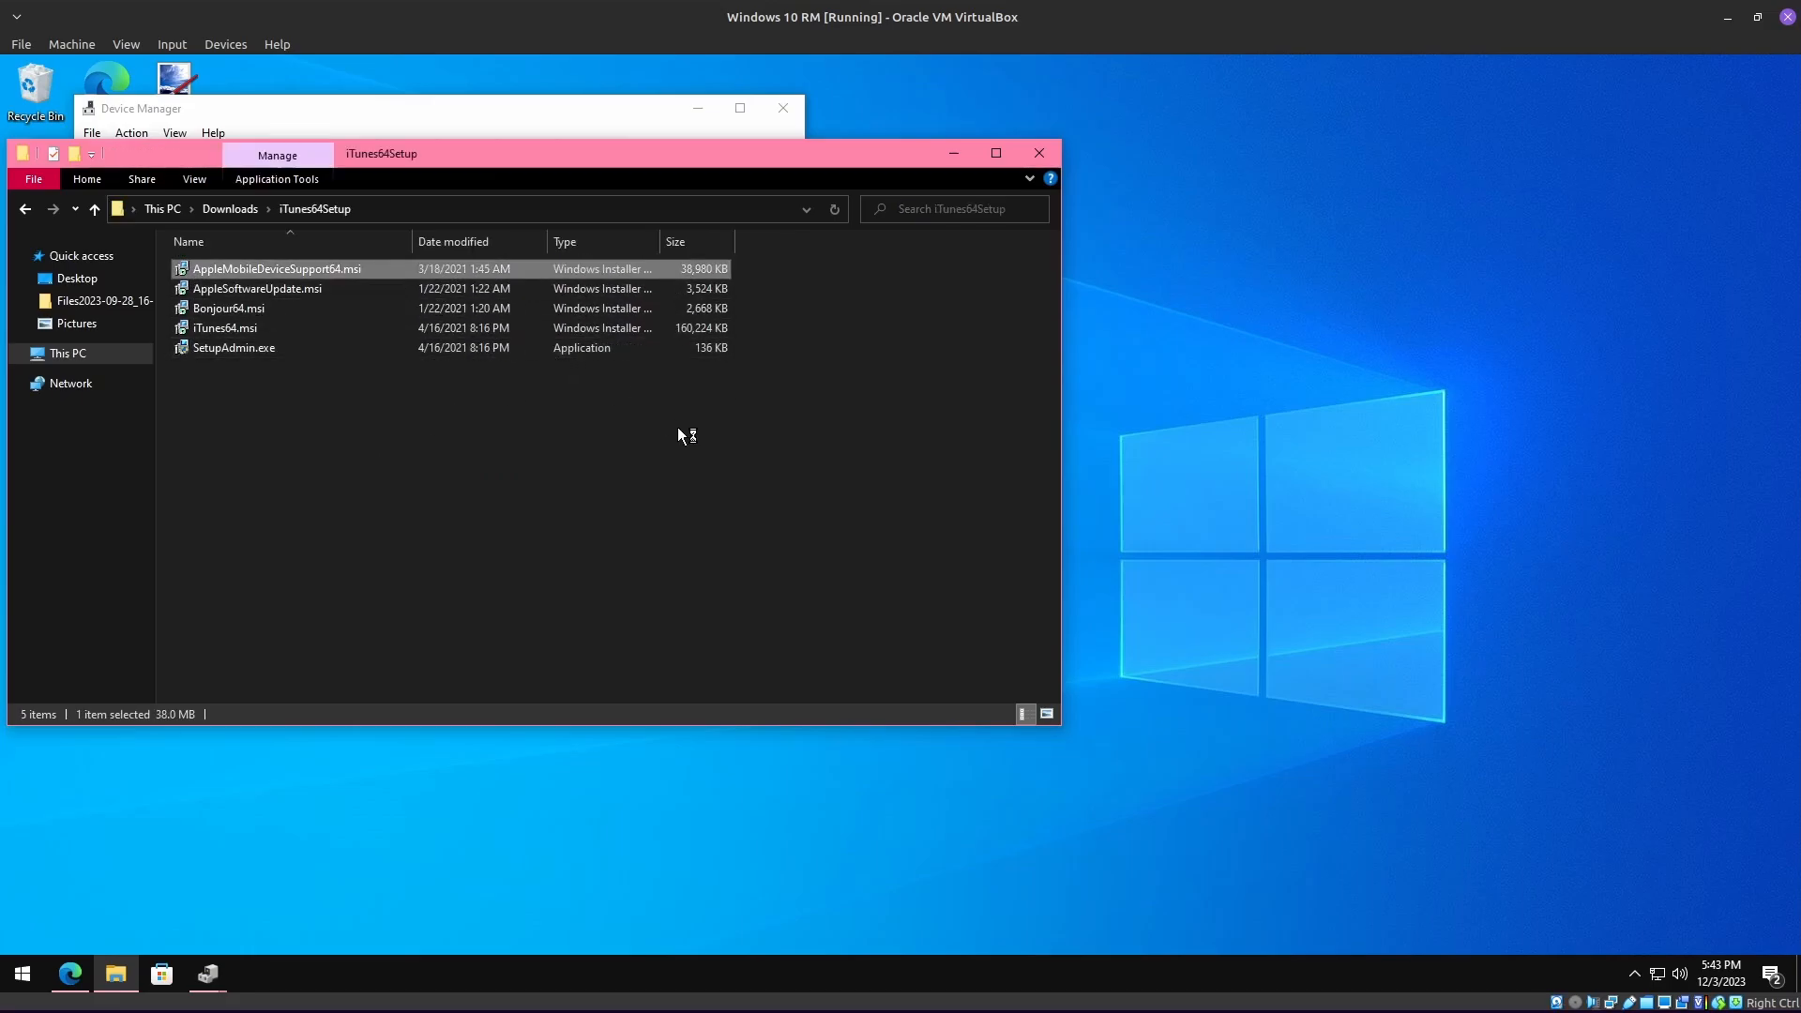
pyautogui.doubleClick(276, 269)
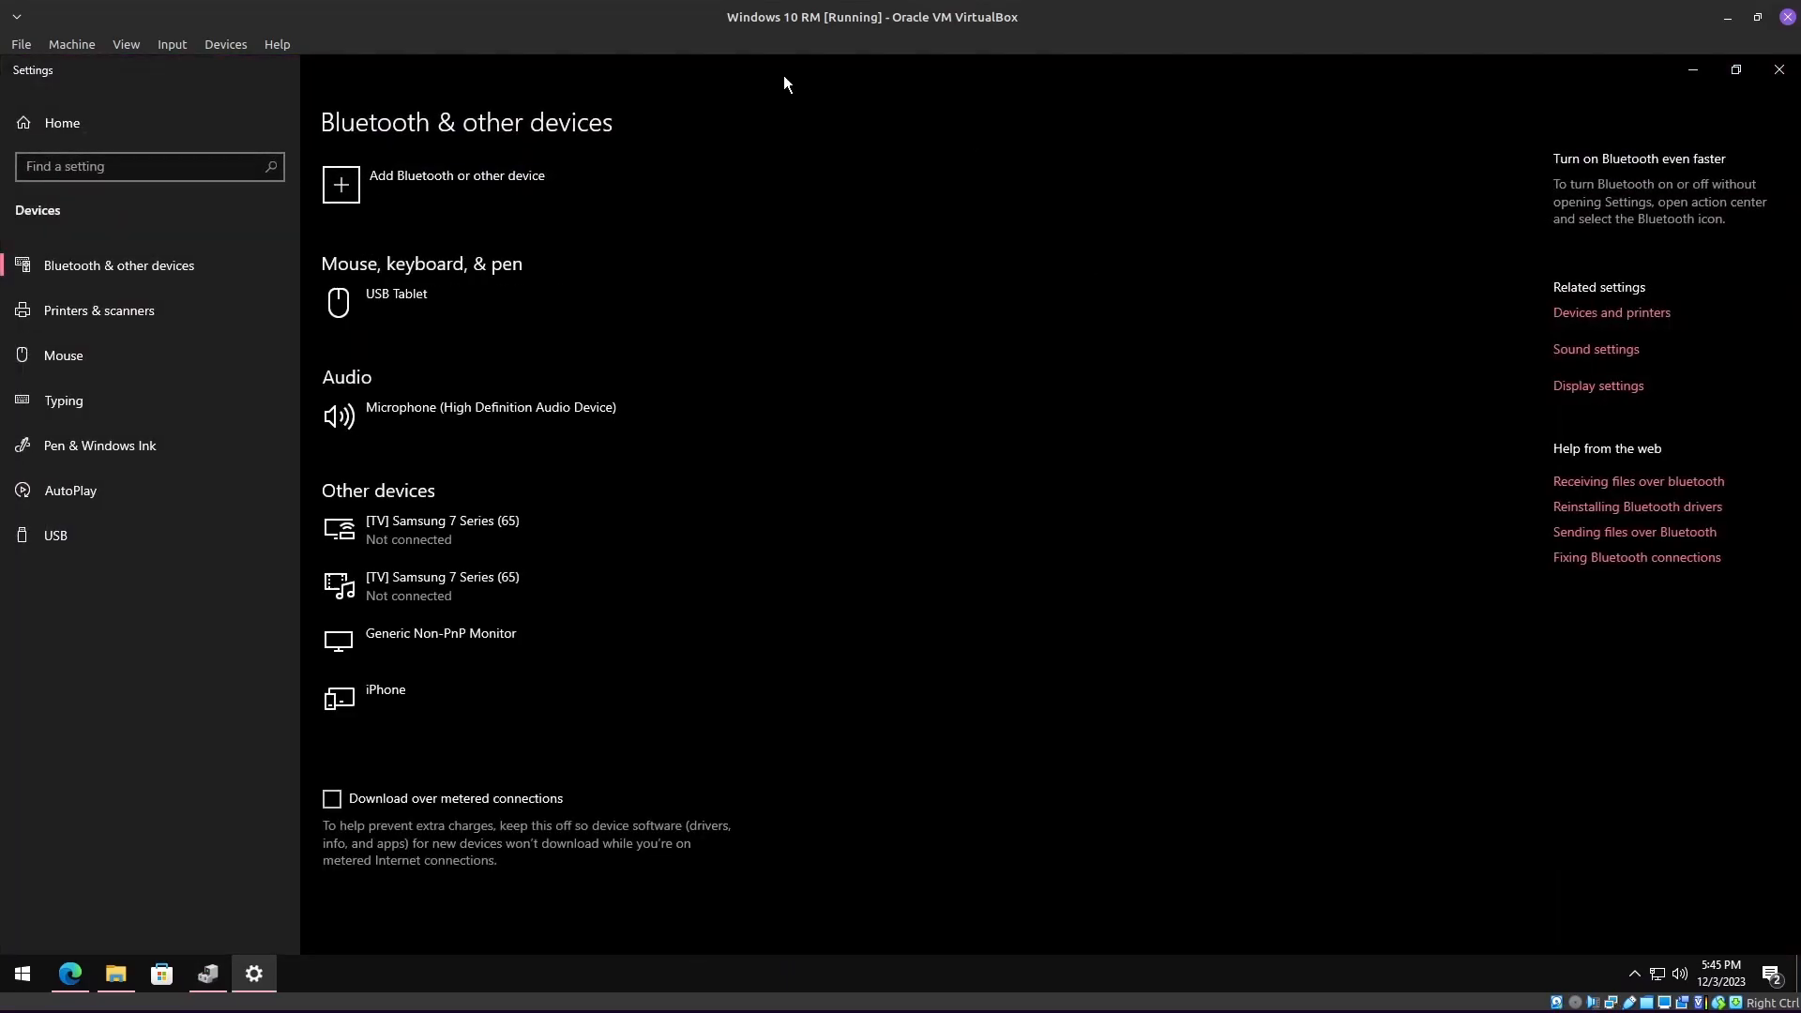
pyautogui.moveTo(1127, 78)
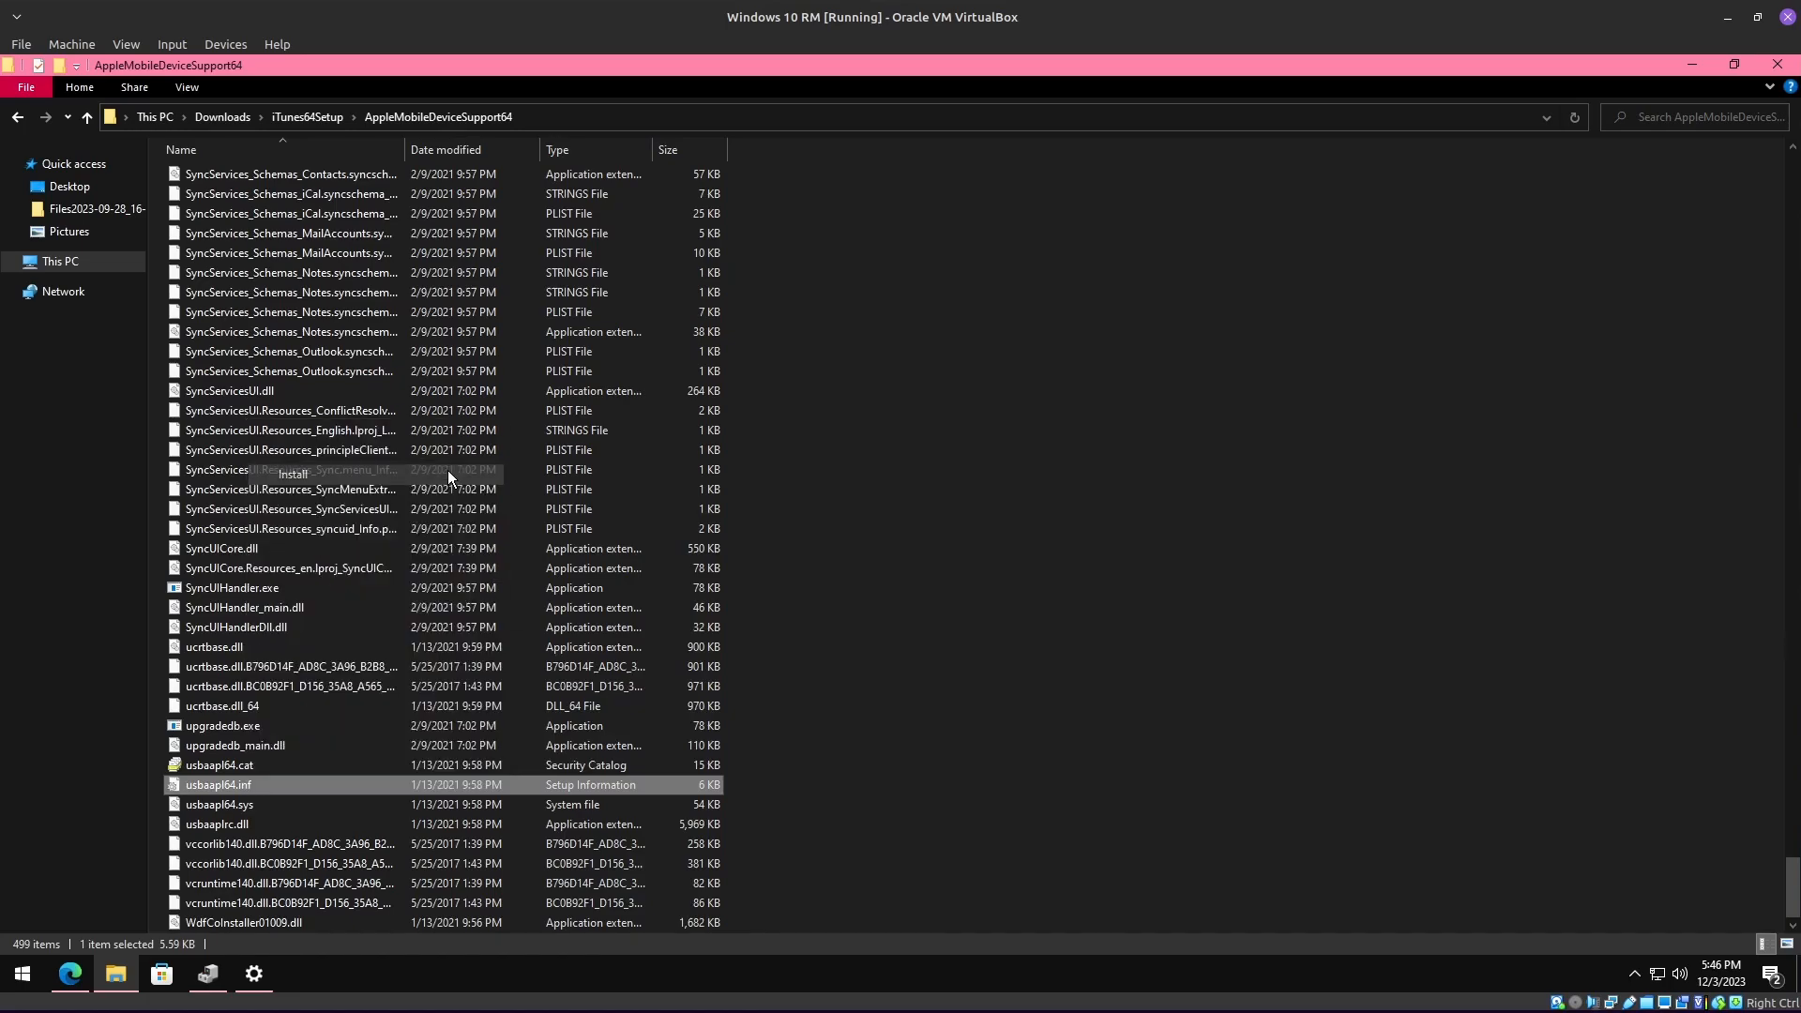
pyautogui.moveTo(845, 625)
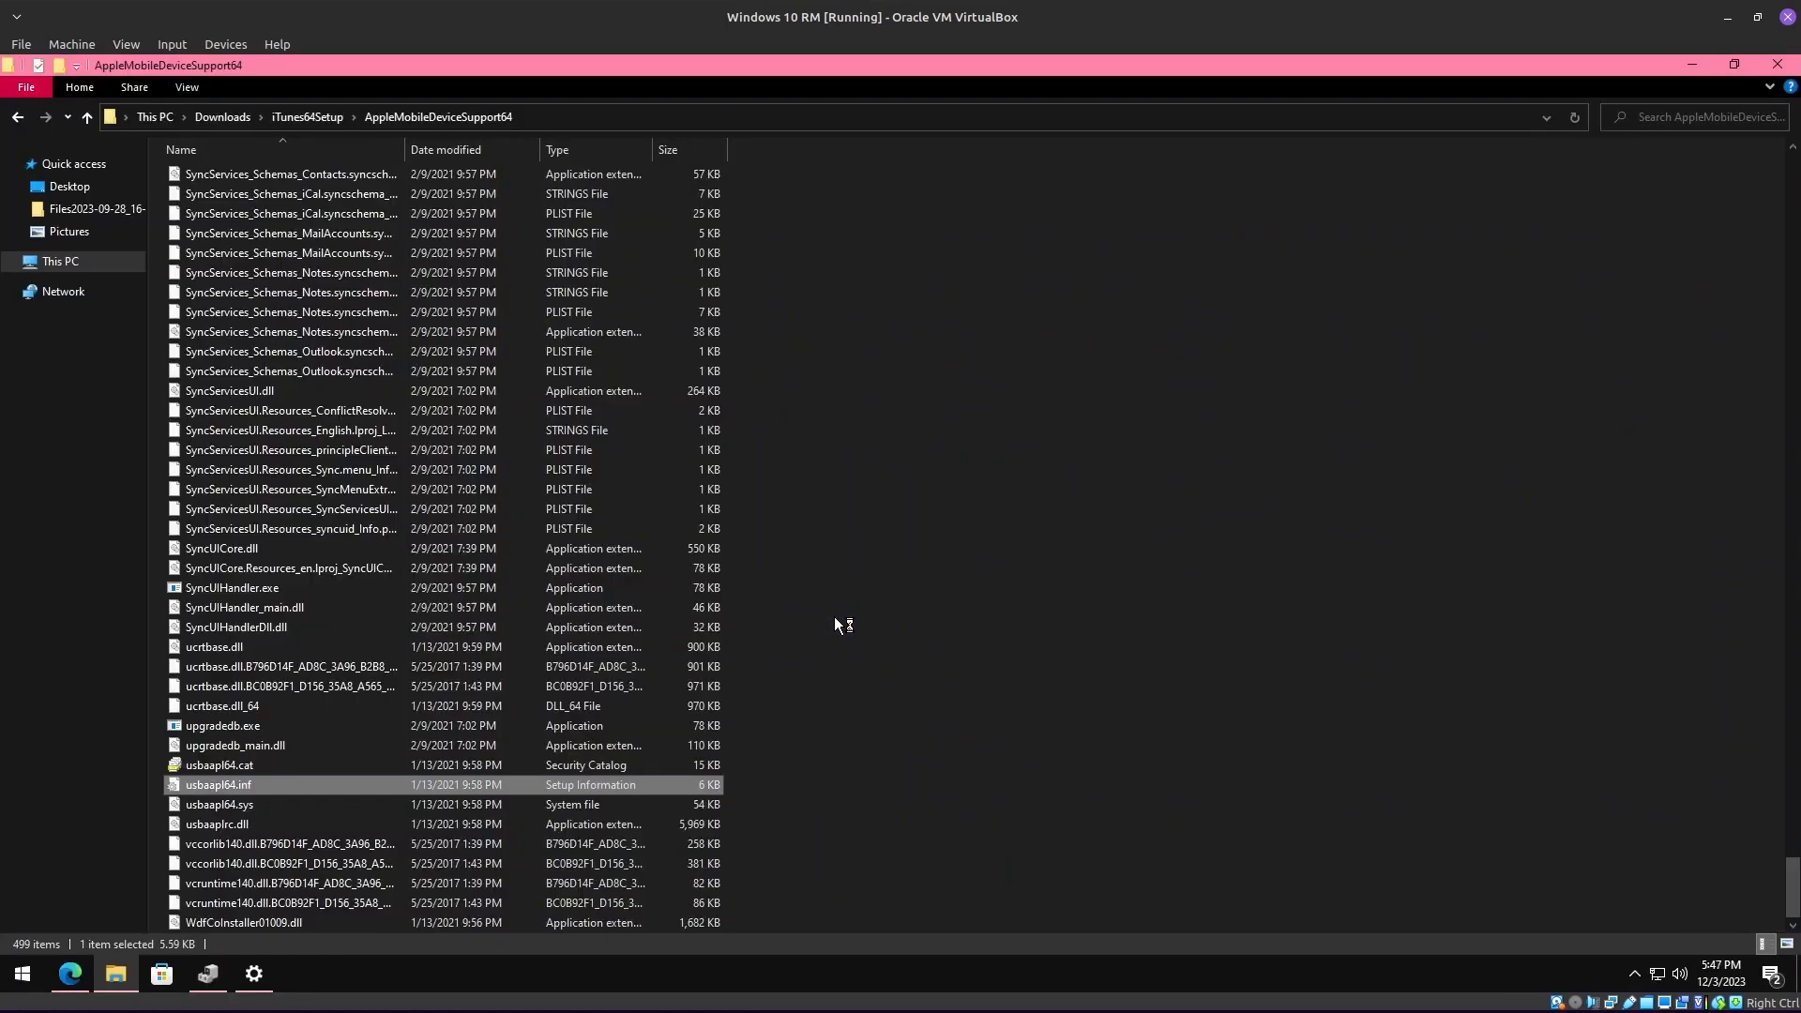
pyautogui.moveTo(1441, 242)
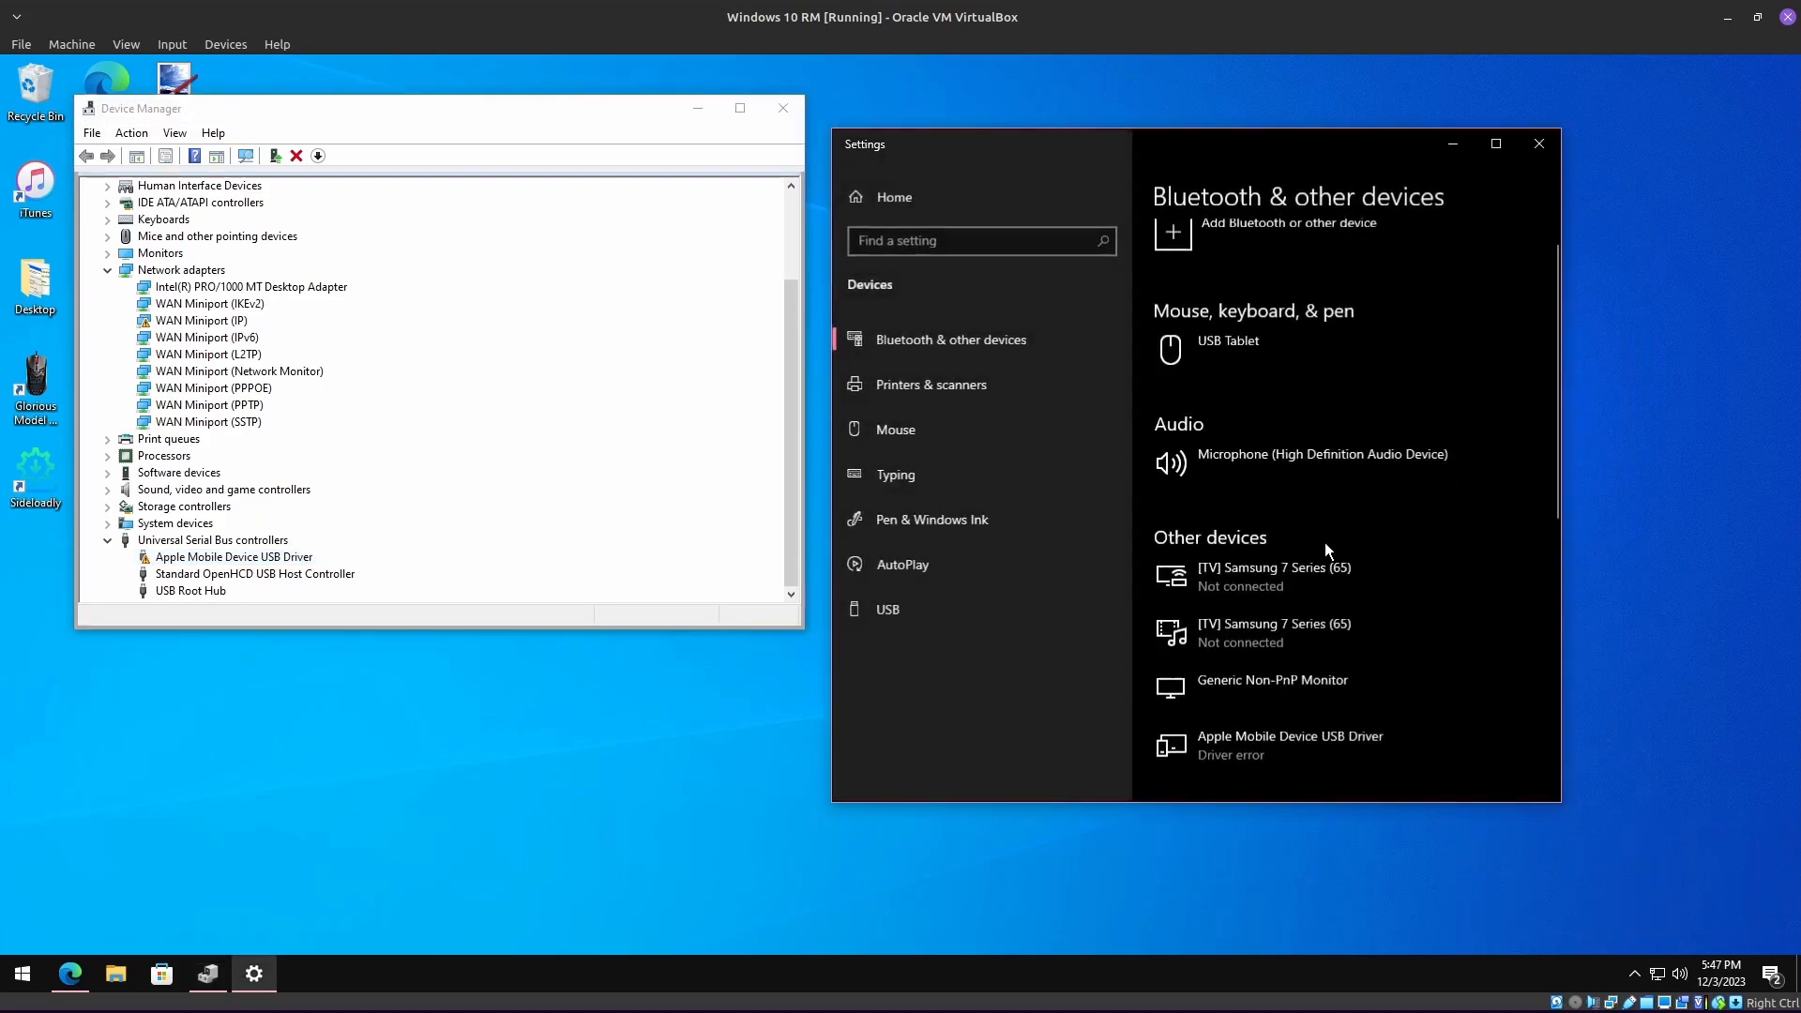
# Step: Install usbaapl64.inf and check Universal Serial Bus controllers for the Apple Mobile Device USB Driver
pyautogui.click(1538, 143)
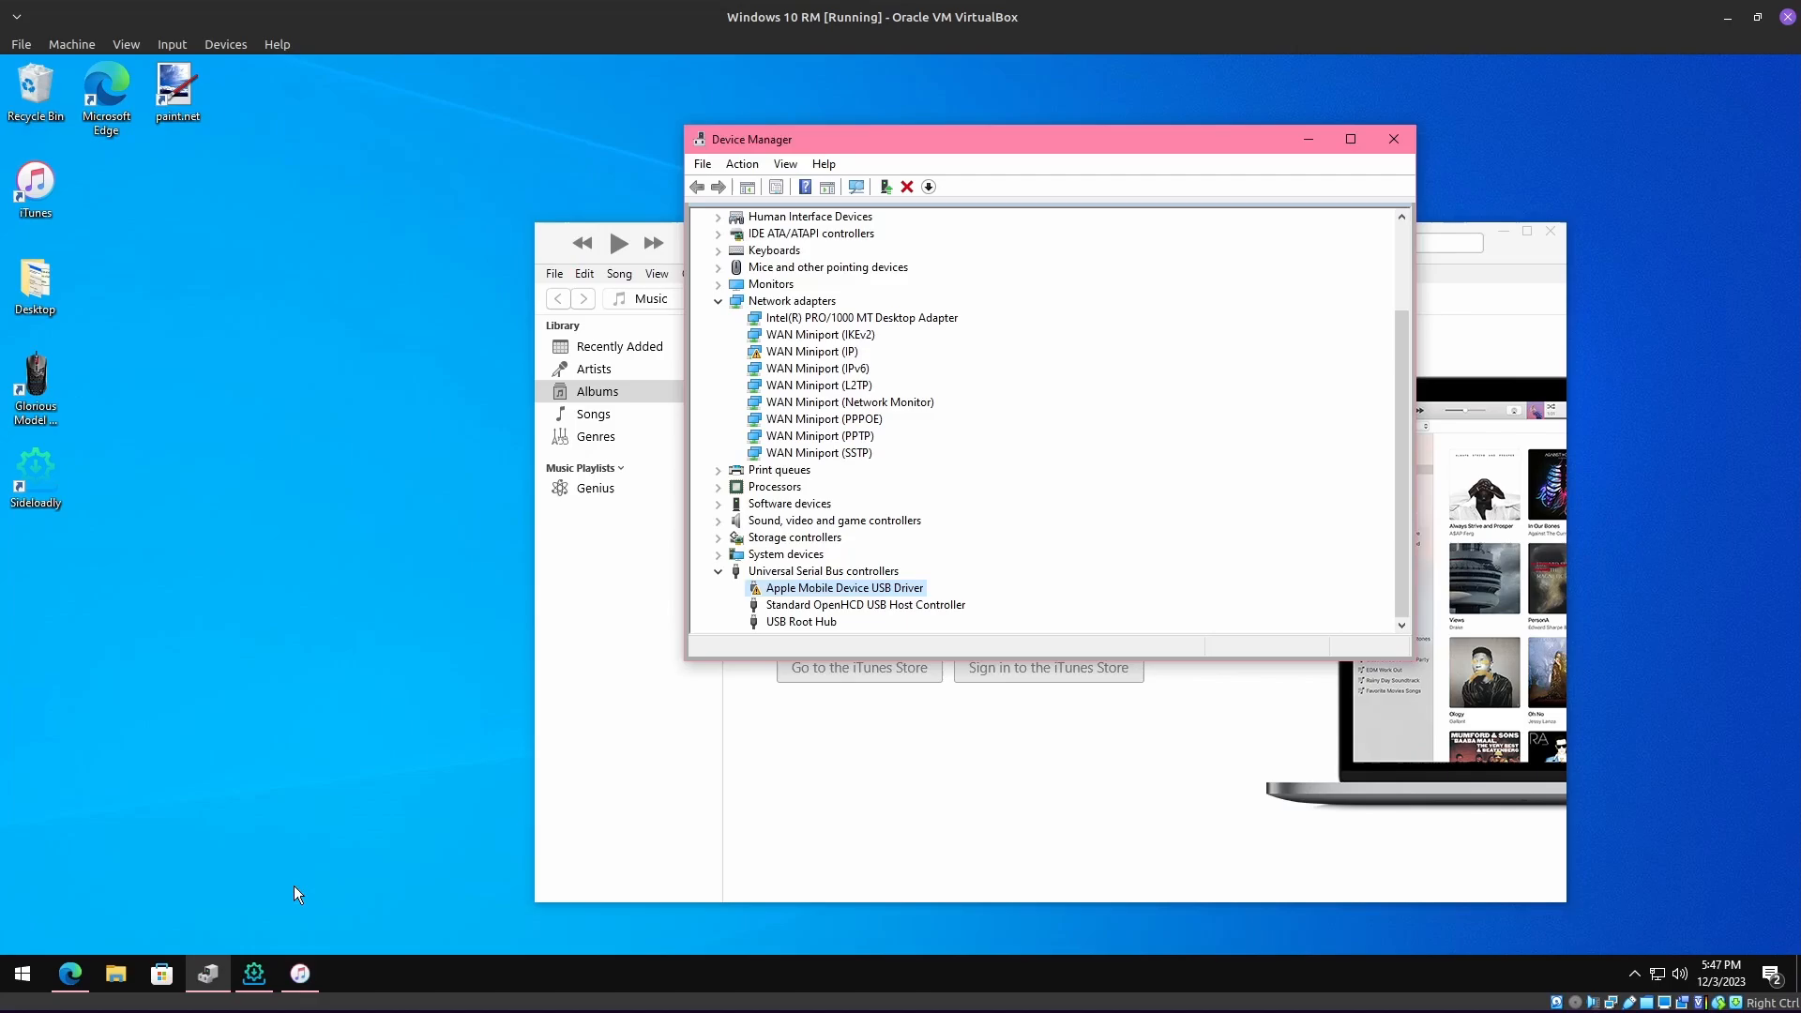
# Step: View the Apple Mobile Device USB Driver's Code 10 properties, then close iTunes
pyautogui.doubleClick(844, 587)
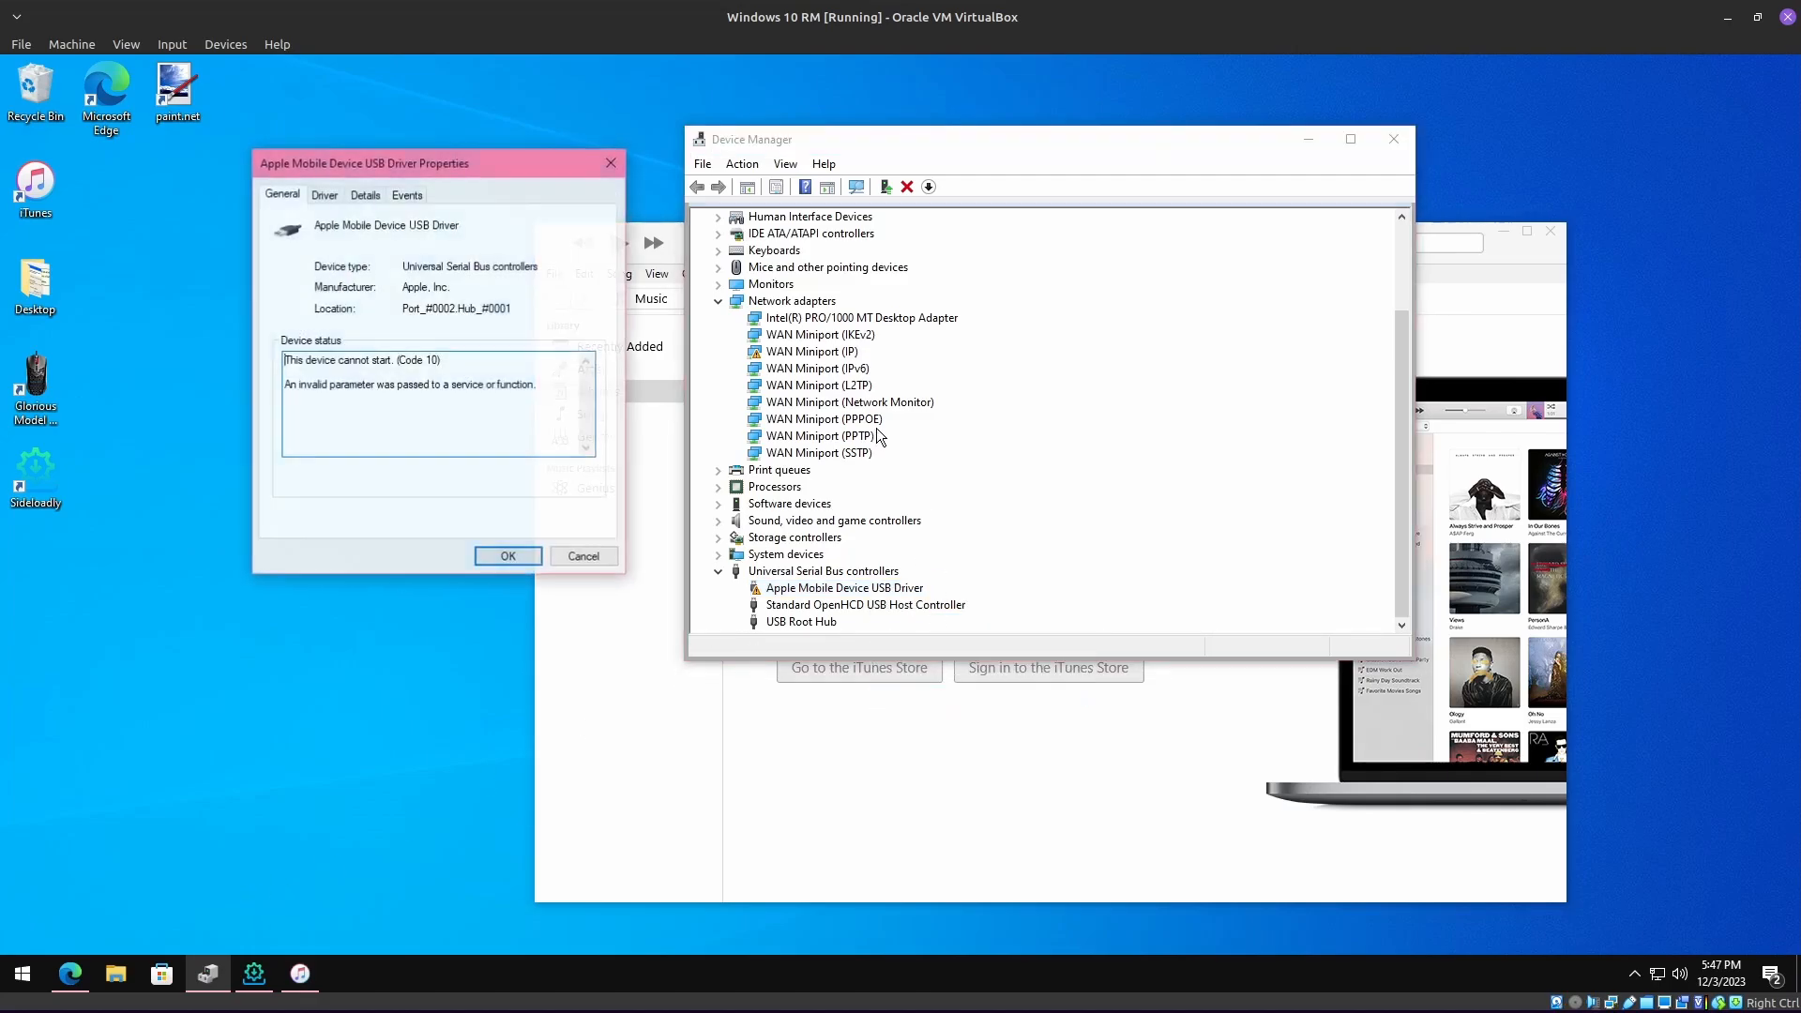
pyautogui.click(406, 194)
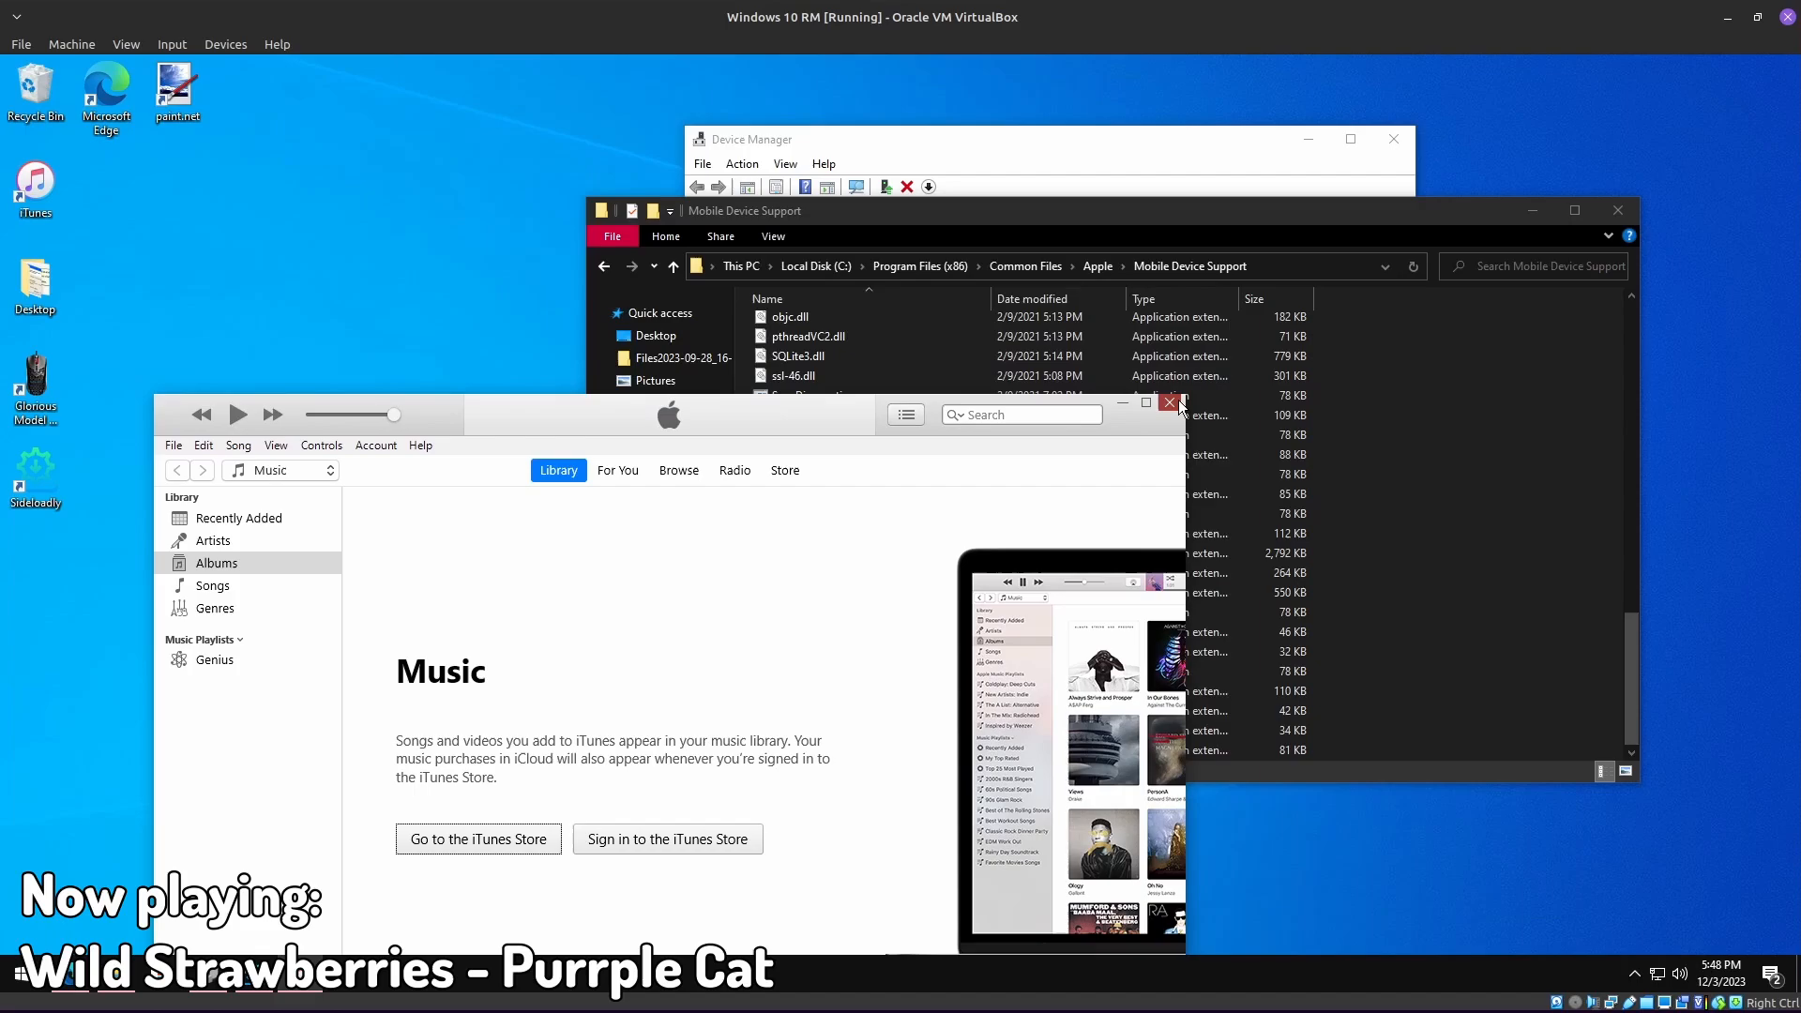
pyautogui.click(1170, 402)
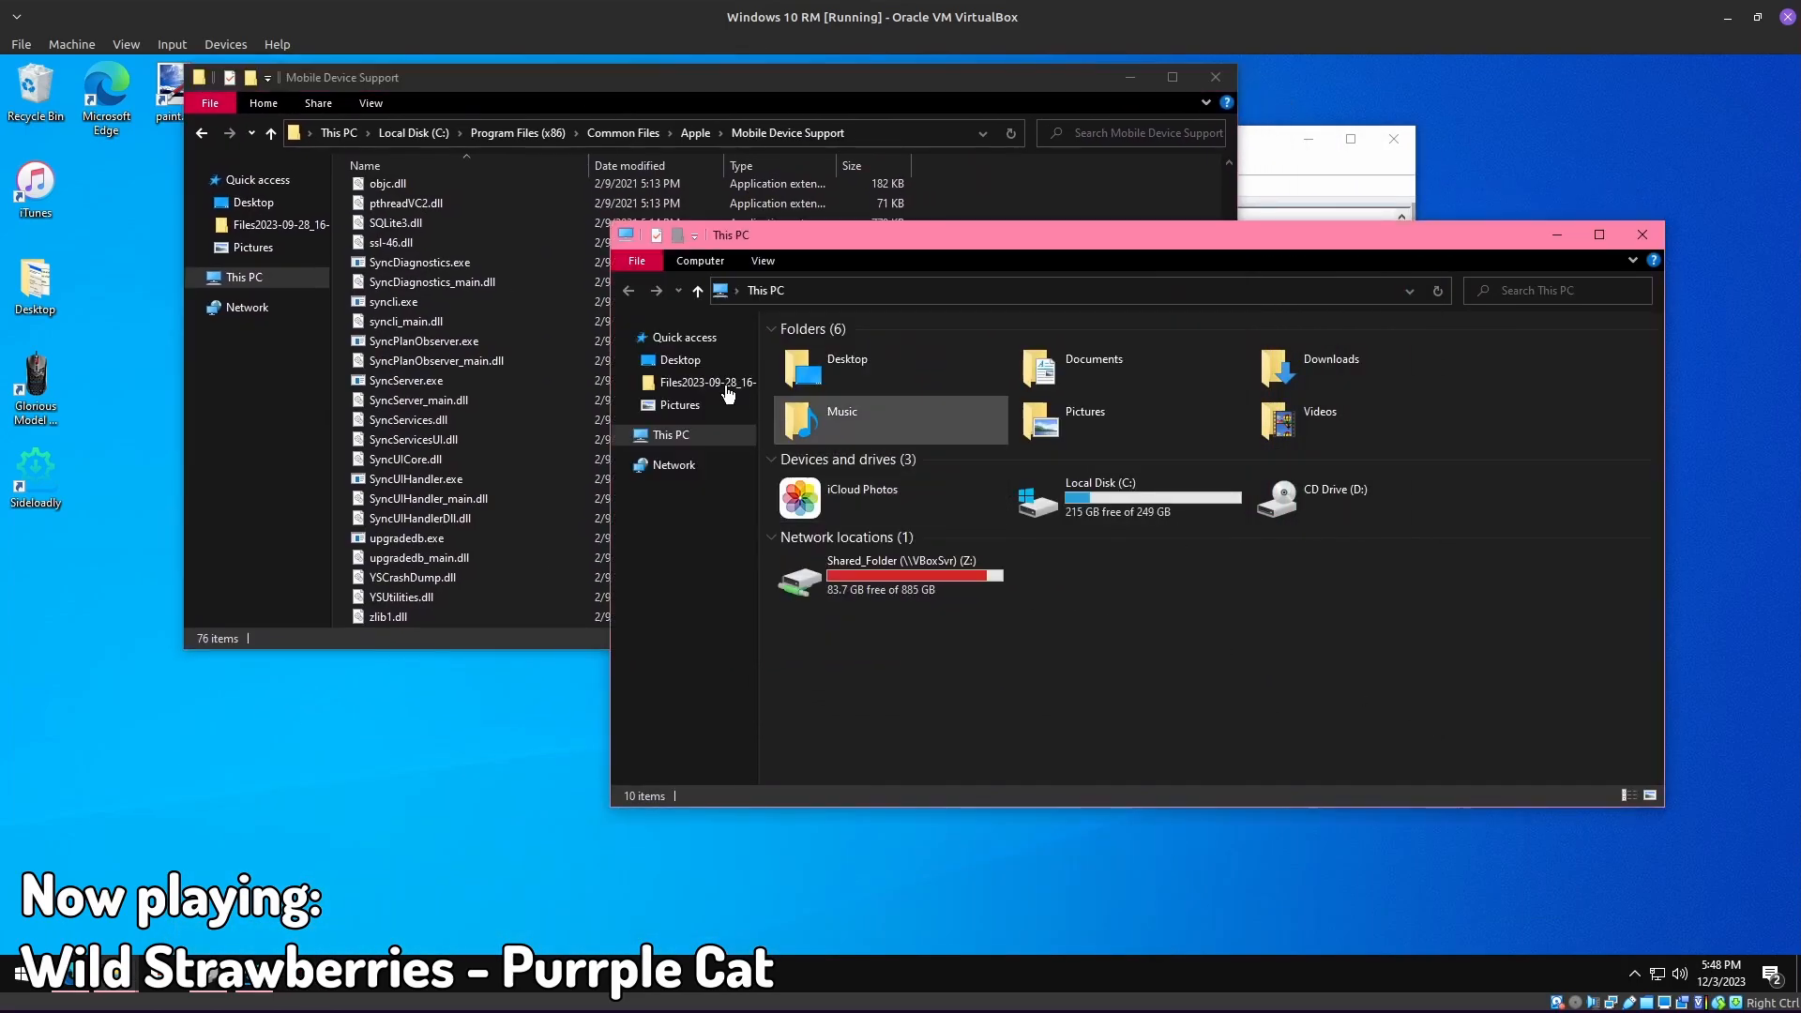
pyautogui.click(1330, 365)
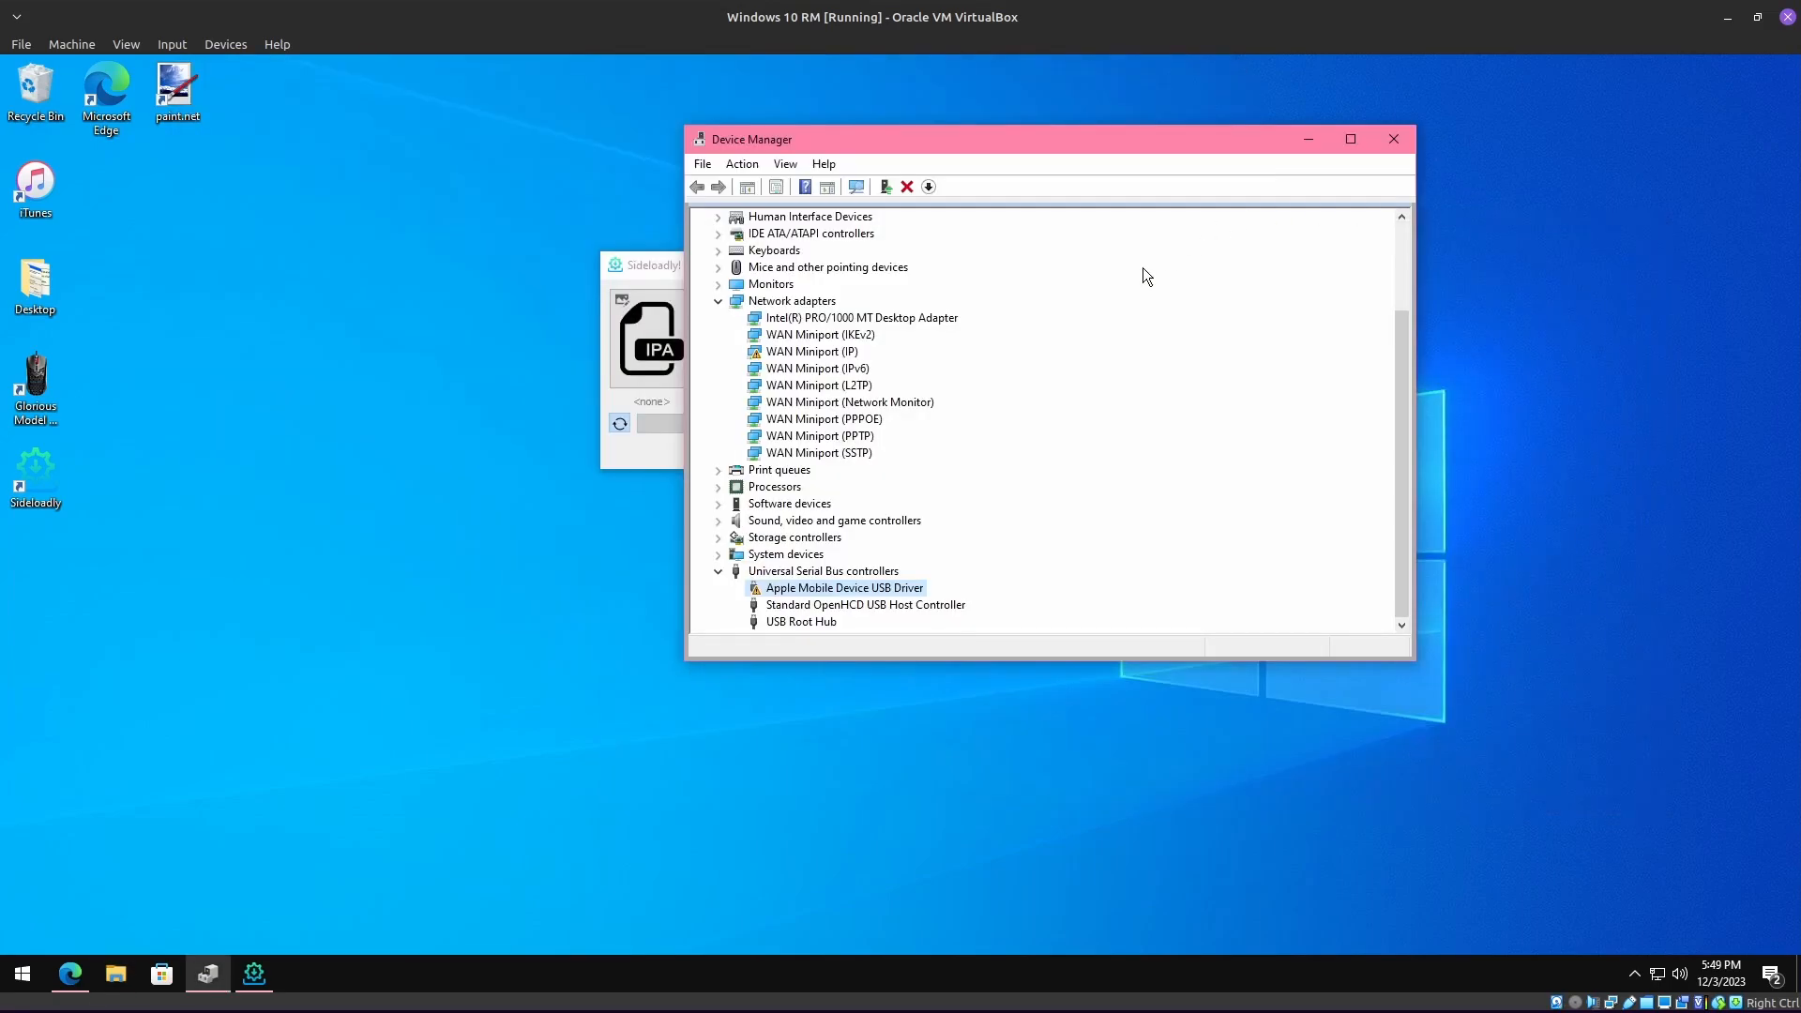
# Step: Attempt a manual driver update via 'Let me pick', then power off the Windows VM
pyautogui.click(82, 866)
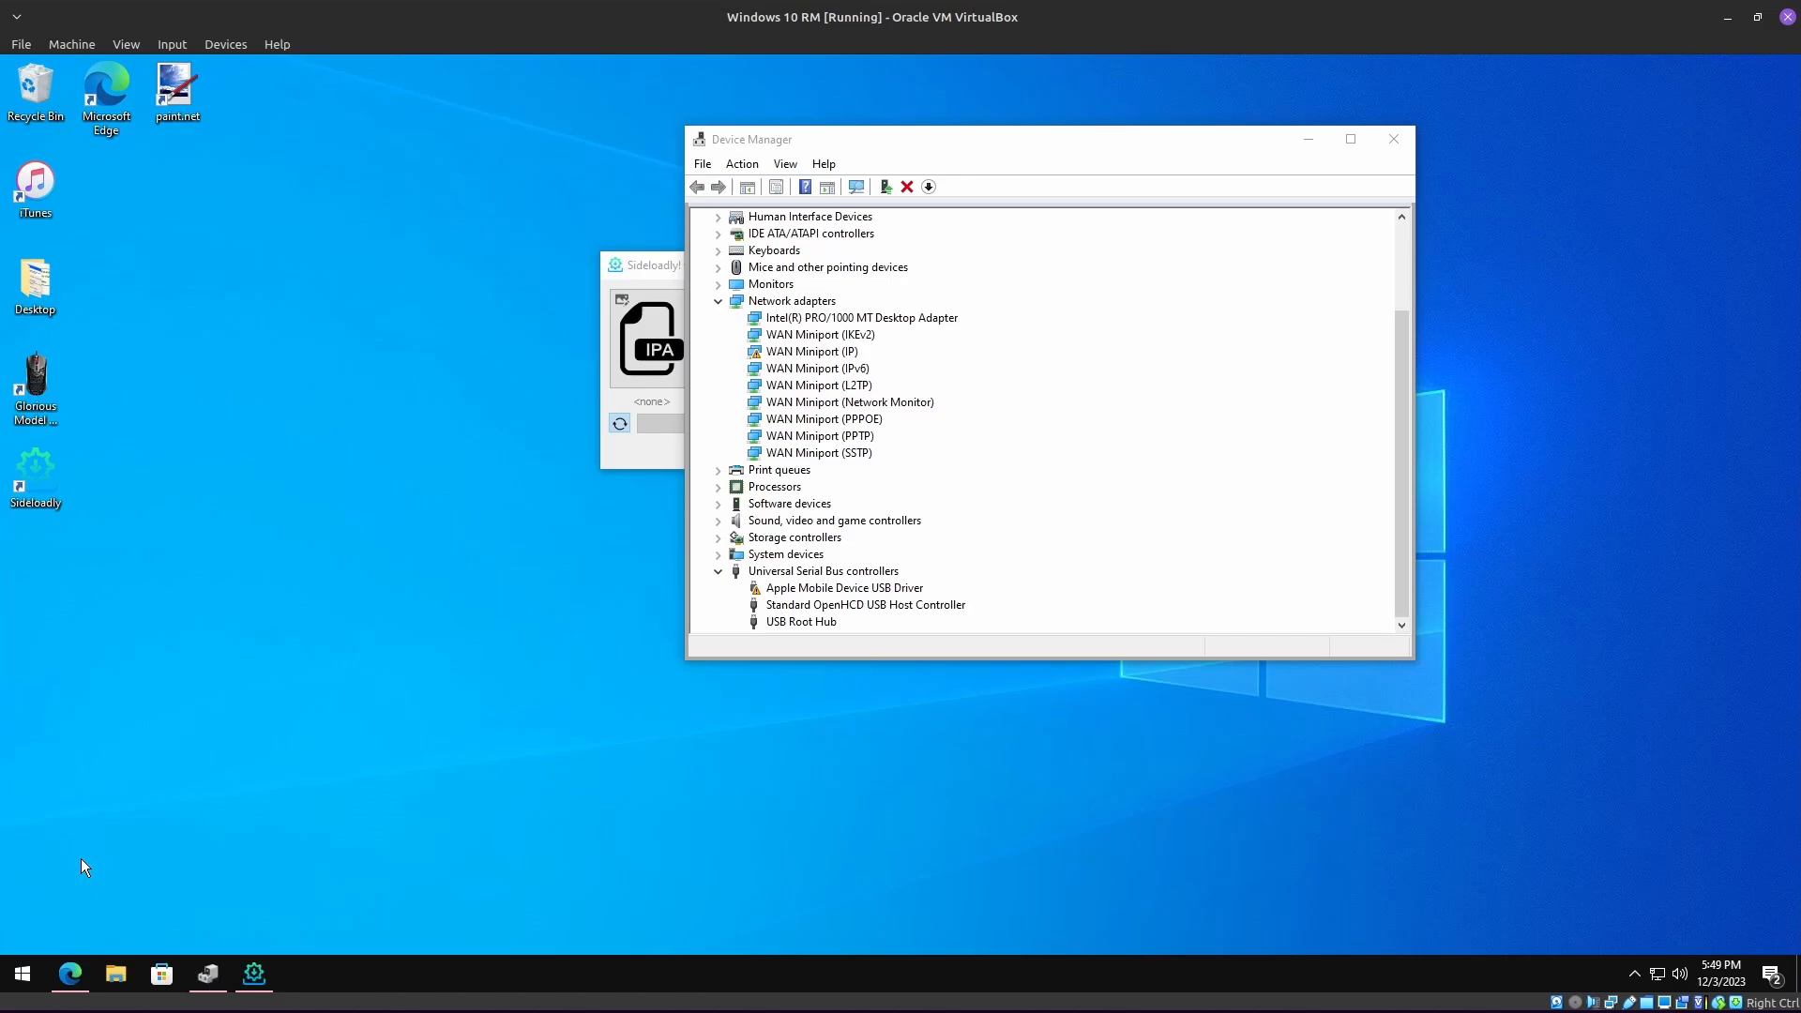
pyautogui.click(21, 974)
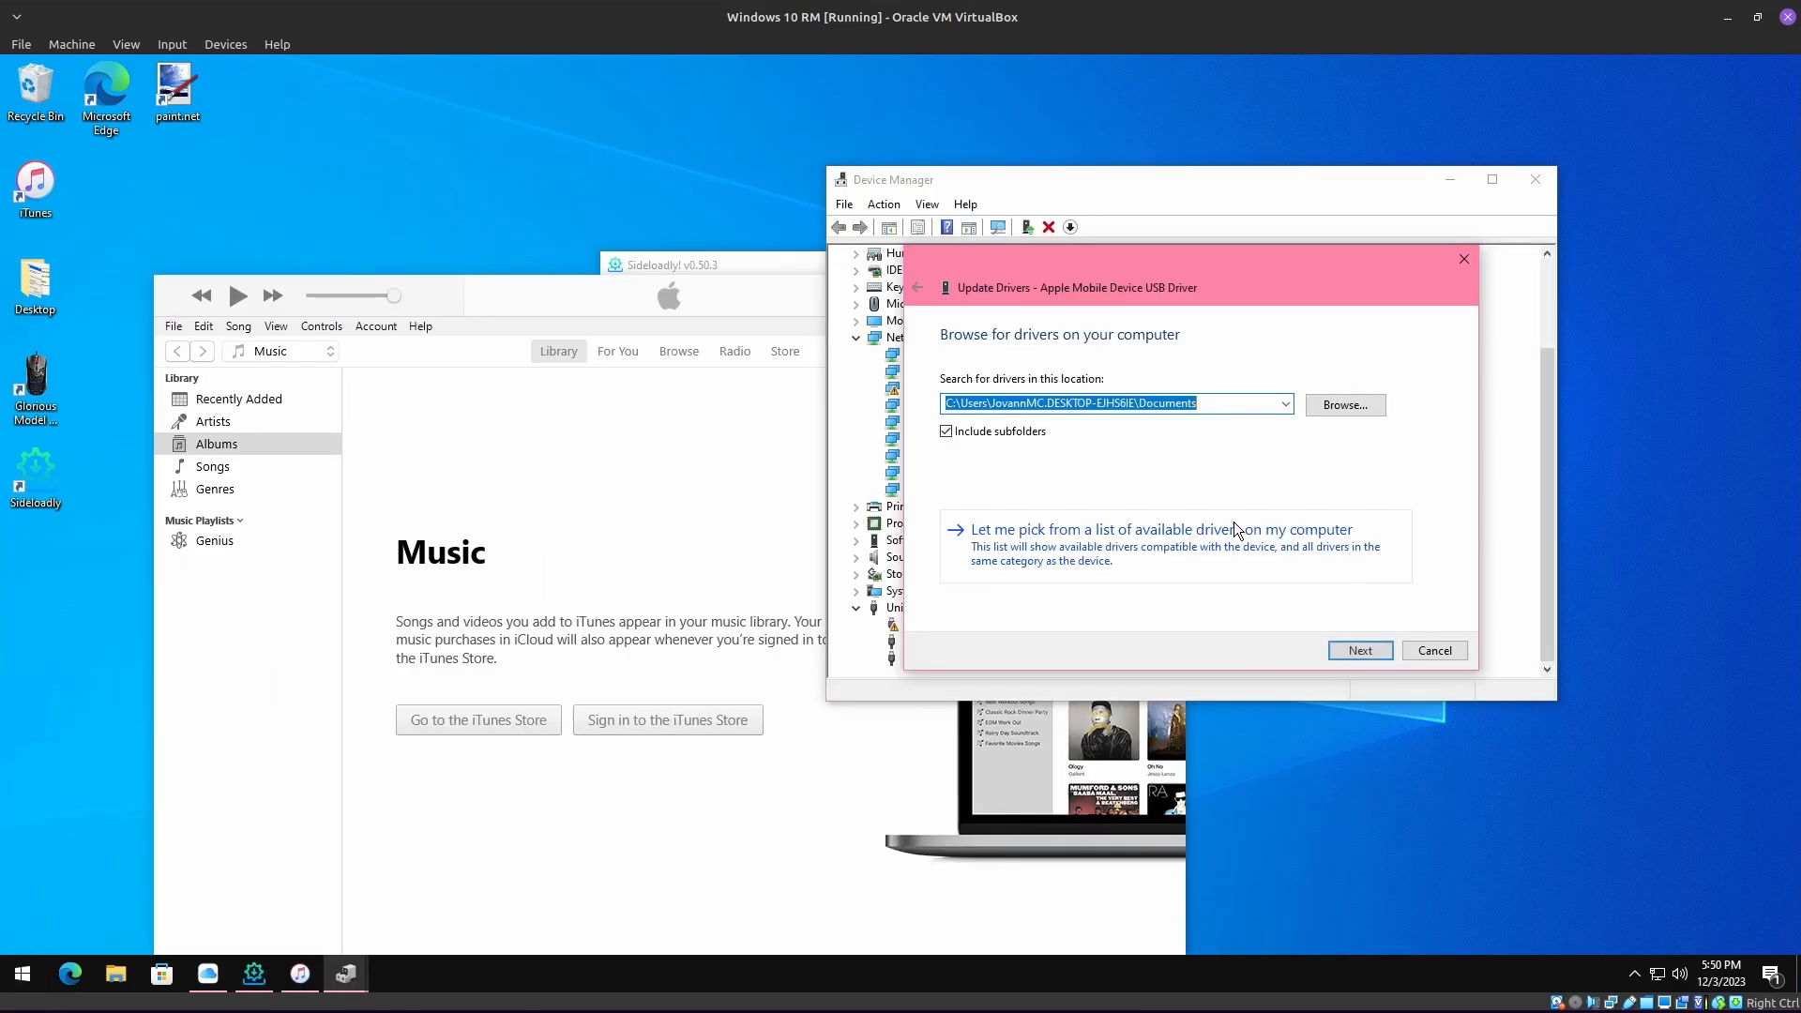
pyautogui.click(1159, 529)
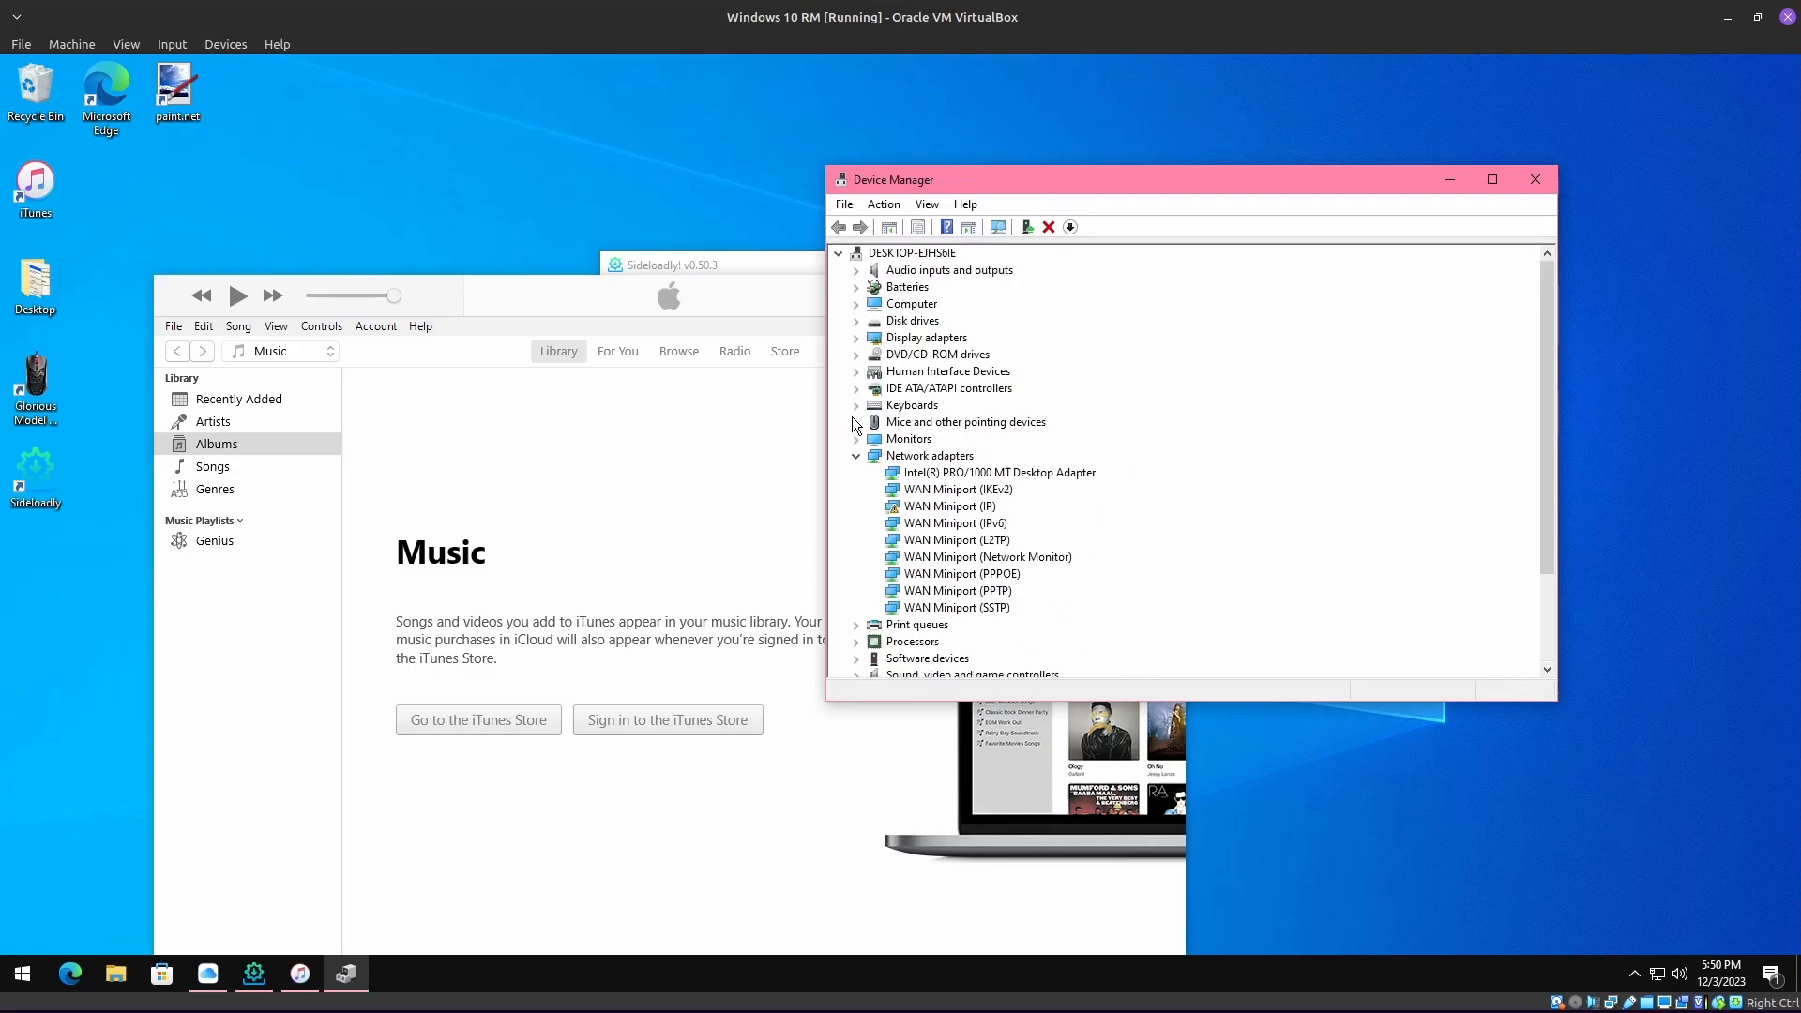
pyautogui.click(1534, 179)
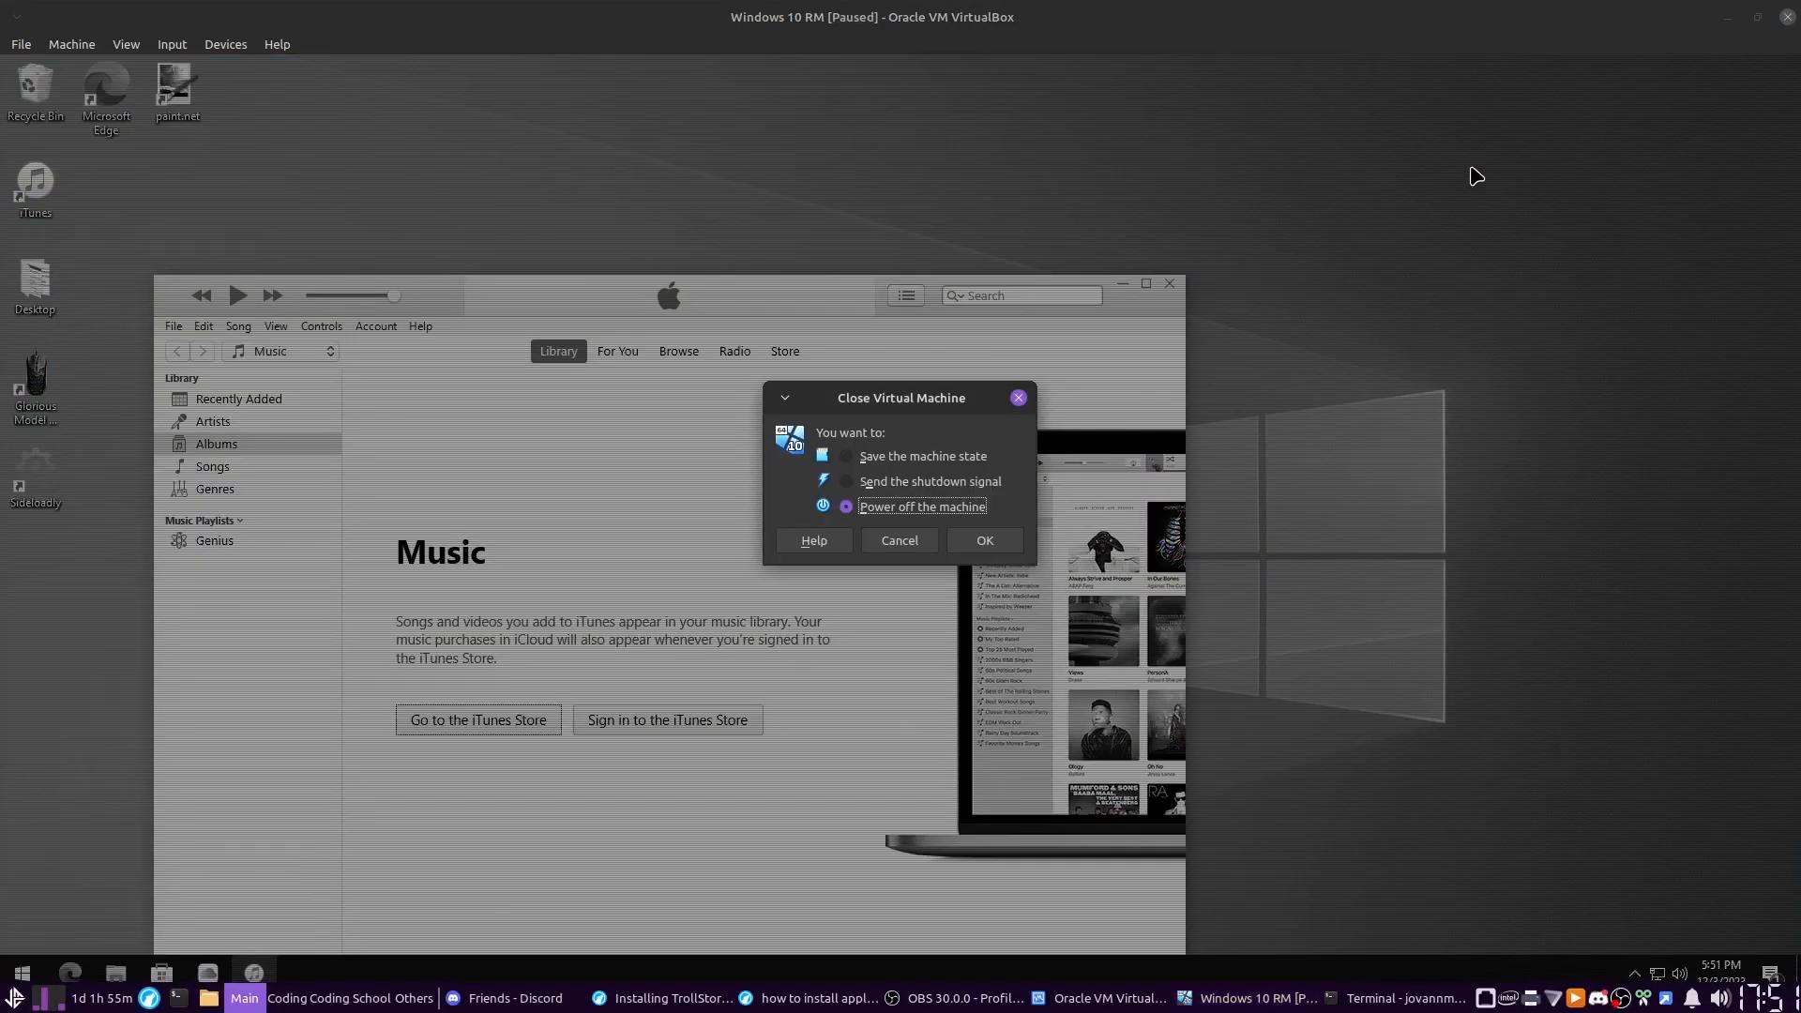
# Step: Power off the Windows virtual machine and open a search result about sideloading IPAs on Linux
pyautogui.click(982, 540)
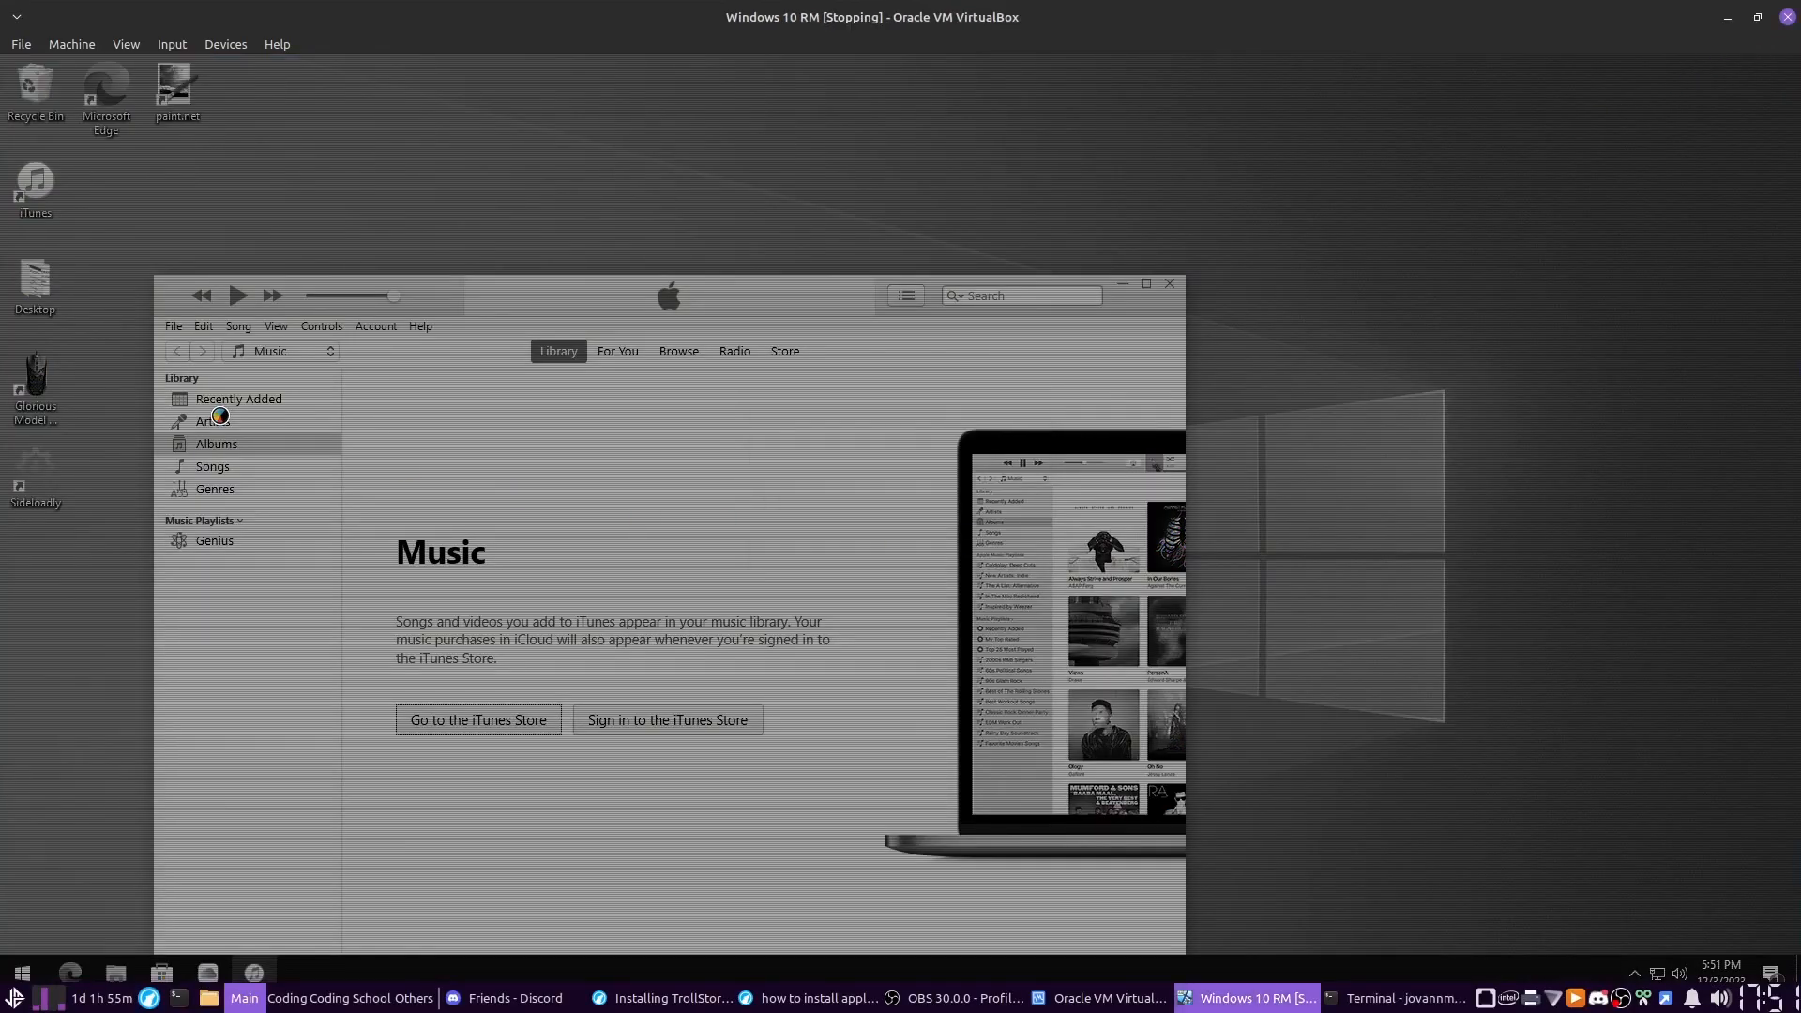
pyautogui.click(793, 997)
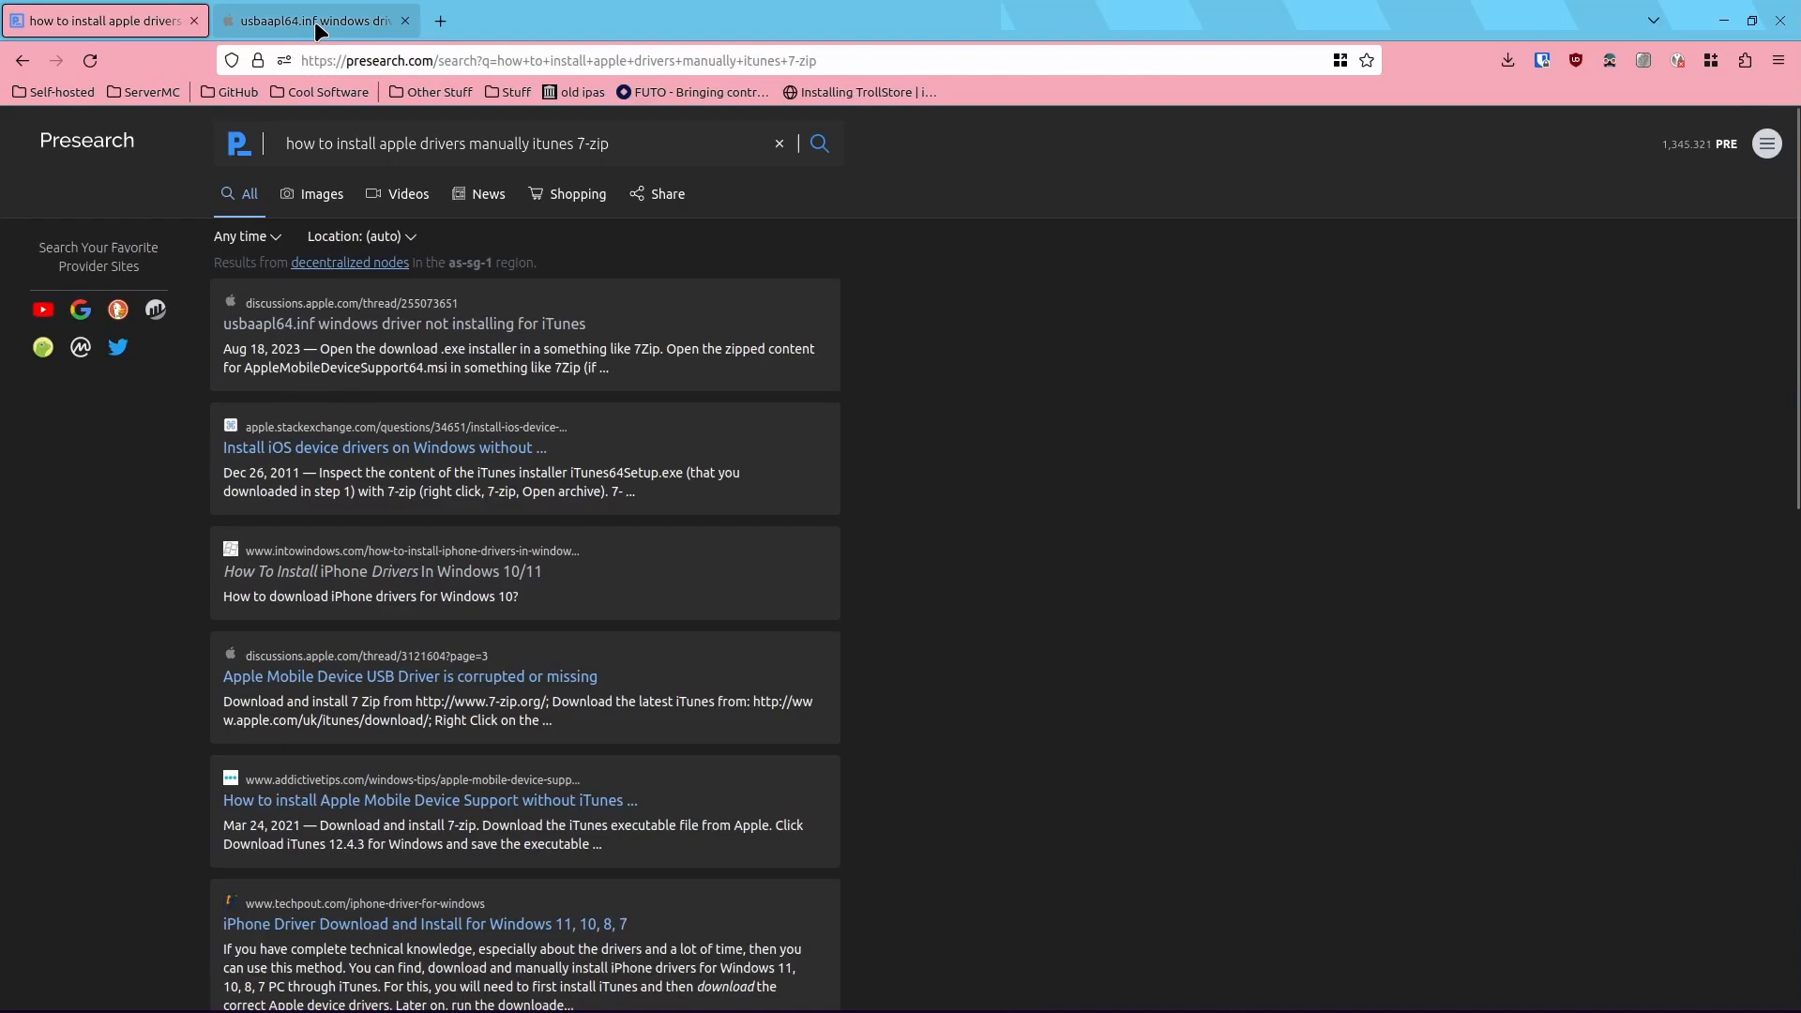
pyautogui.click(311, 21)
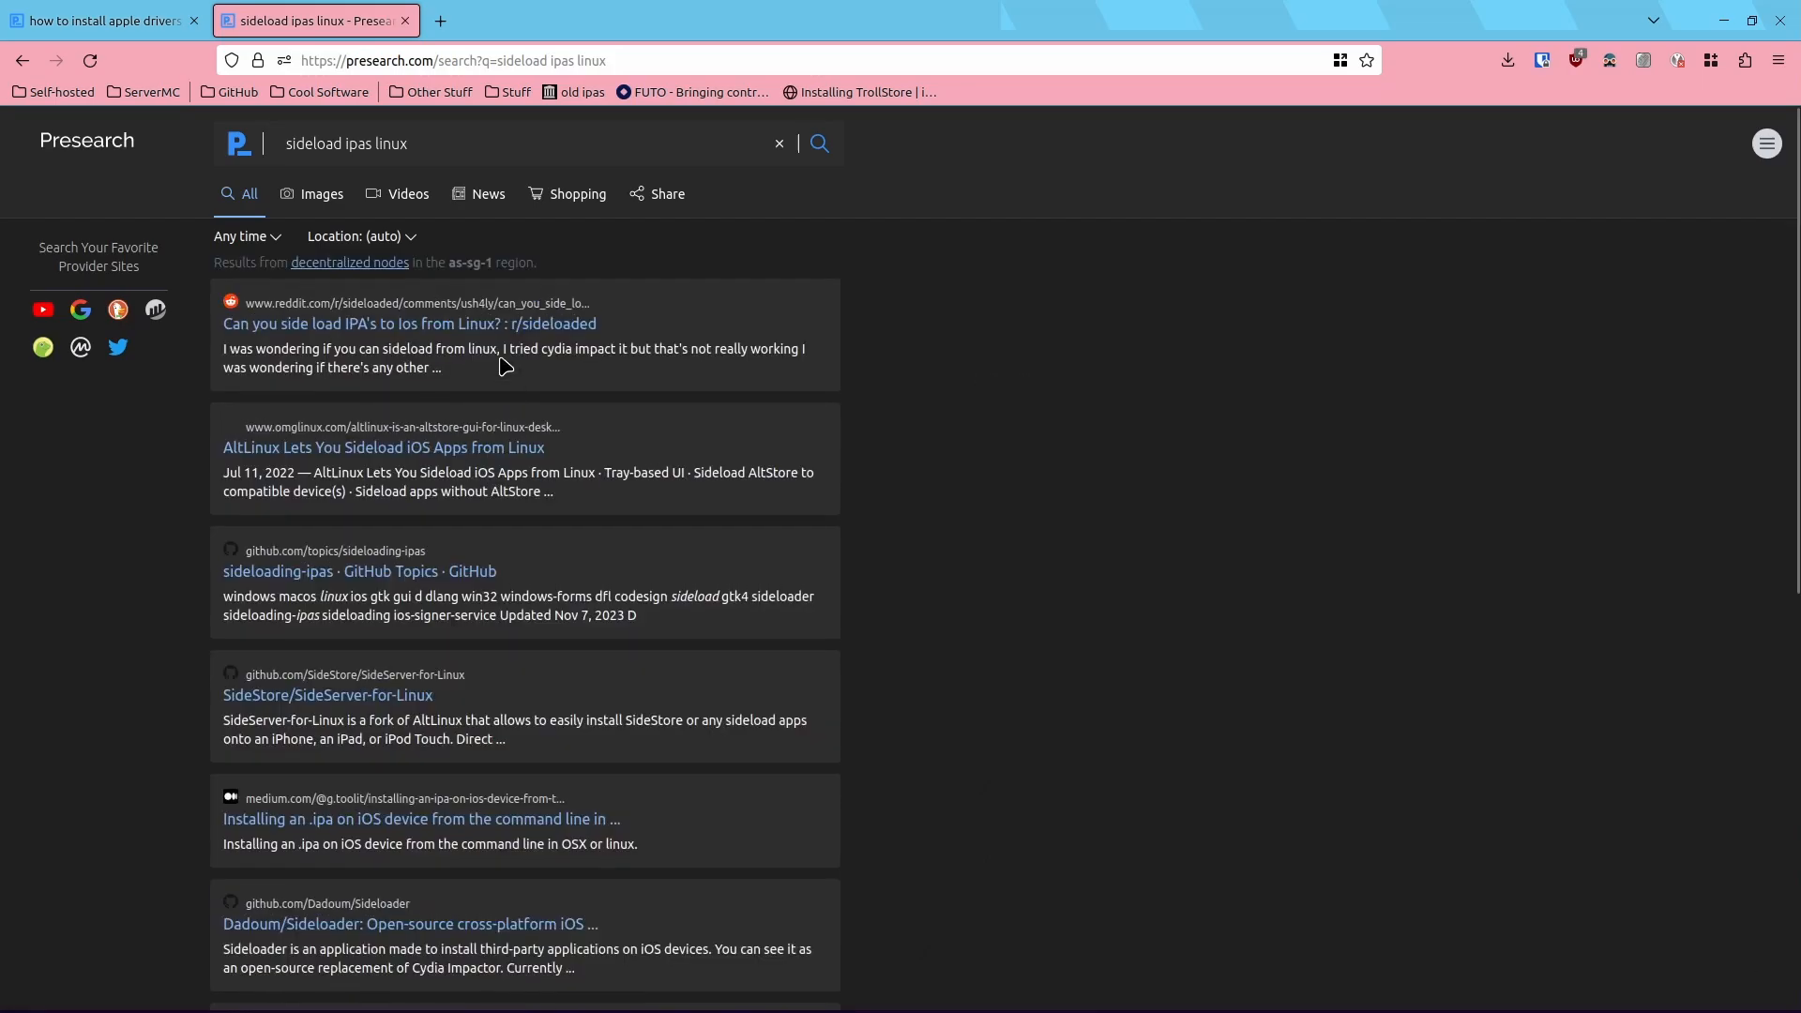
pyautogui.click(327, 696)
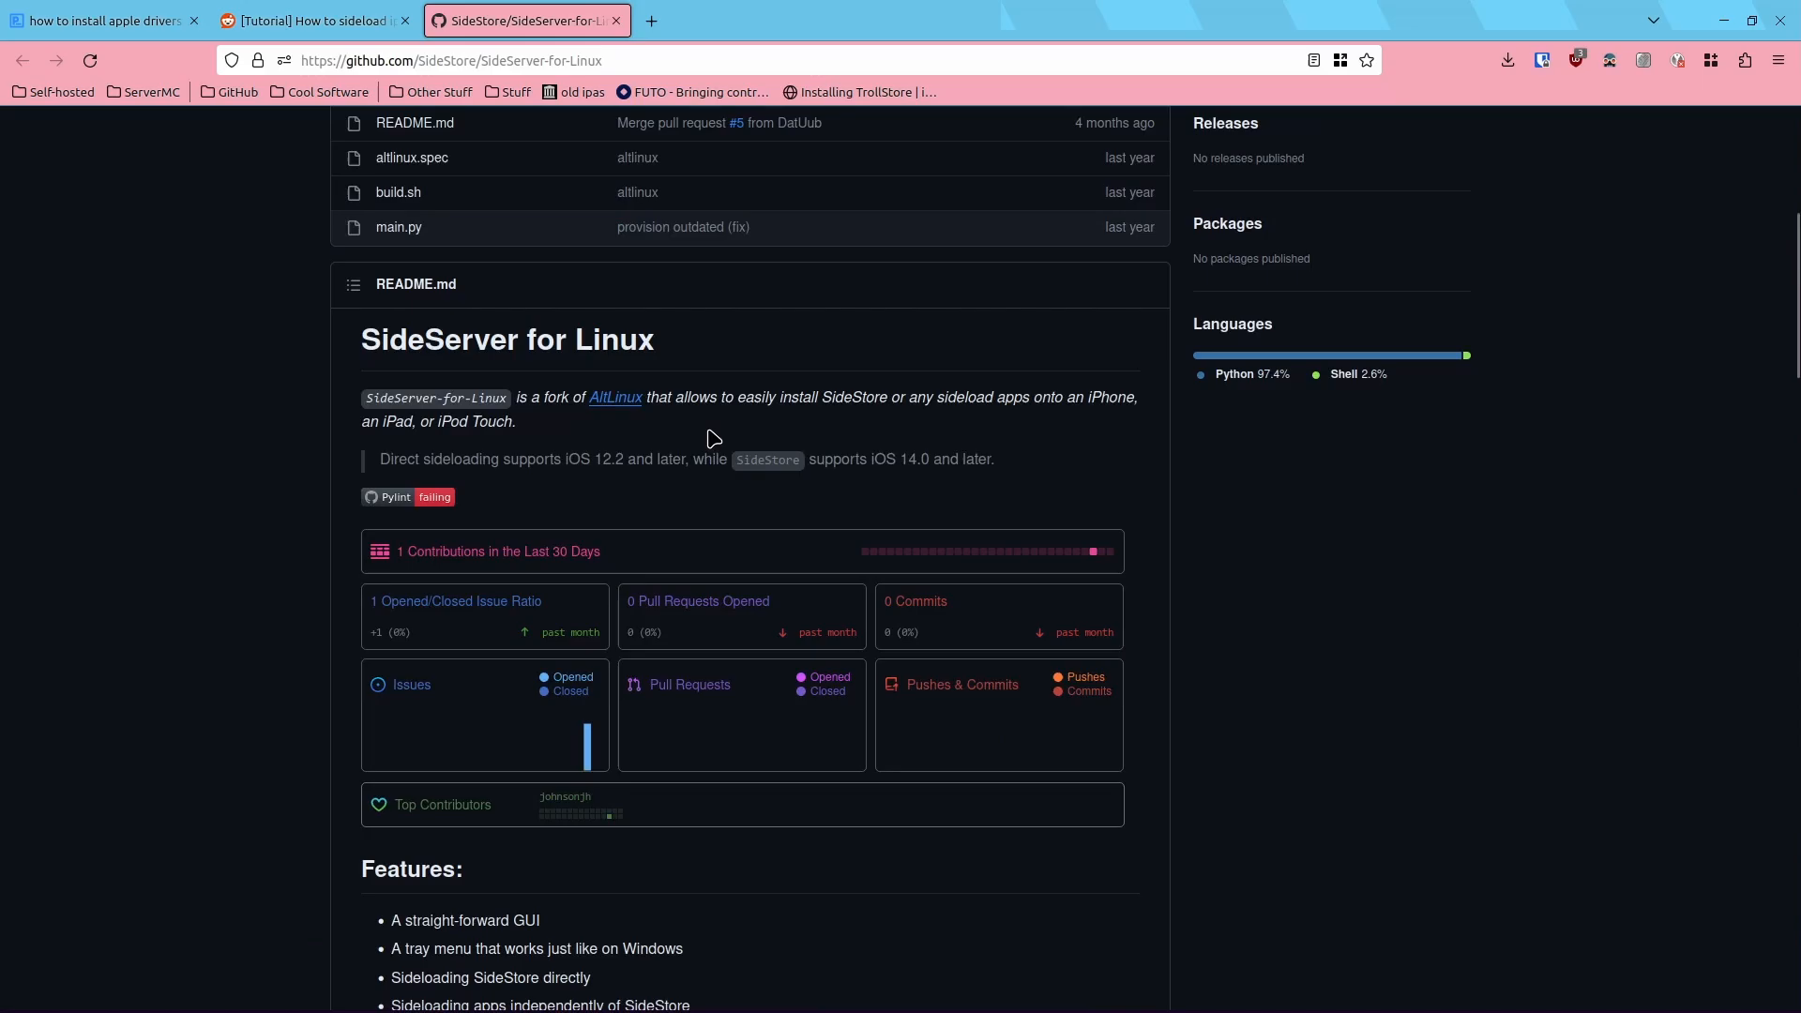
# Step: Browse the Reddit tutorial, iCode helper tools folder and libimobiledevice repository pages
pyautogui.scroll(3)
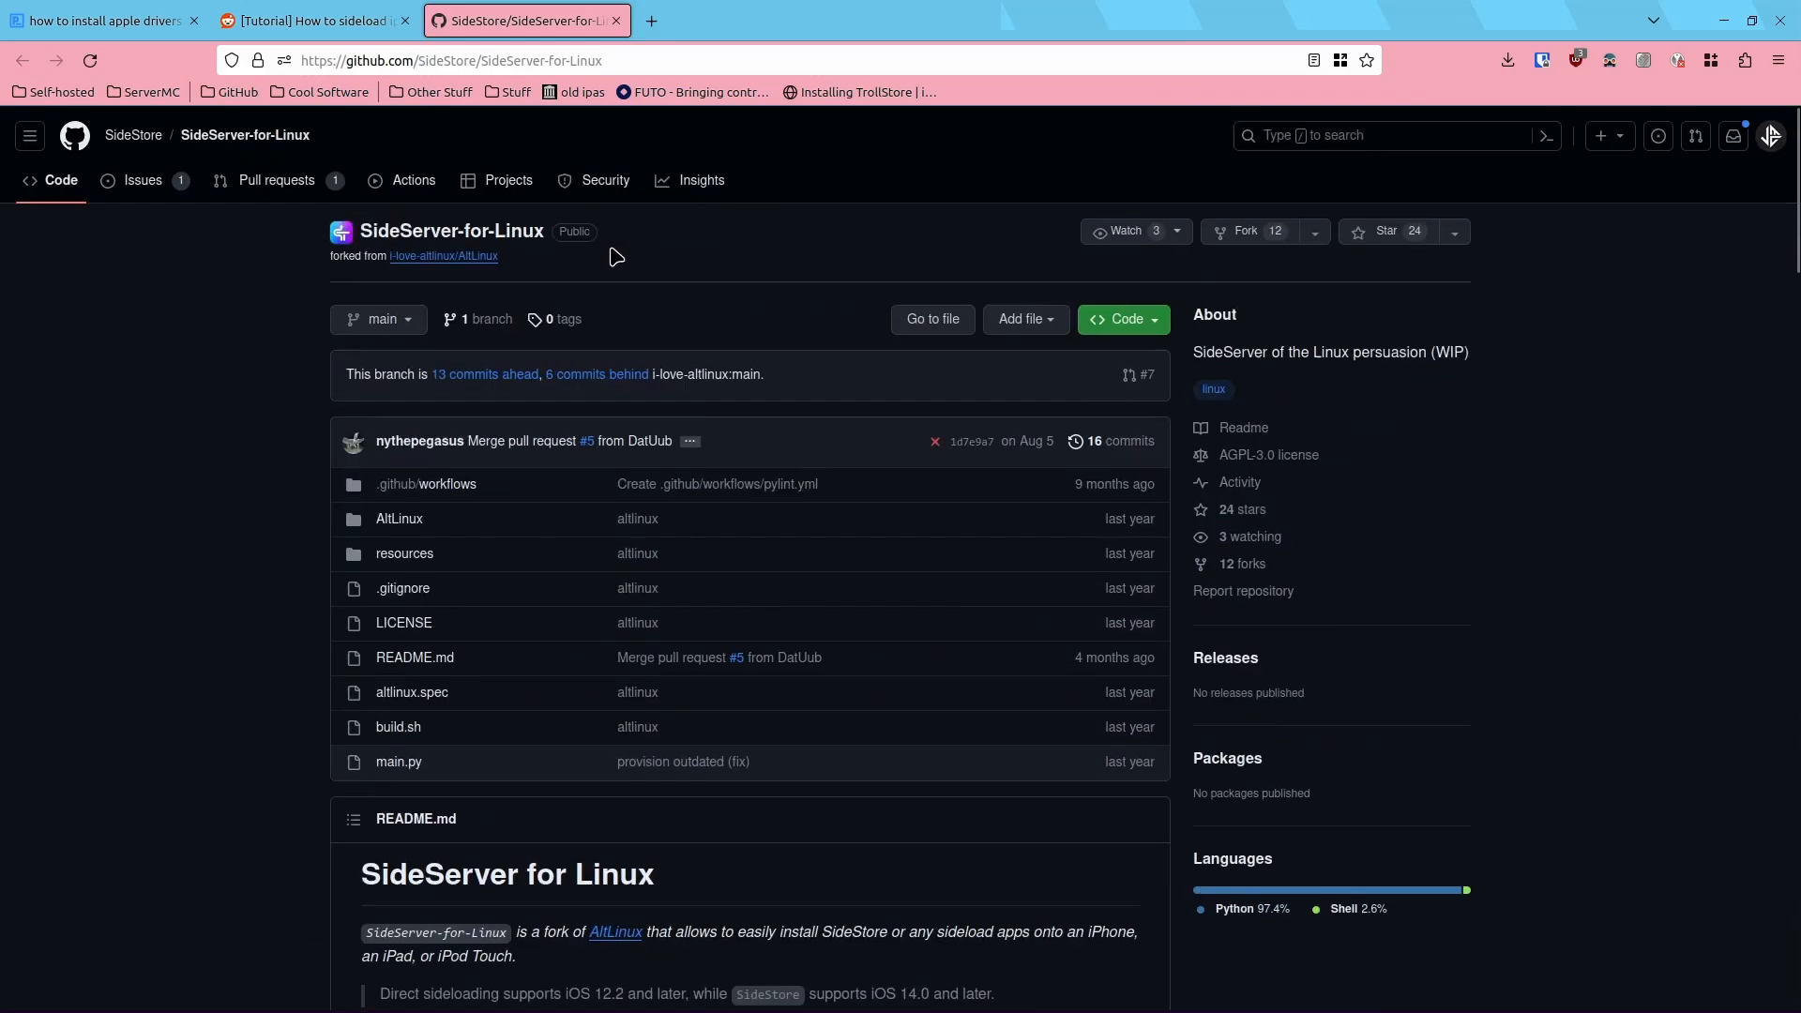
pyautogui.click(314, 20)
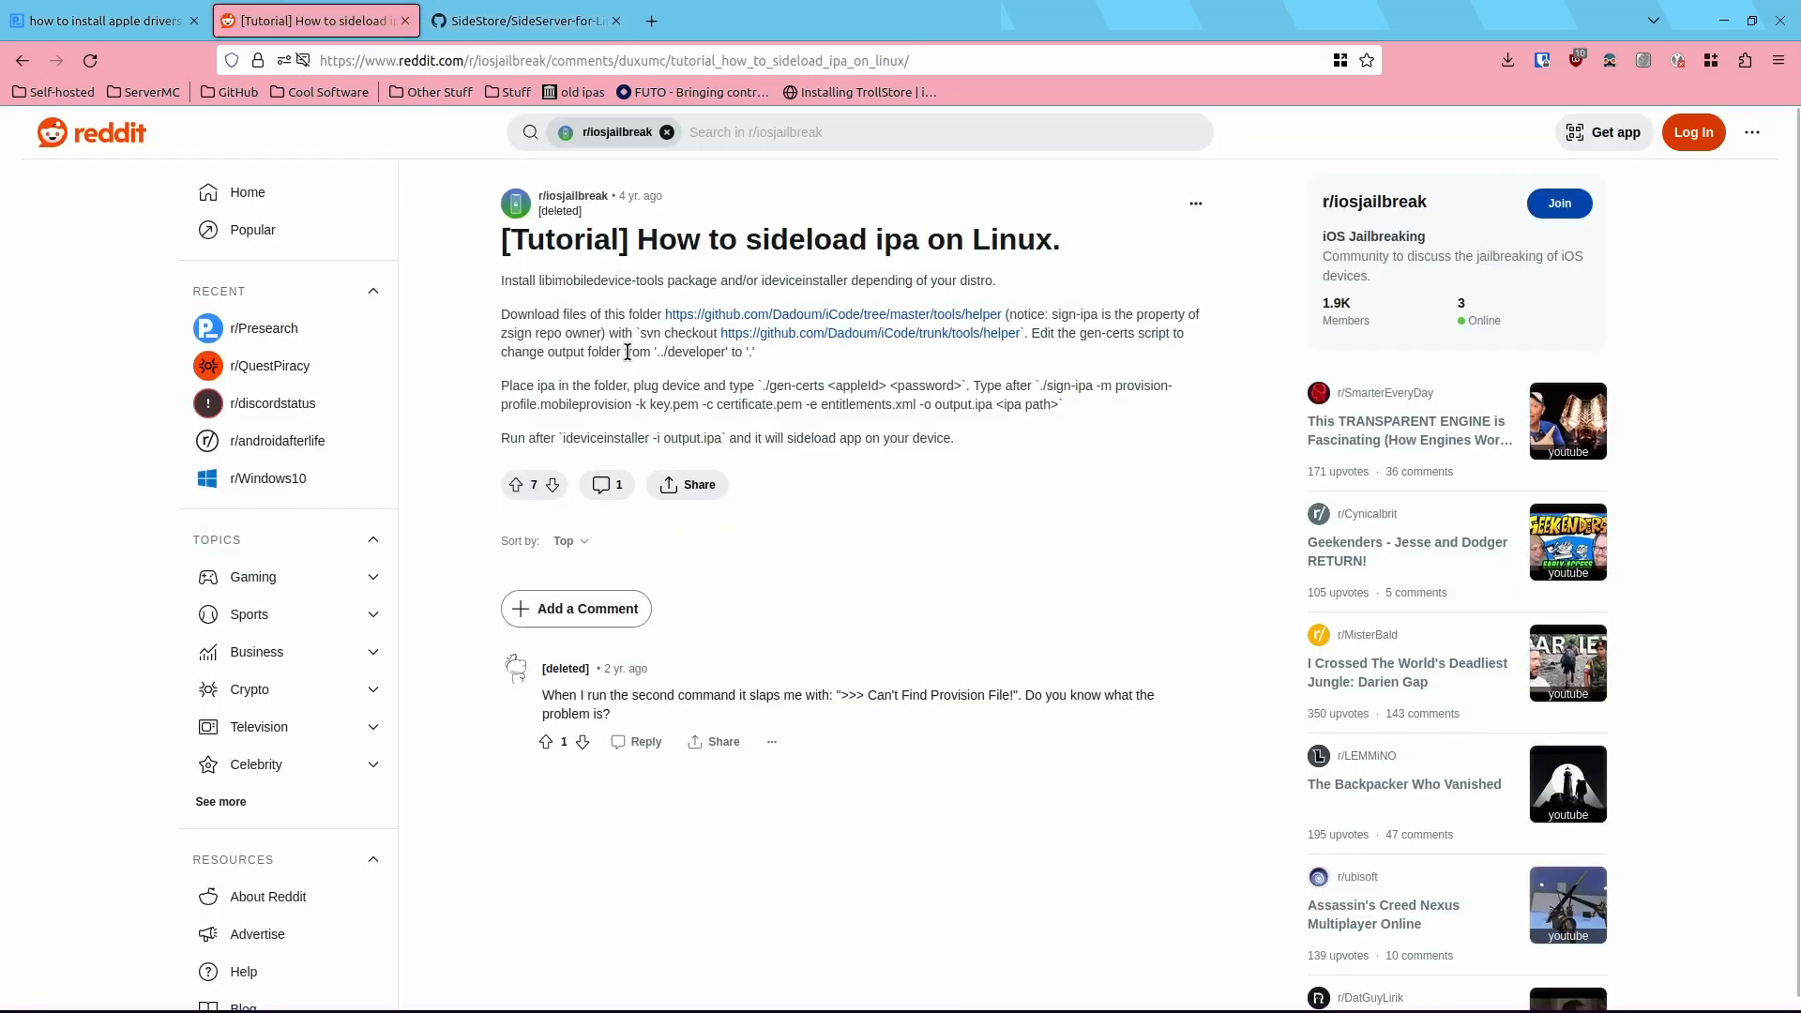
pyautogui.click(104, 20)
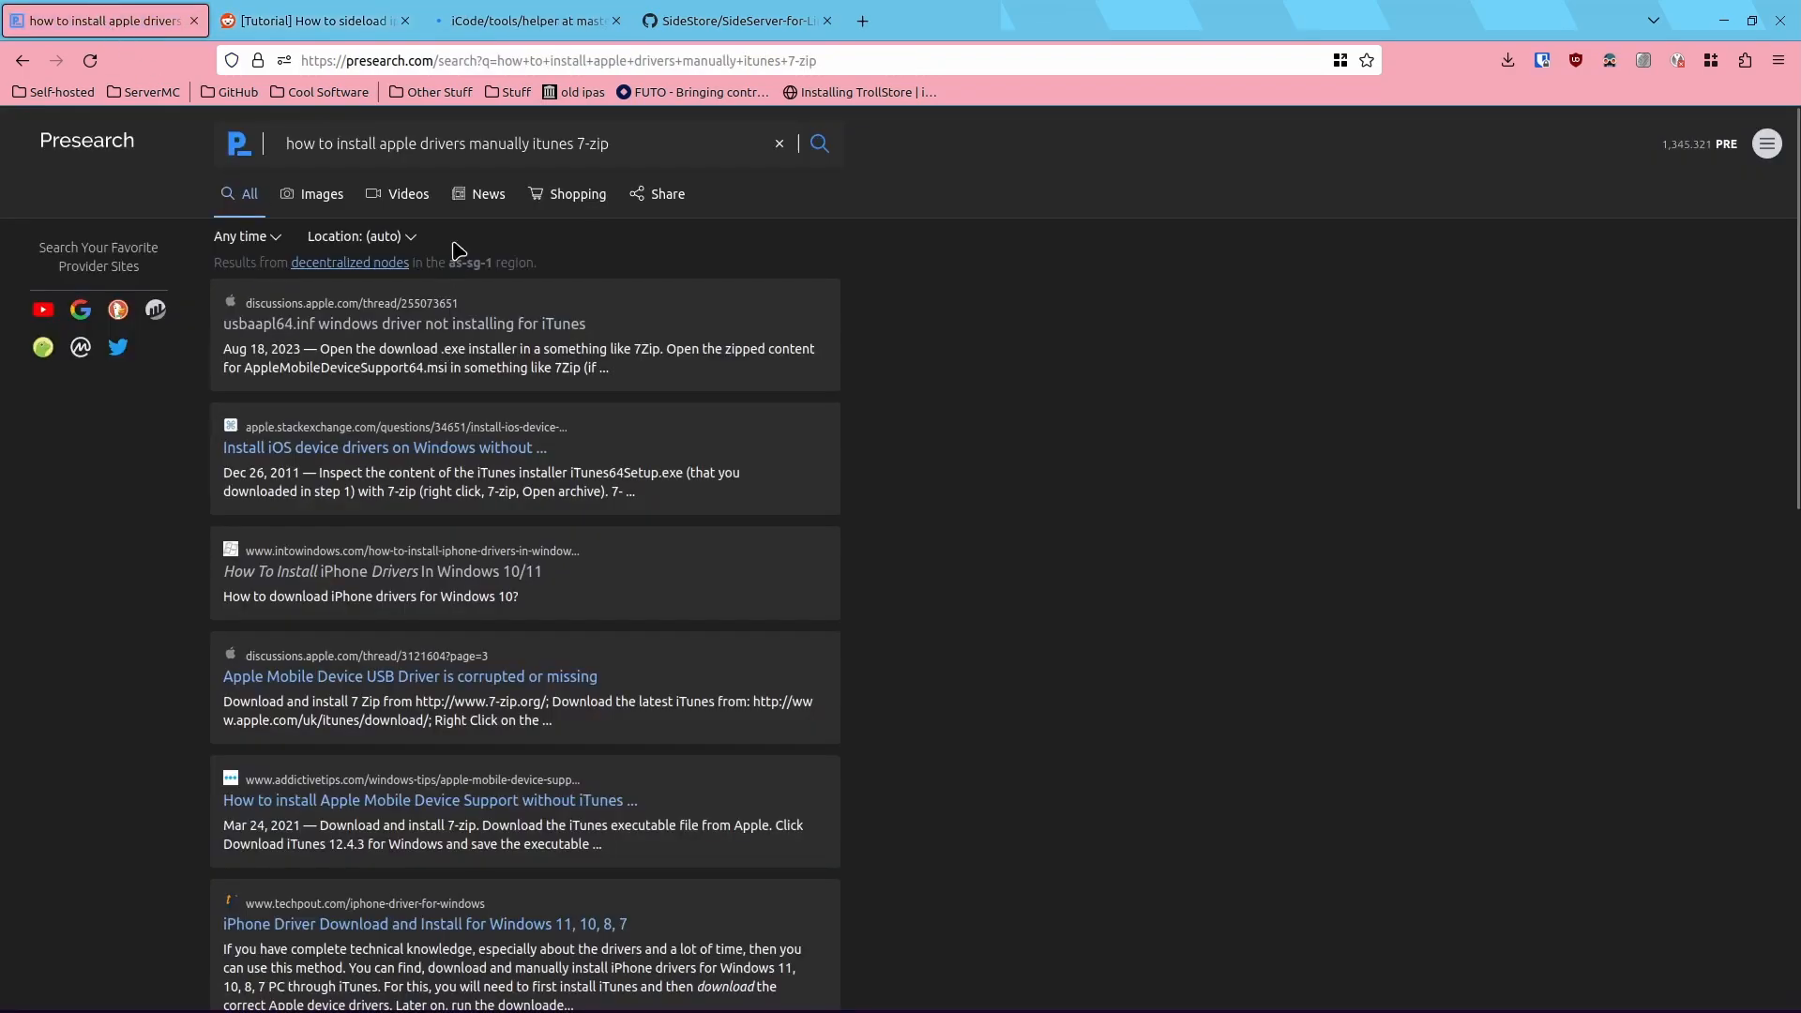
pyautogui.click(522, 21)
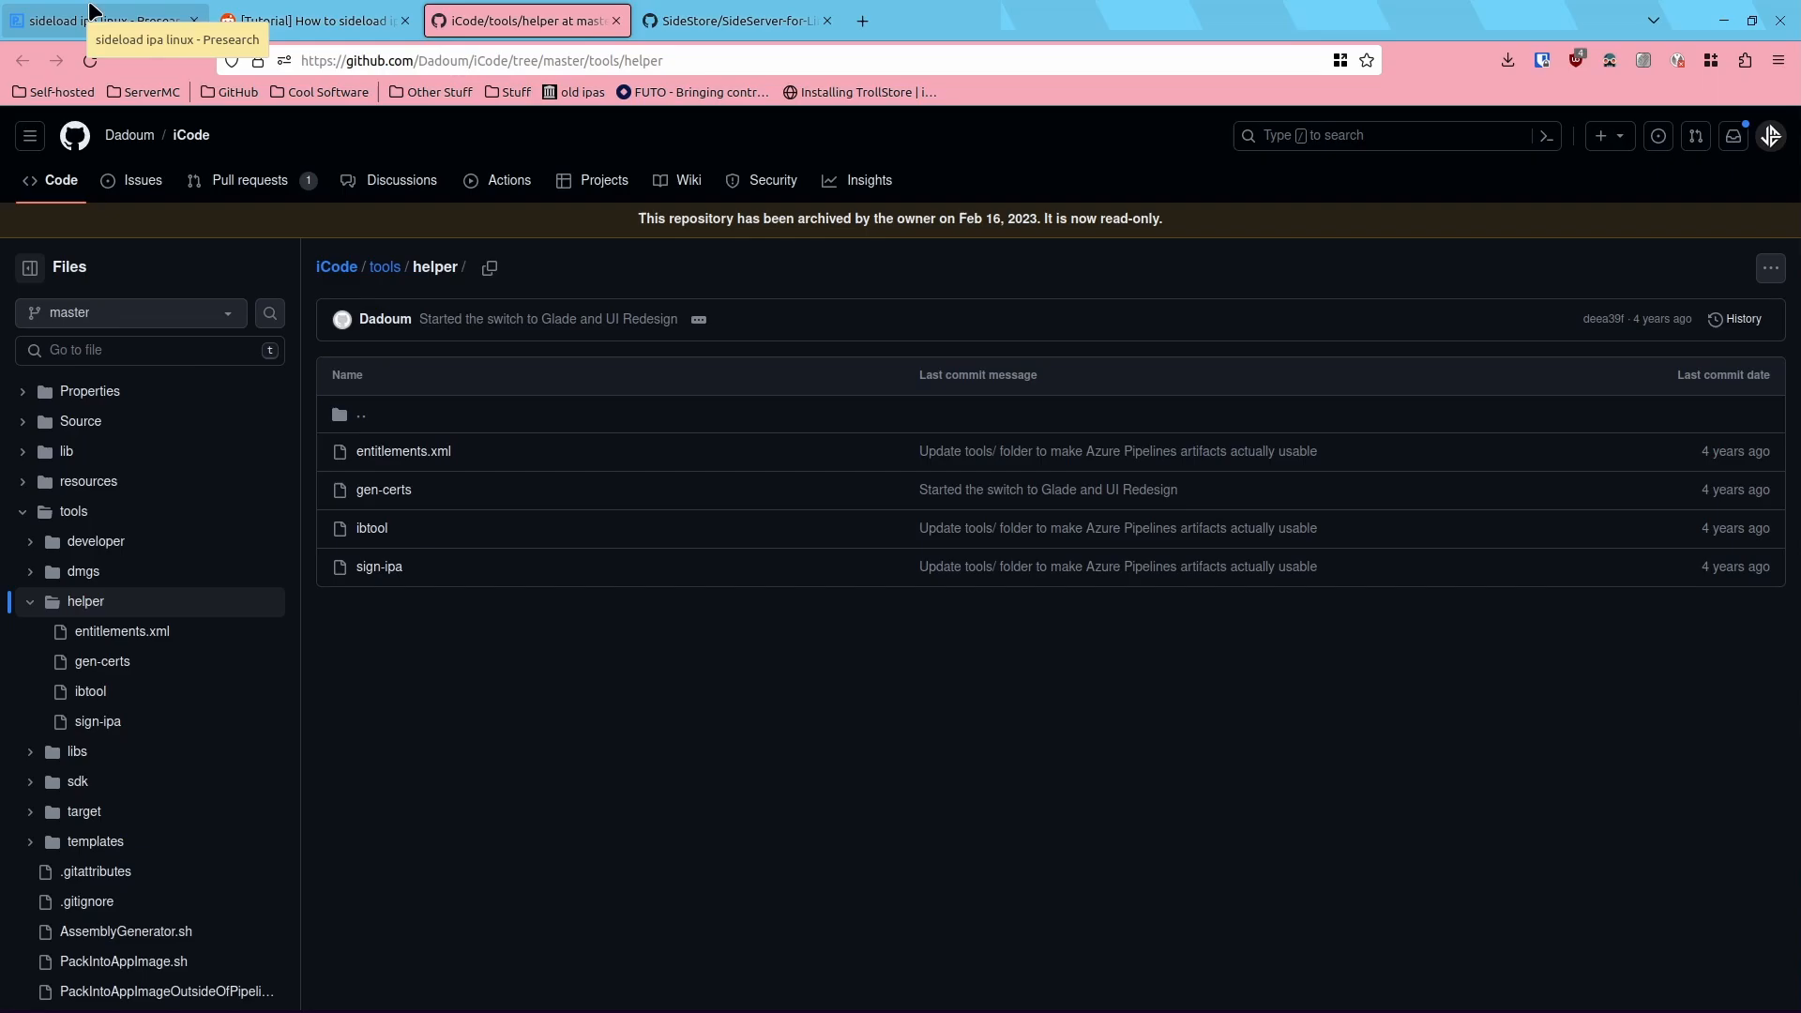
pyautogui.click(97, 21)
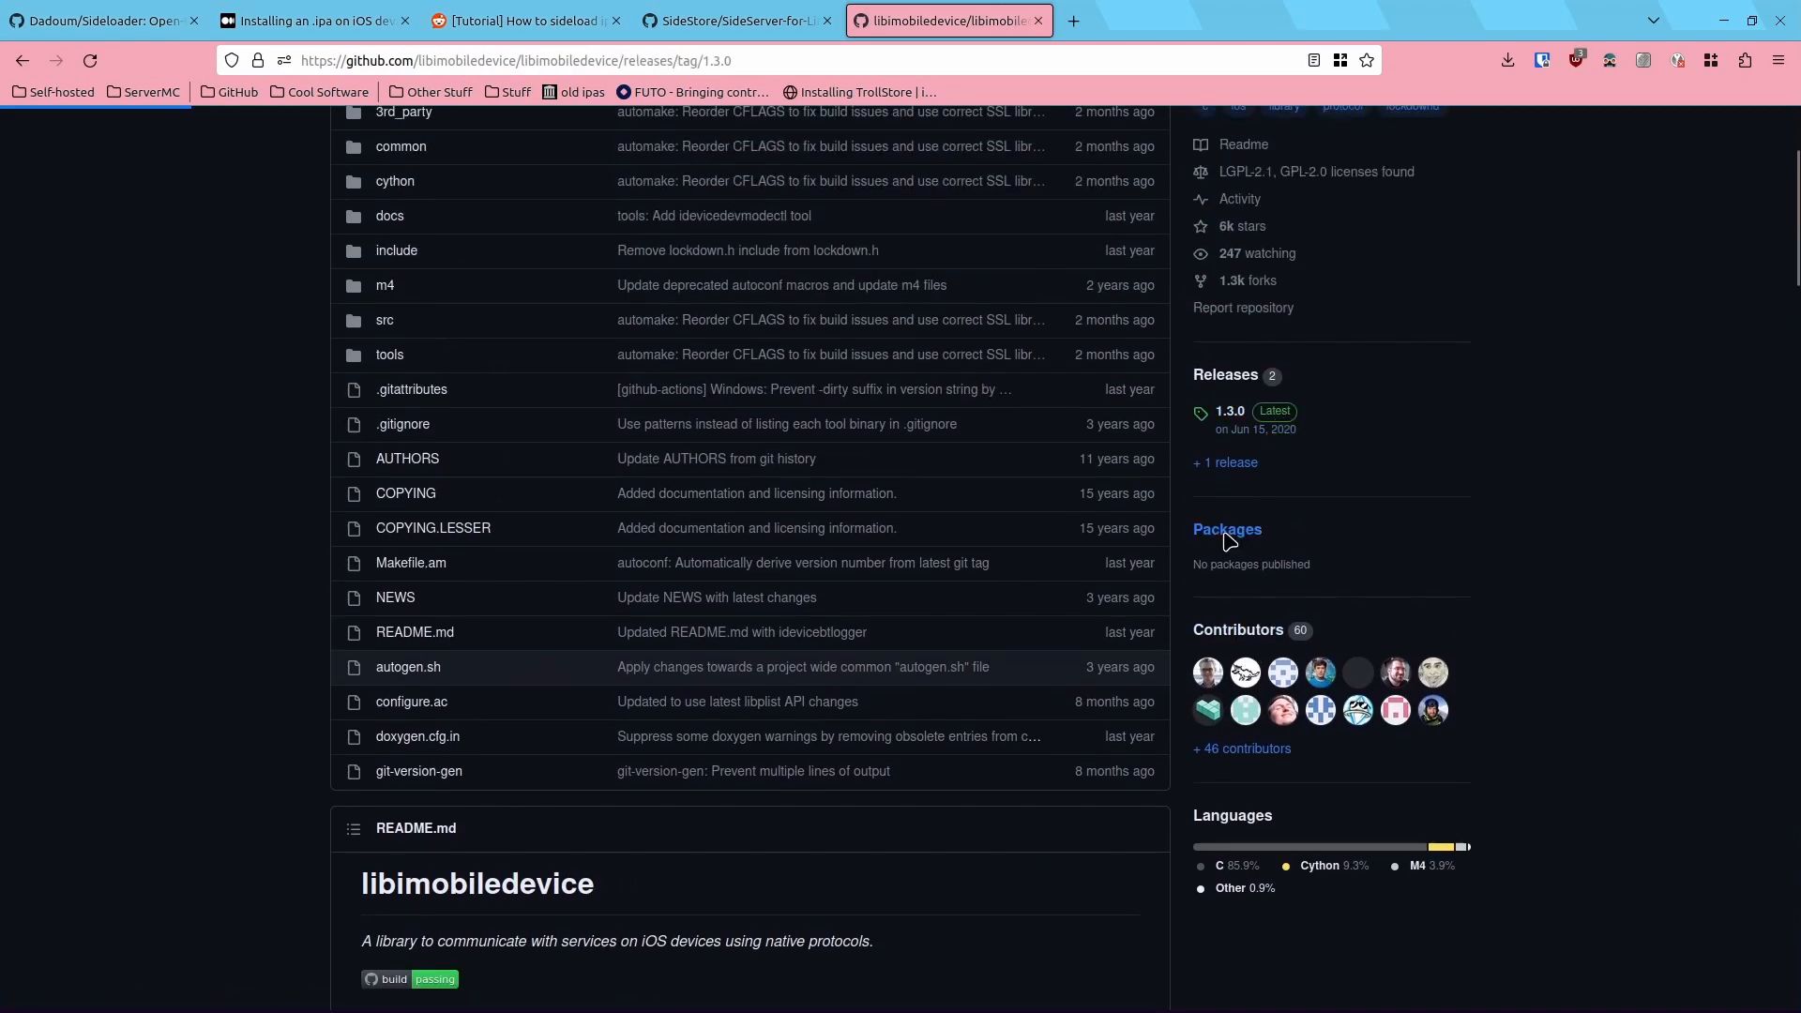
pyautogui.click(1228, 411)
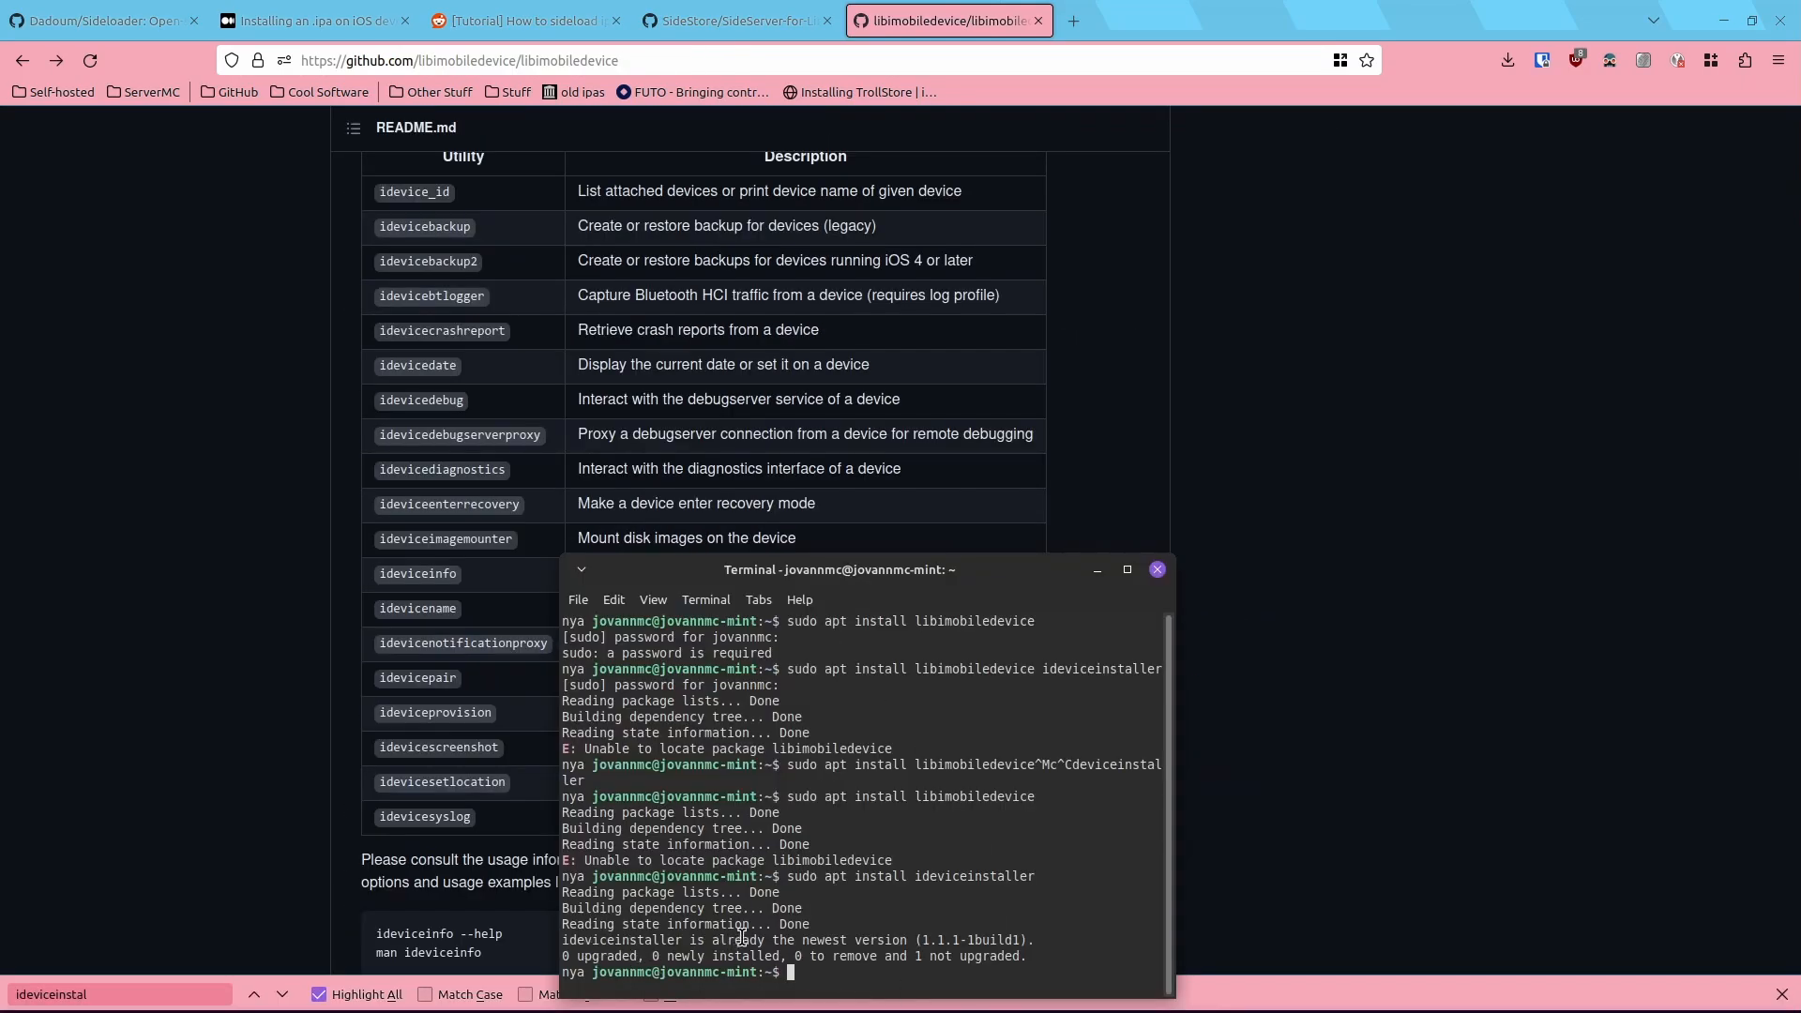
# Step: Install ./TrollInstallerMDC.ipa with ideviceinstaller; it fails with 'No code signature found'
pyautogui.click(97, 20)
pyautogui.write('ideviceinstaller')
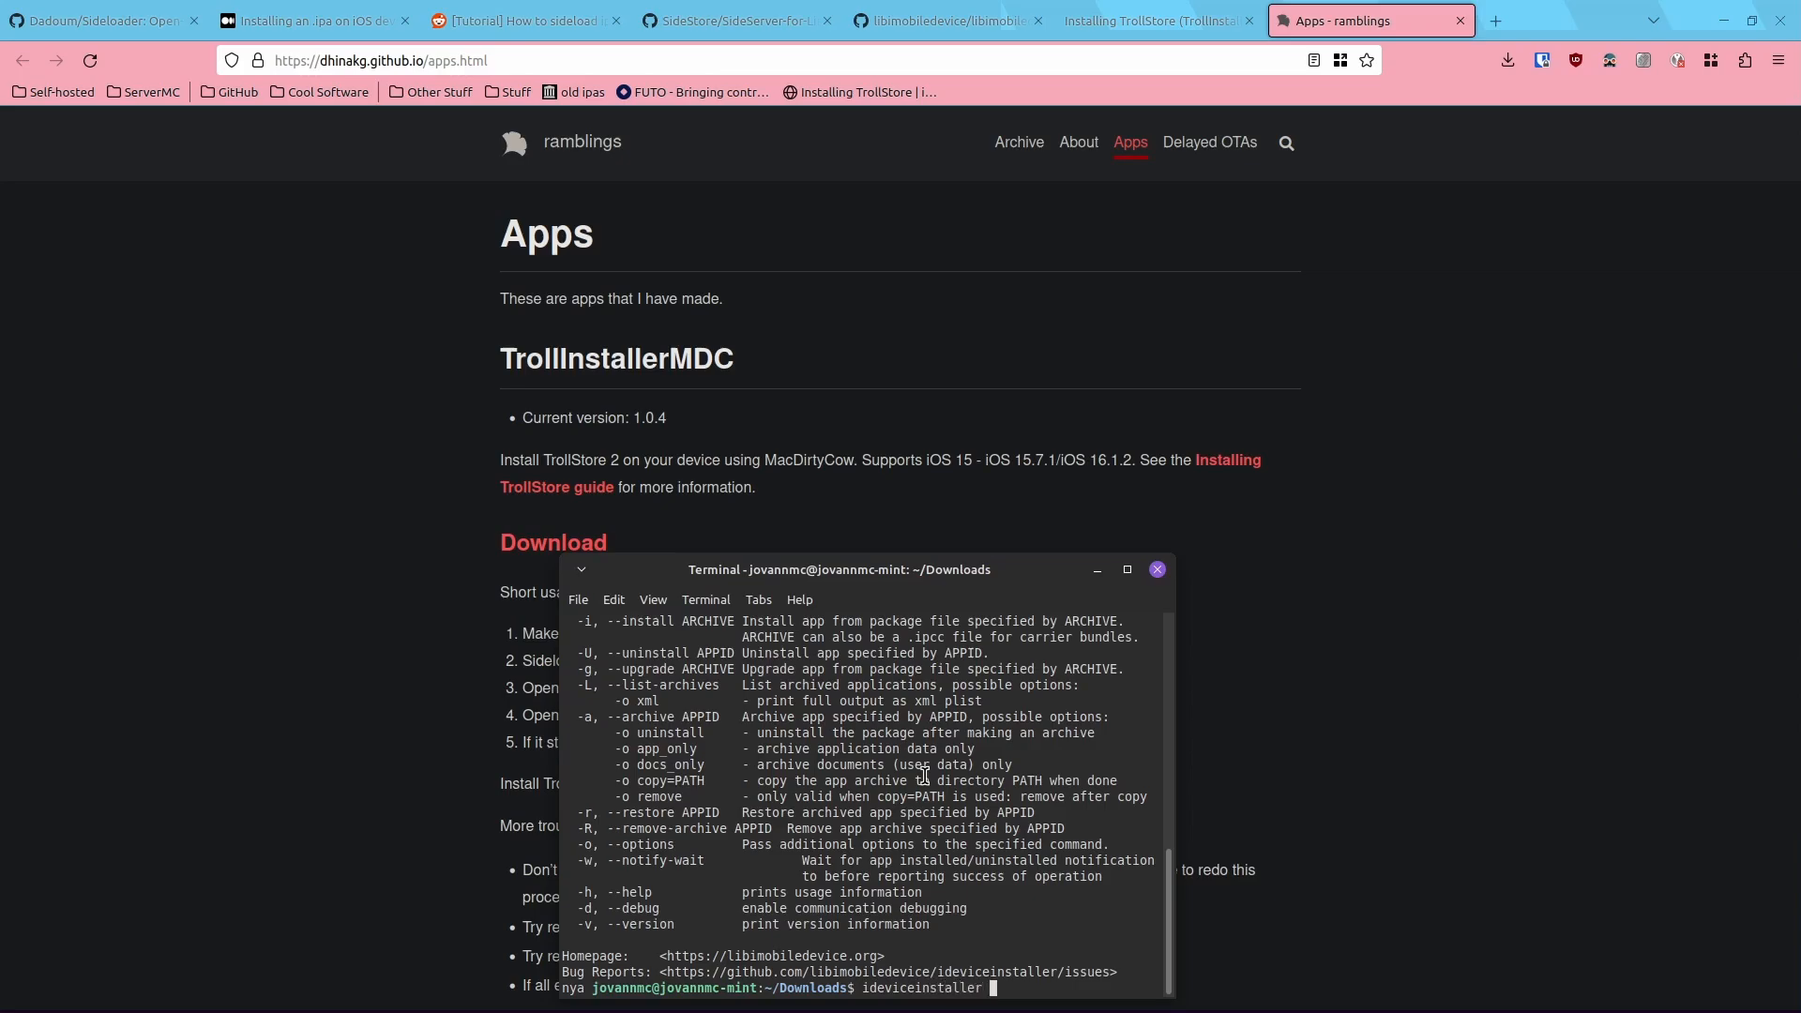
pyautogui.write('./')
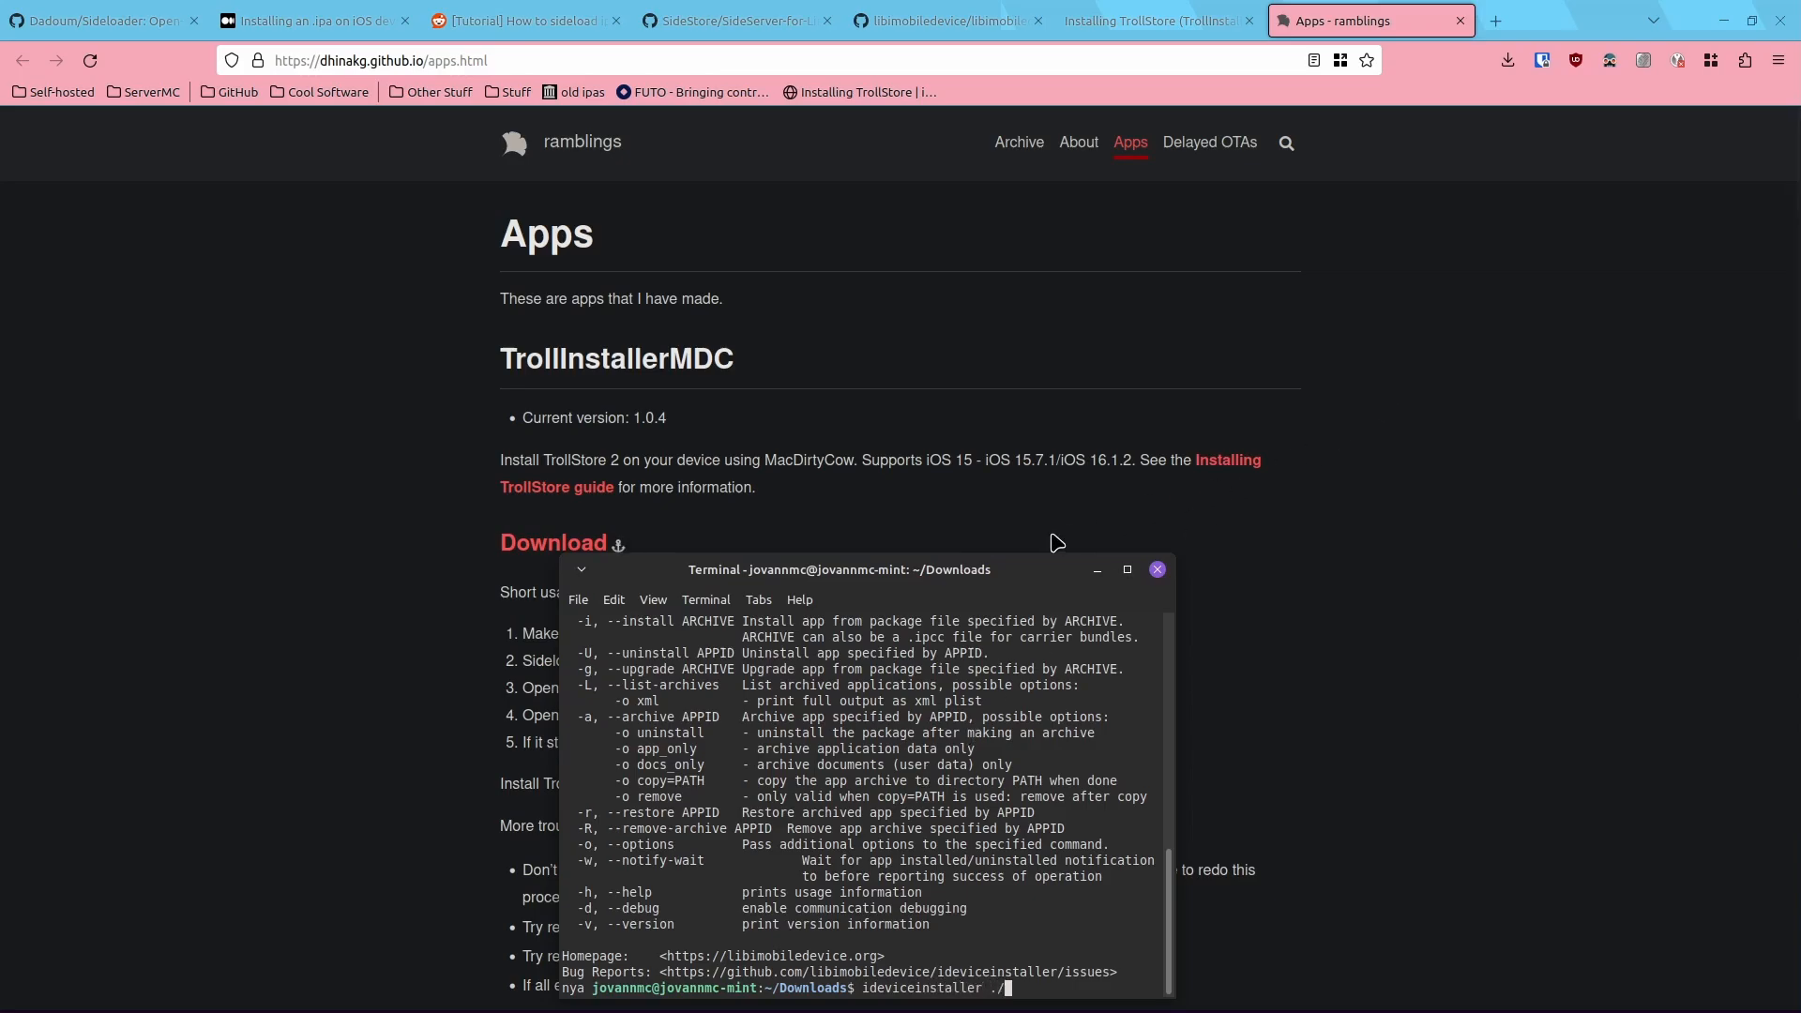
pyautogui.write('TrollInstallerMDC.ipa')
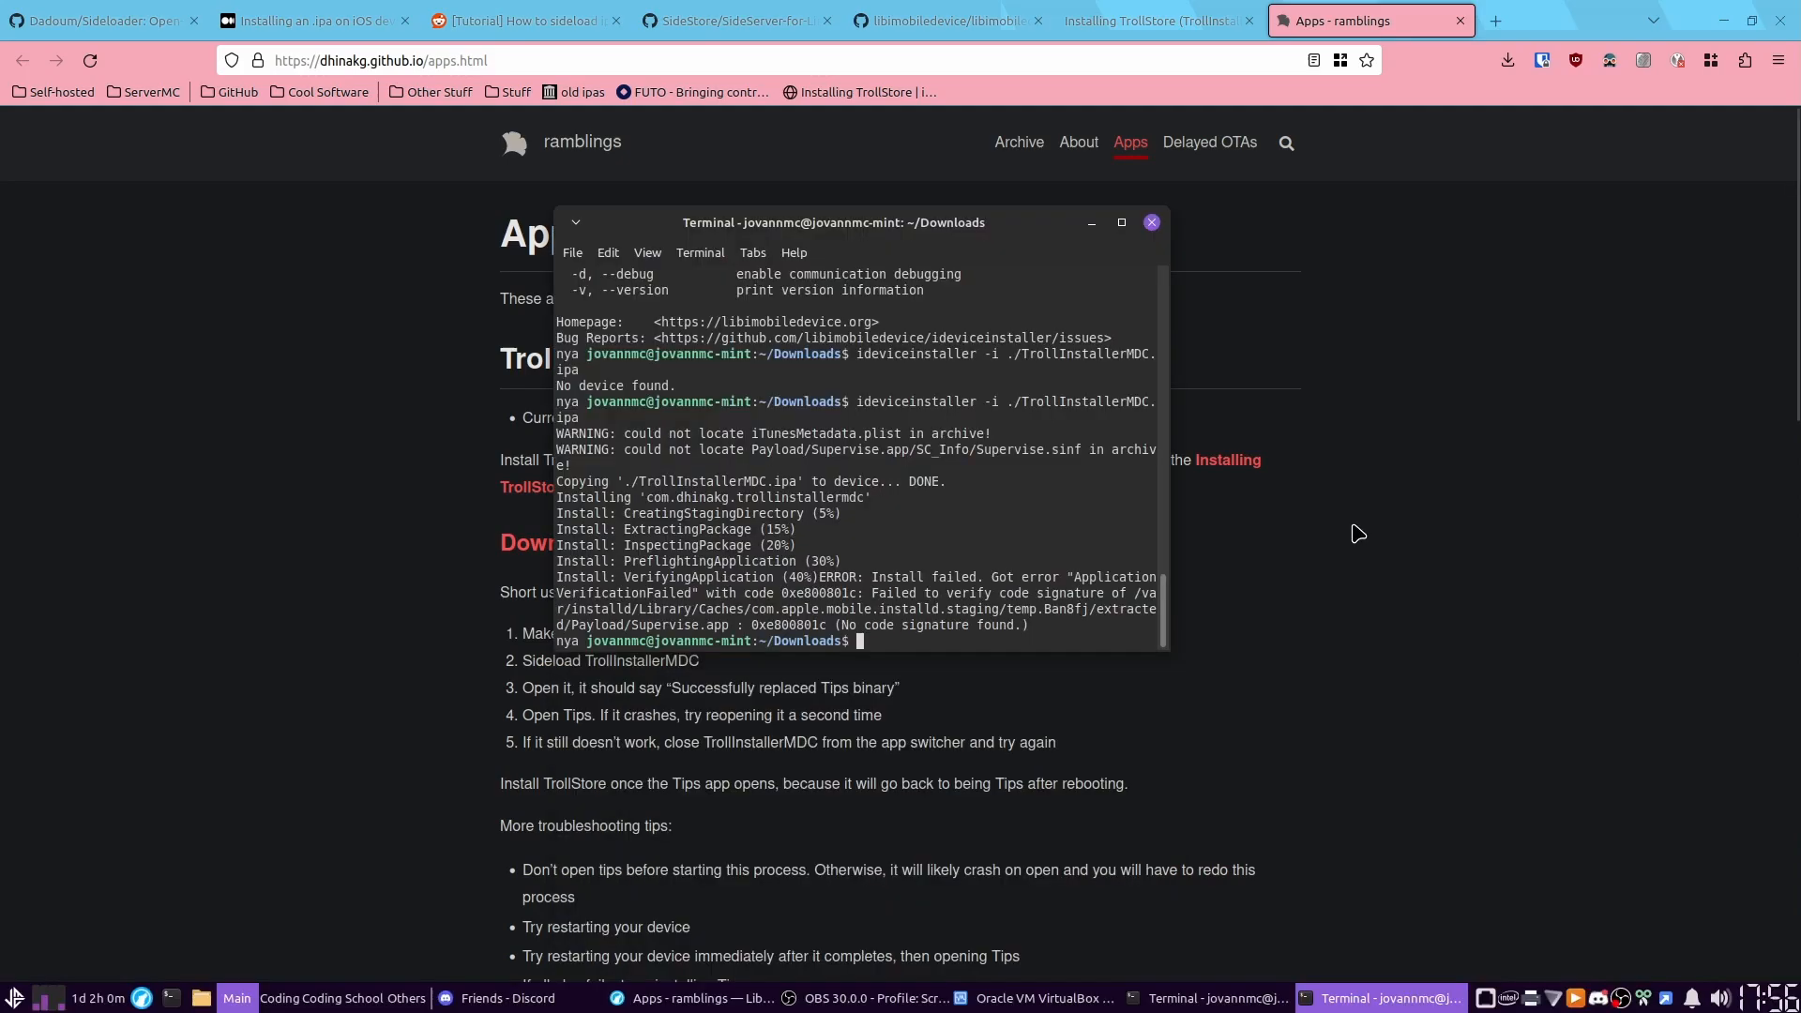
pyautogui.click(1150, 221)
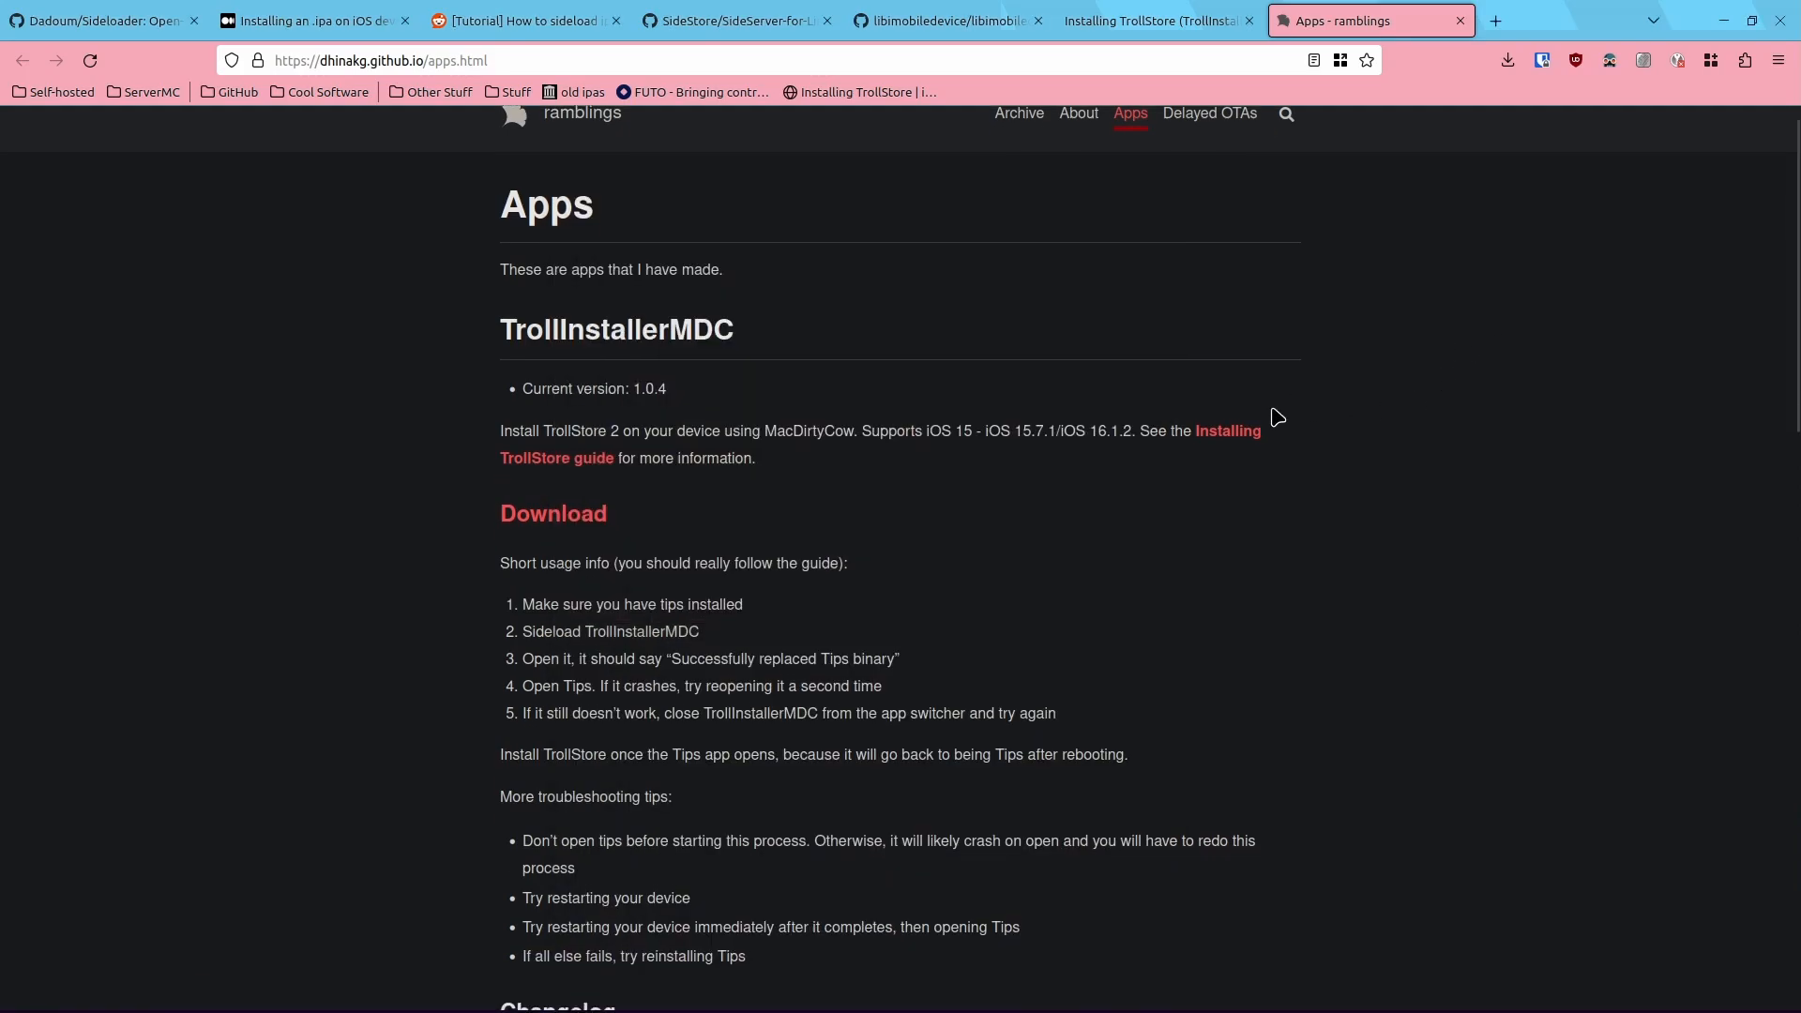
# Step: Scroll the SideServer-for-Linux README, find no releases, and return to the Code tab
pyautogui.click(317, 20)
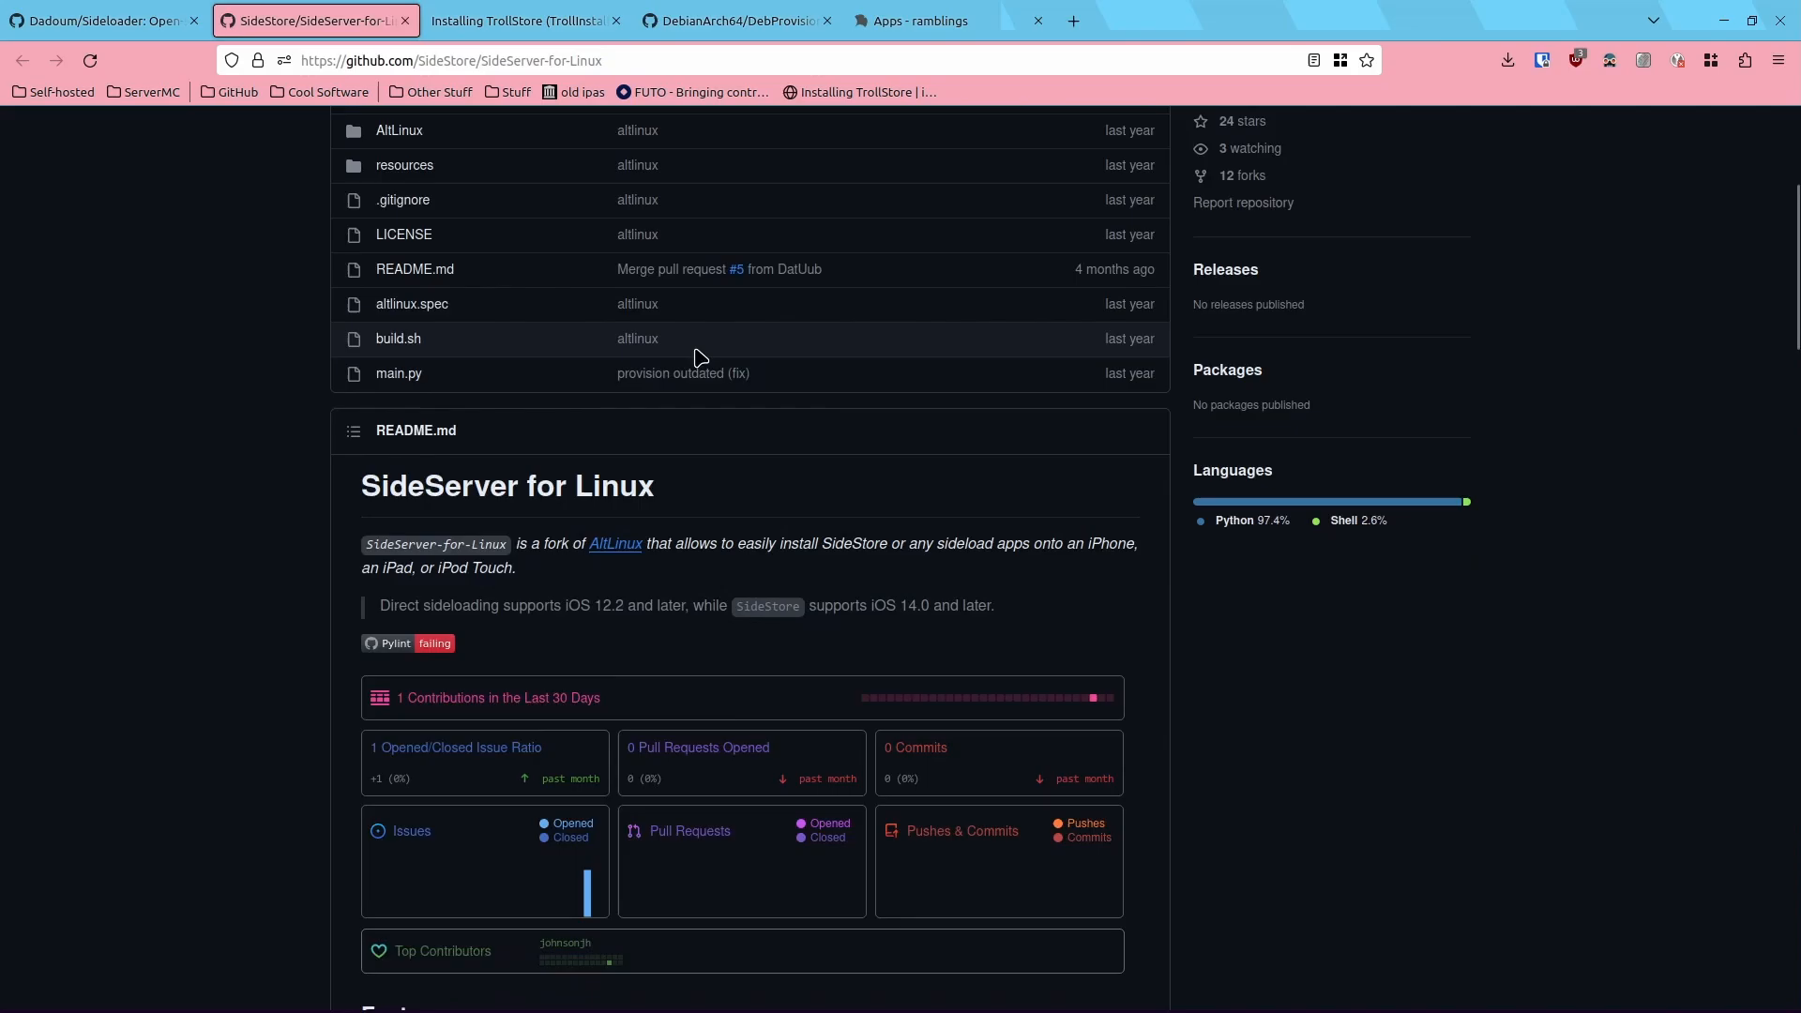
pyautogui.scroll(-3)
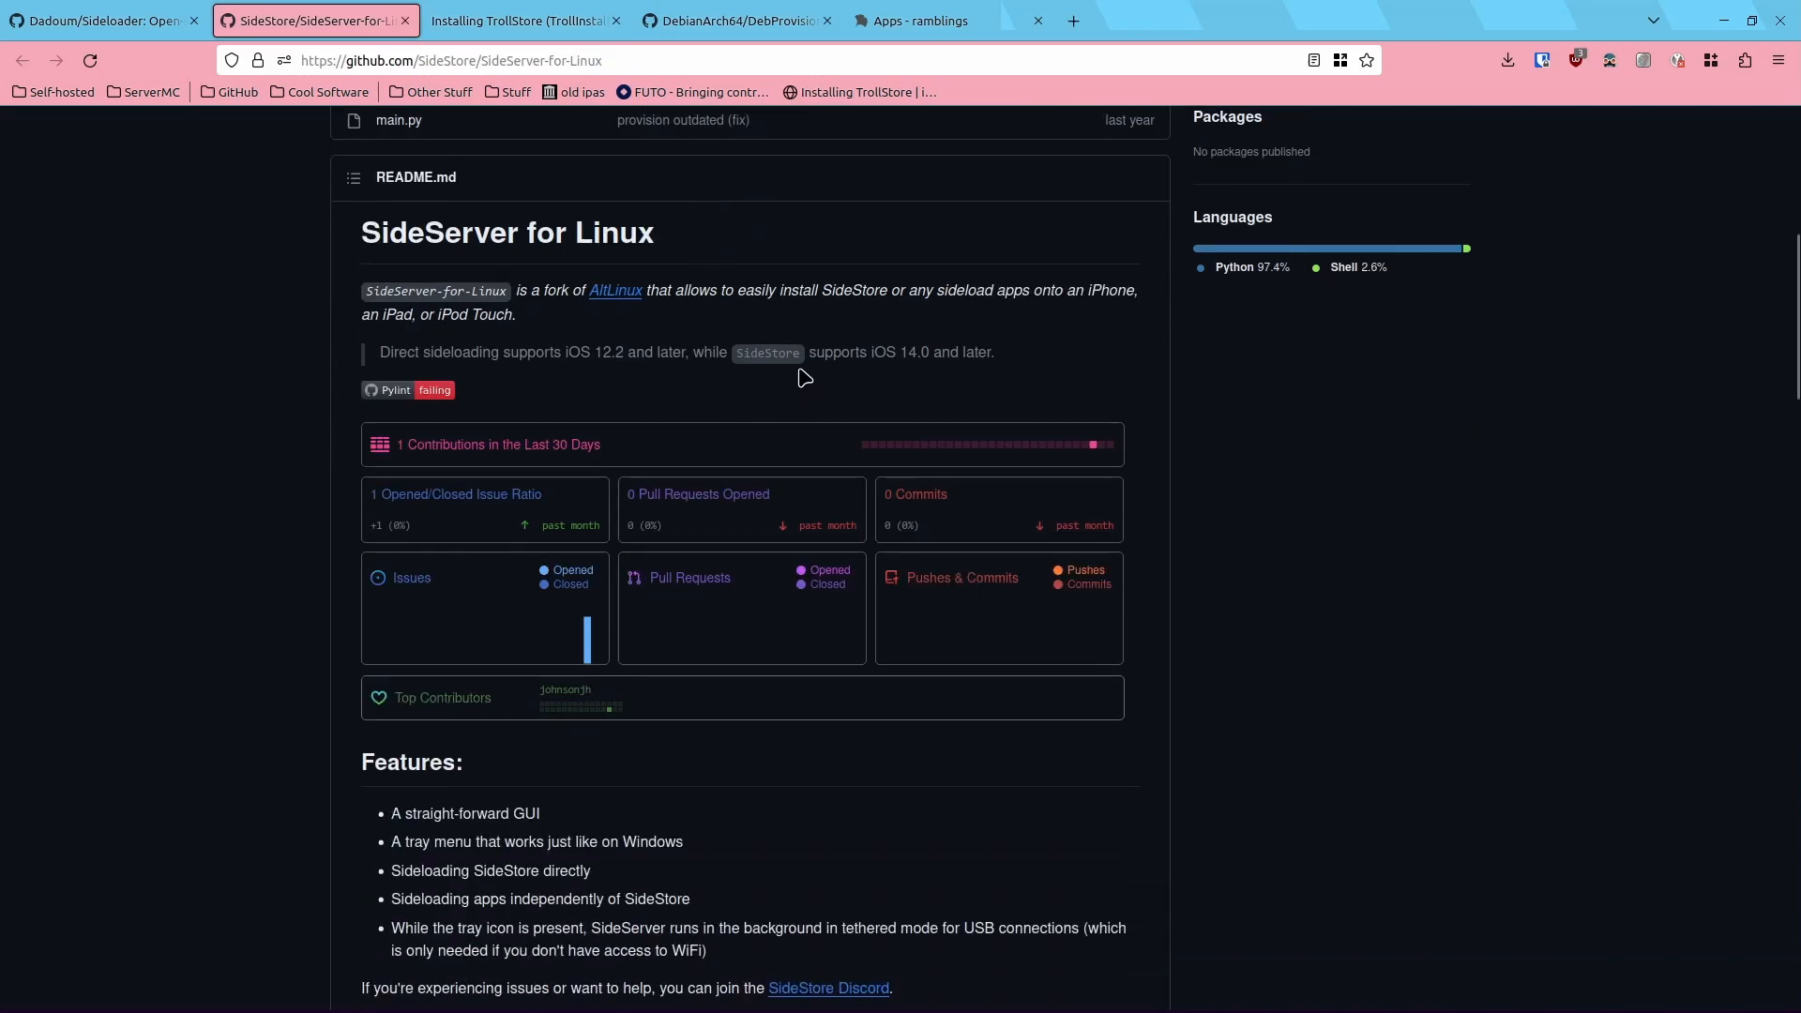
pyautogui.scroll(-3)
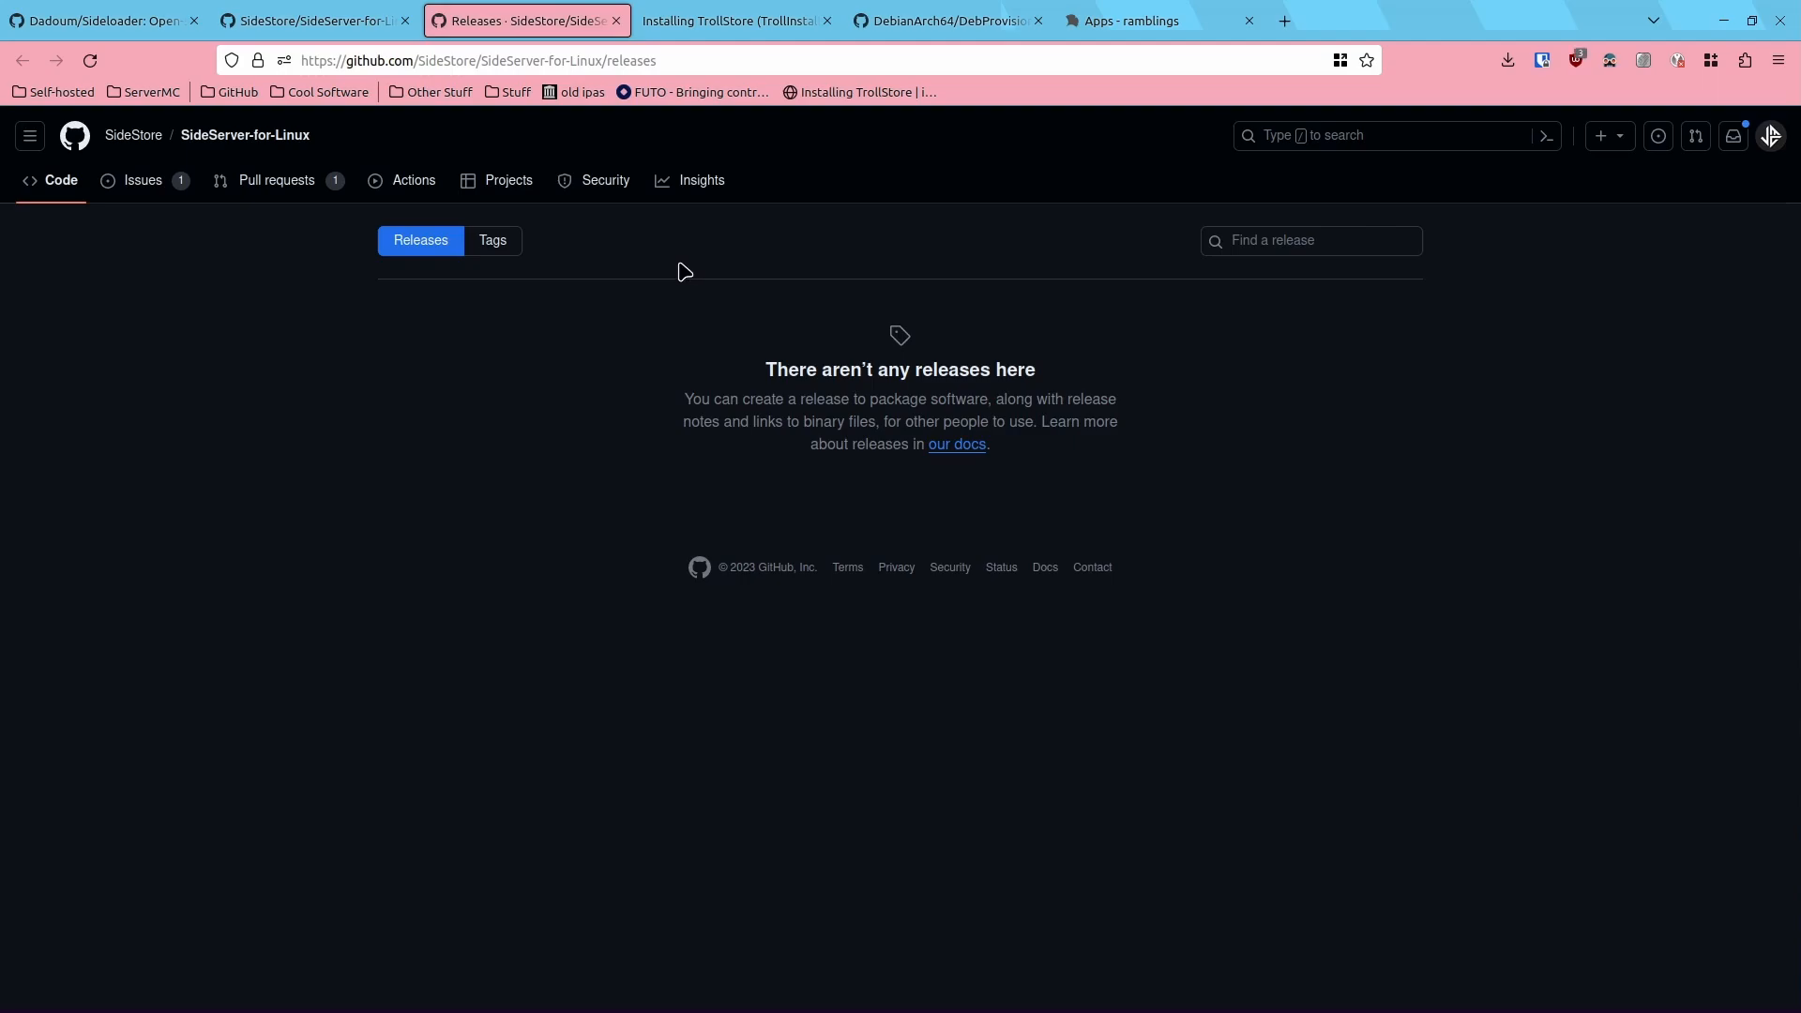
pyautogui.moveTo(61, 180)
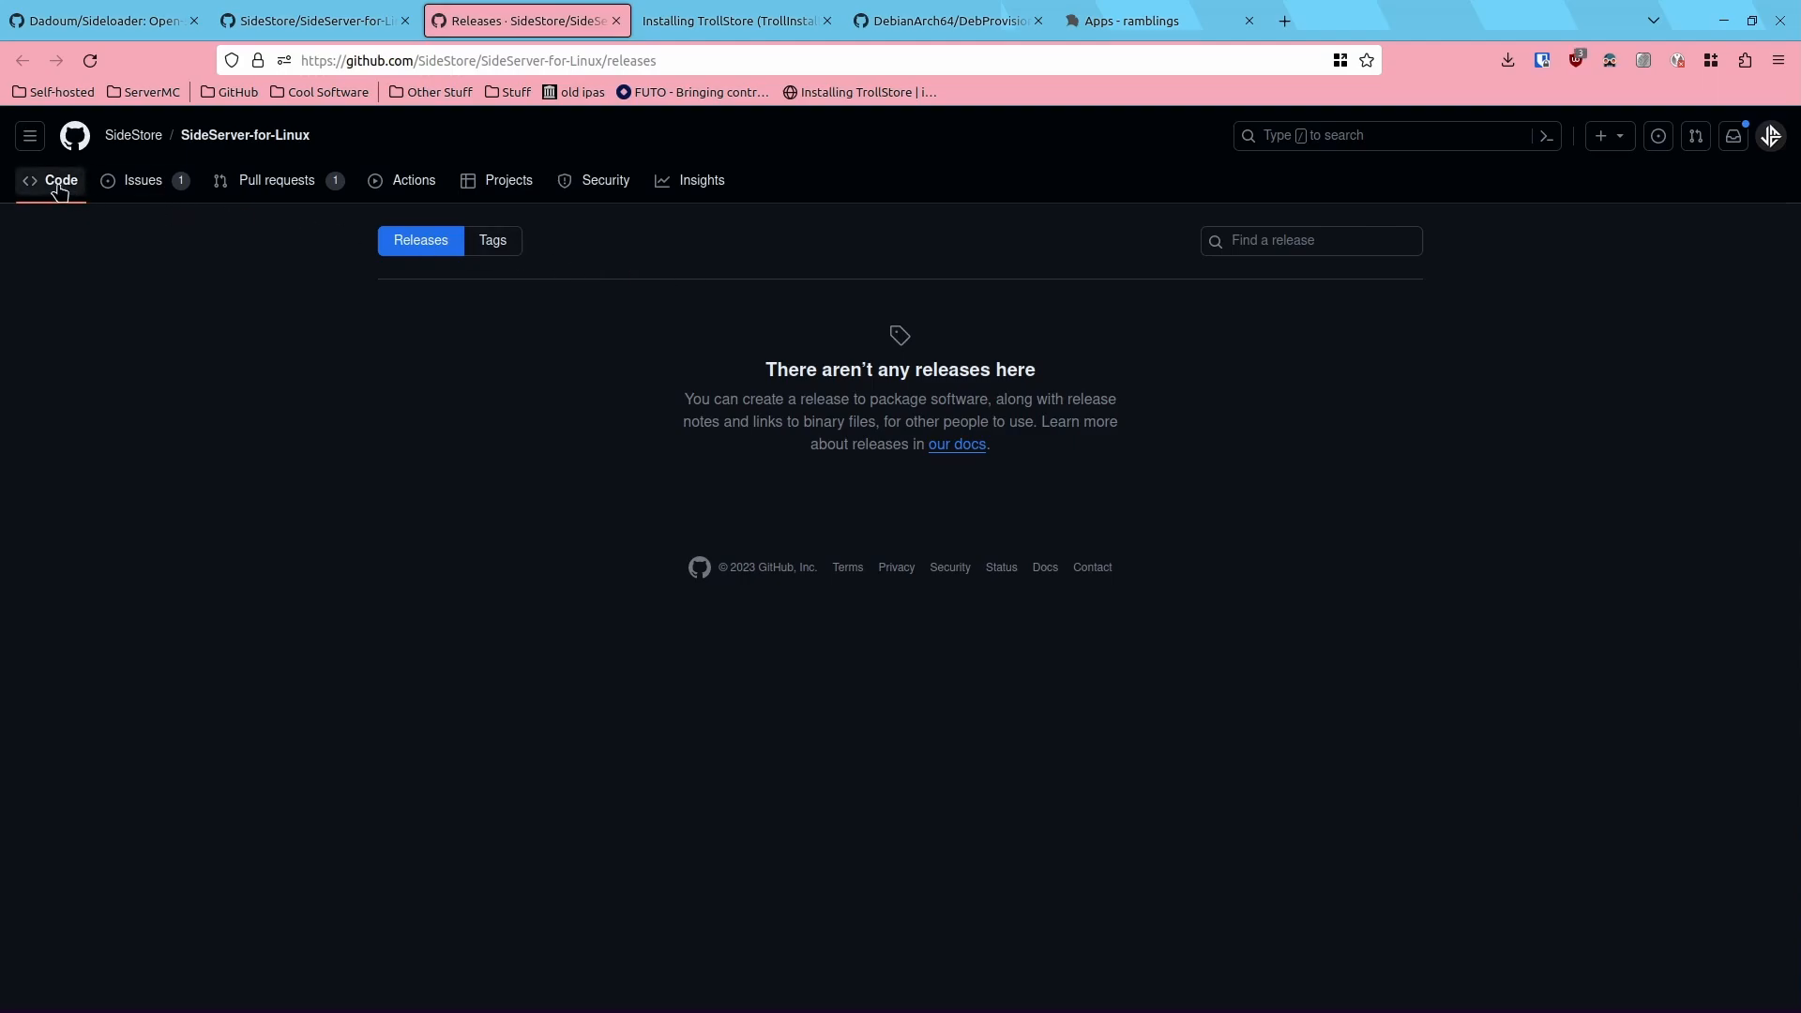
pyautogui.click(60, 180)
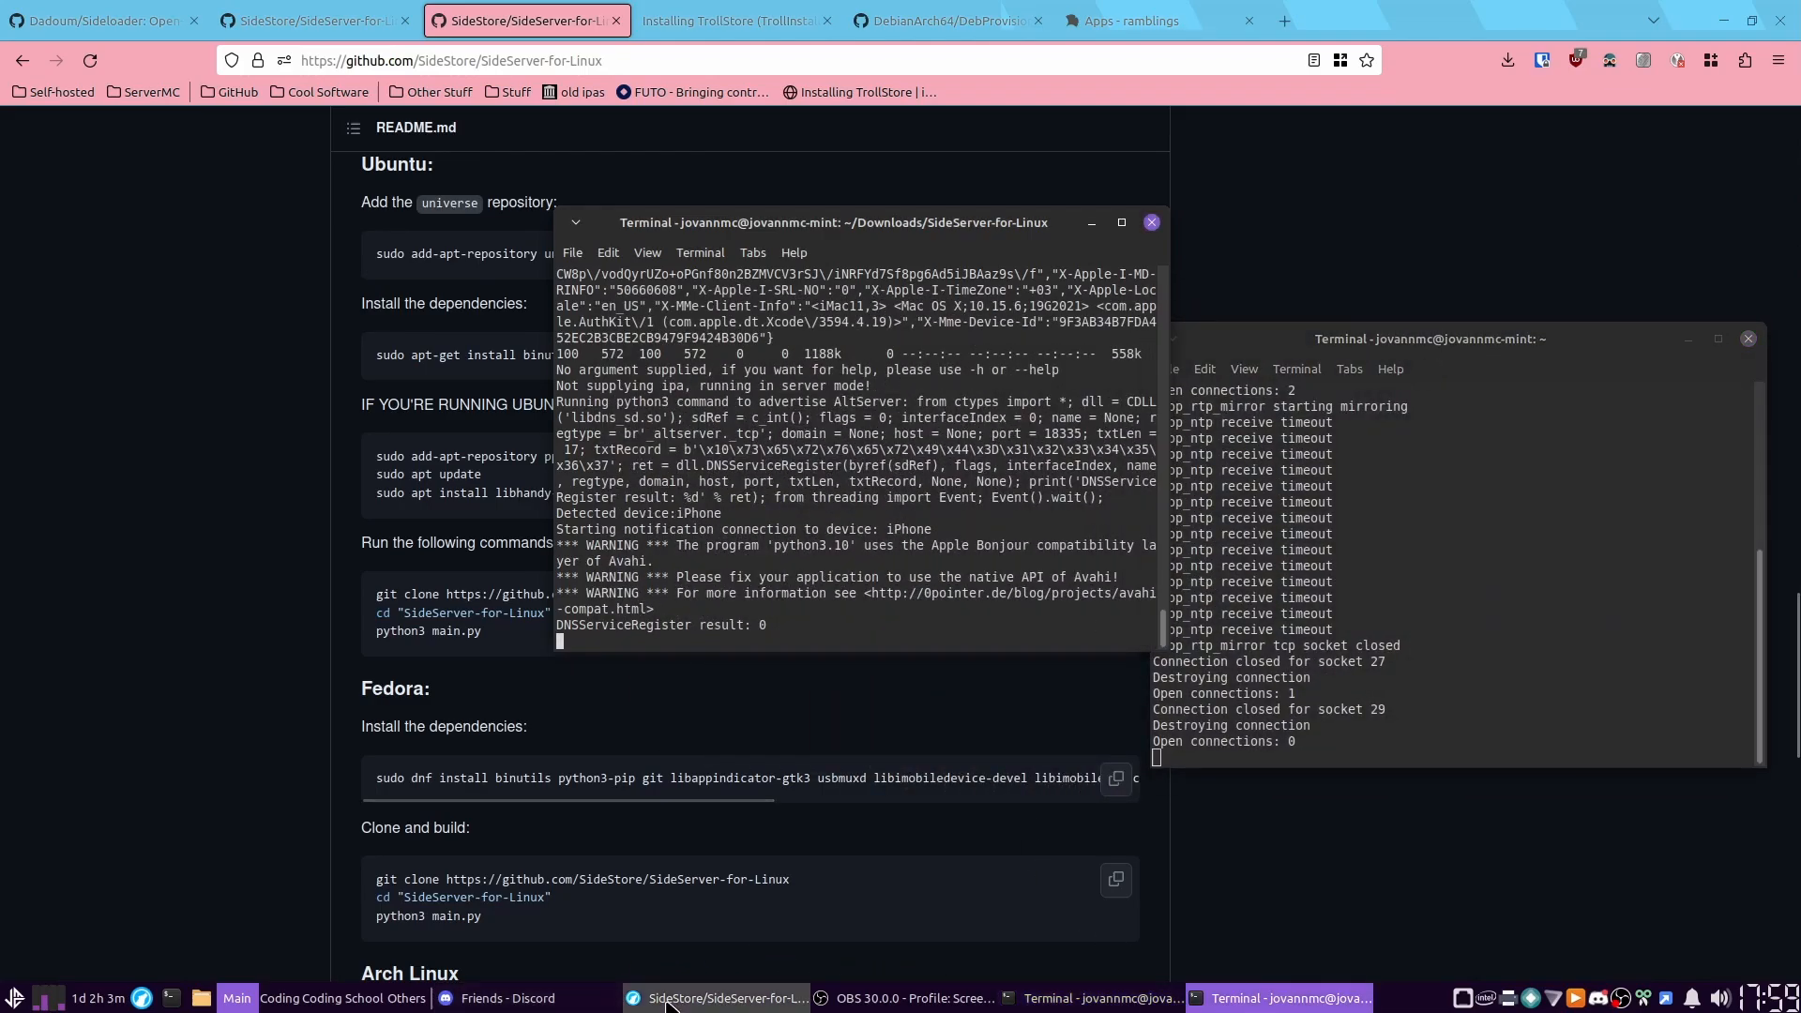
# Step: Interrupt the running SideServer and relaunch it with 'python3 main.py'
pyautogui.press('ctrl+c')
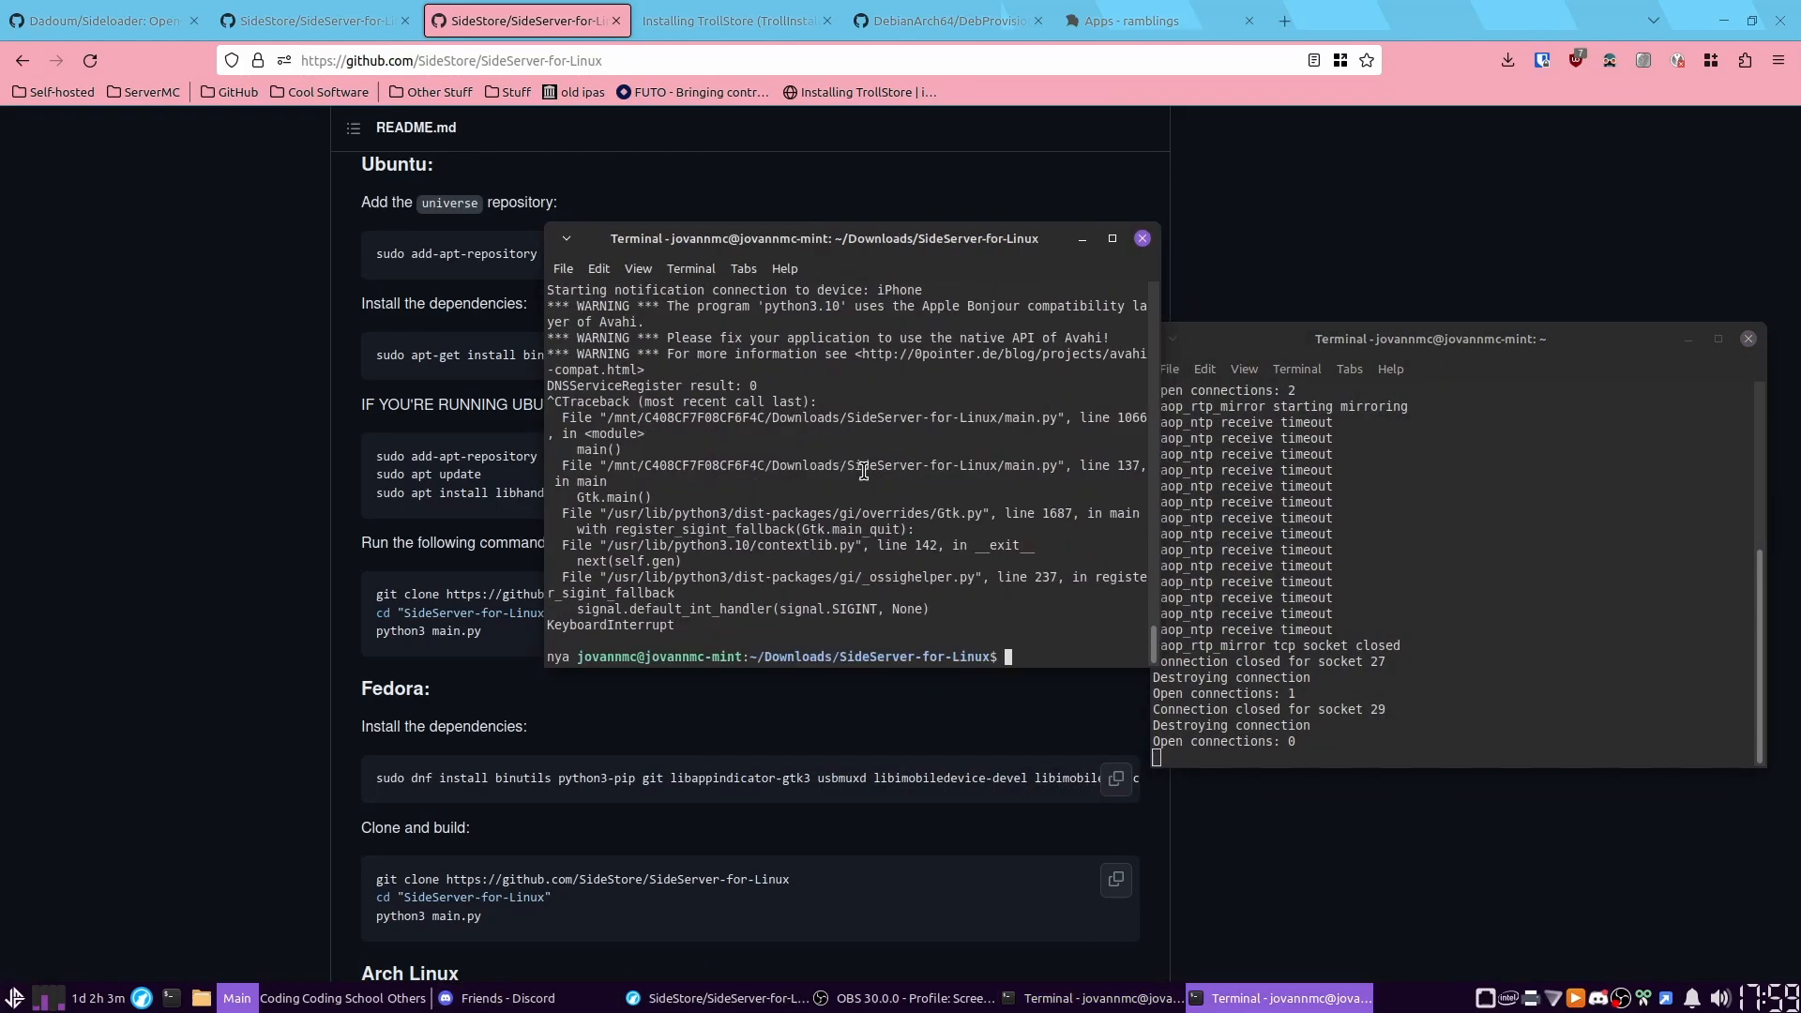
pyautogui.write('python3 main.py')
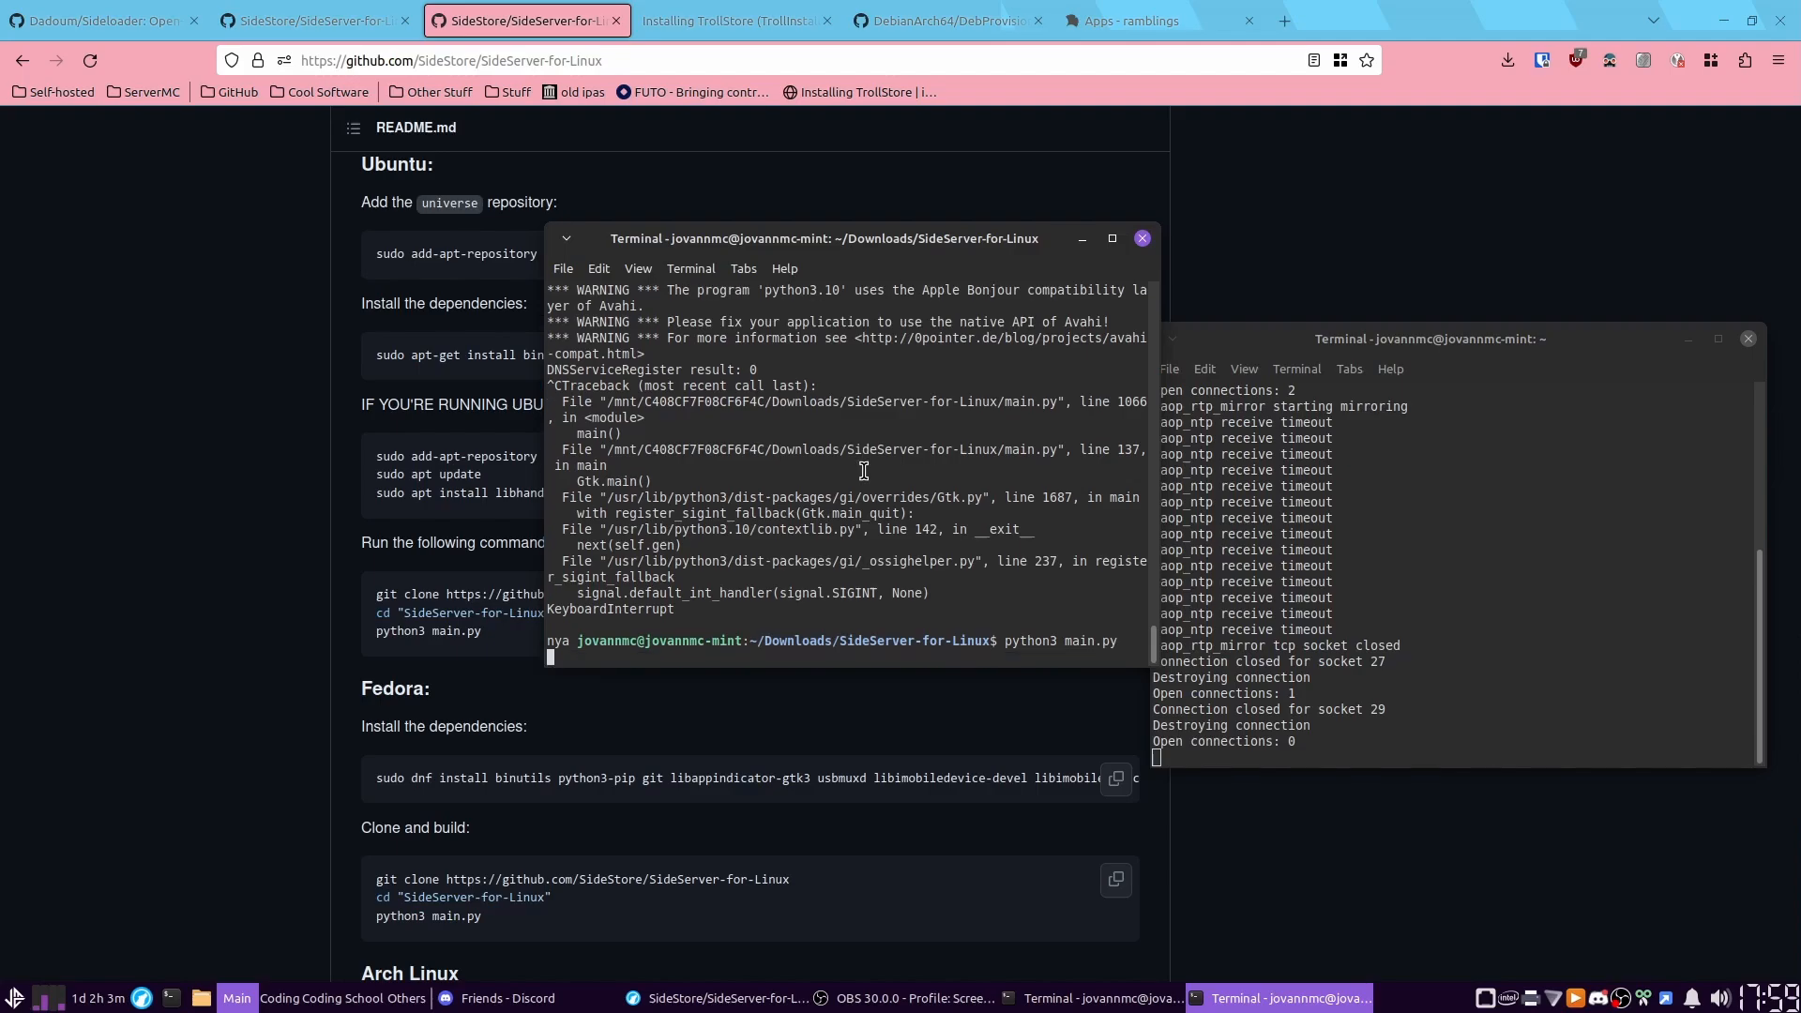
pyautogui.press('Return')
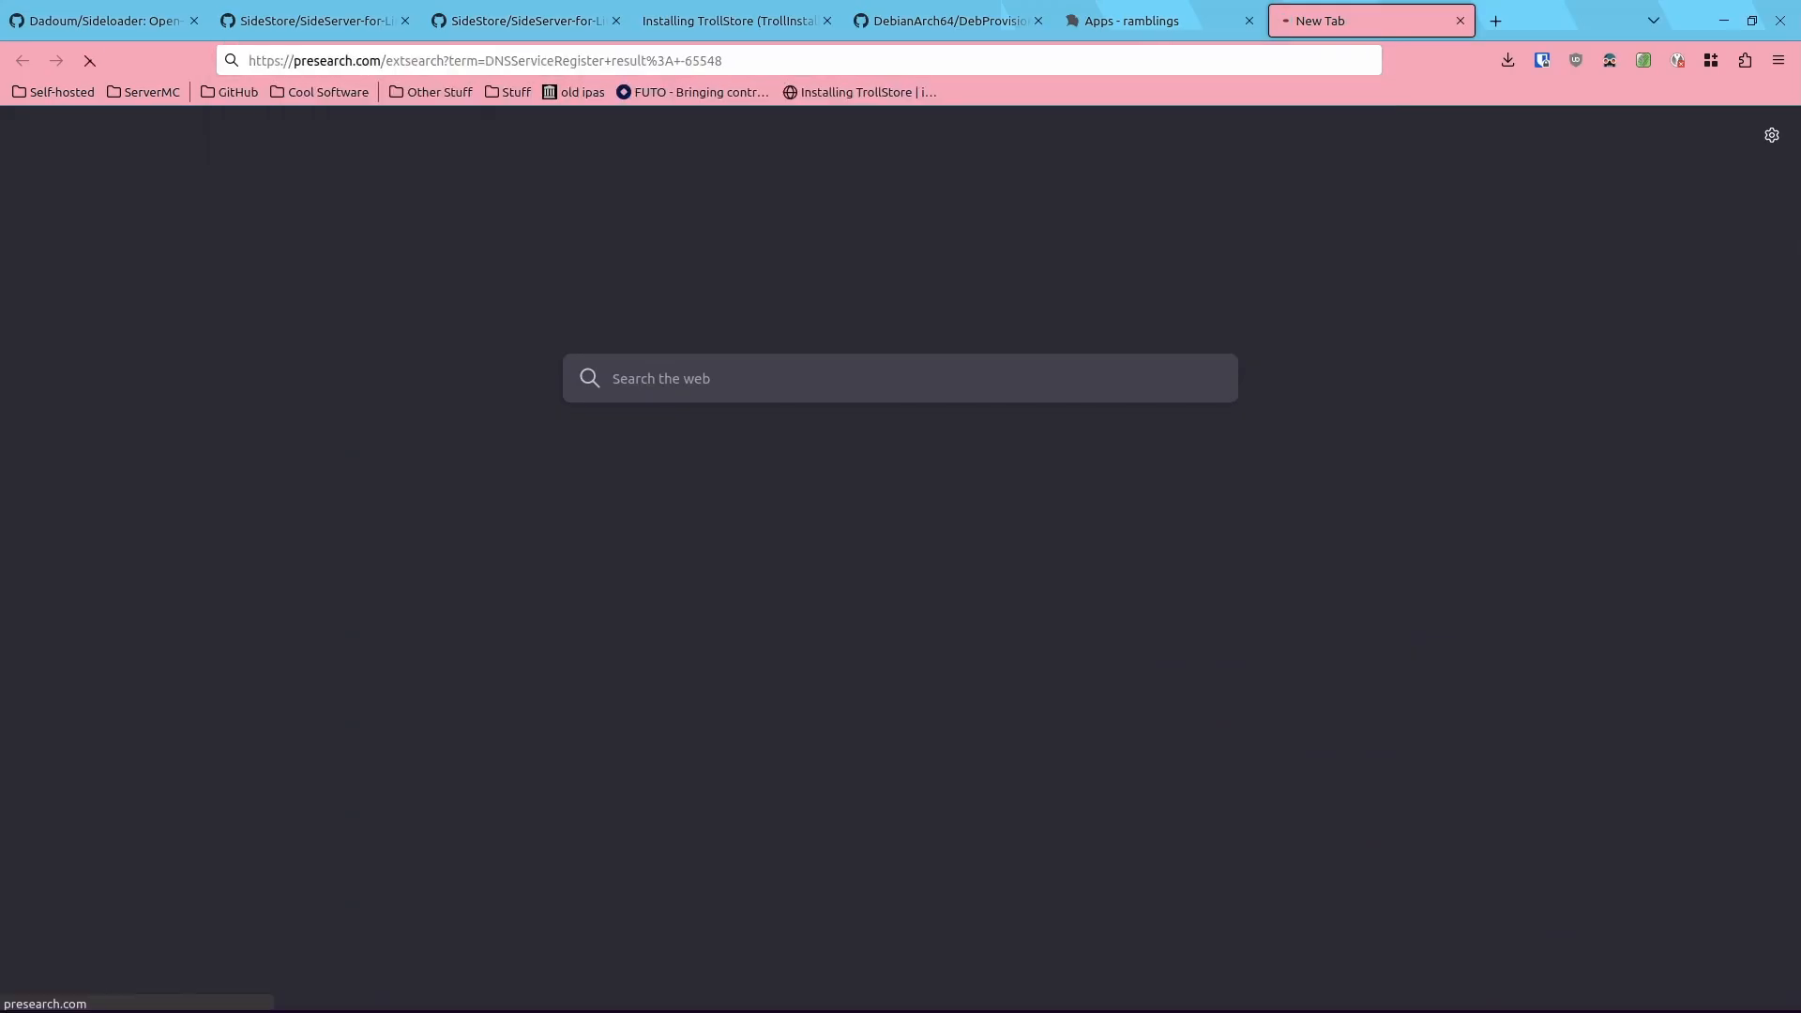
pyautogui.click(104, 21)
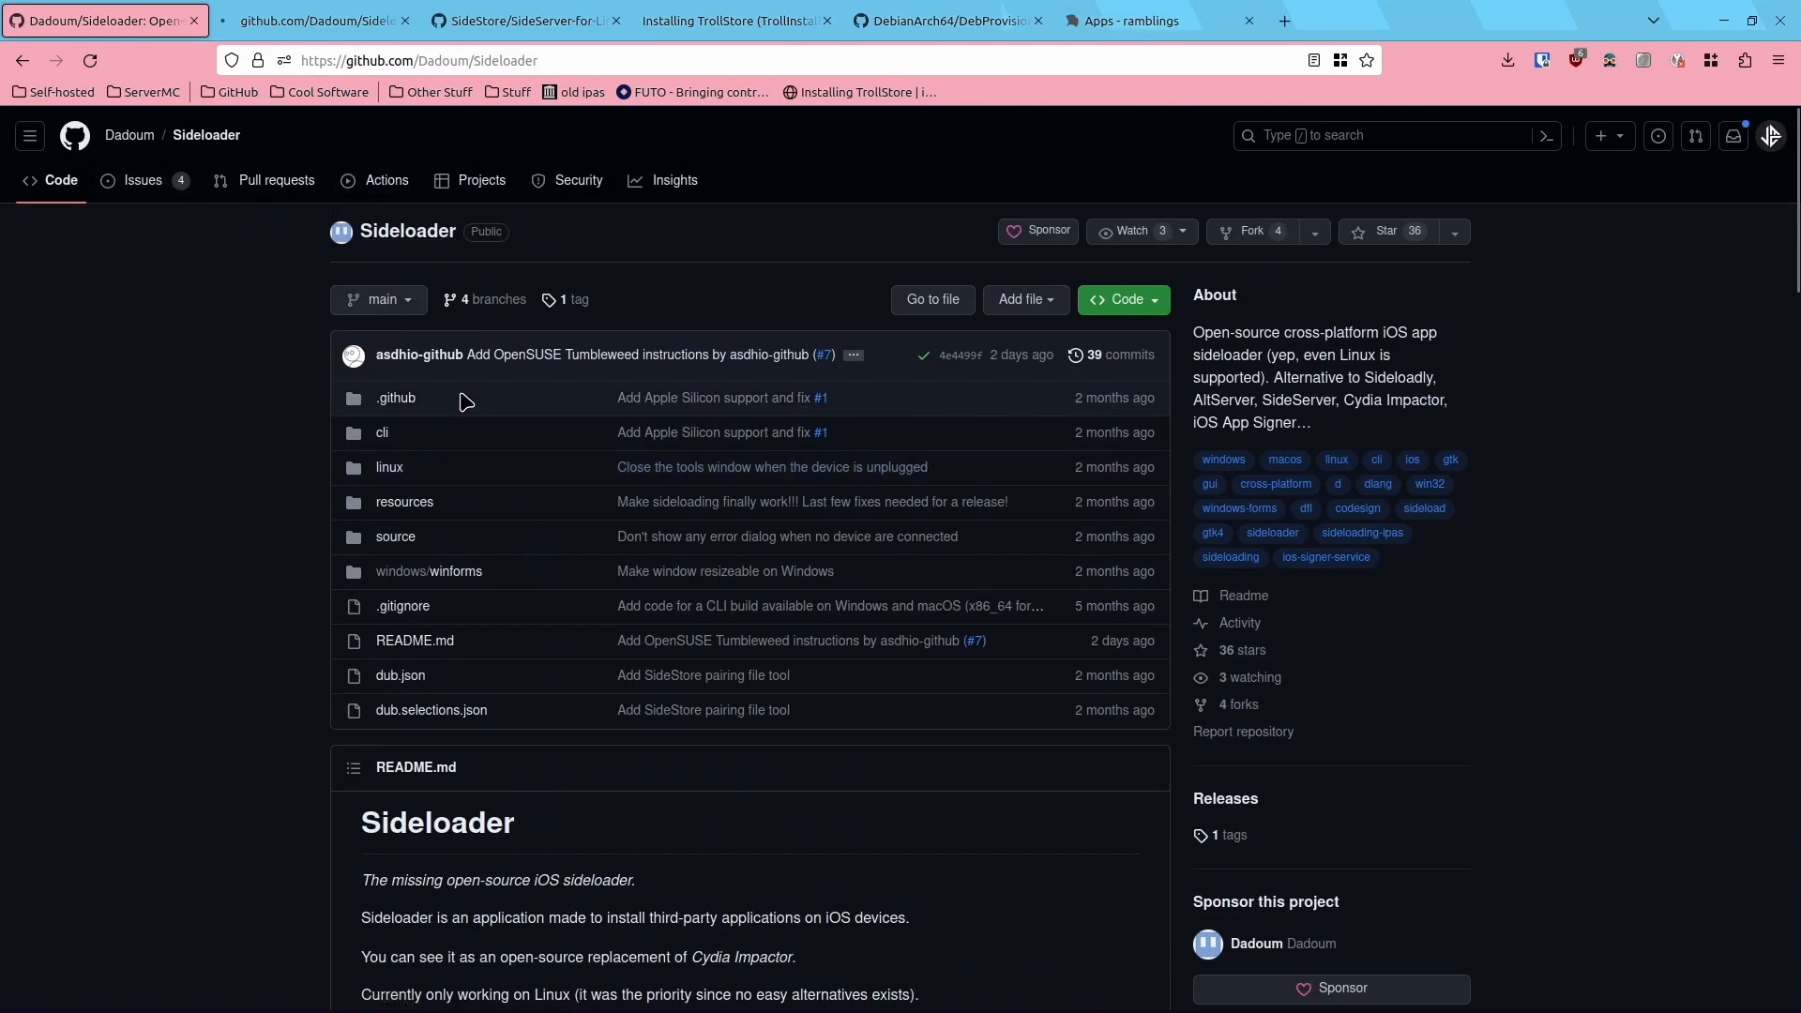
pyautogui.click(385, 180)
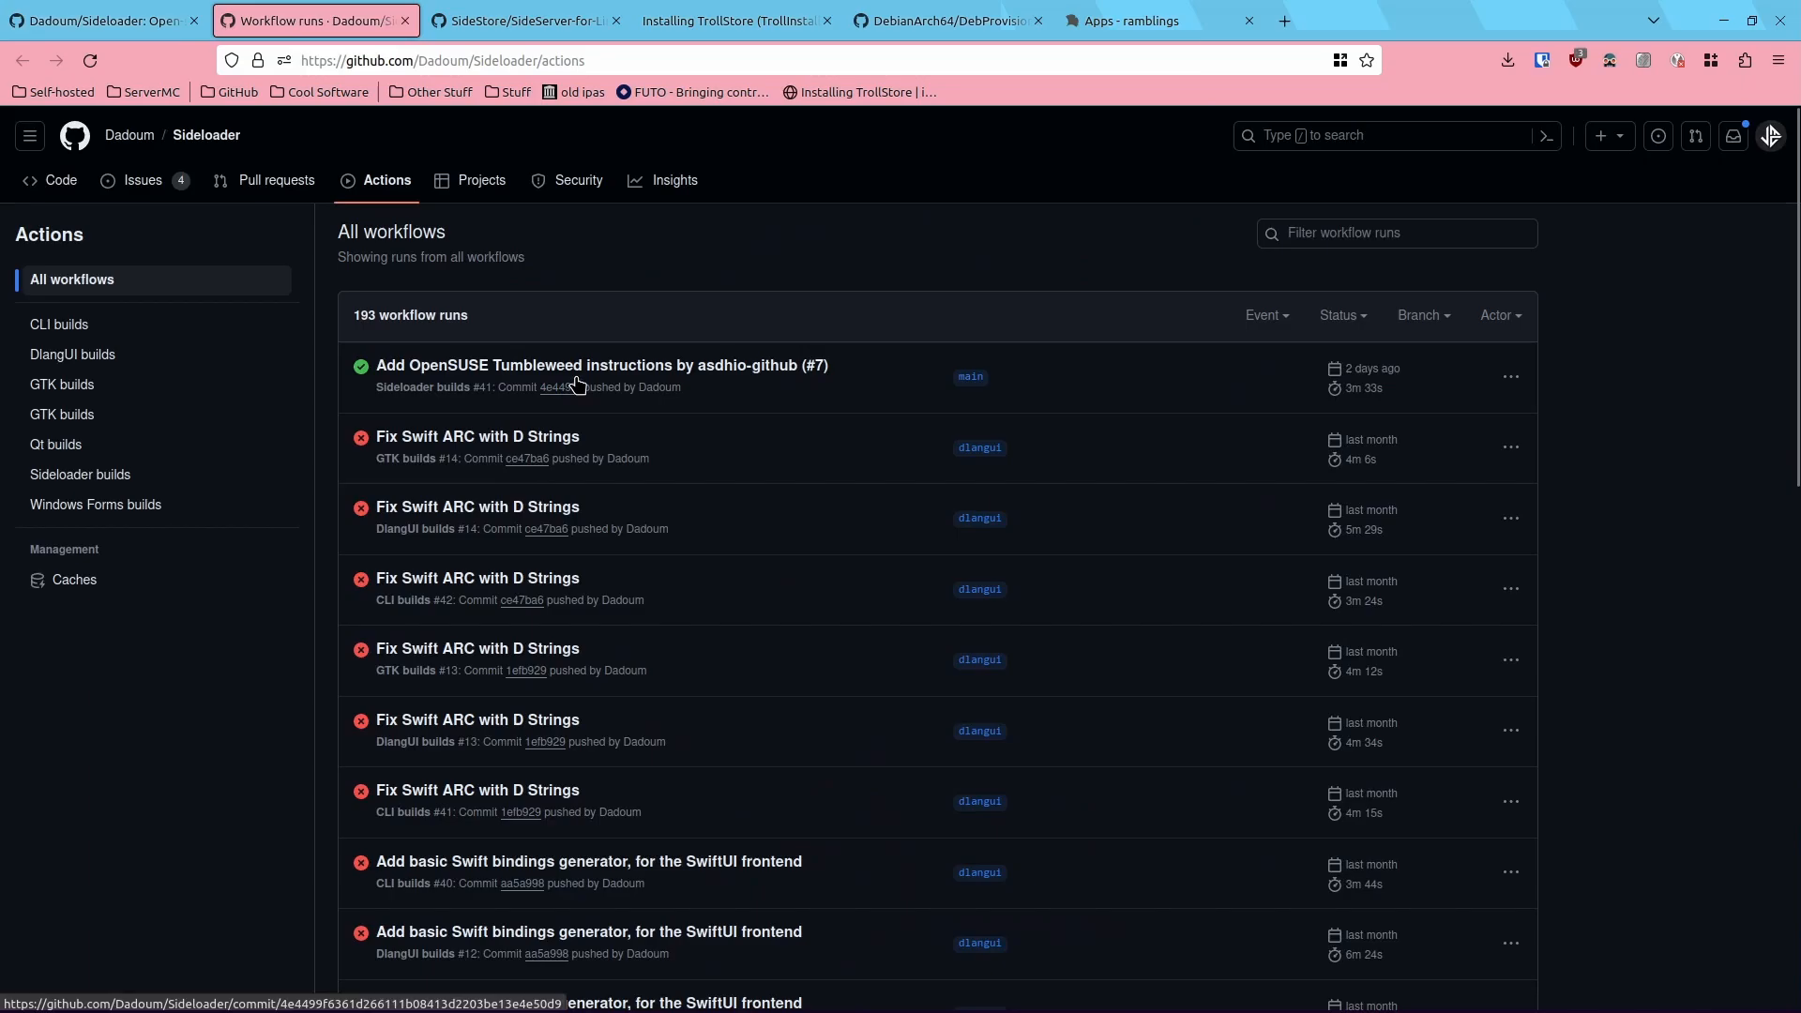
pyautogui.click(603, 365)
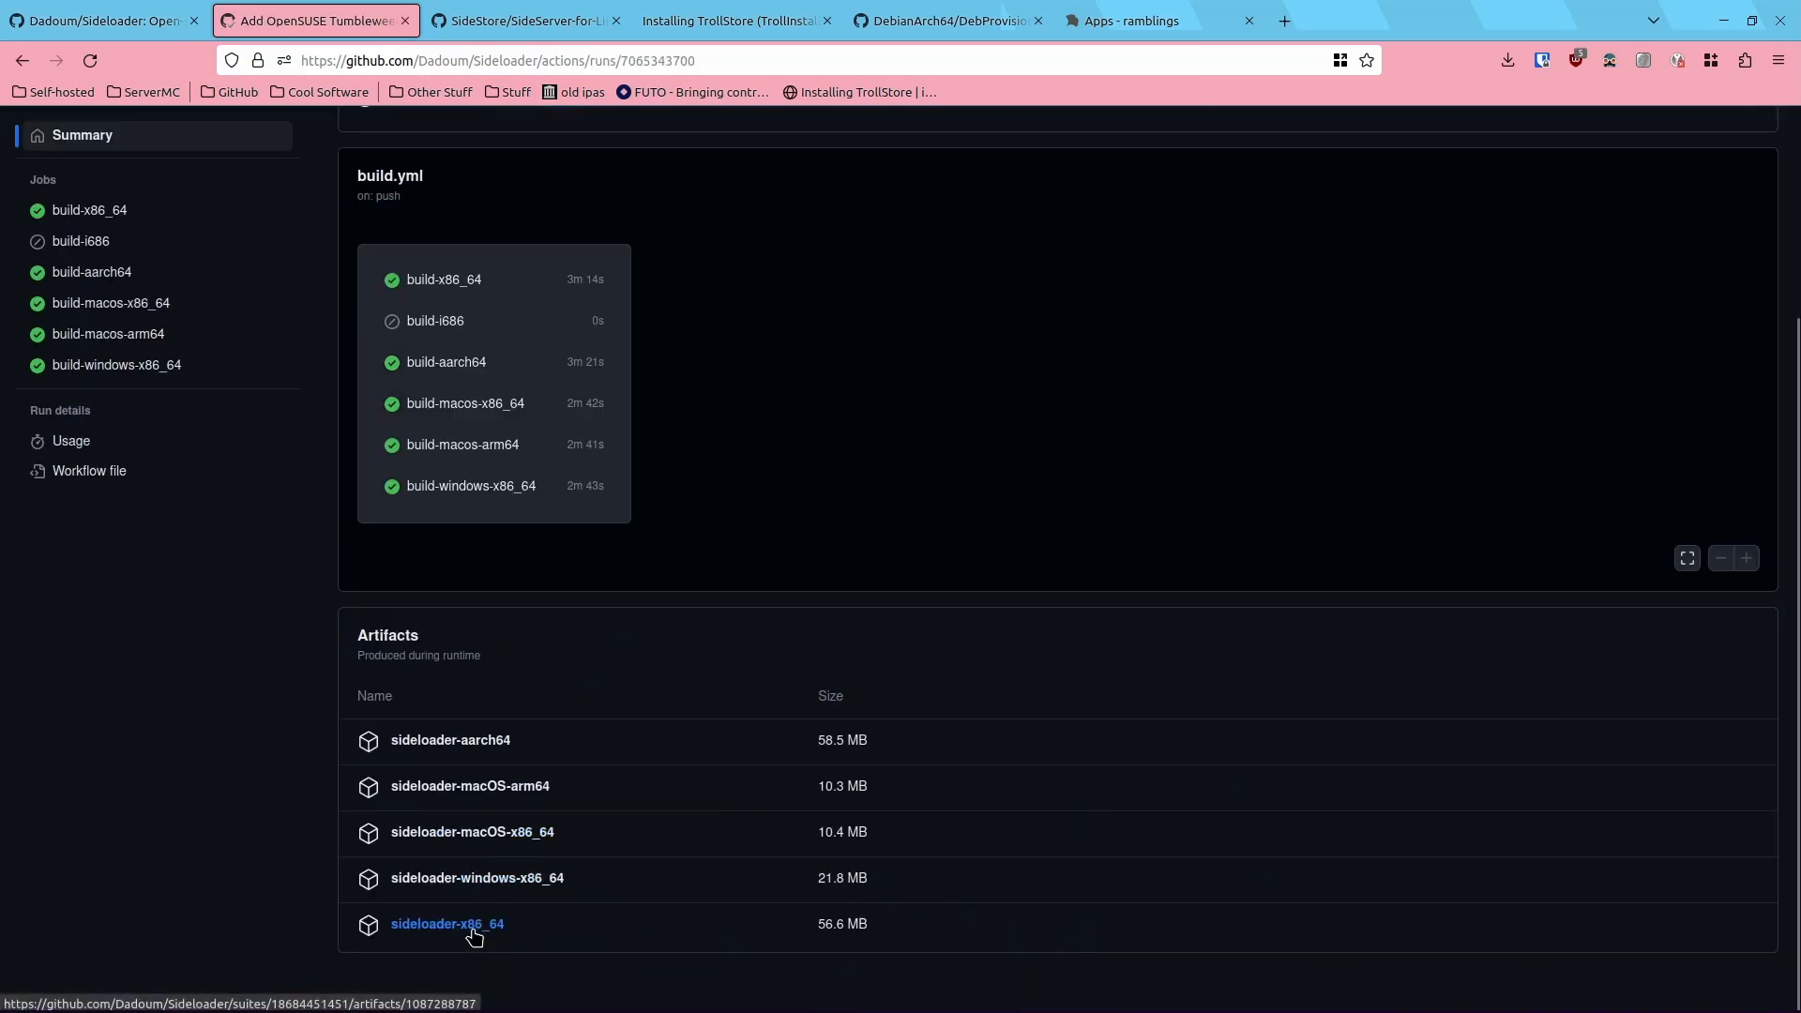
pyautogui.click(447, 923)
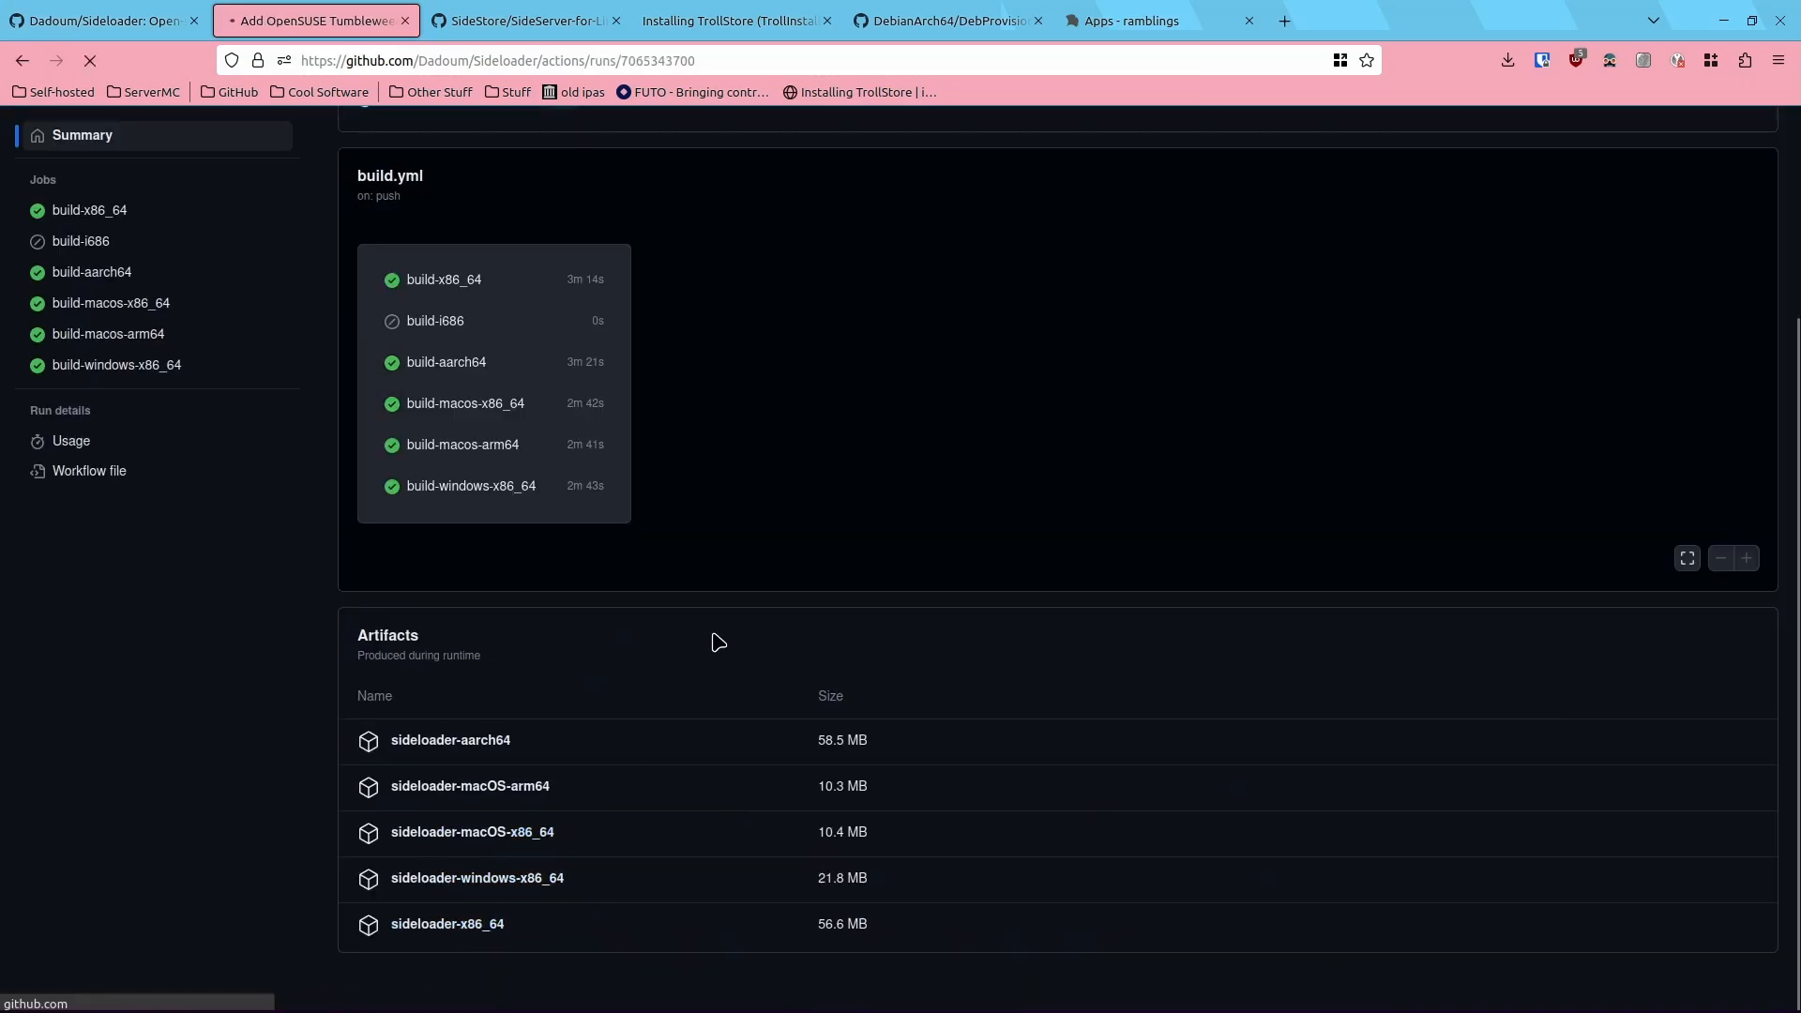
pyautogui.click(1508, 60)
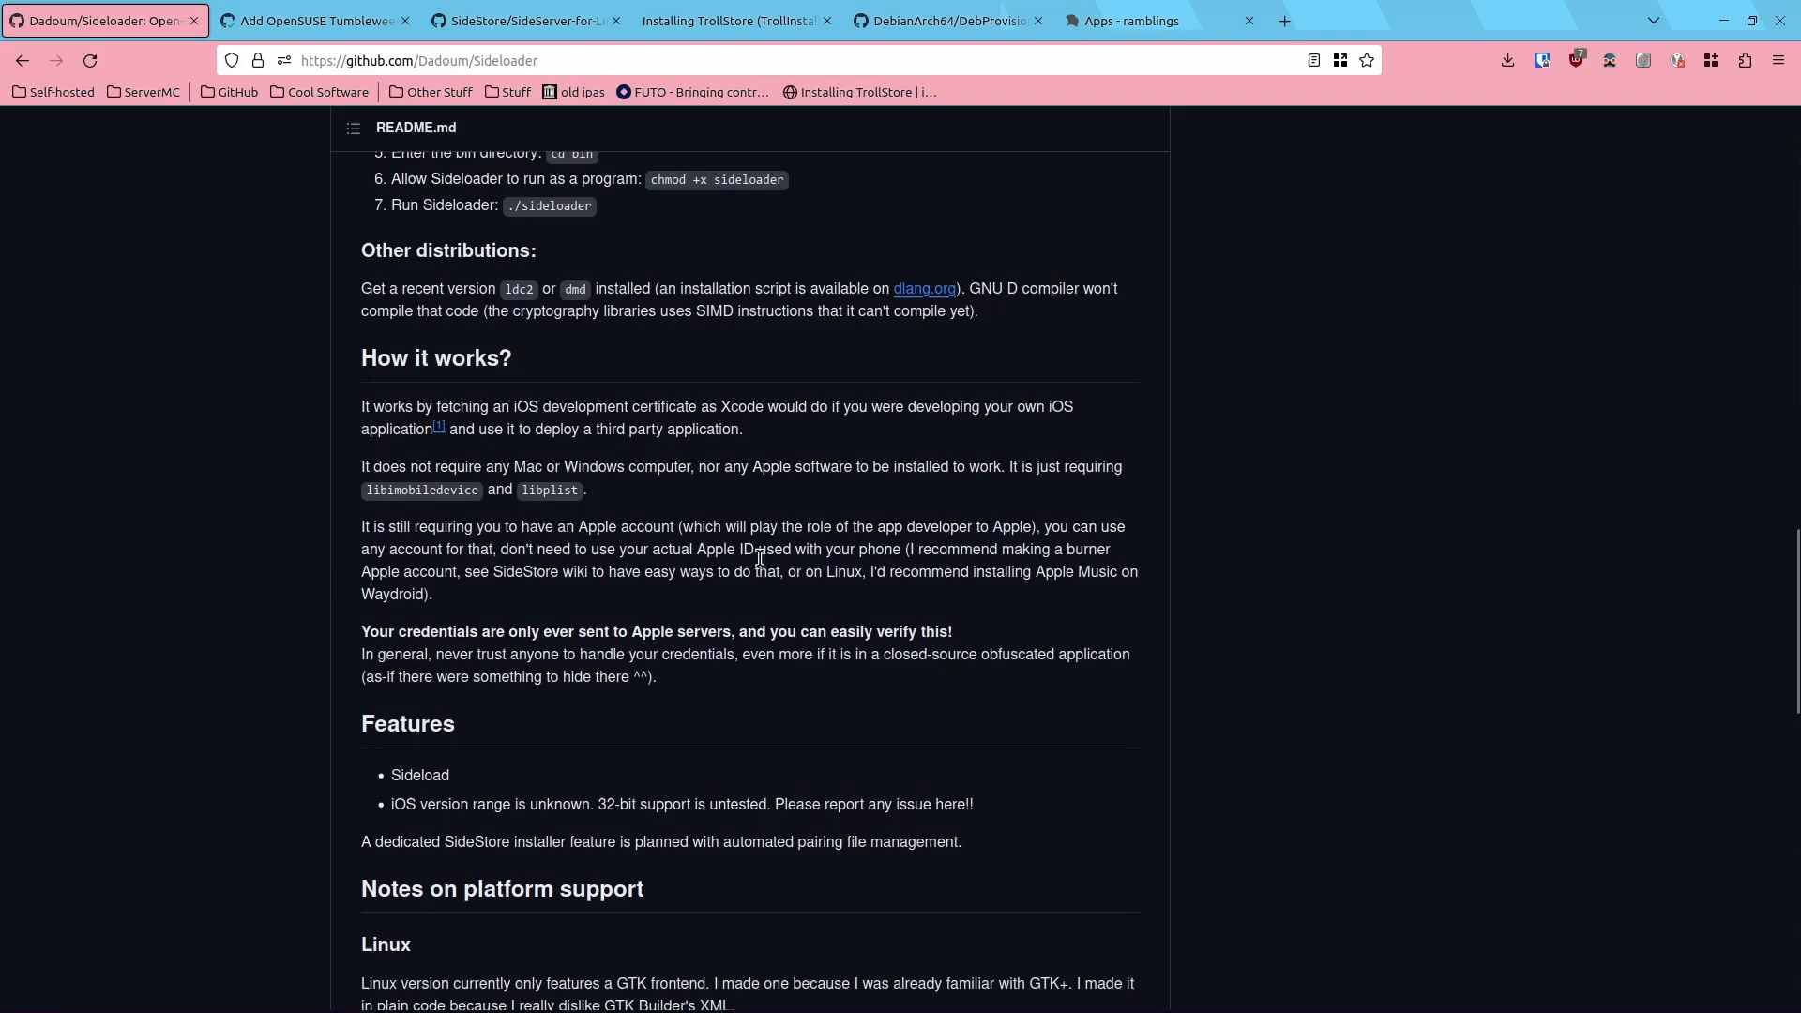
pyautogui.scroll(3)
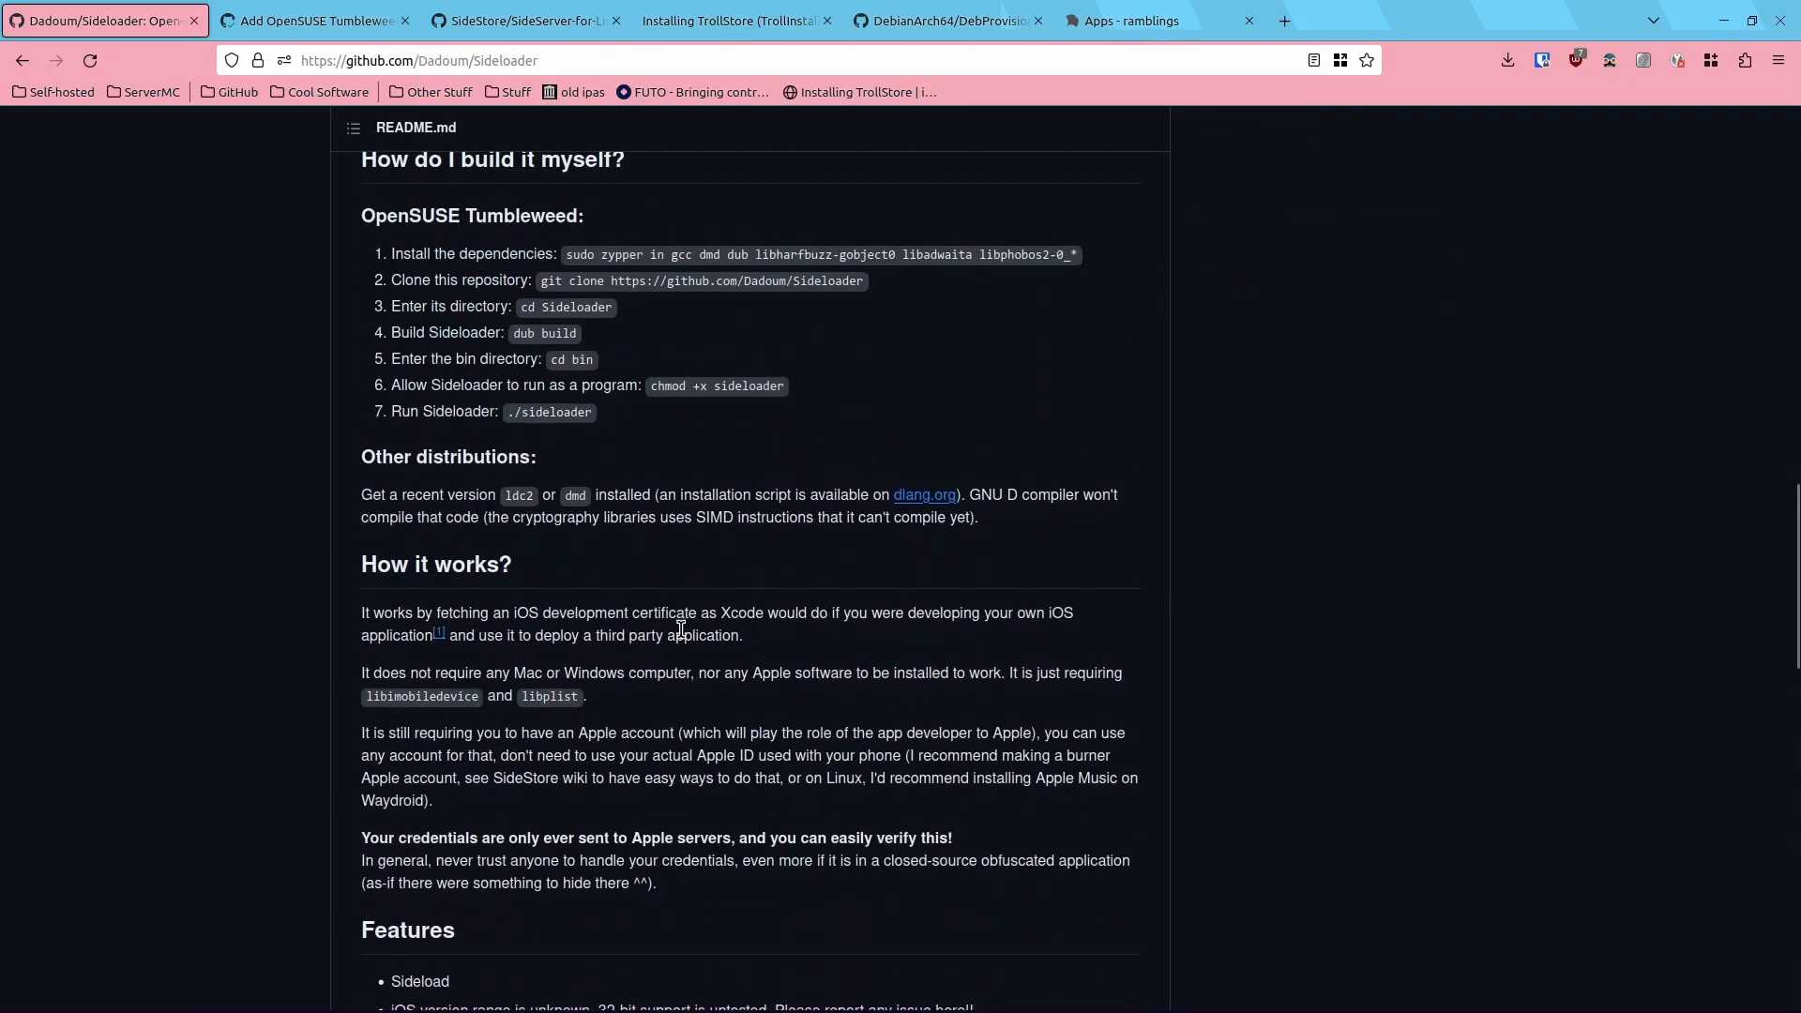
pyautogui.scroll(-3)
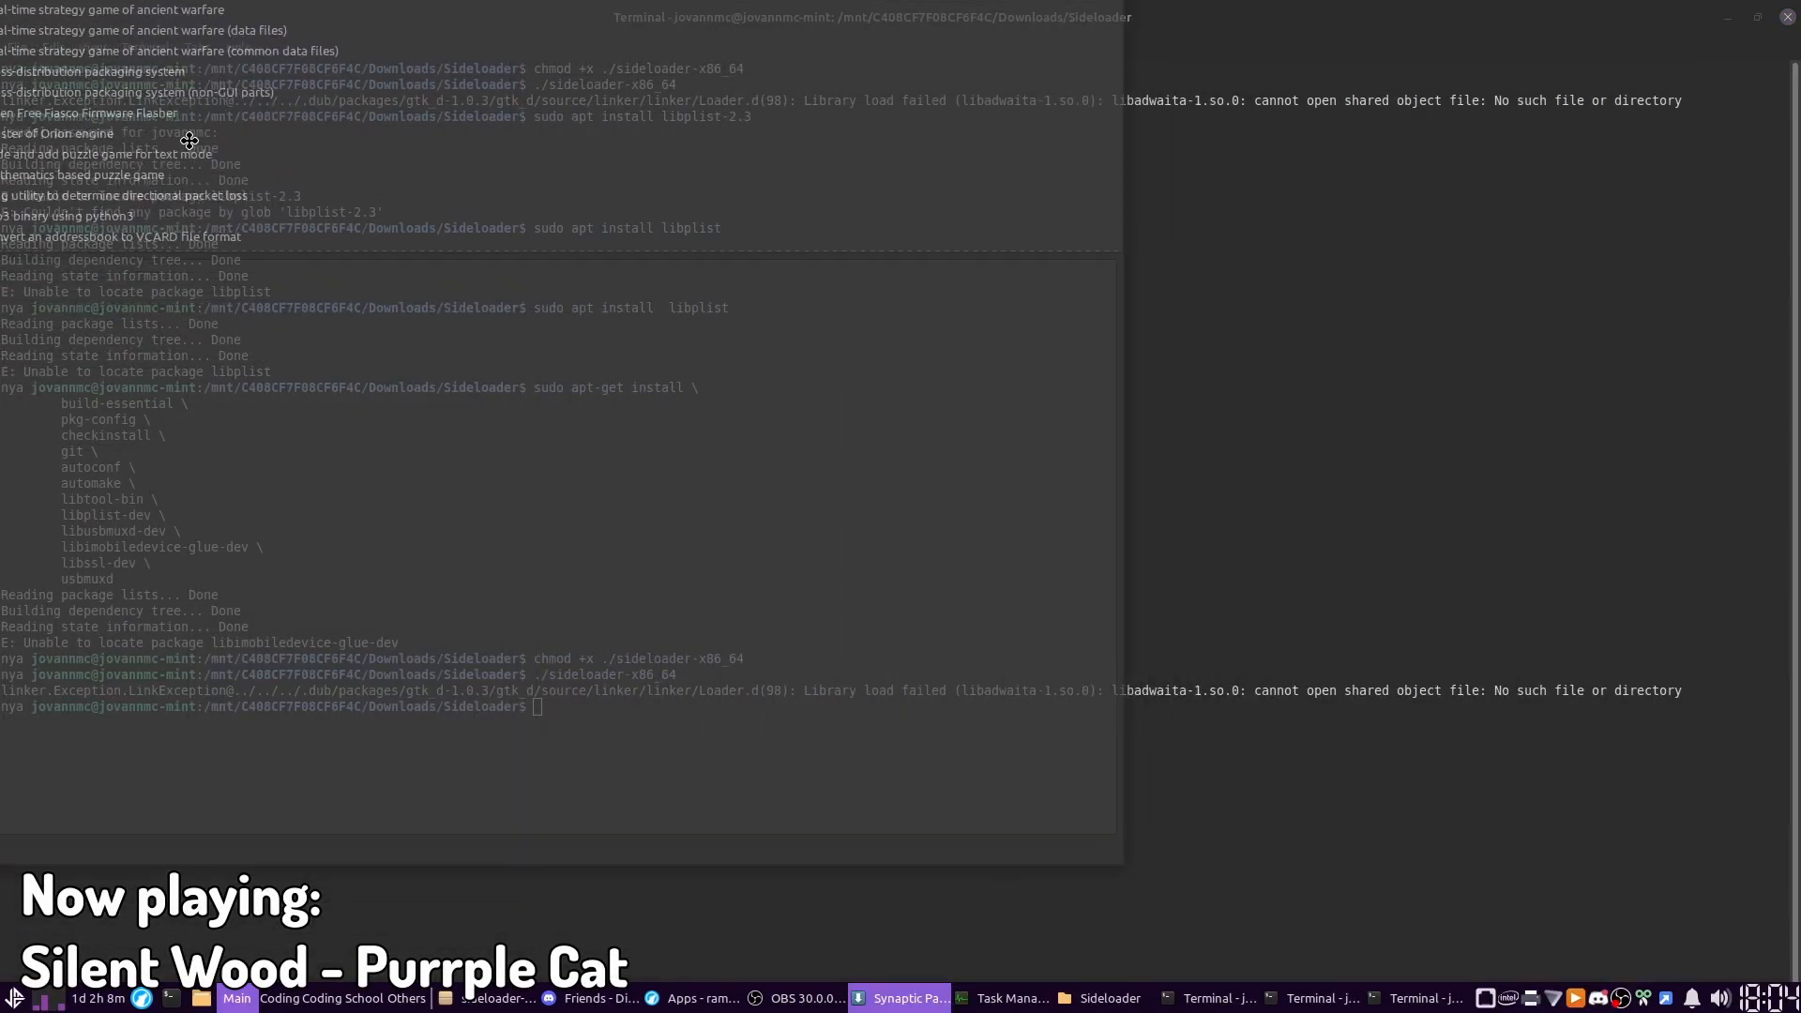
# Step: Mark libadwaita-1-0 and its required dependencies for installation and apply
pyautogui.click(905, 997)
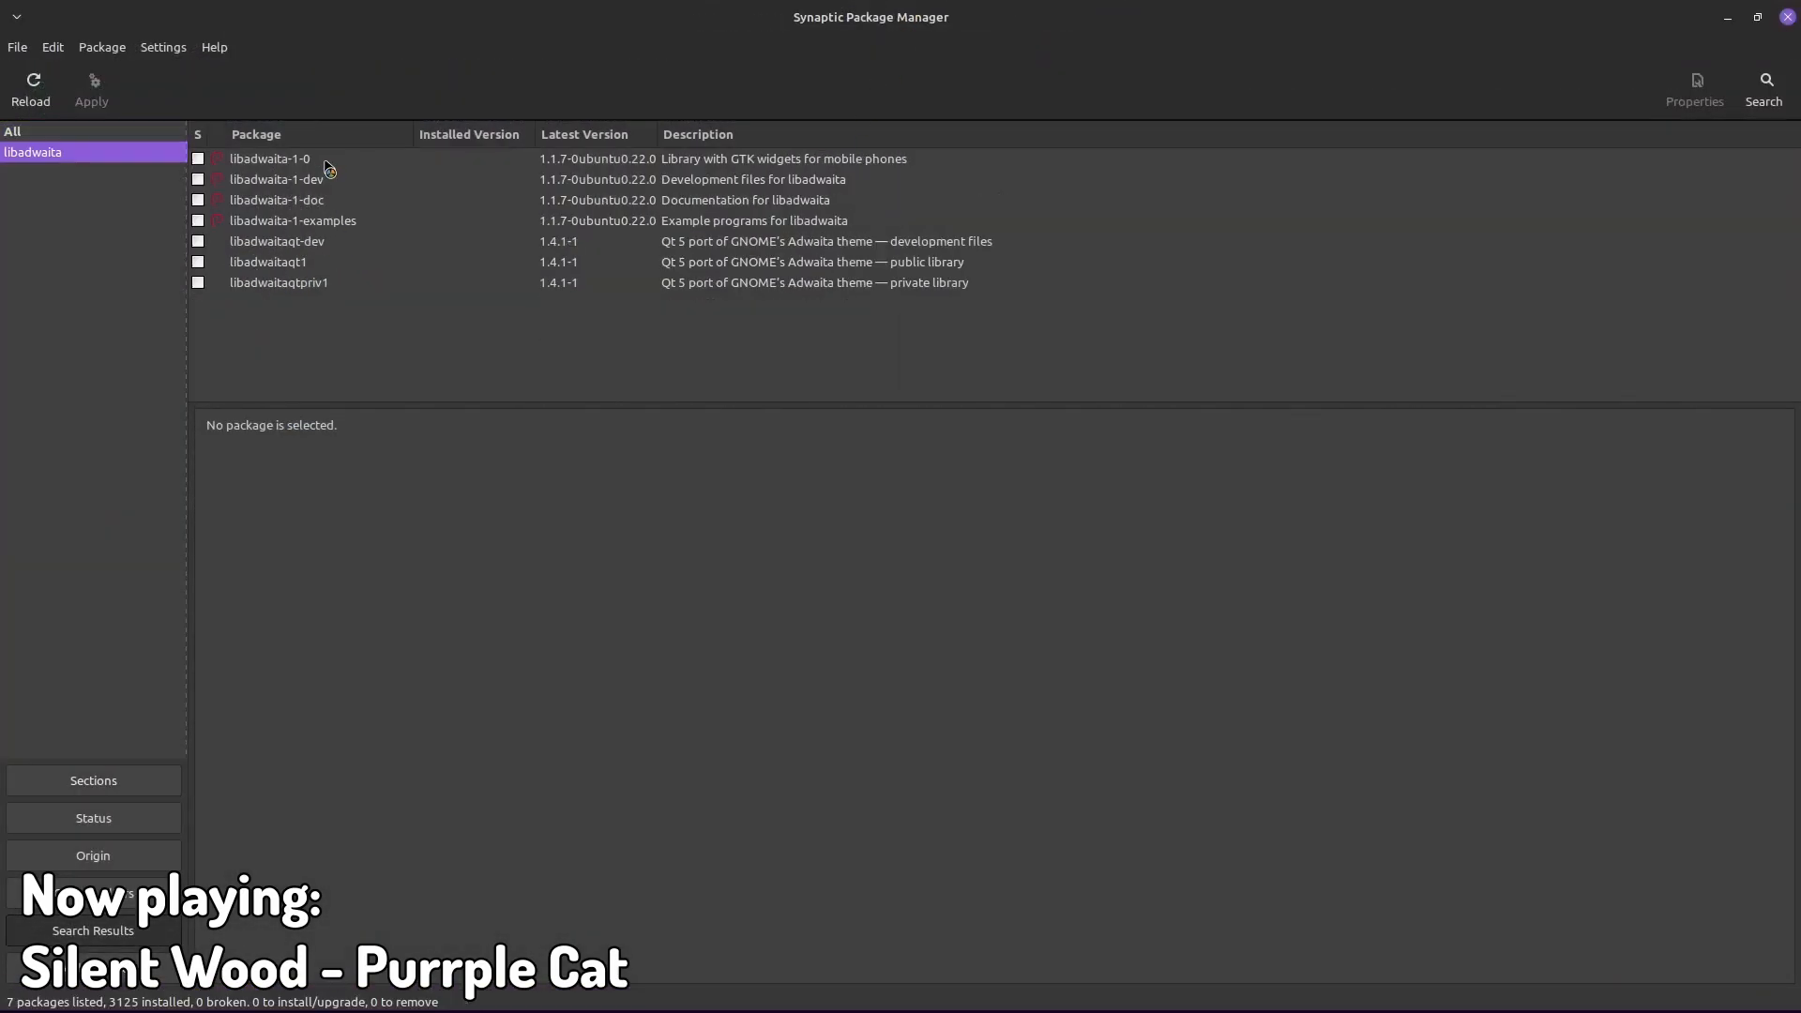
pyautogui.click(270, 158)
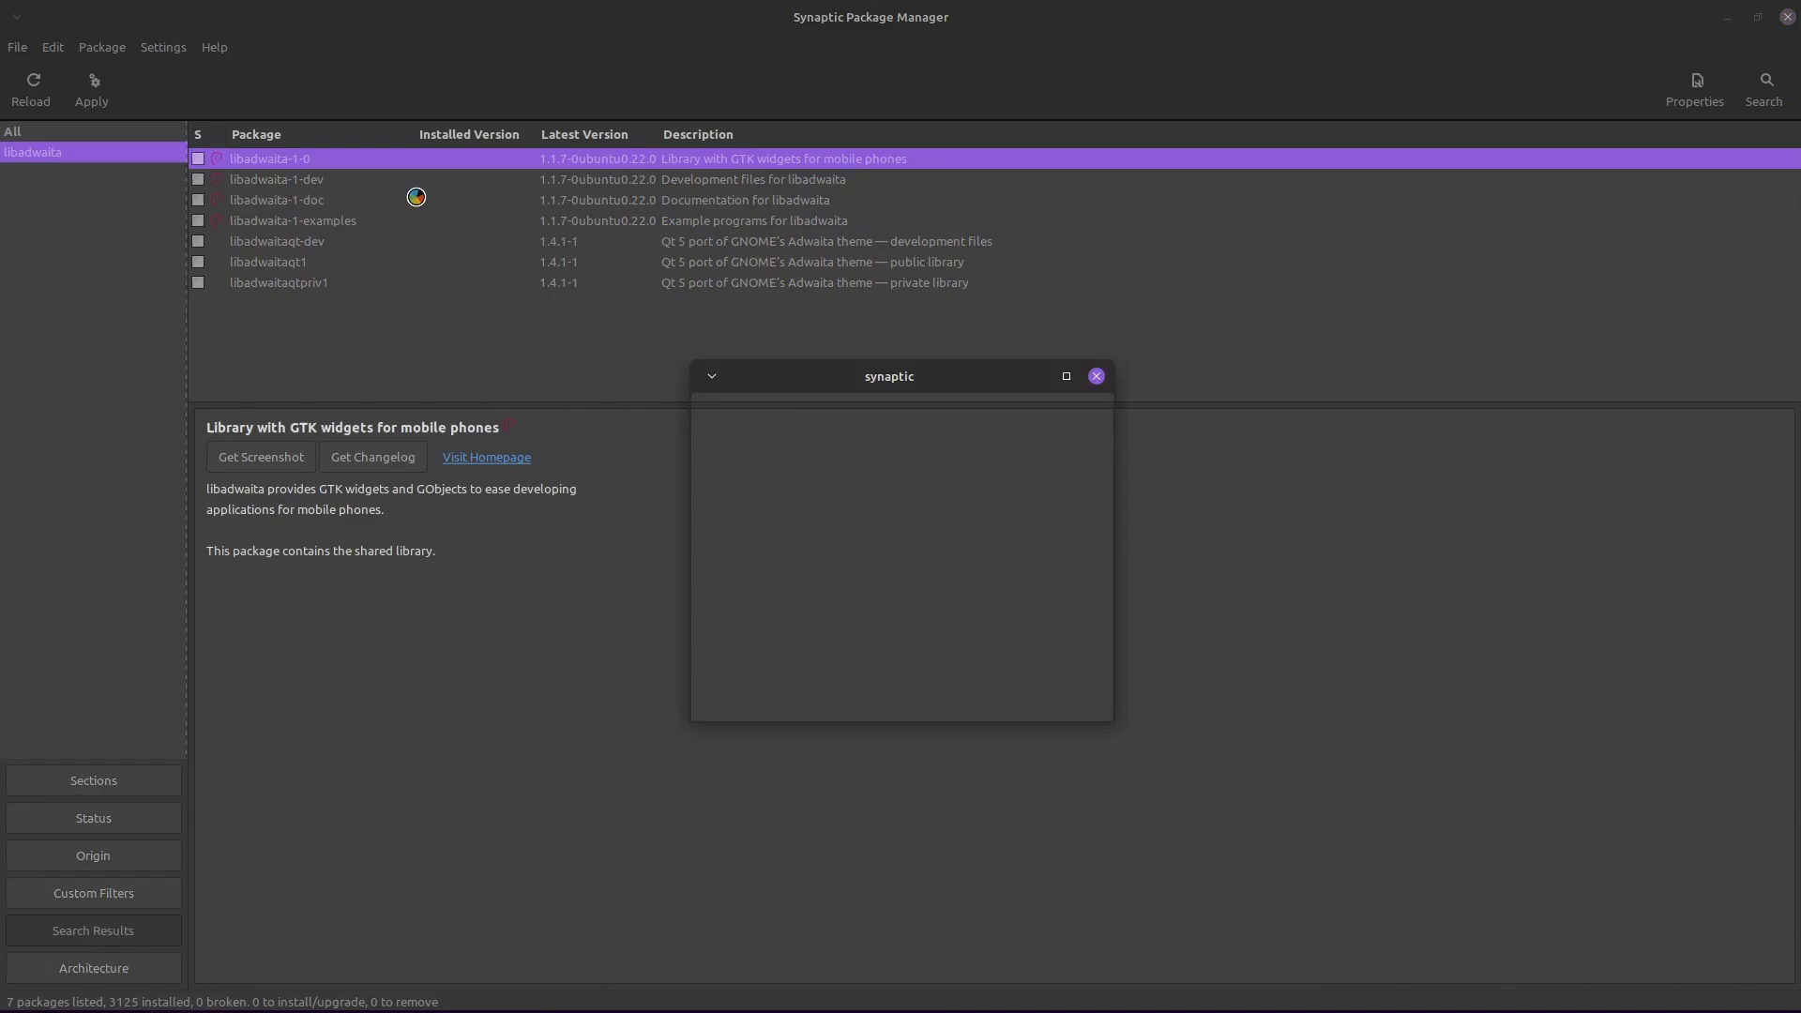
pyautogui.click(1094, 375)
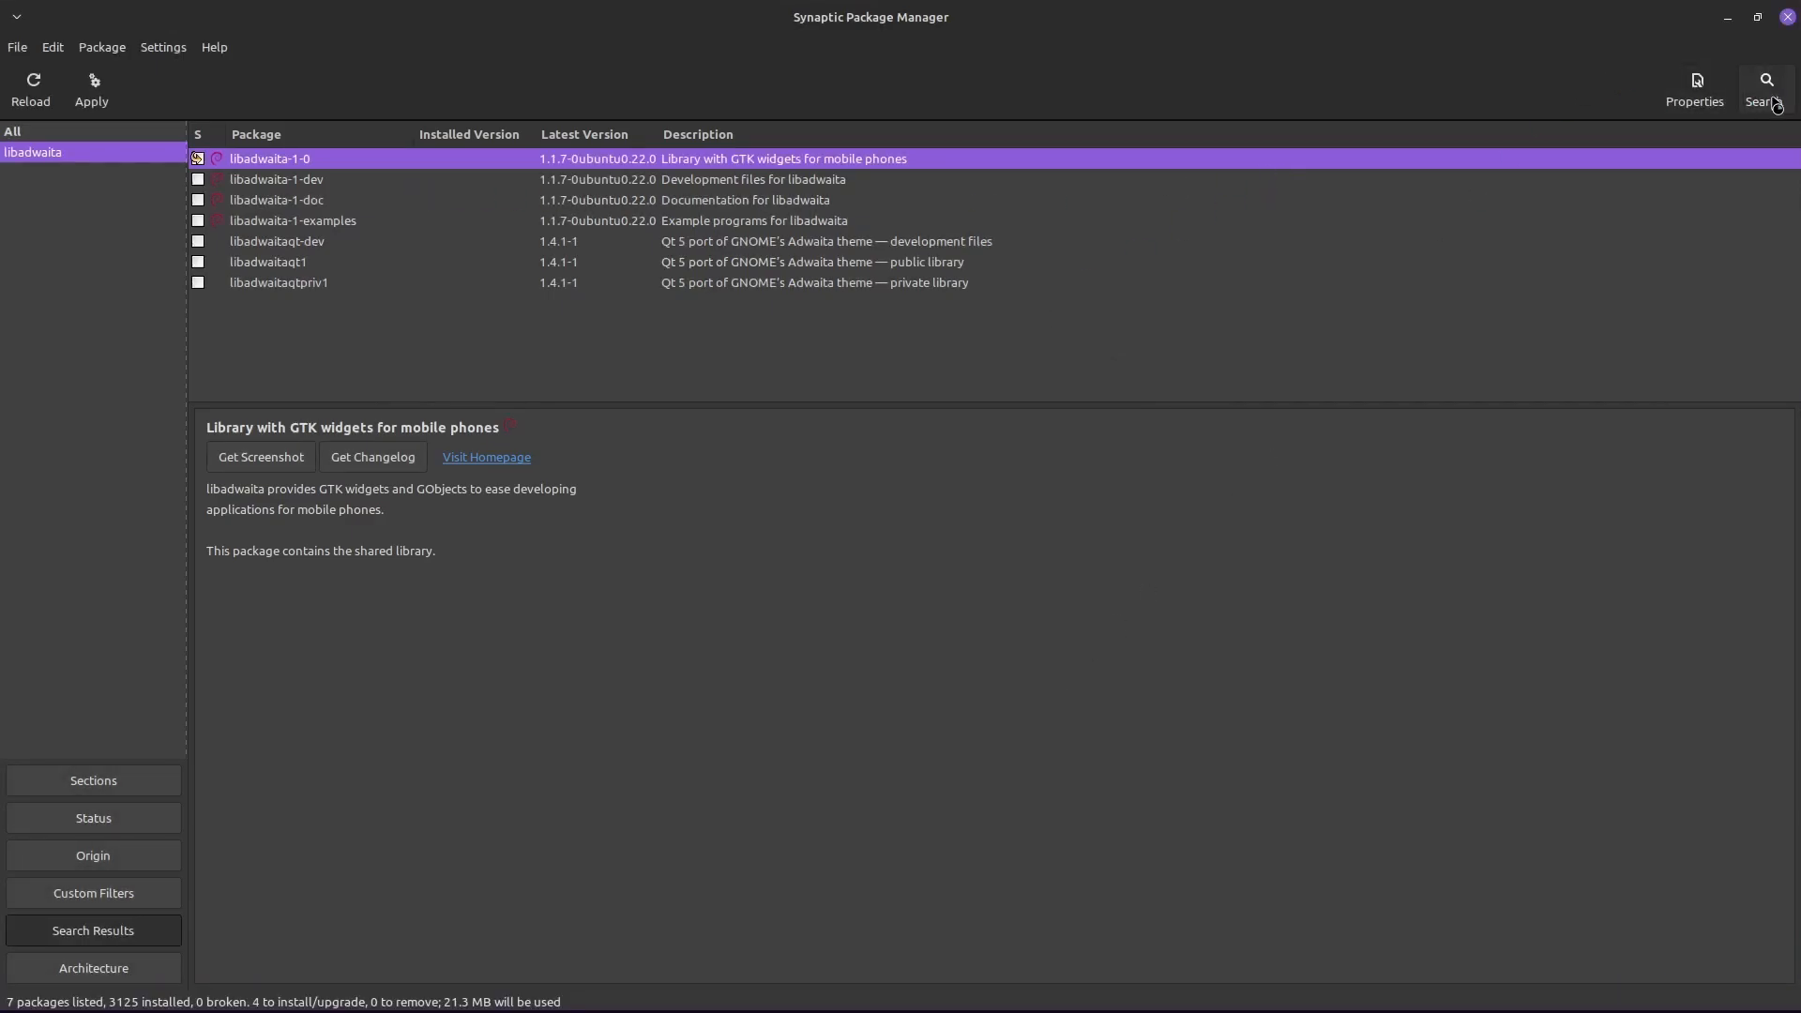
pyautogui.click(91, 88)
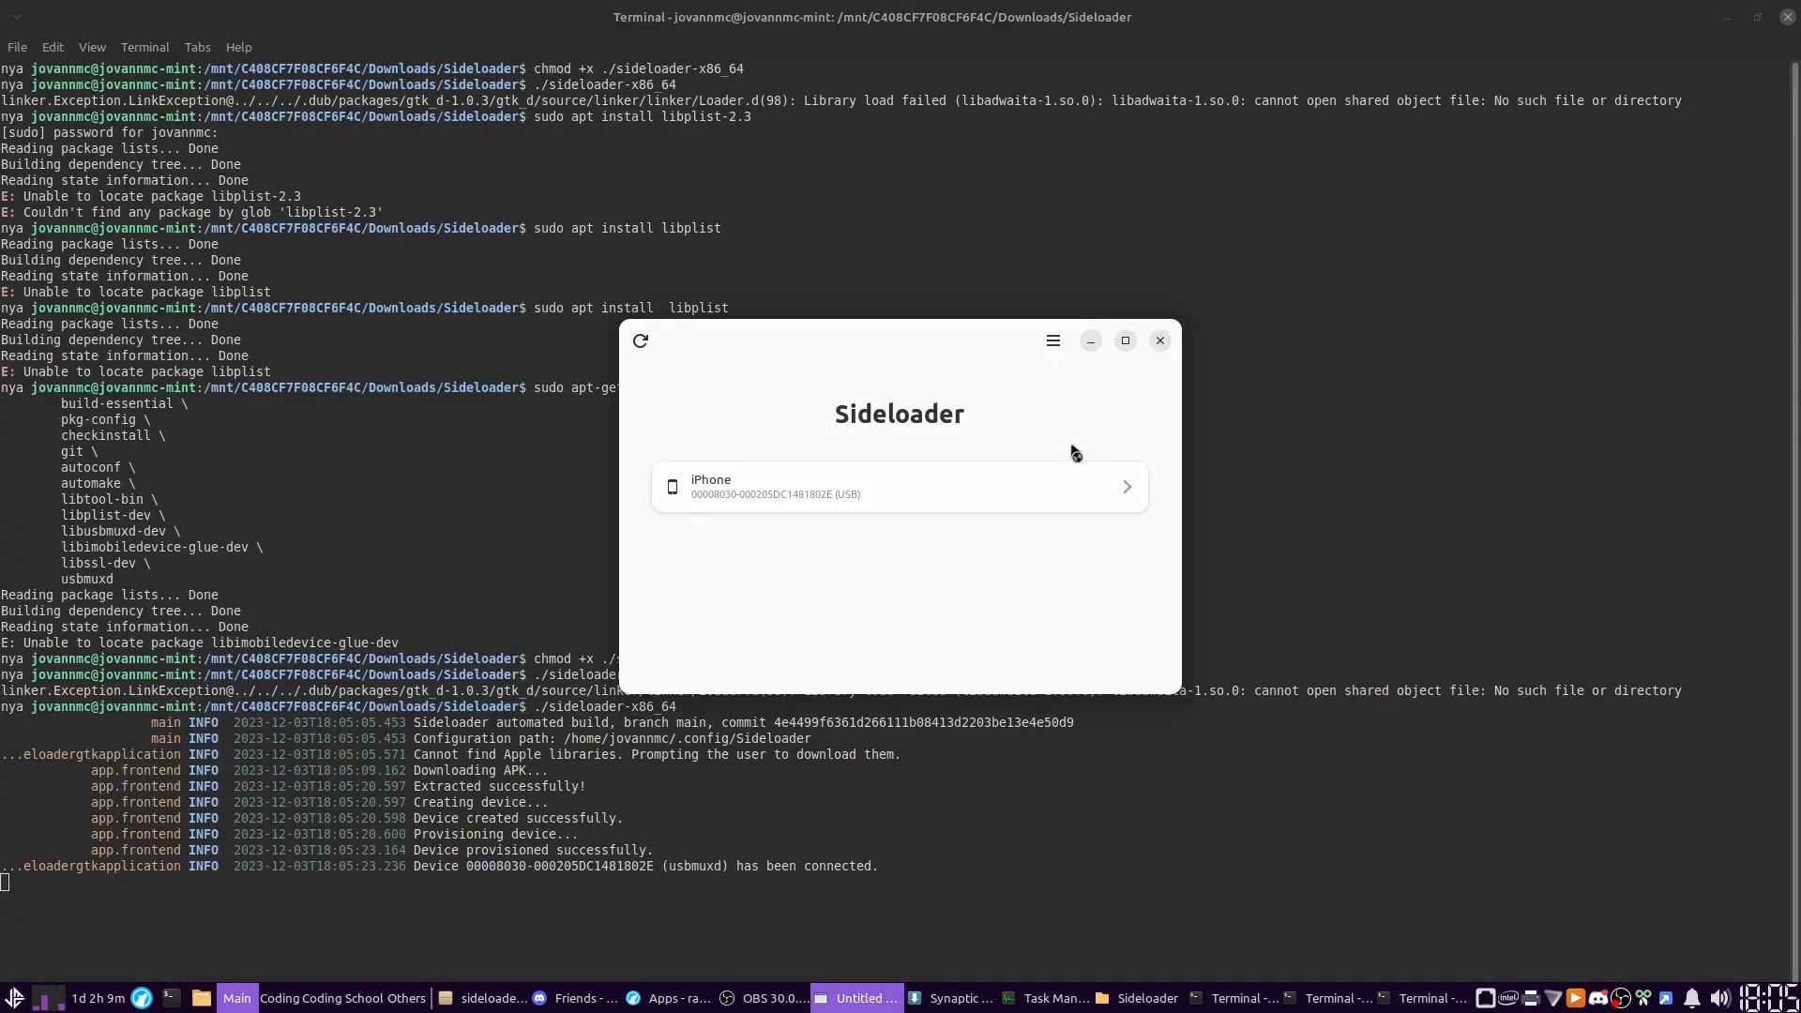
# Step: Choose Install application for the connected iPhone and select TrollInstallerMDC.ipa
pyautogui.click(900, 486)
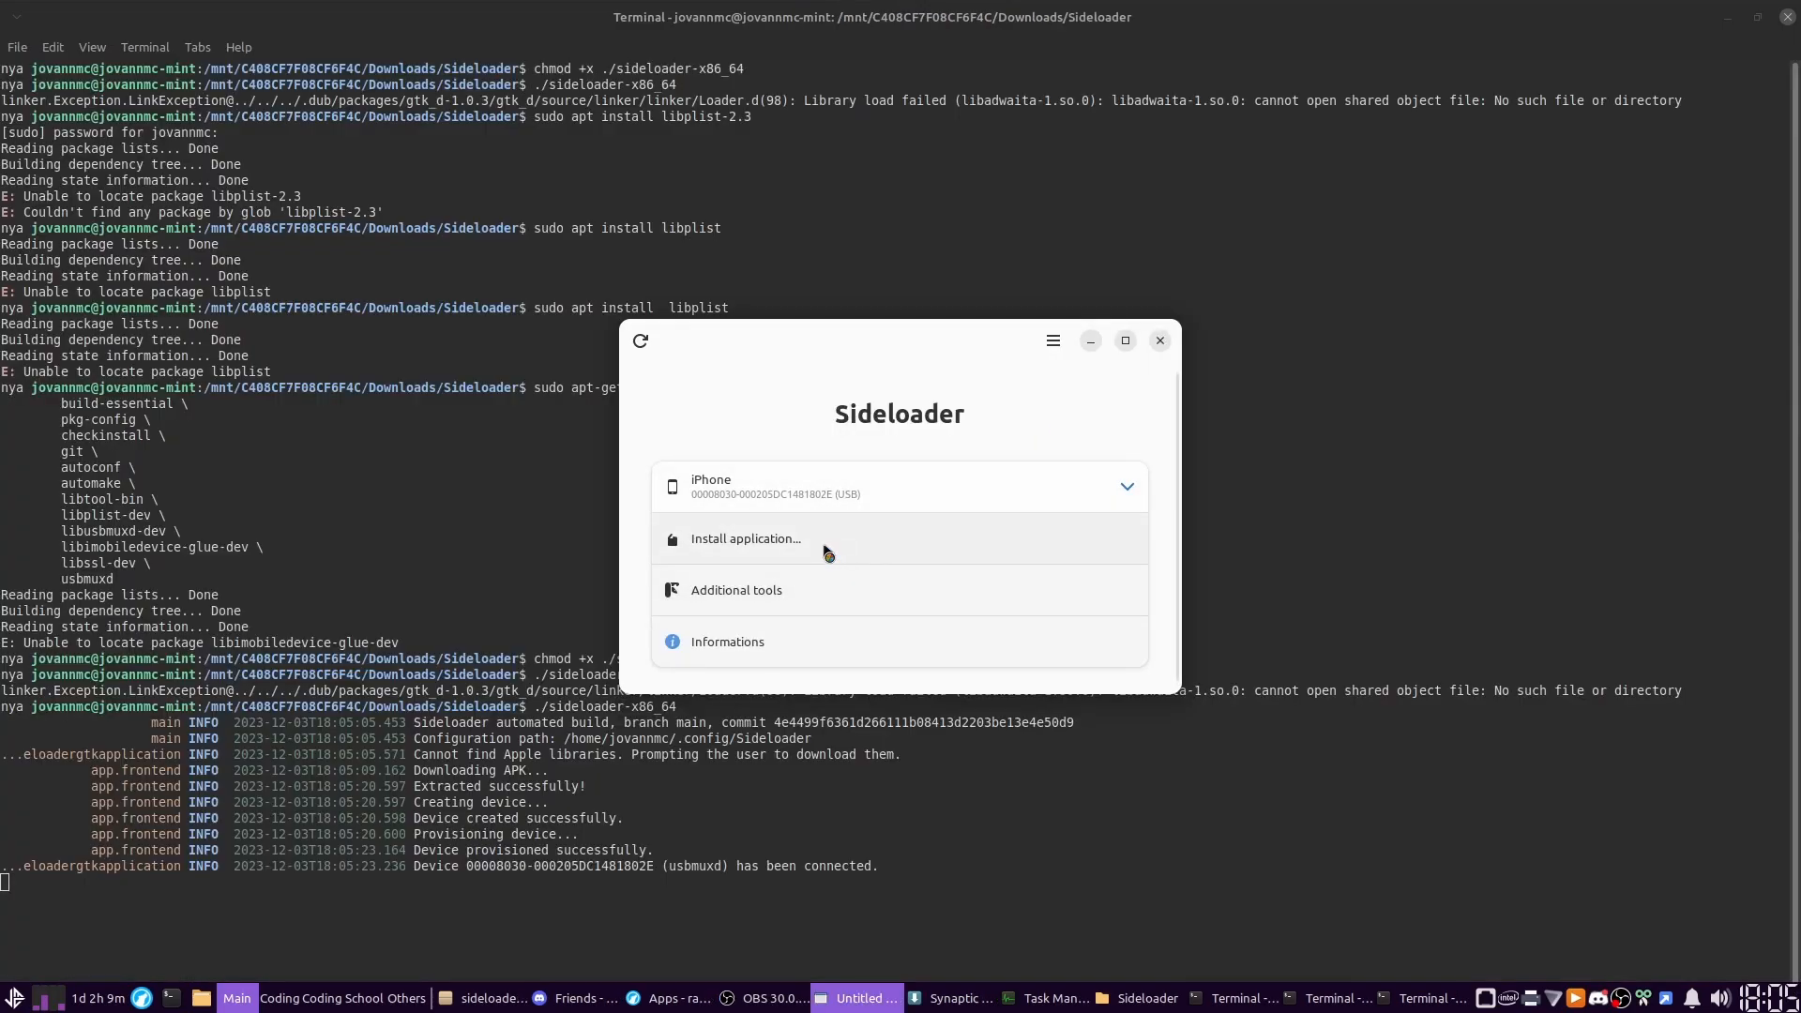
pyautogui.click(737, 589)
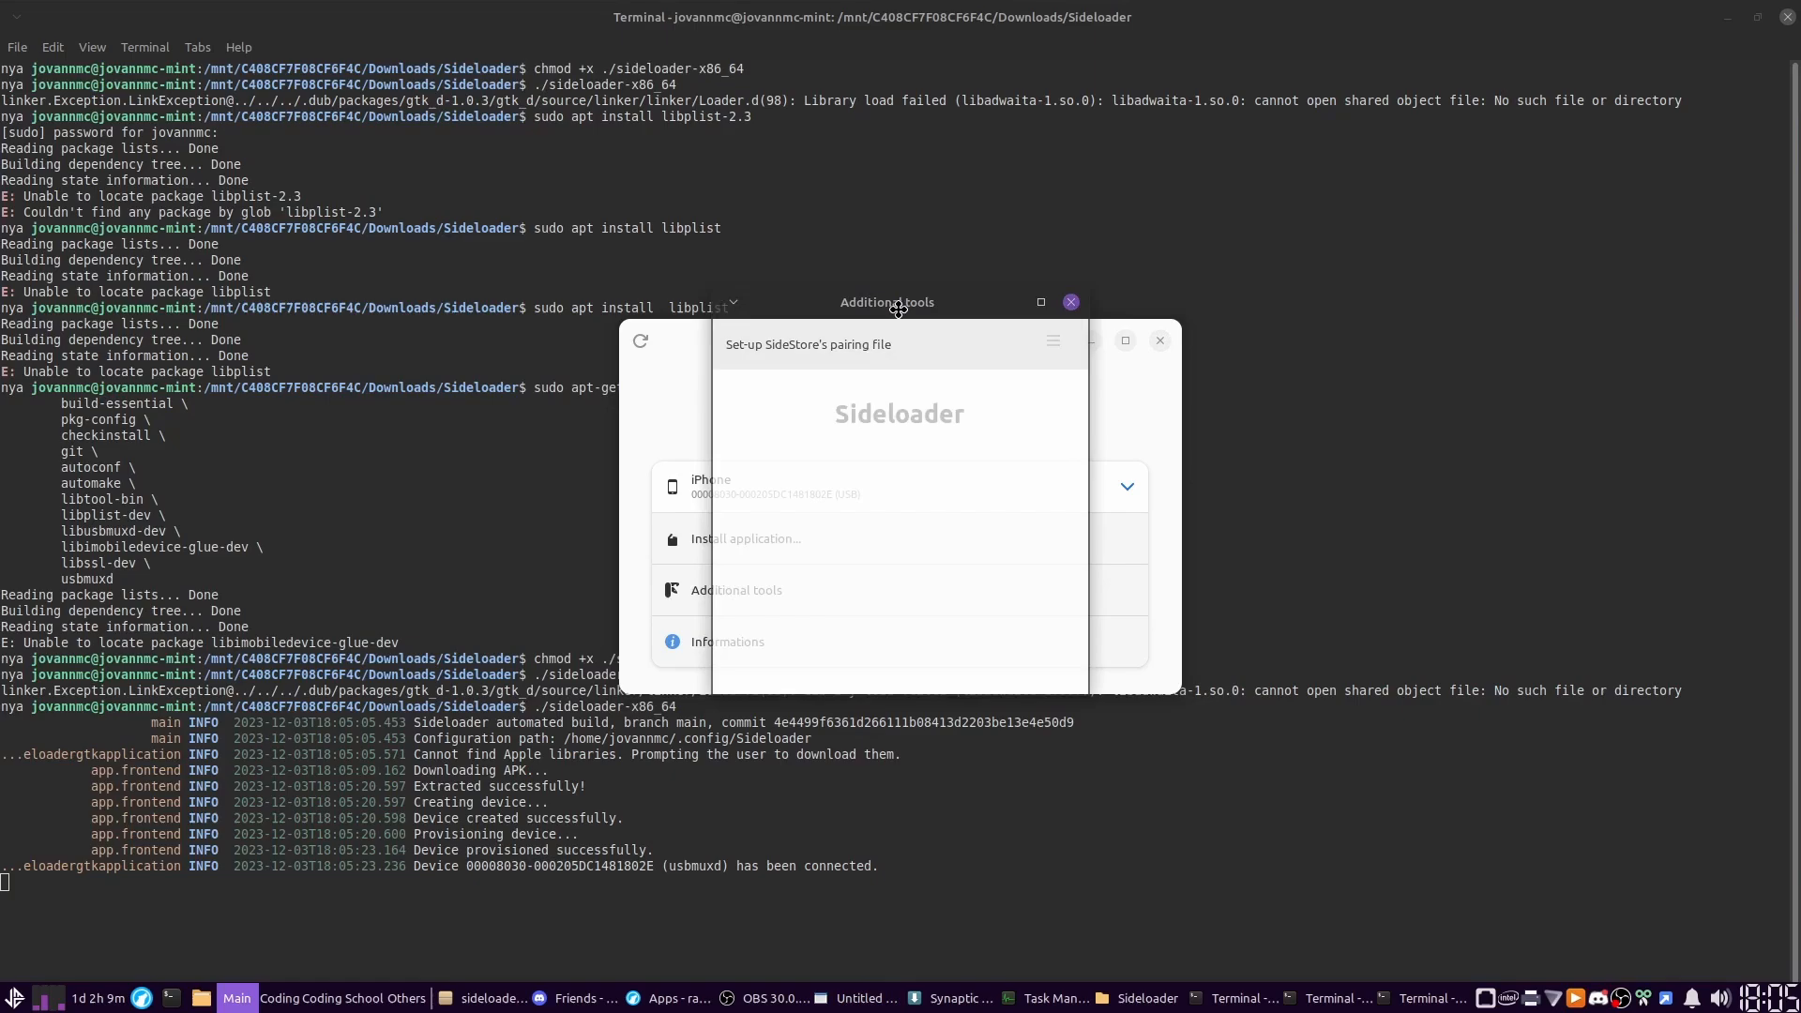
pyautogui.click(1069, 302)
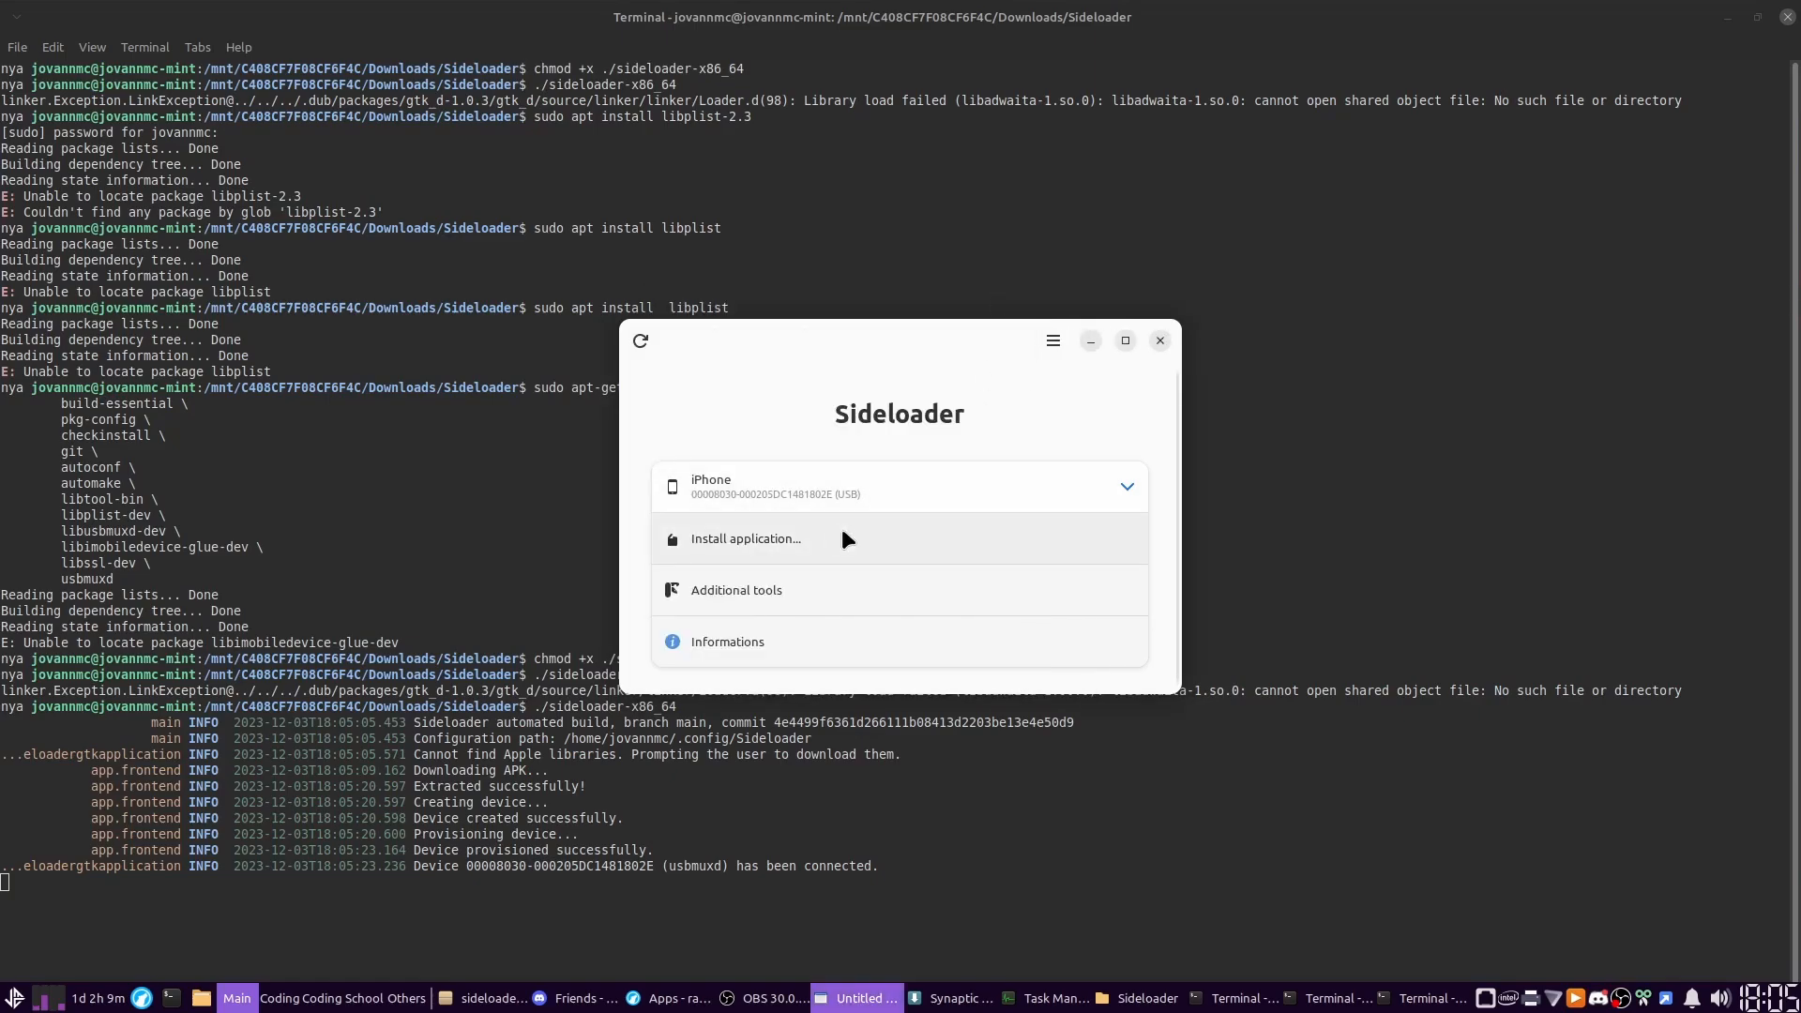
pyautogui.click(744, 539)
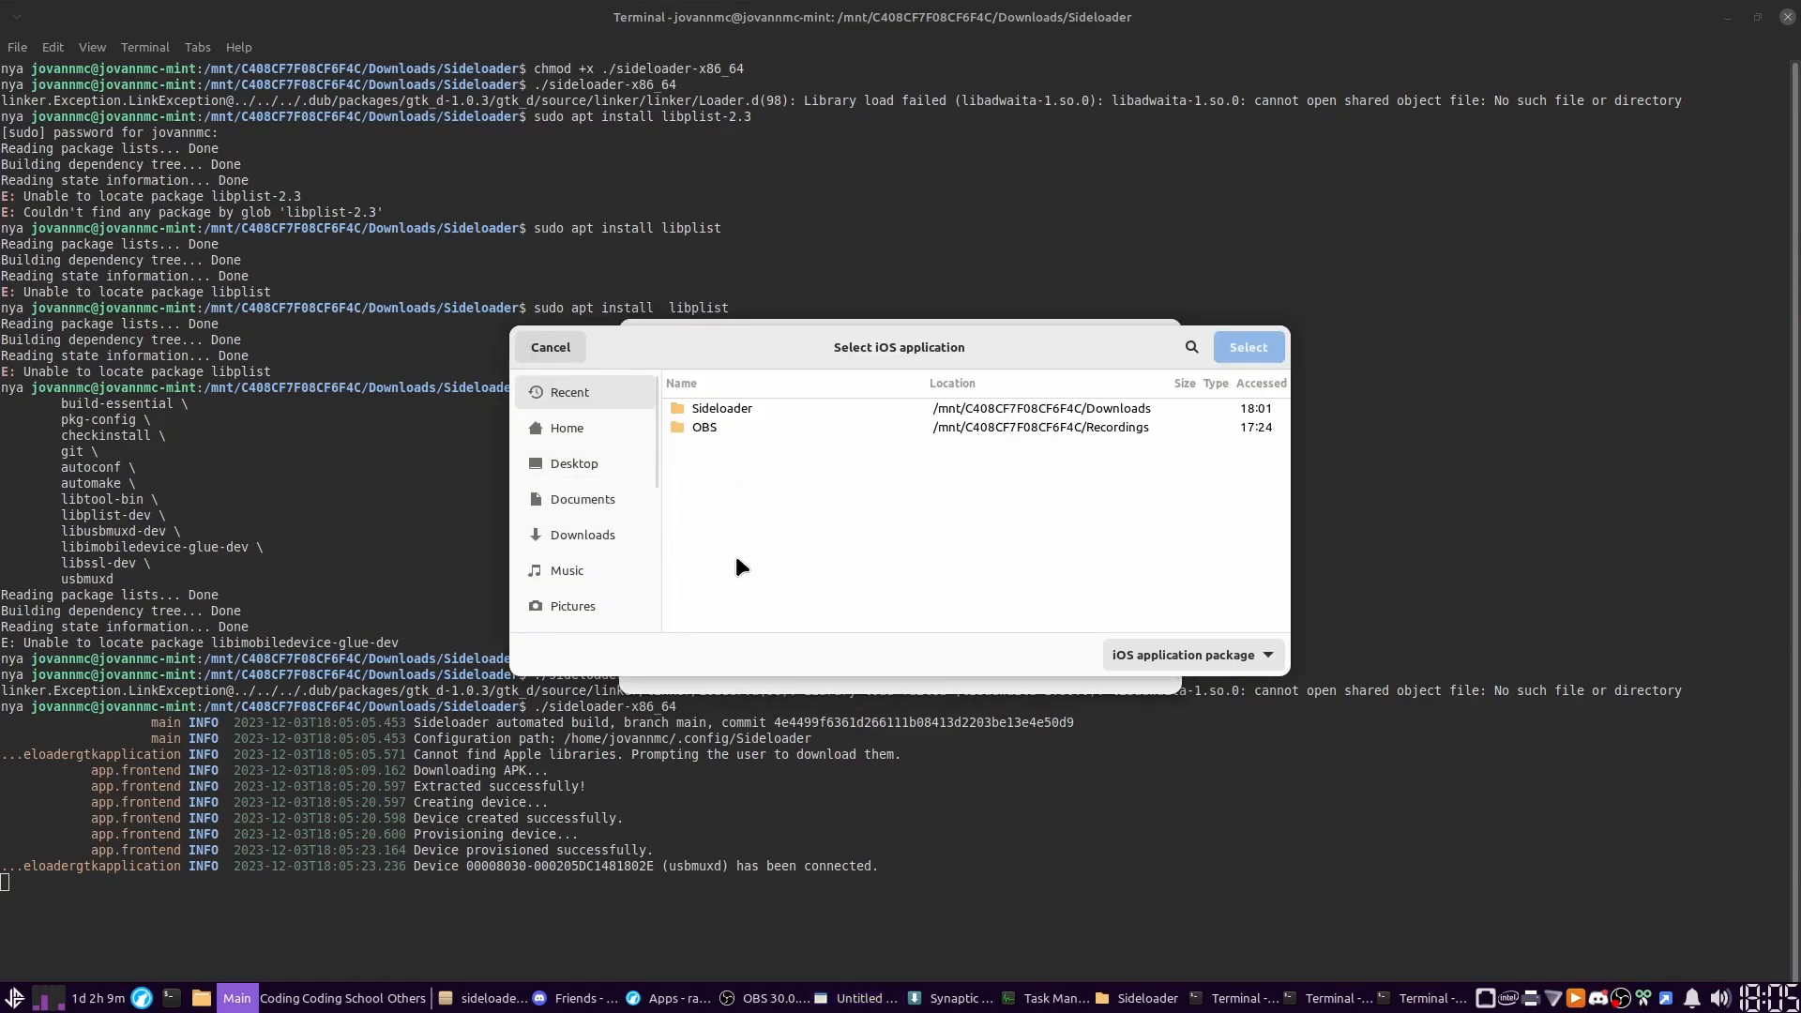
pyautogui.click(582, 534)
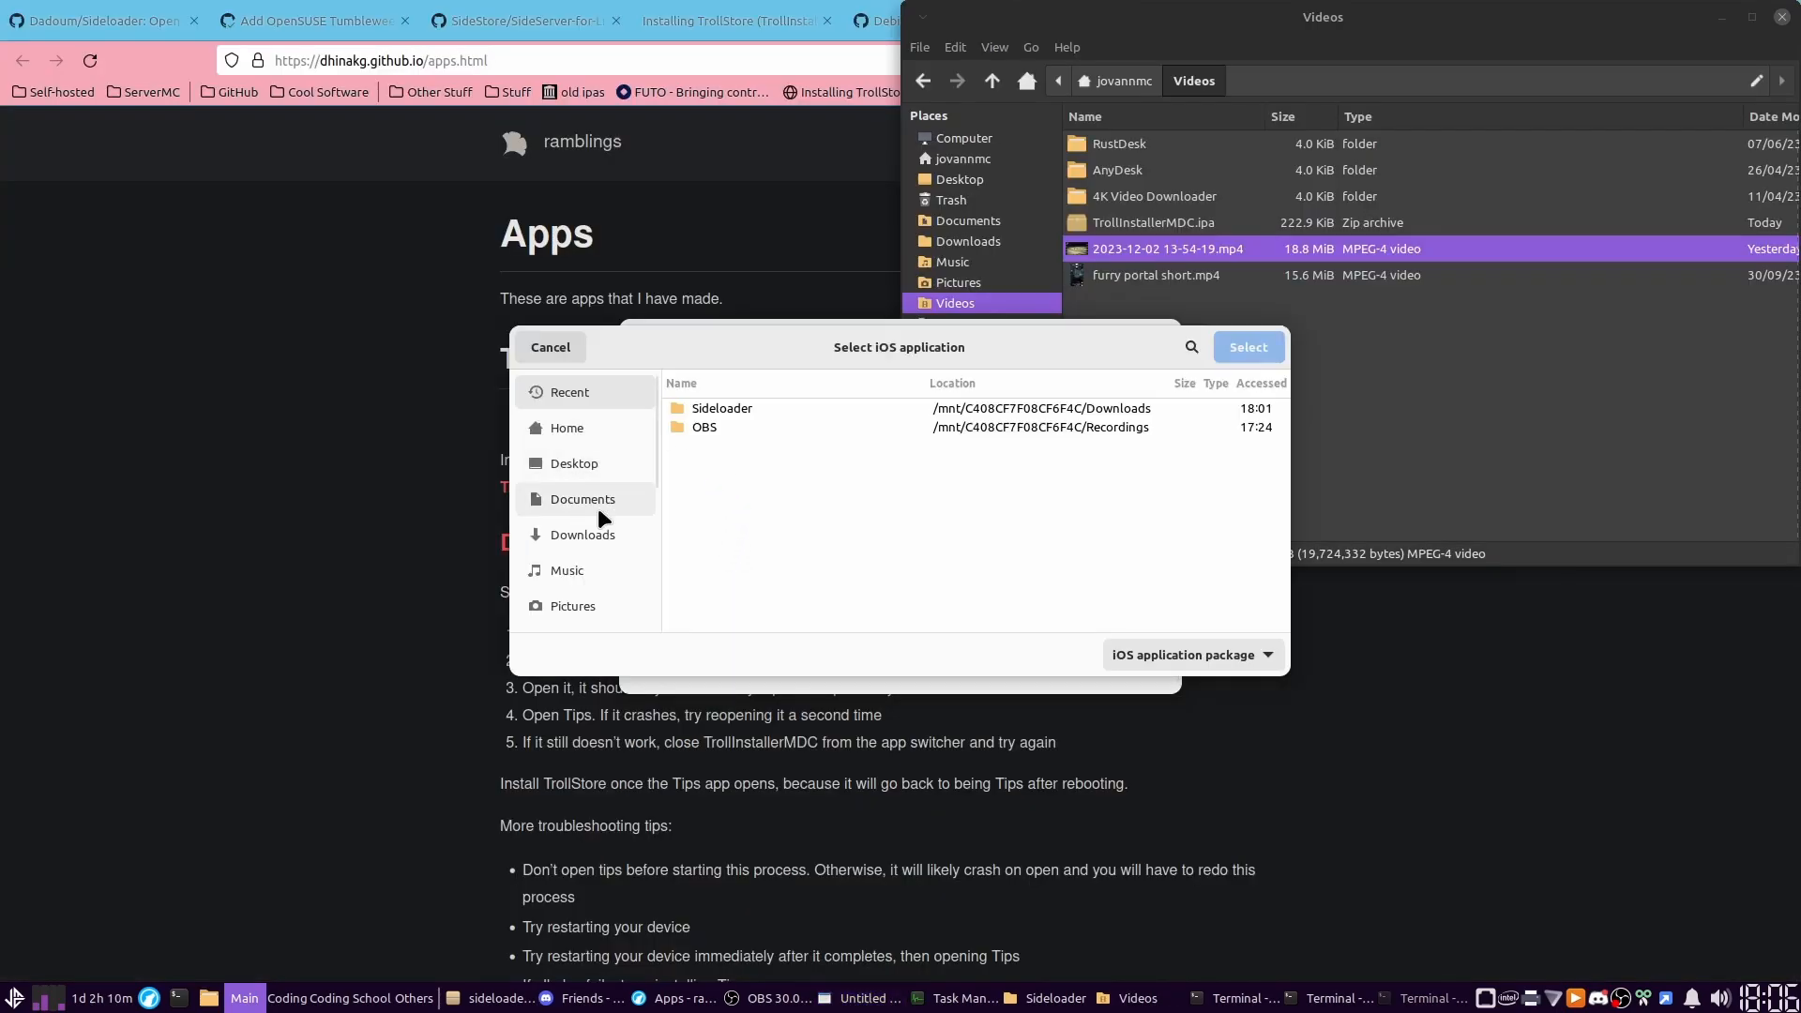
pyautogui.click(568, 602)
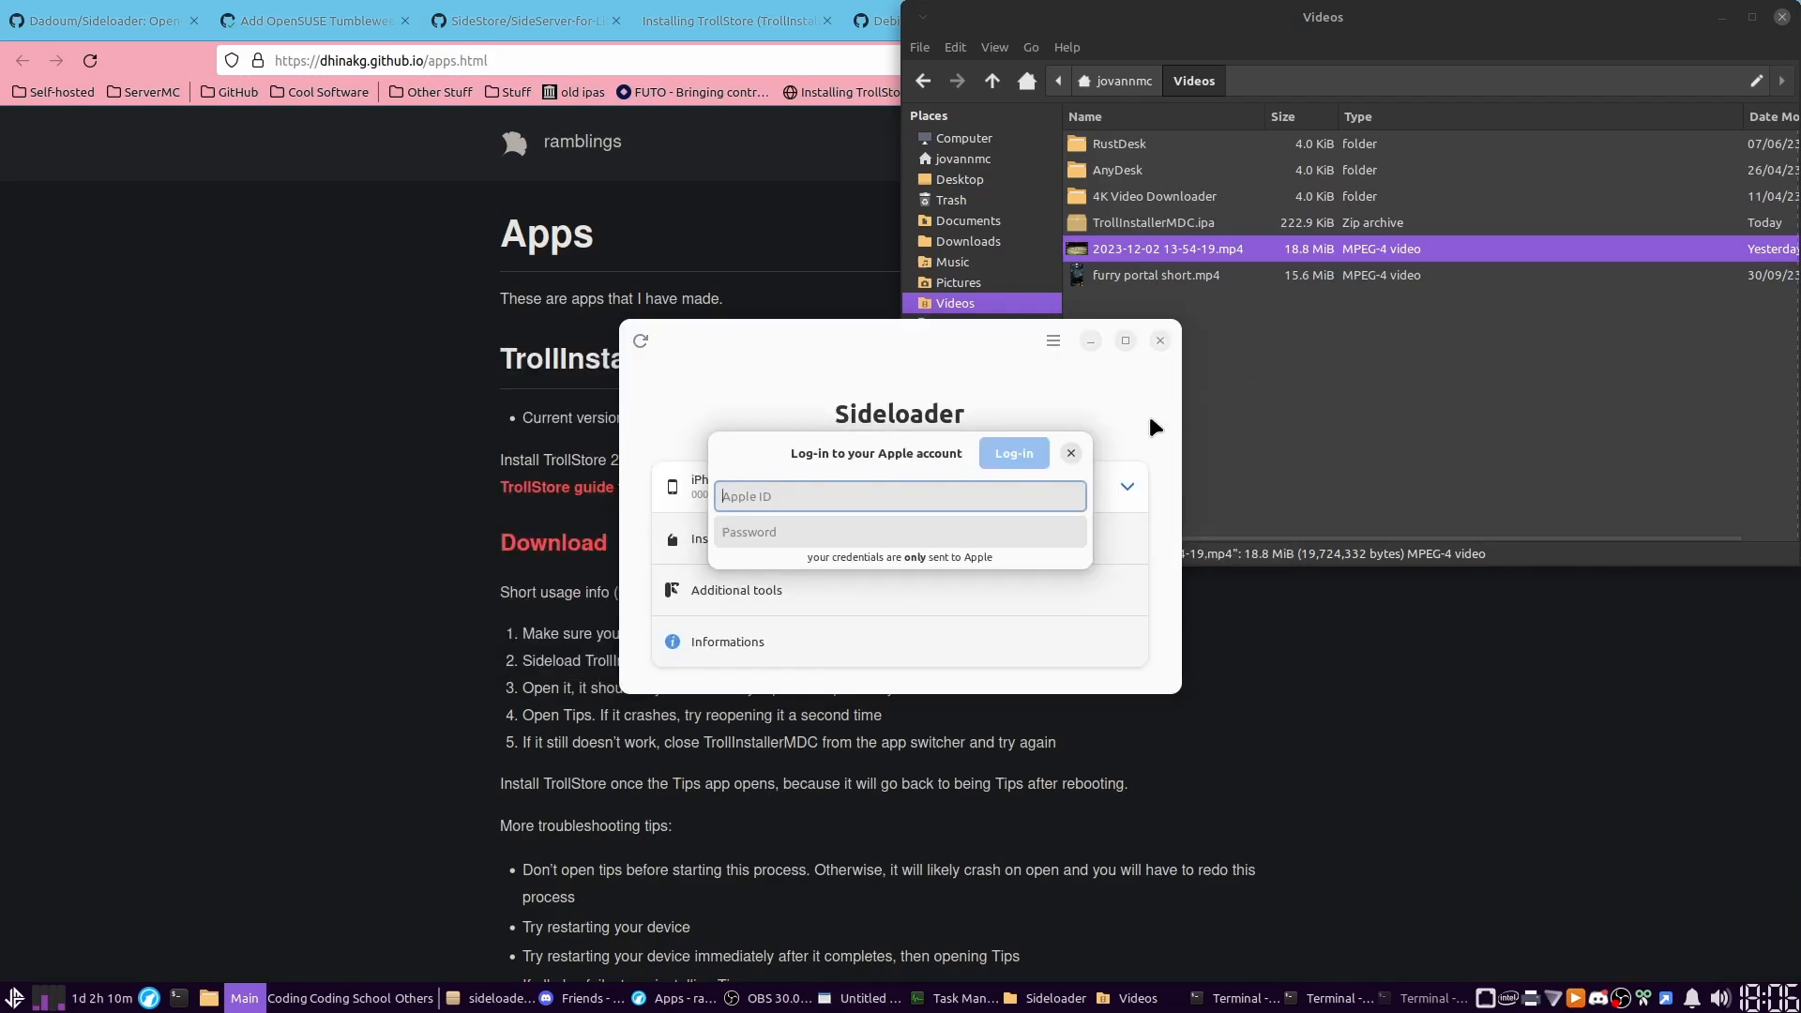
# Step: Sign in with an Apple ID, dismiss the success message, and close Sideloader
pyautogui.click(1011, 452)
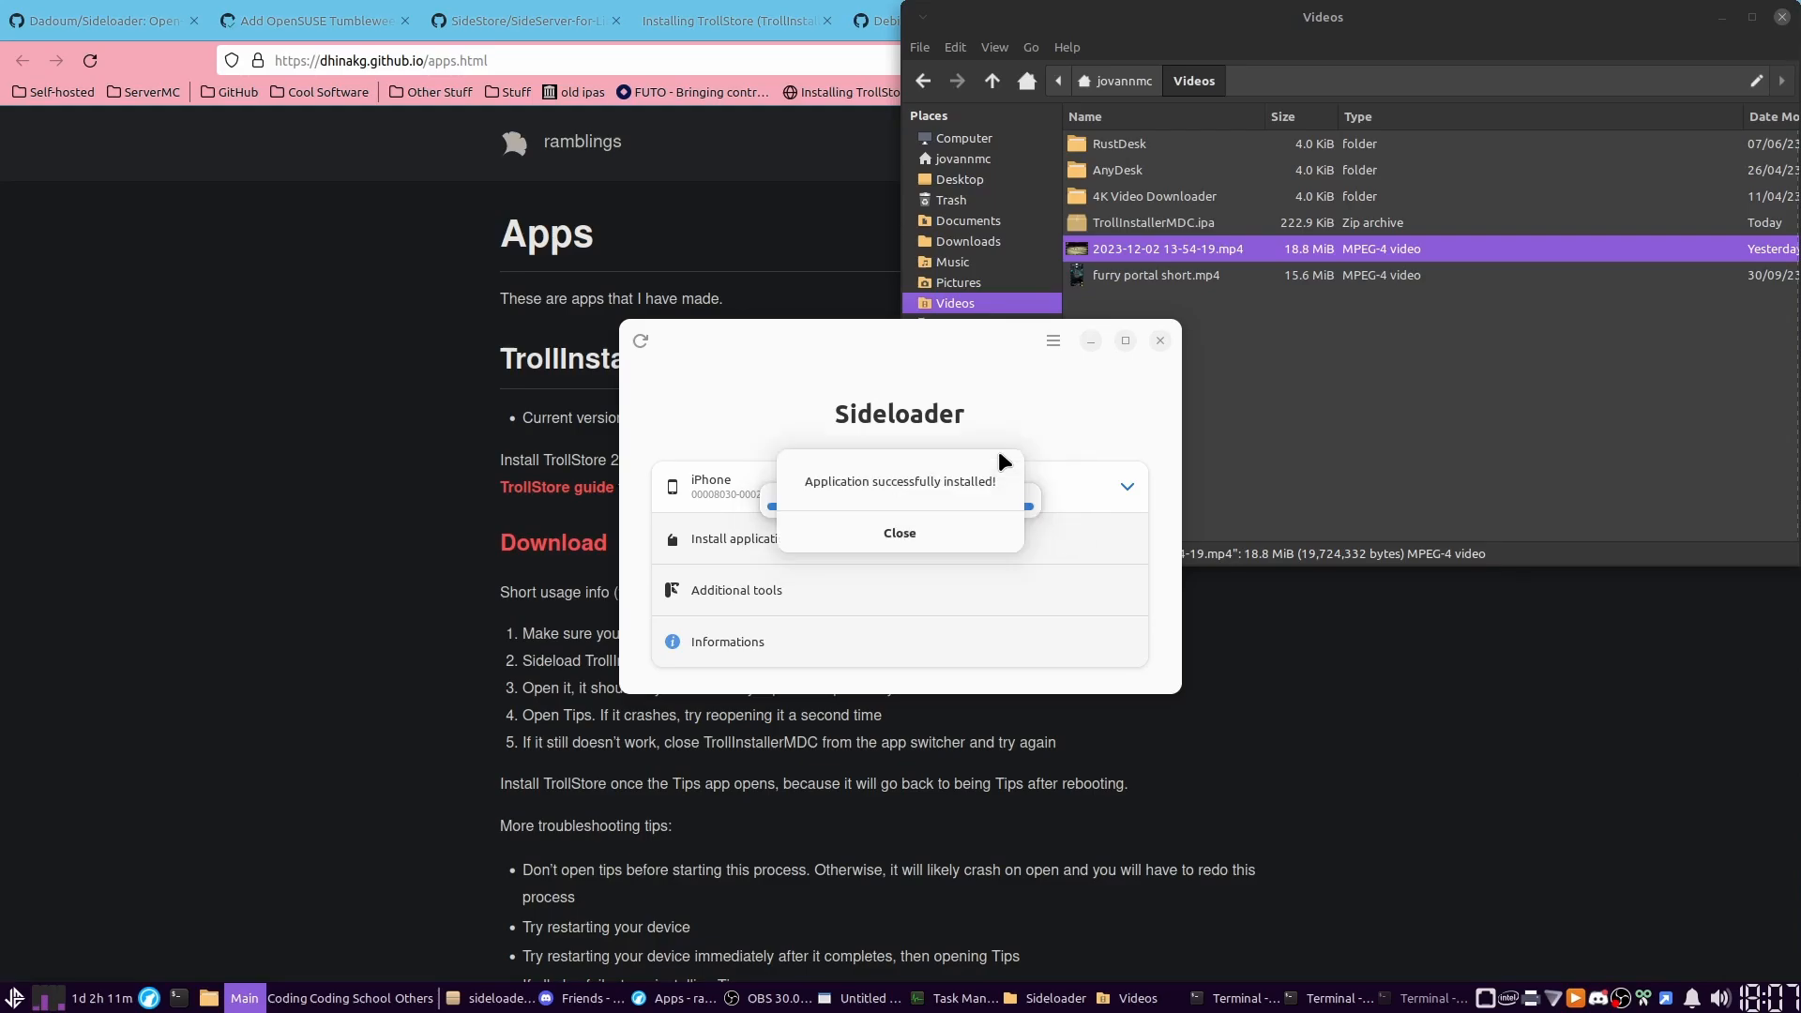
pyautogui.click(900, 532)
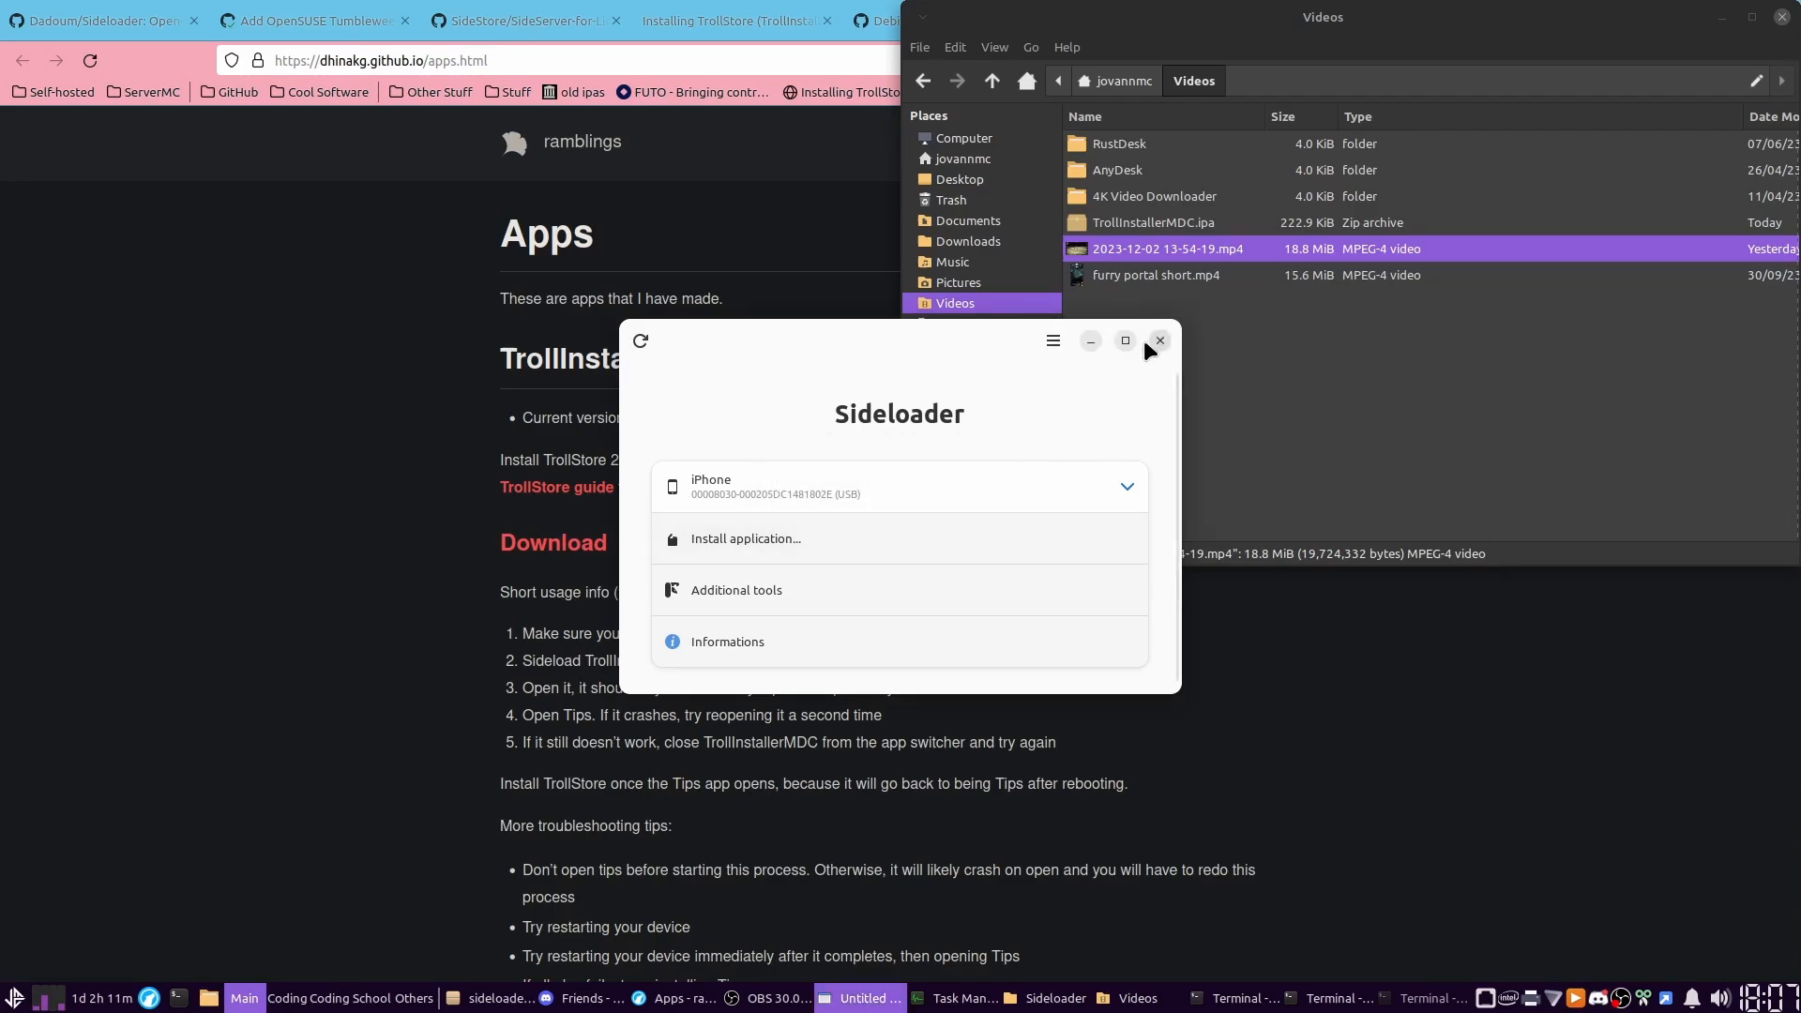
pyautogui.click(1158, 342)
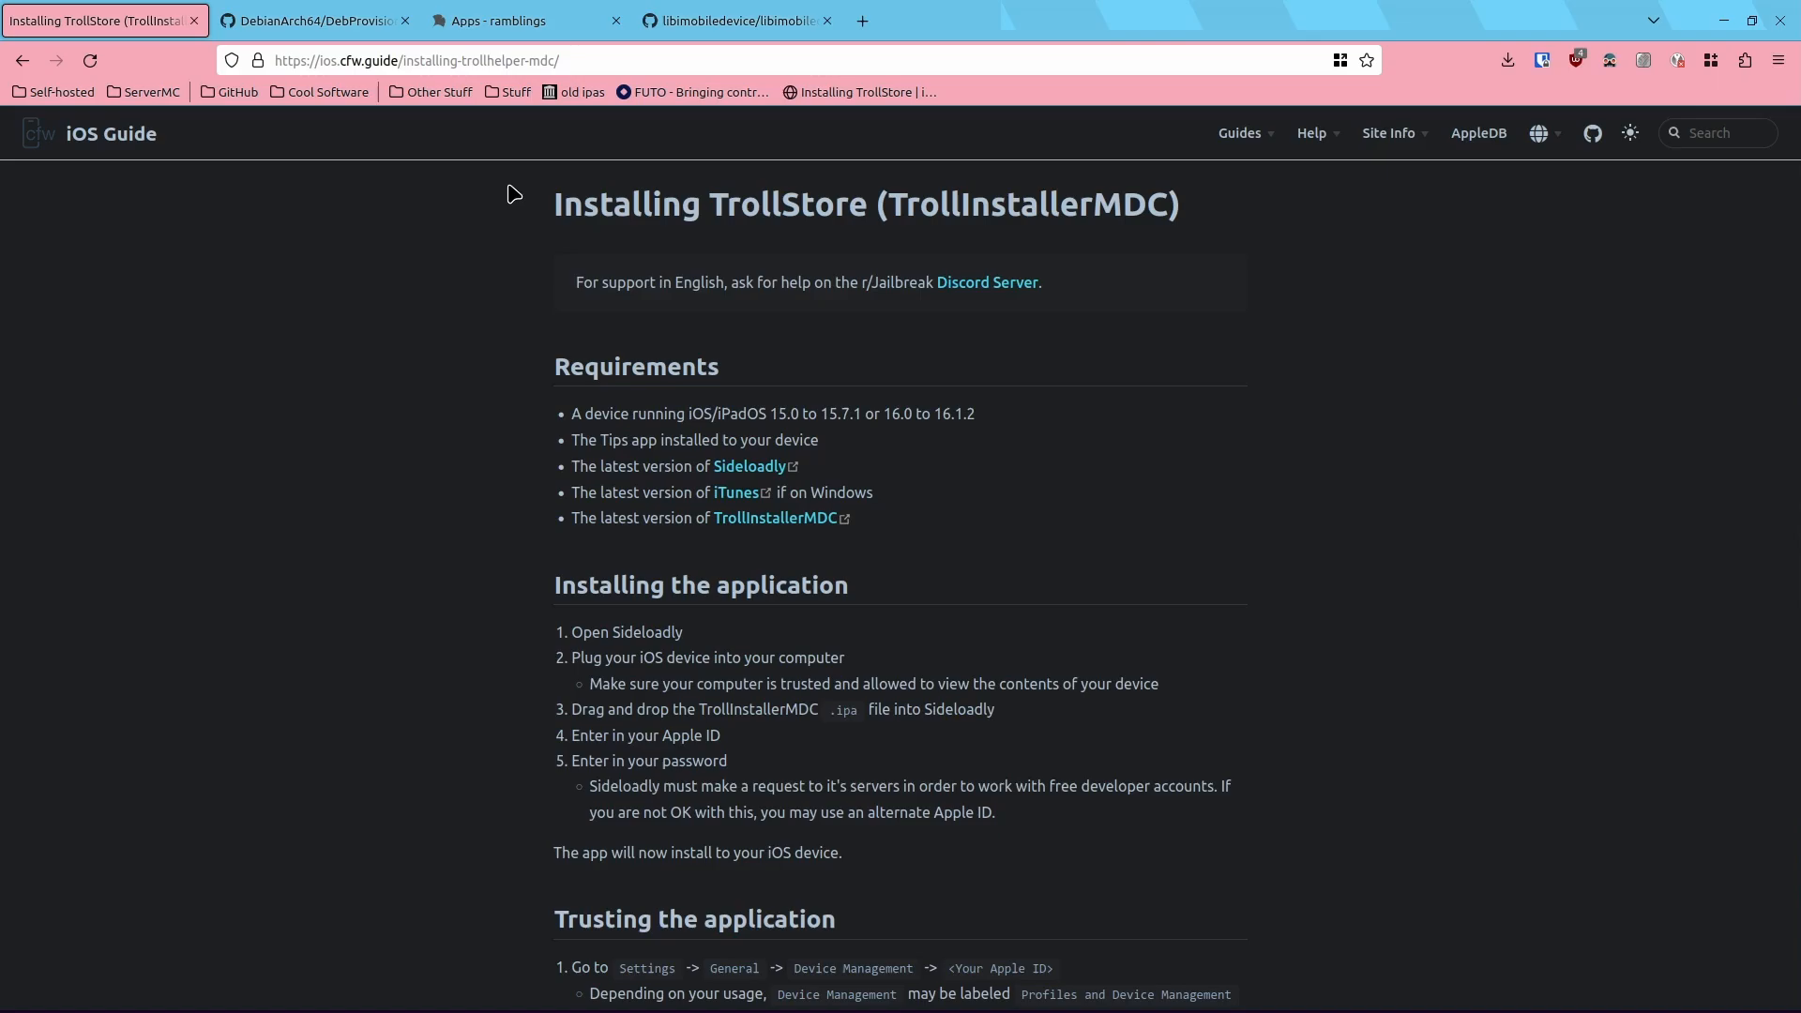
# Step: Switch to the UxPlay window mirroring the iPhone home screen
pyautogui.click(16, 997)
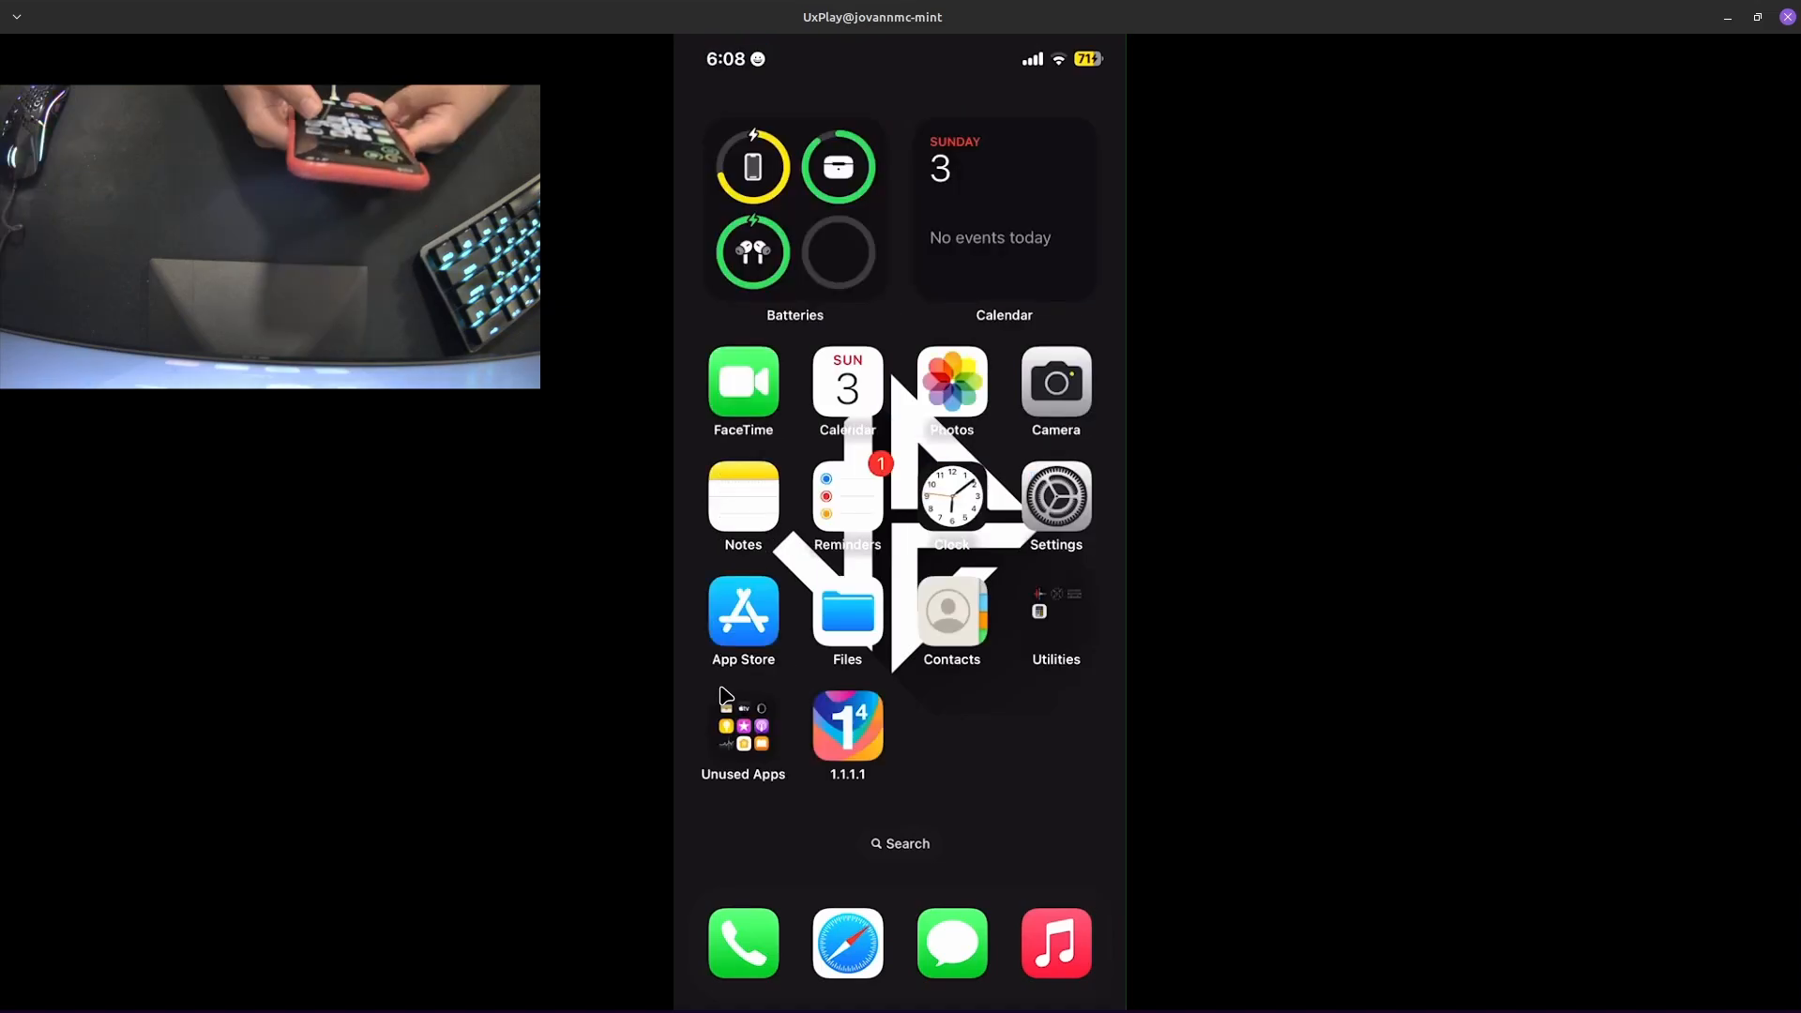
# Step: Trust the TrollInstallerMDC developer profile and launch the helper from Tips
pyautogui.click(1054, 496)
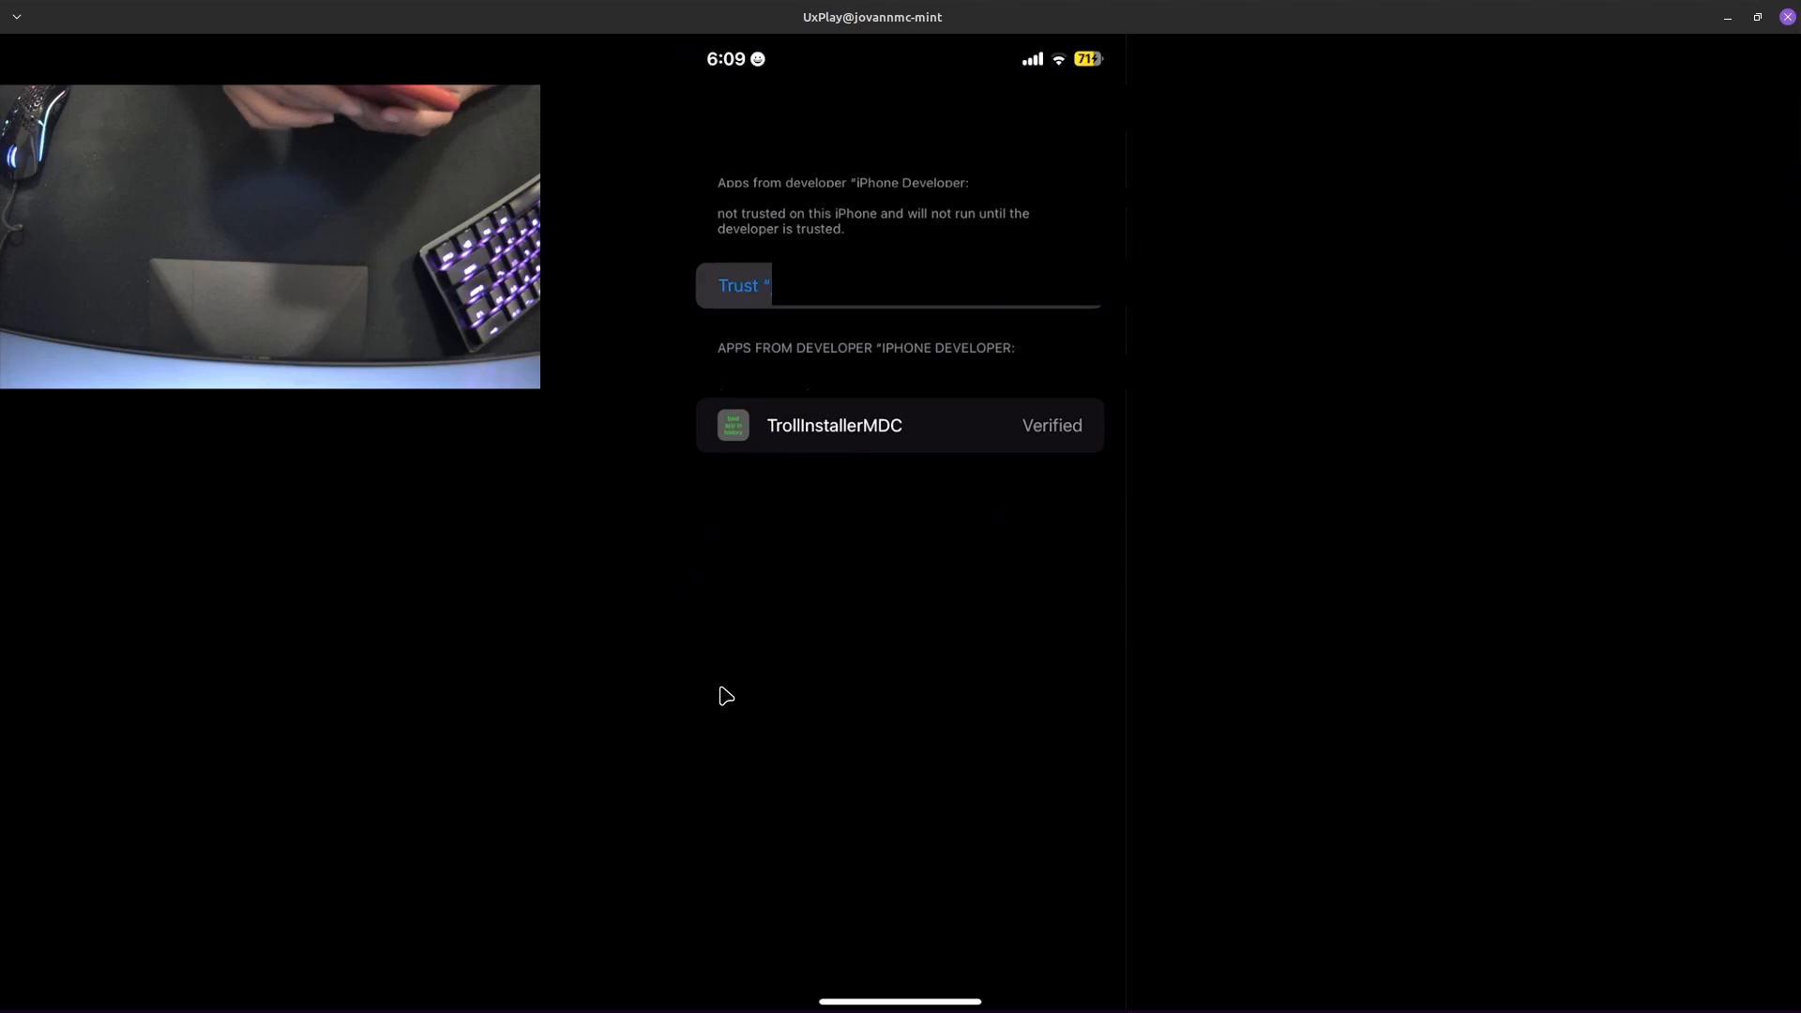
pyautogui.click(740, 285)
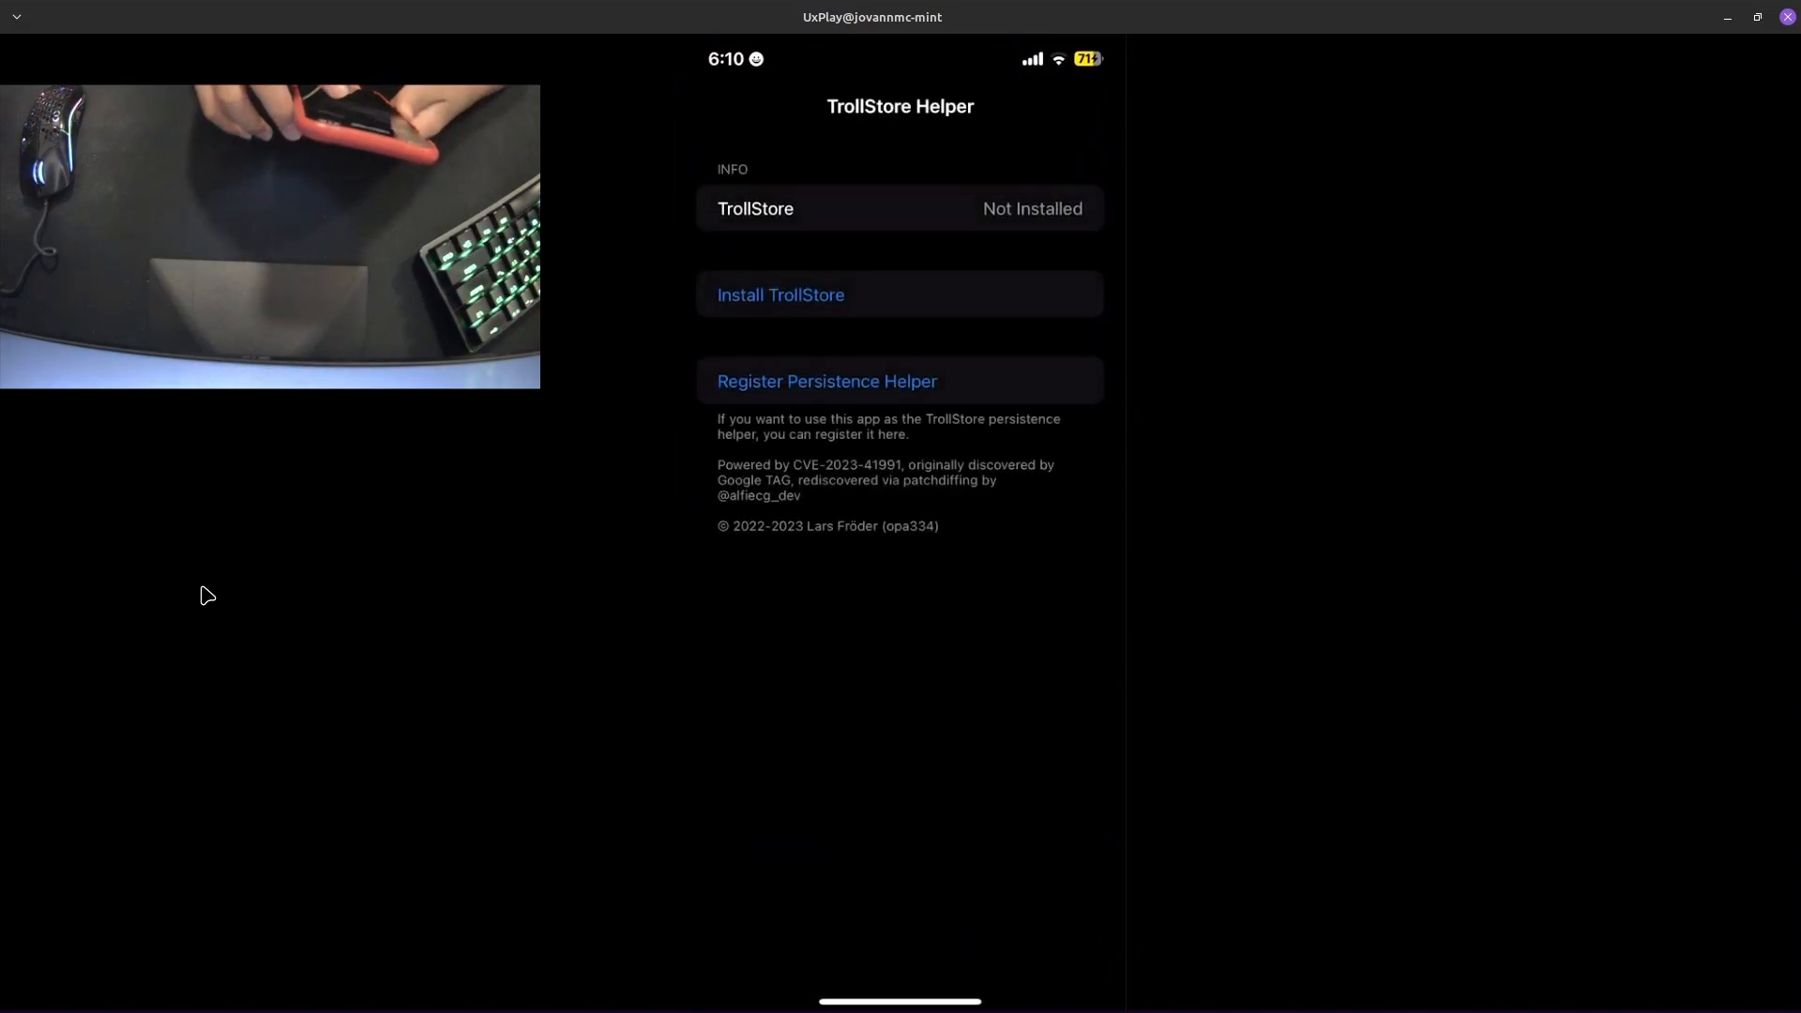
# Step: Tap Install TrollStore in TrollStore Helper so TrollStore opens and installs ldid
pyautogui.click(779, 293)
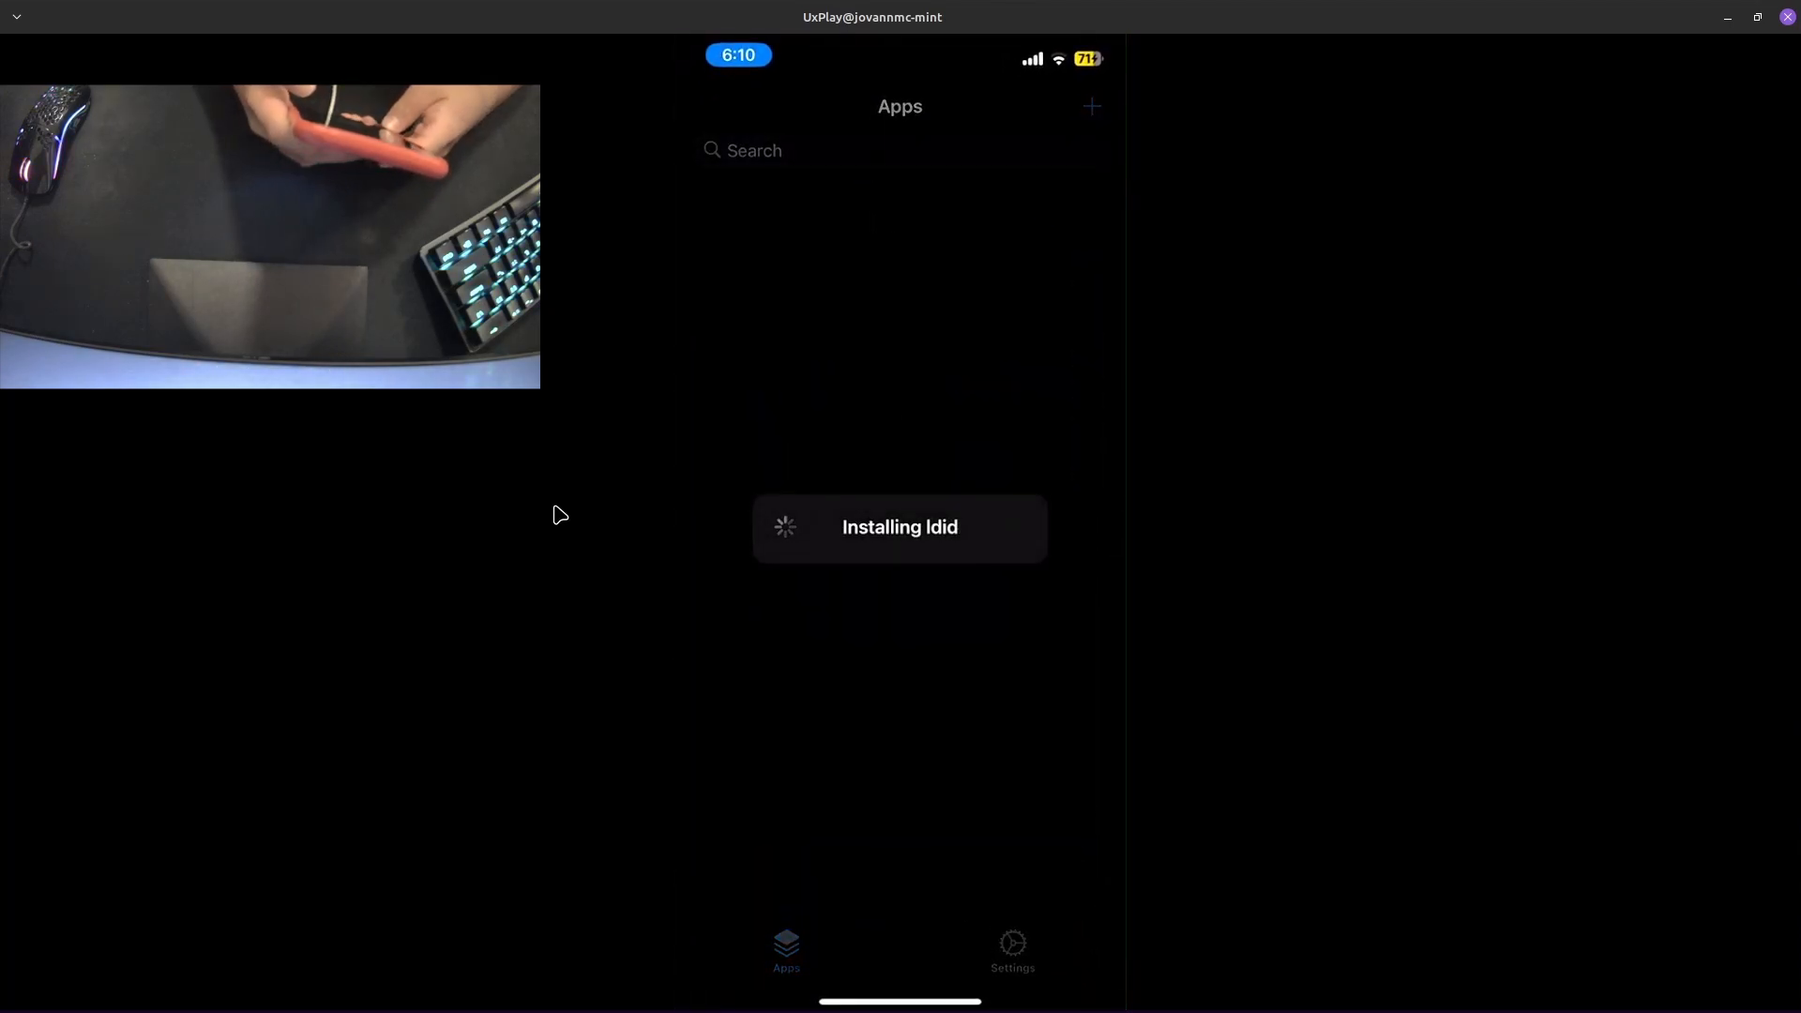
# Step: Confirm ldid is installed, install the persistence helper into Tips, and return to Apps
pyautogui.click(1011, 951)
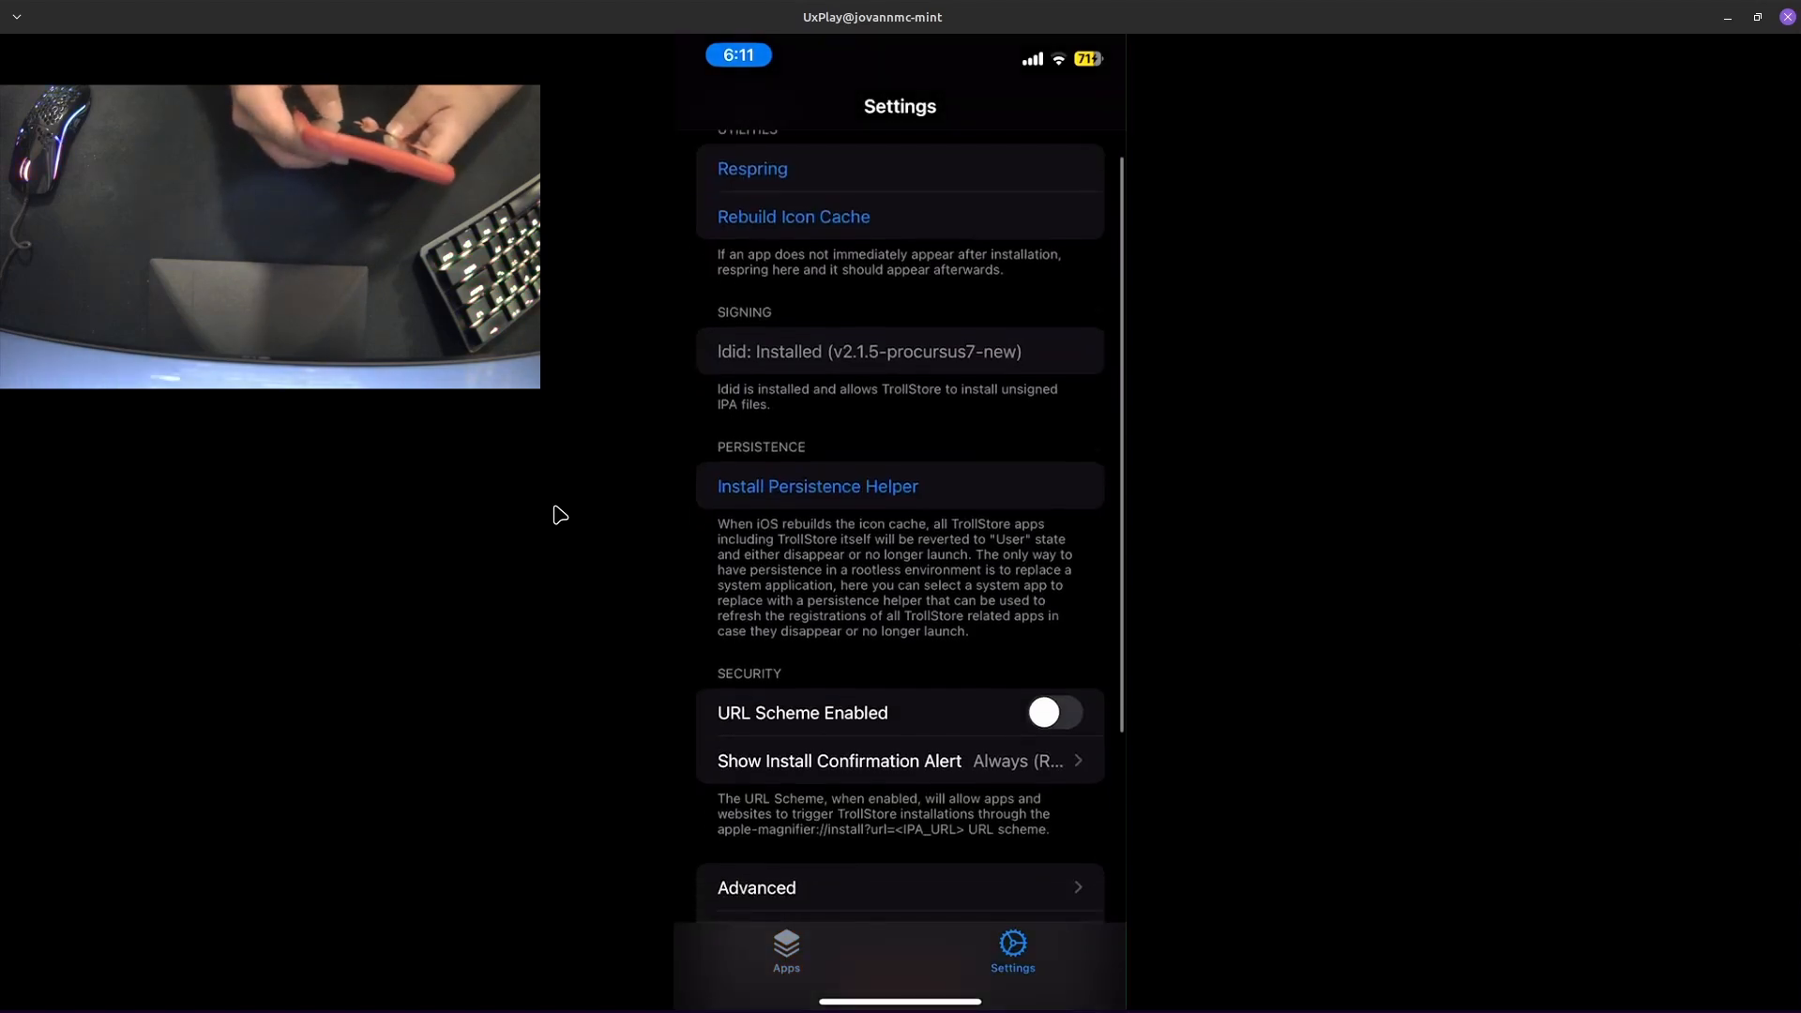
pyautogui.click(817, 486)
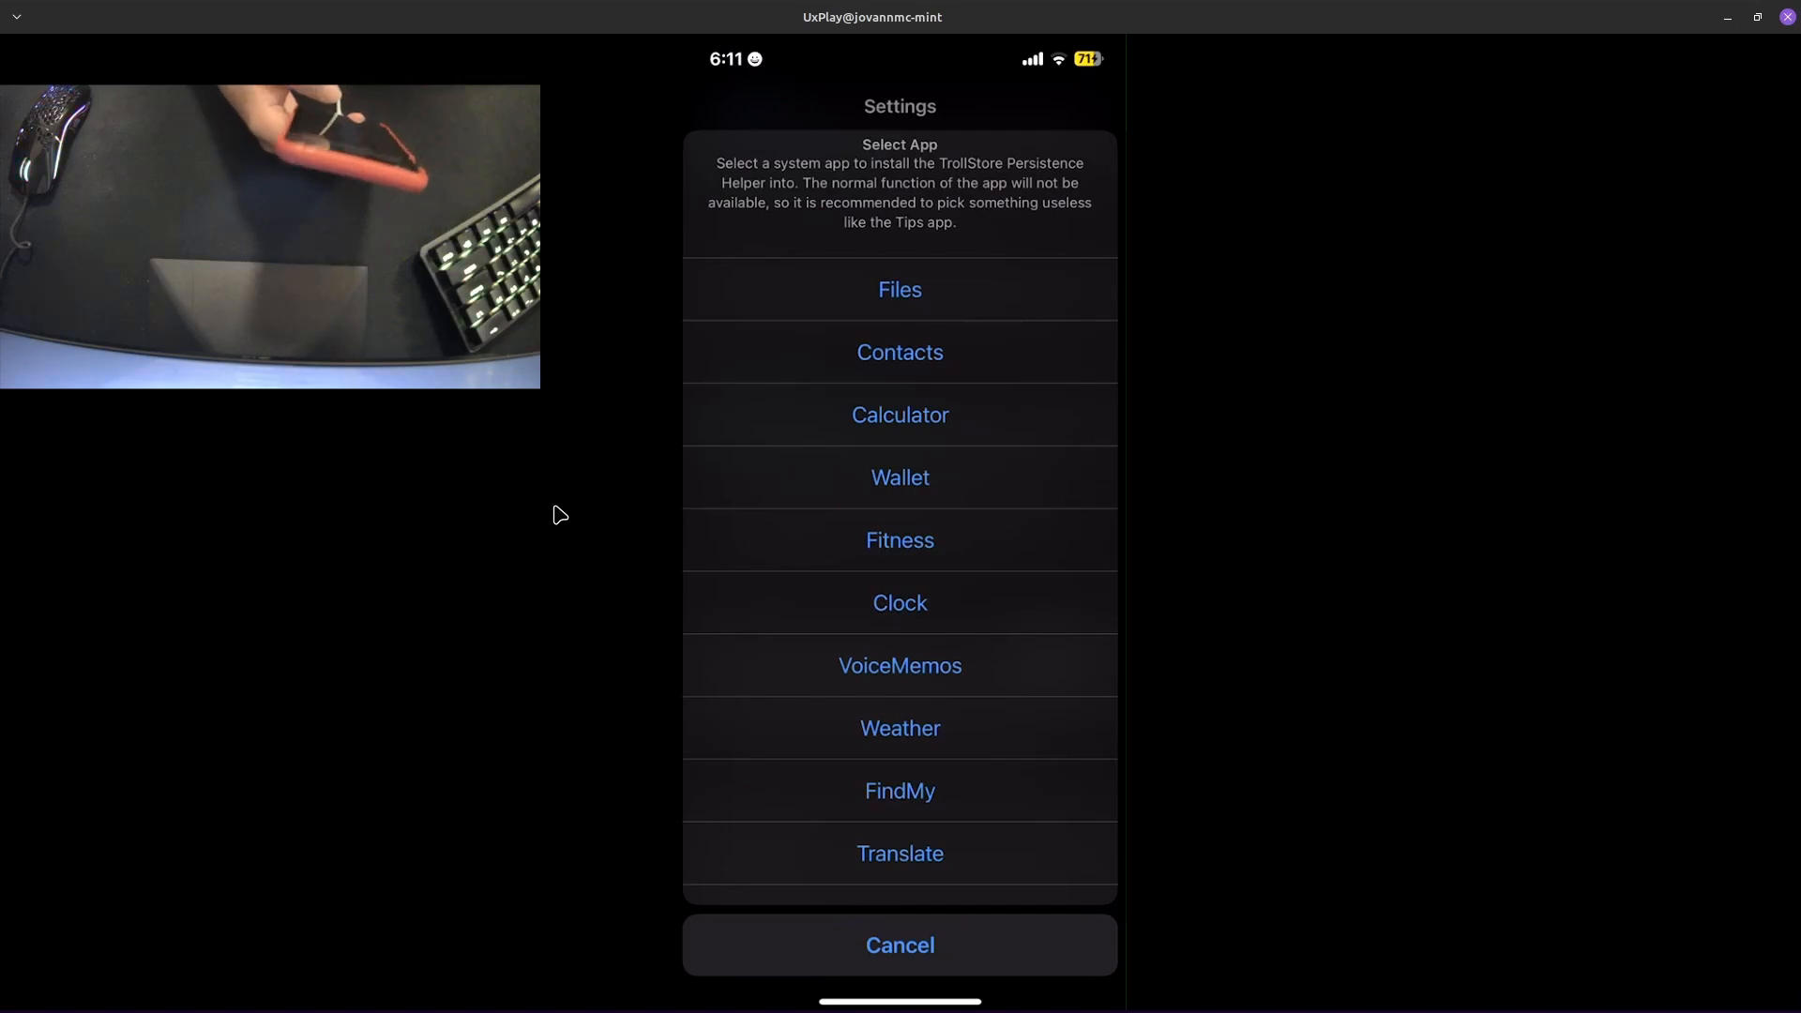
pyautogui.click(900, 945)
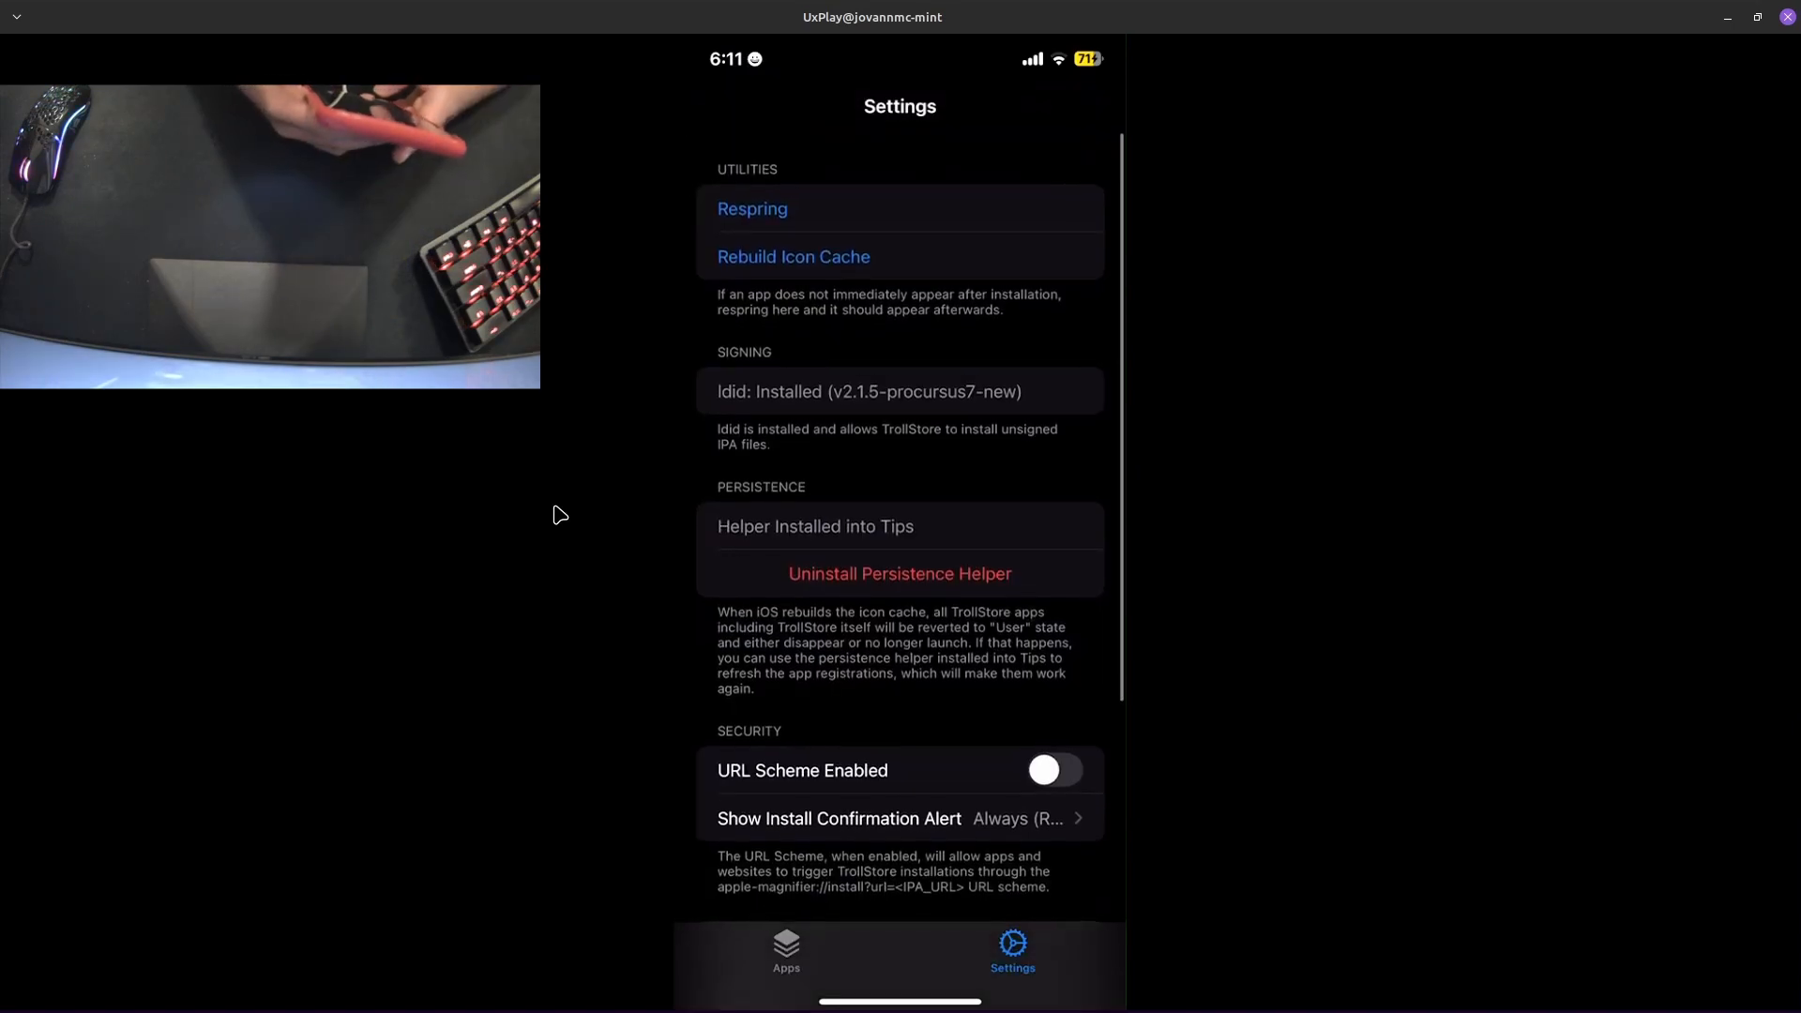
pyautogui.click(786, 952)
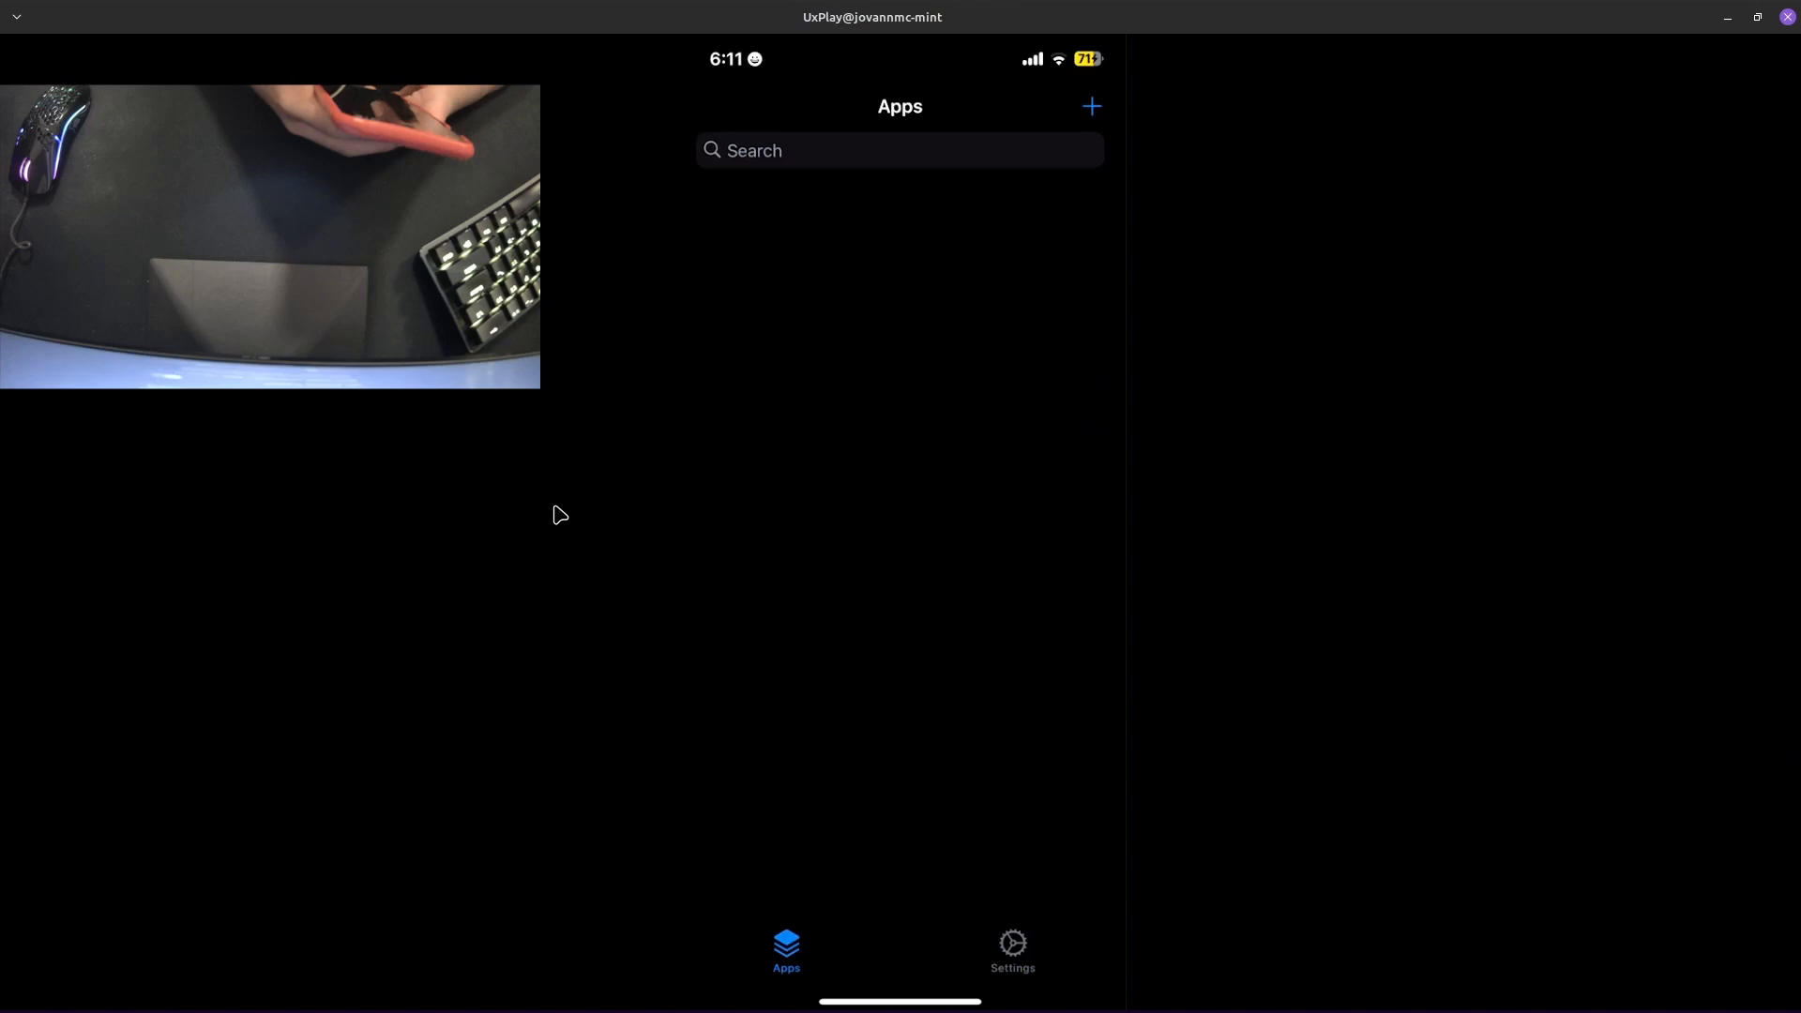